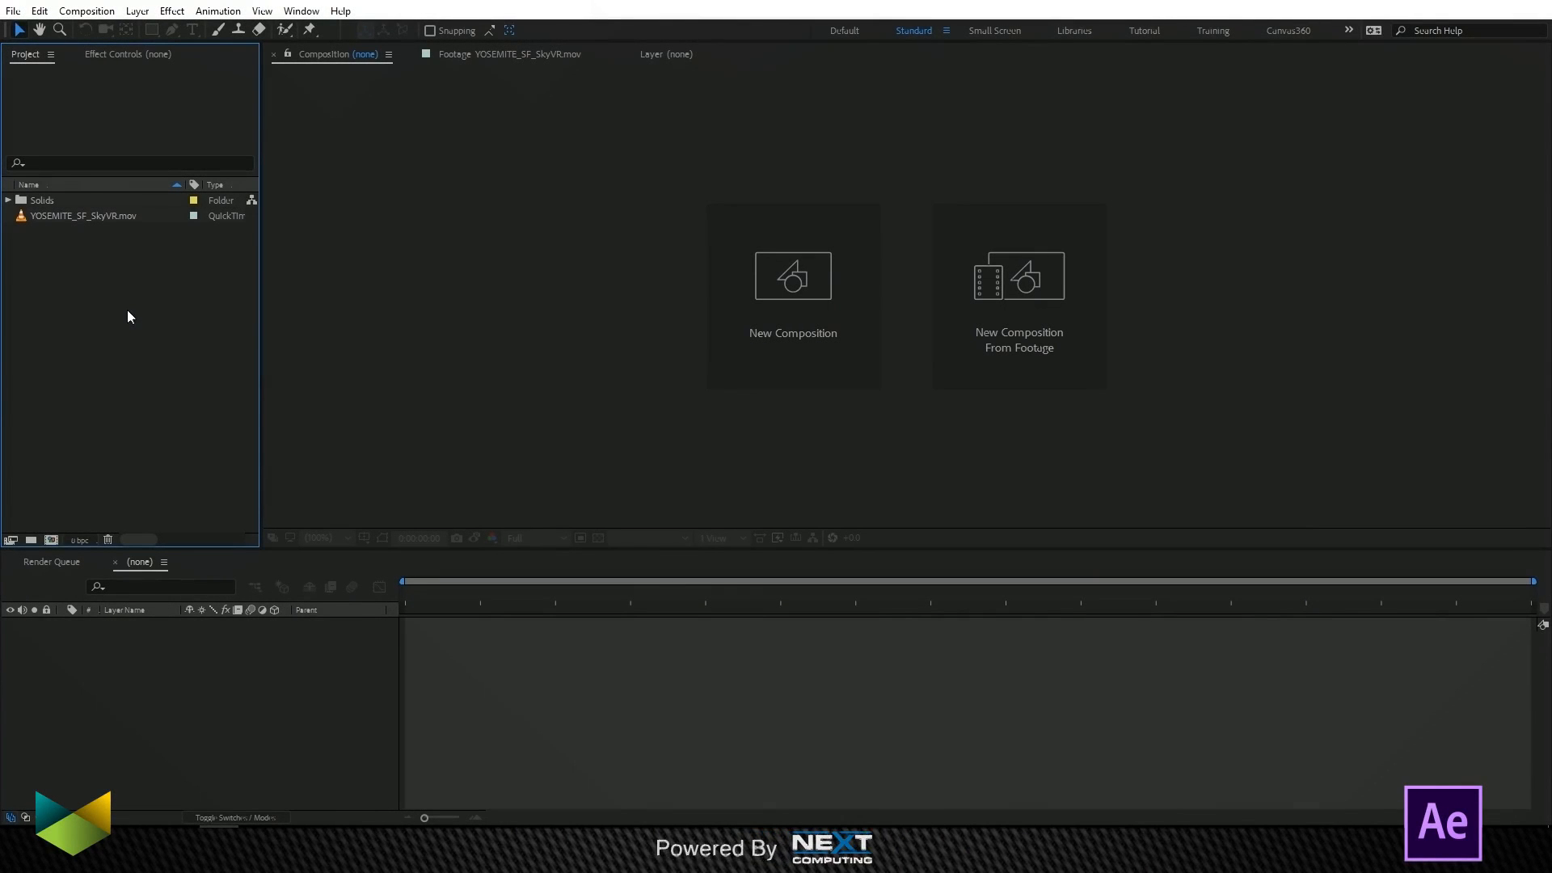
mouse_move(301, 10)
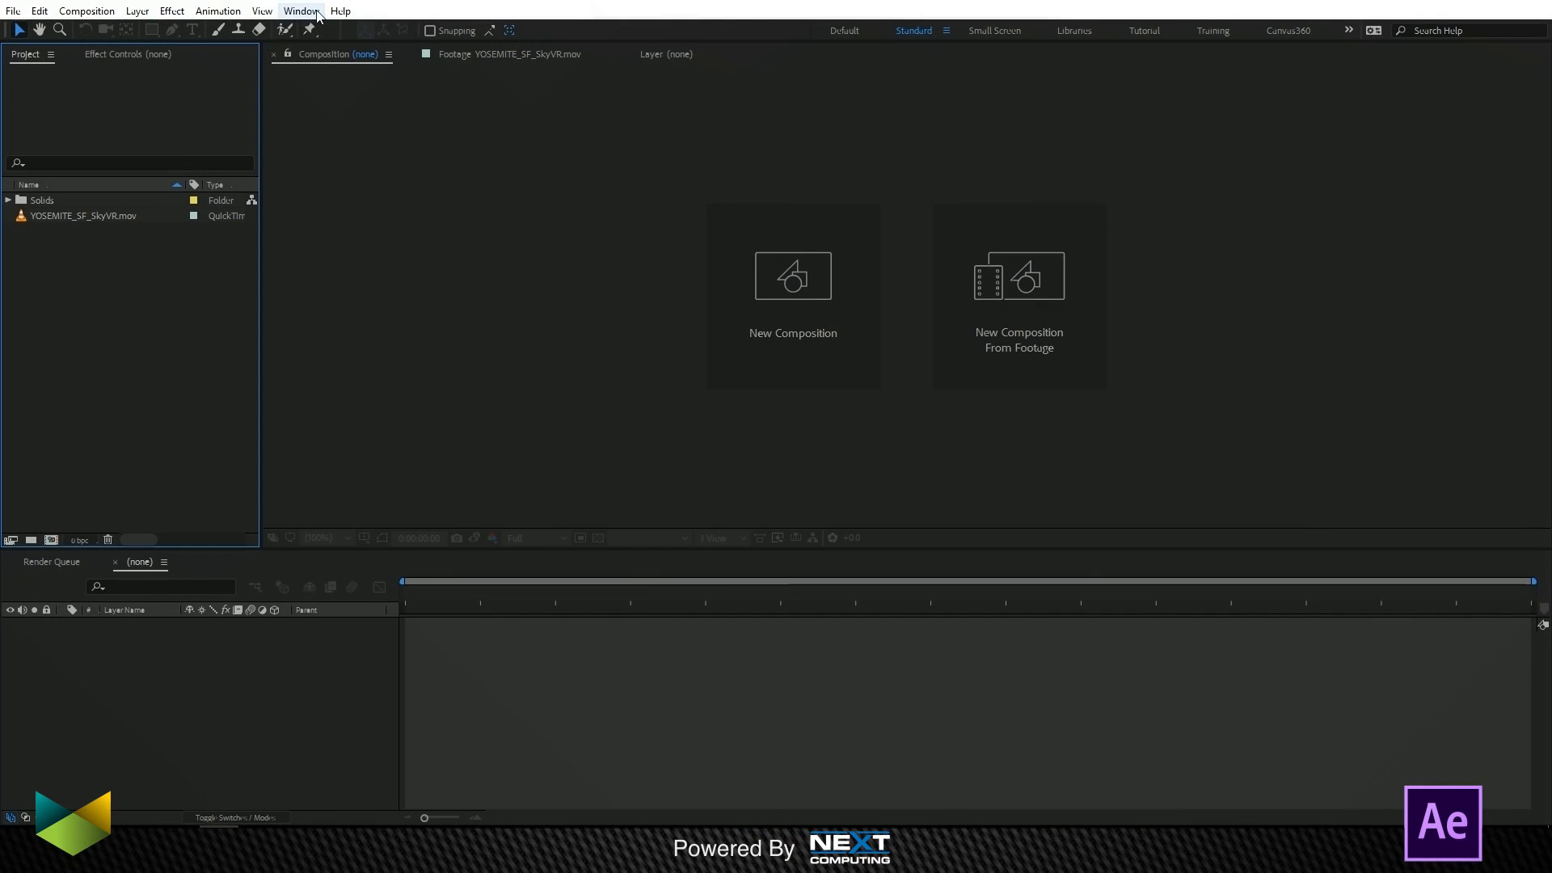
Step: Open the Canvas 360 Pro panel from Window and view YOSEMITE_SF_SkyVR.mov from the Project panel
click(300, 9)
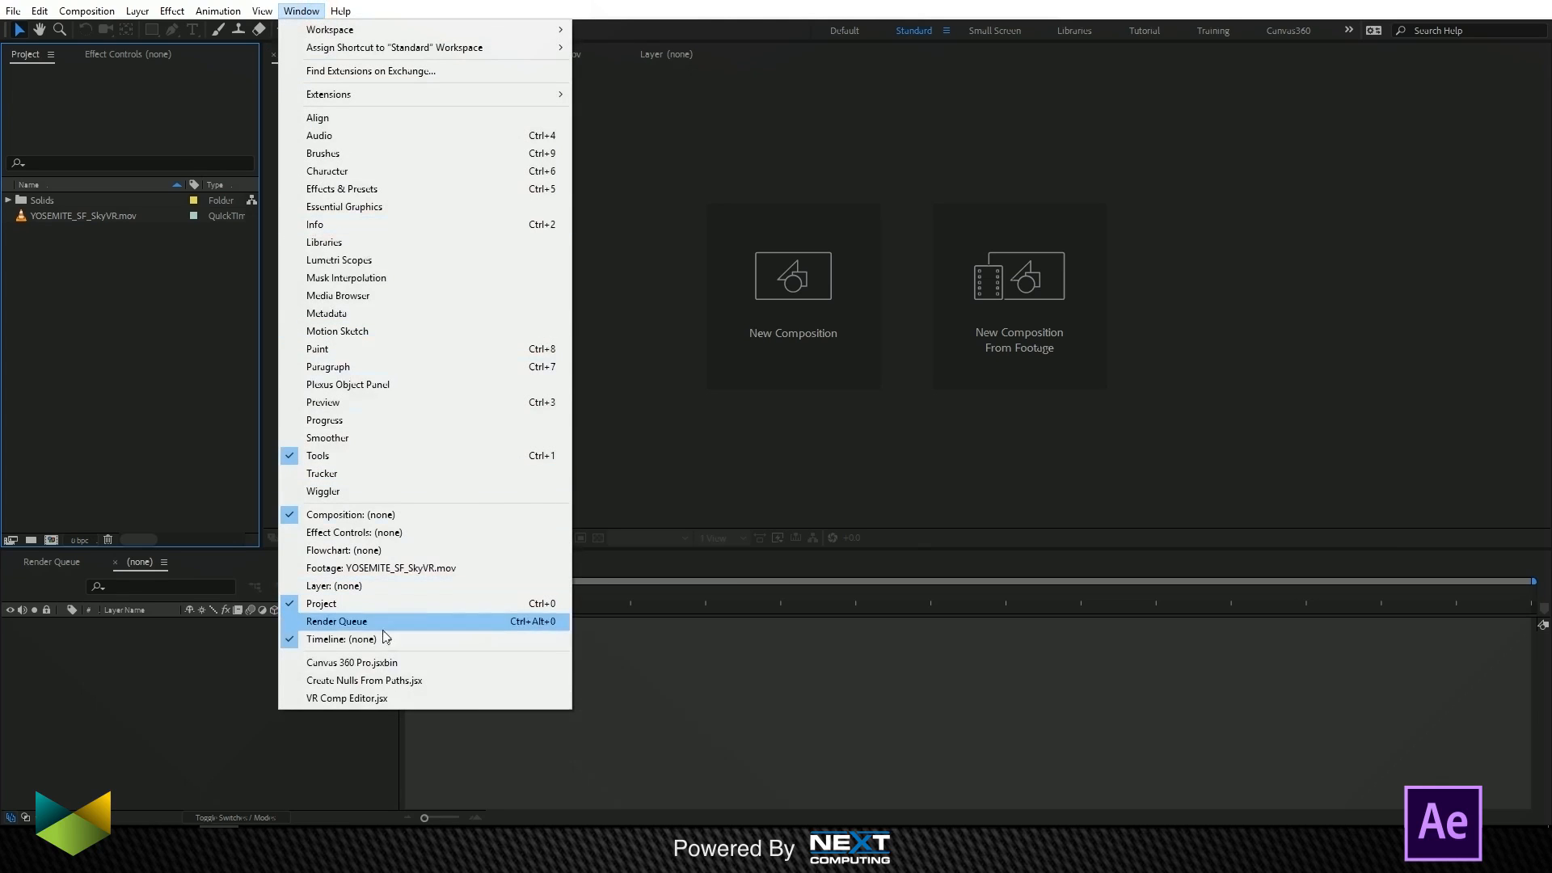
click(350, 662)
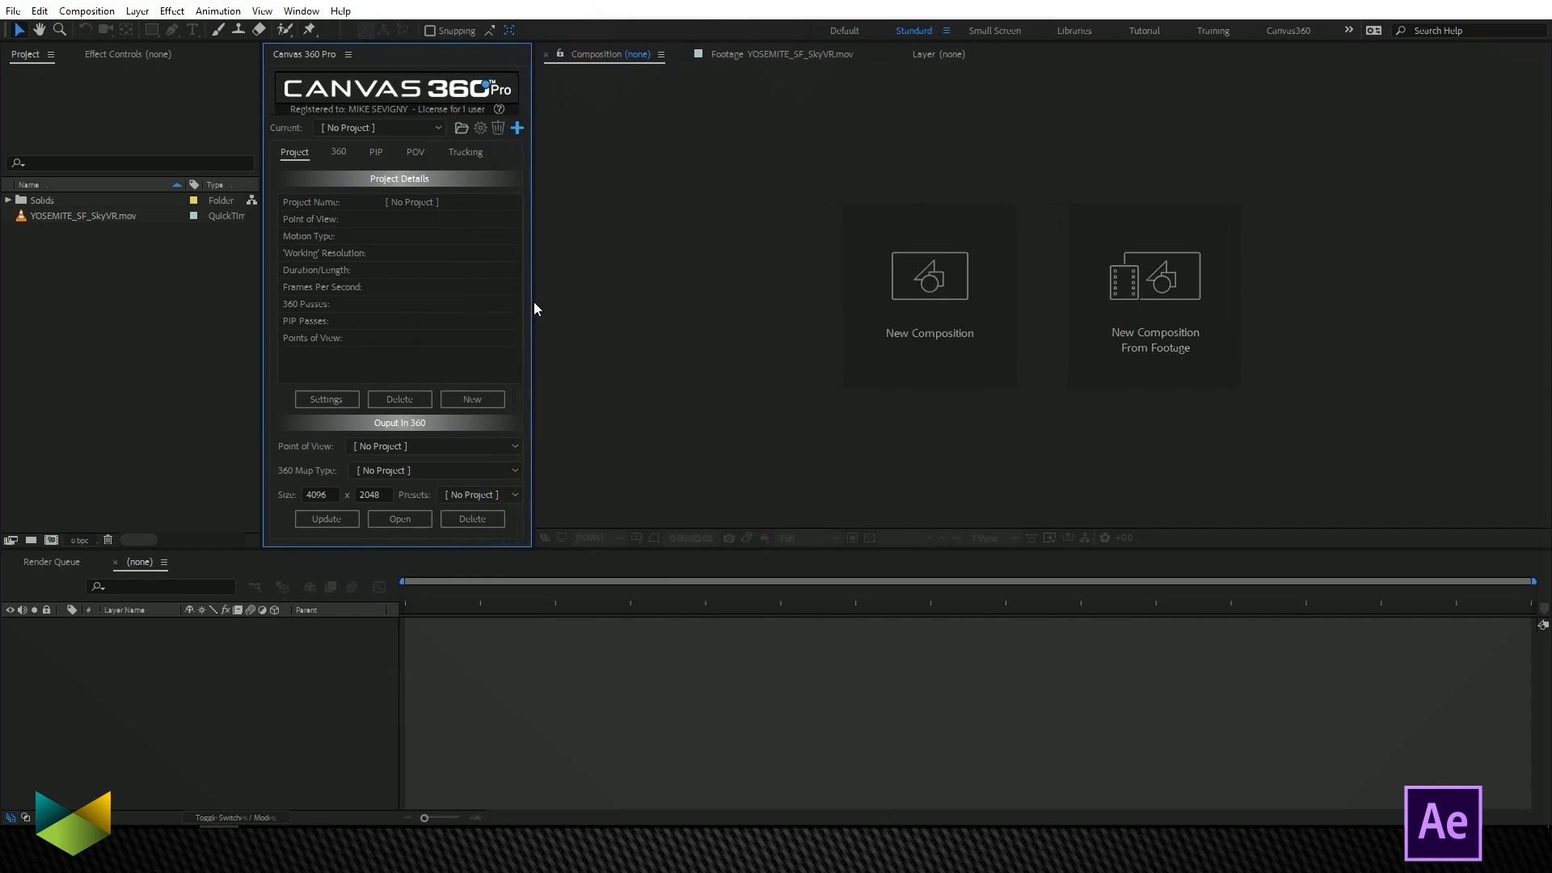
click(43, 199)
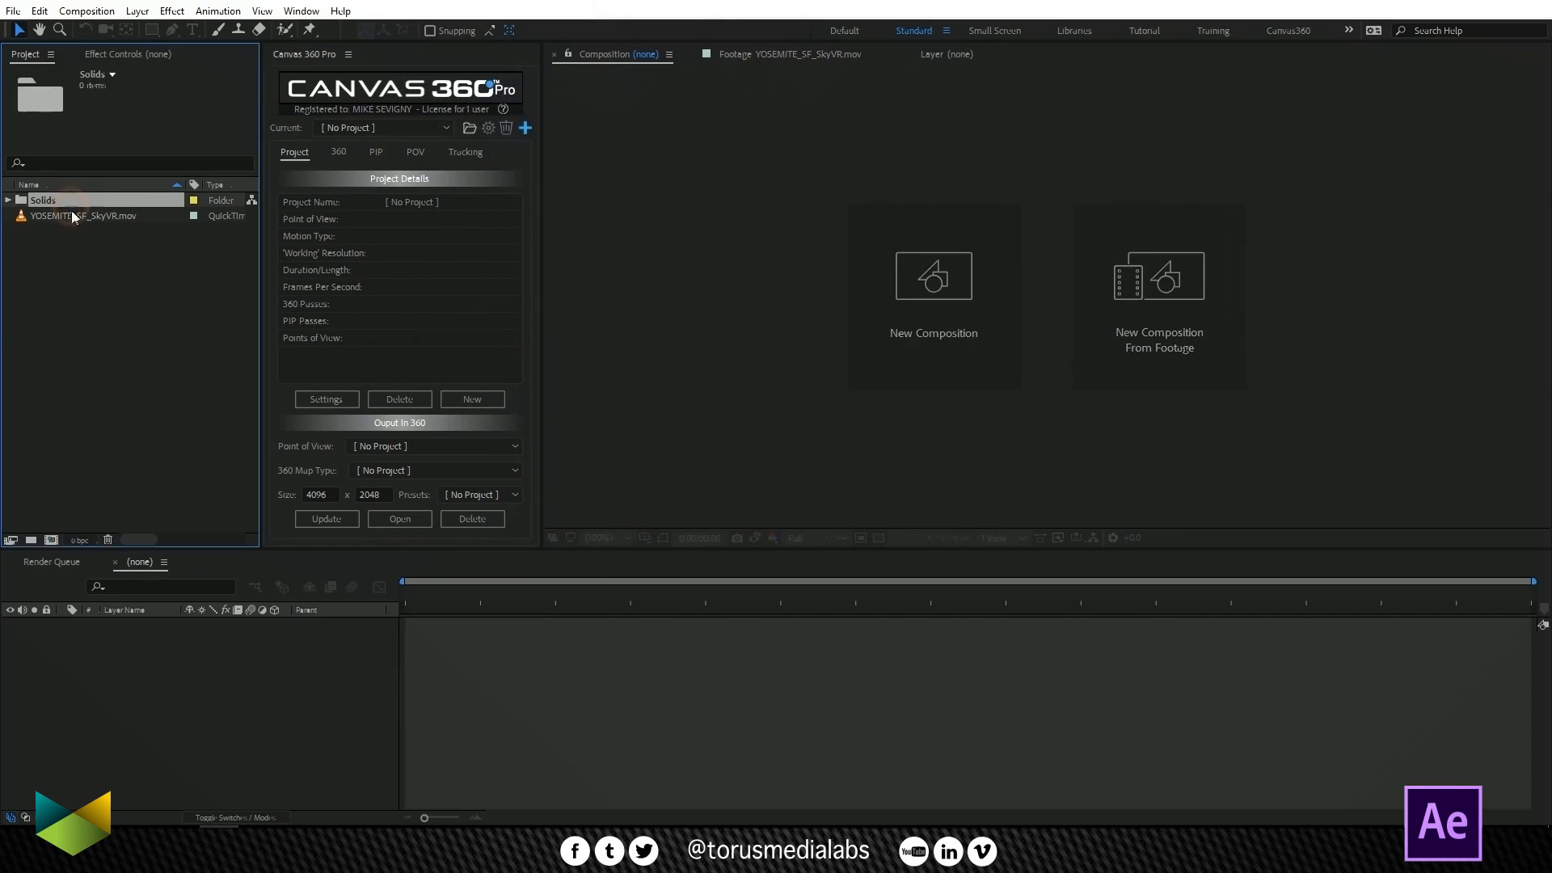
click(84, 215)
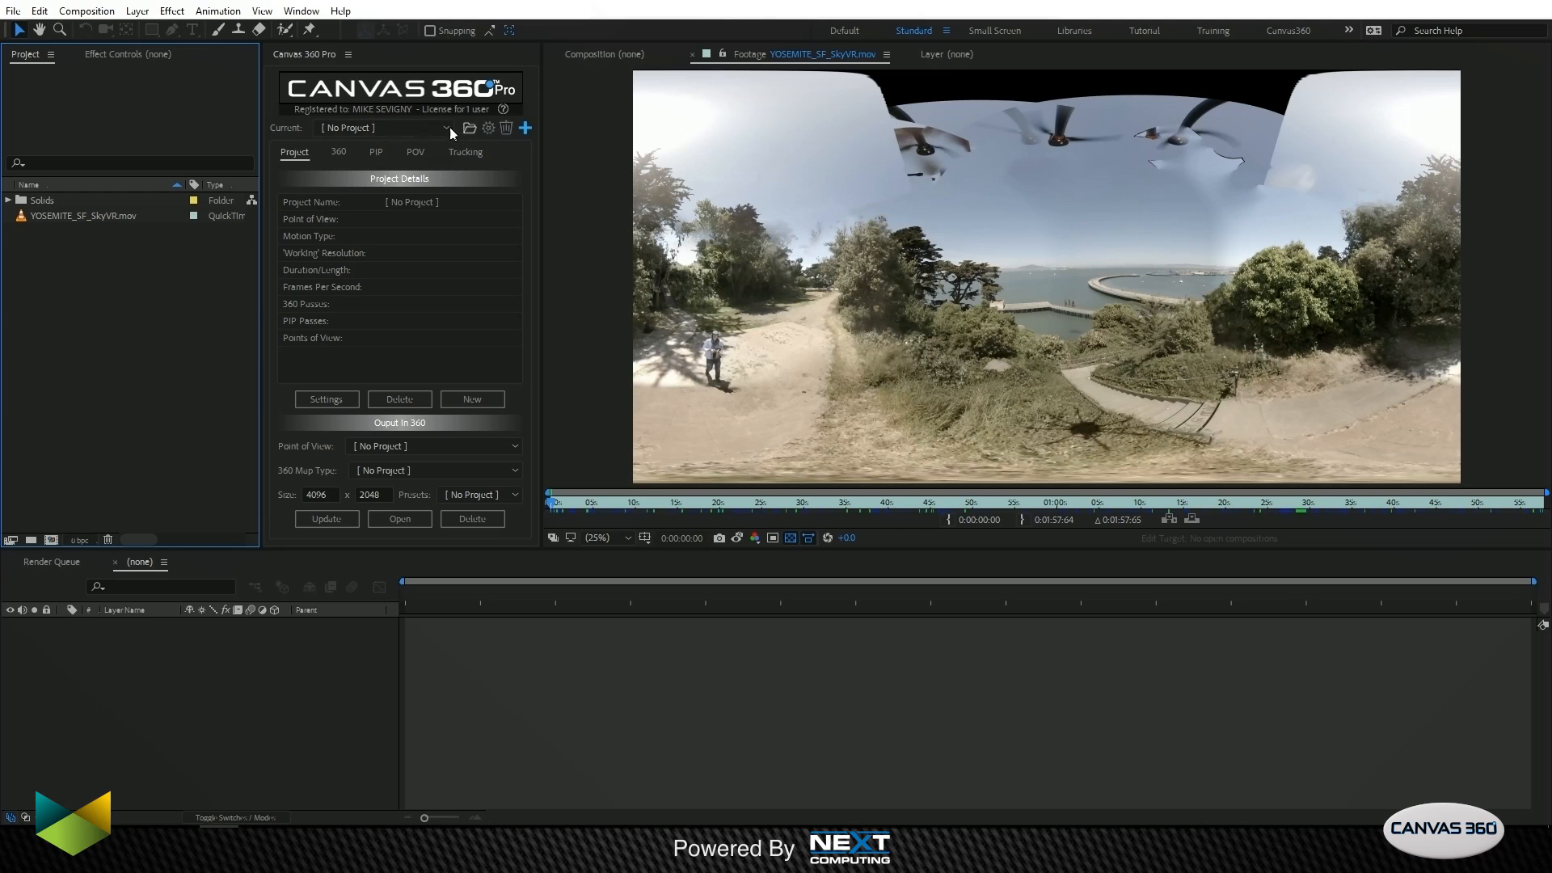
mouse_move(444, 128)
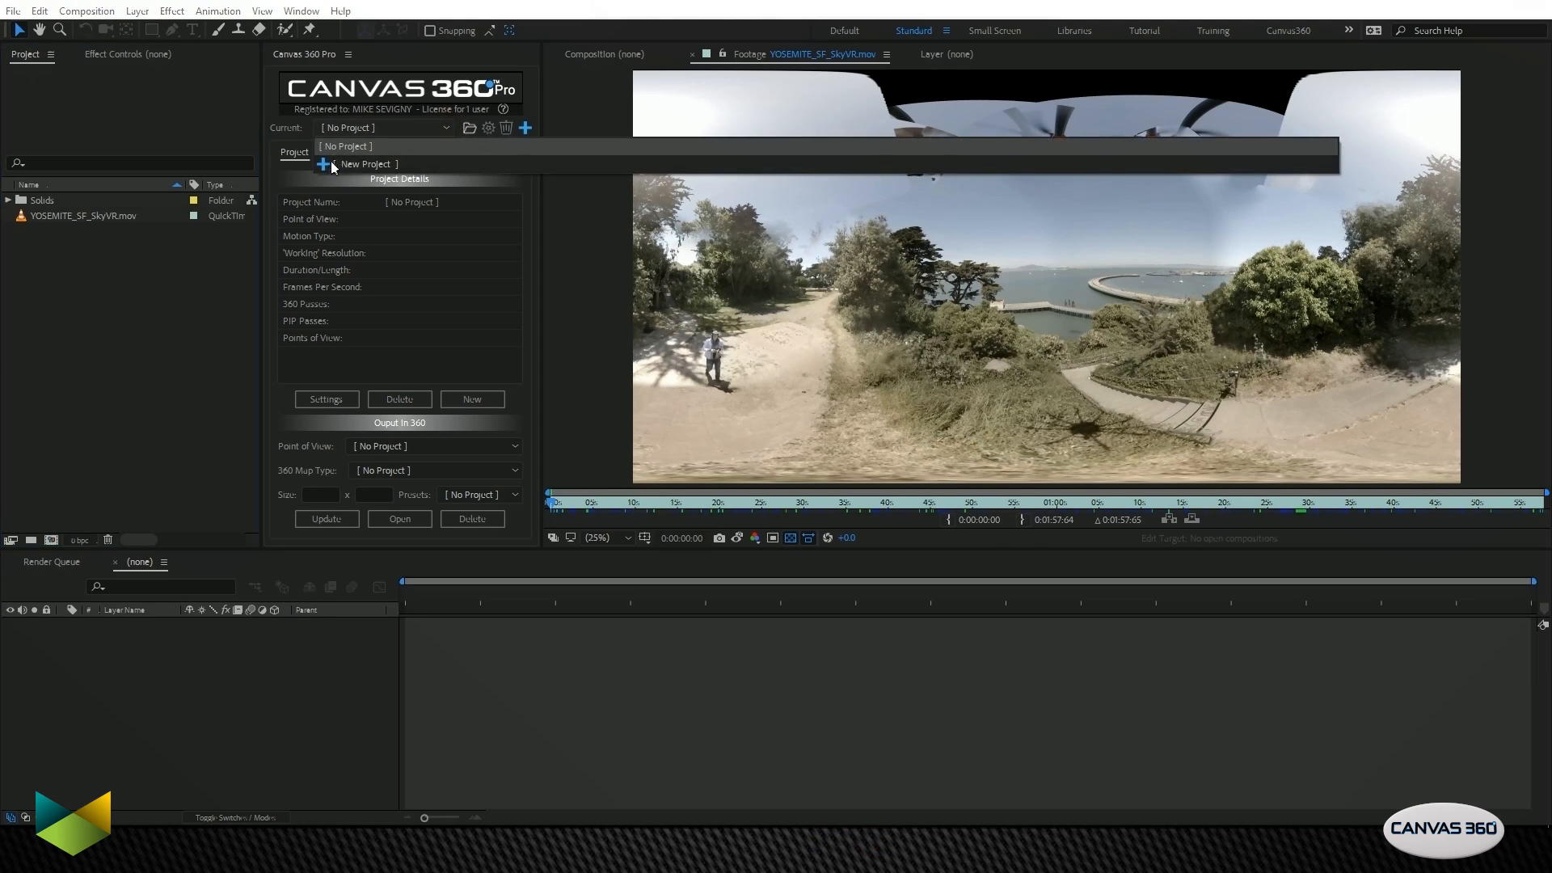
mouse_move(401, 167)
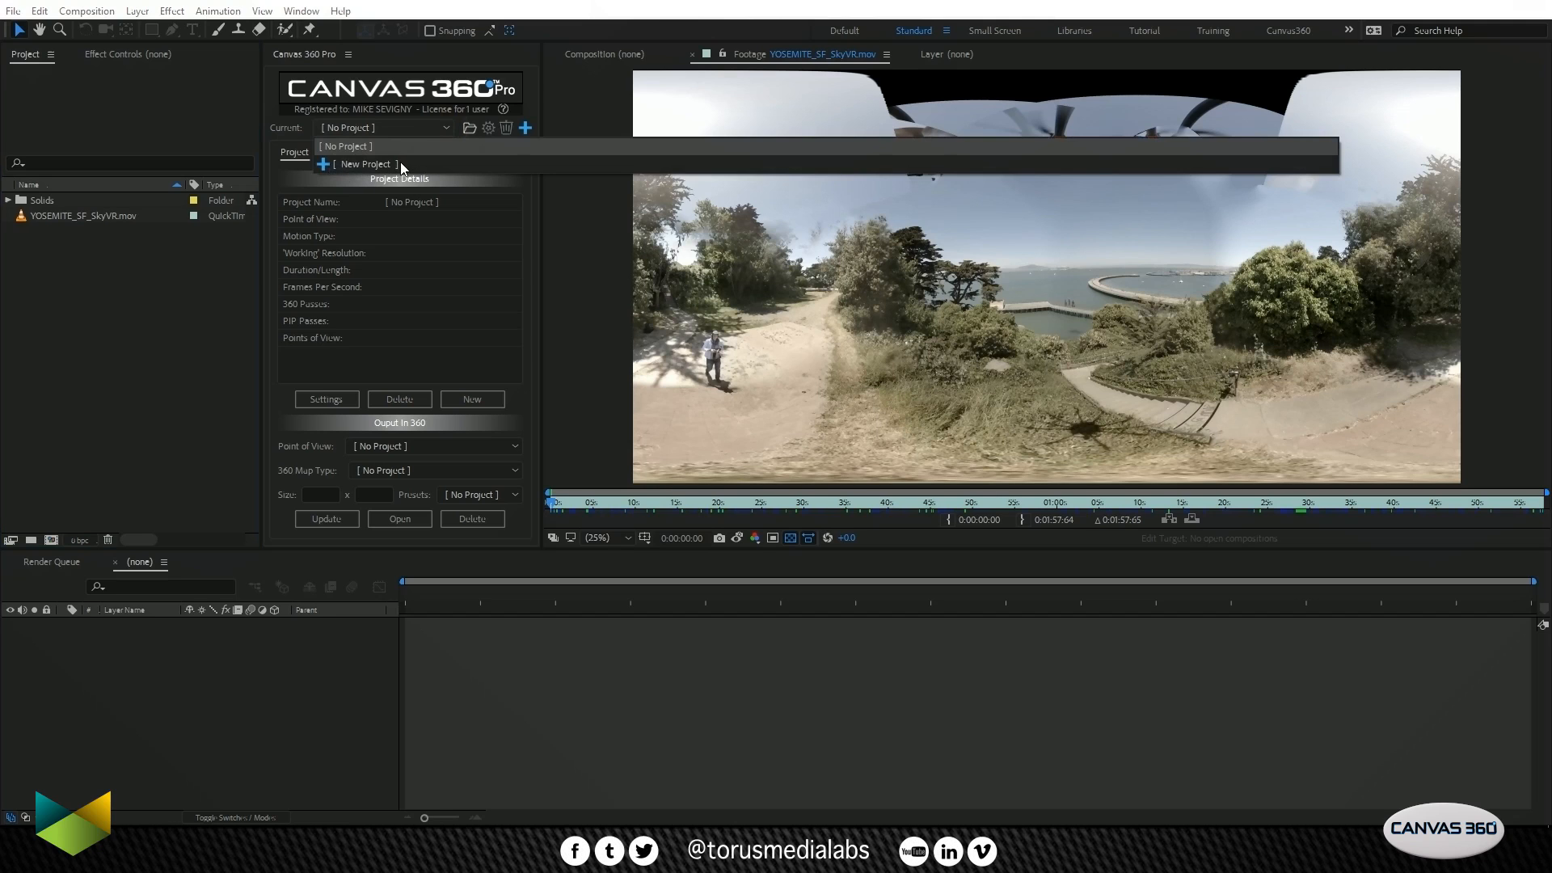
mouse_move(526, 127)
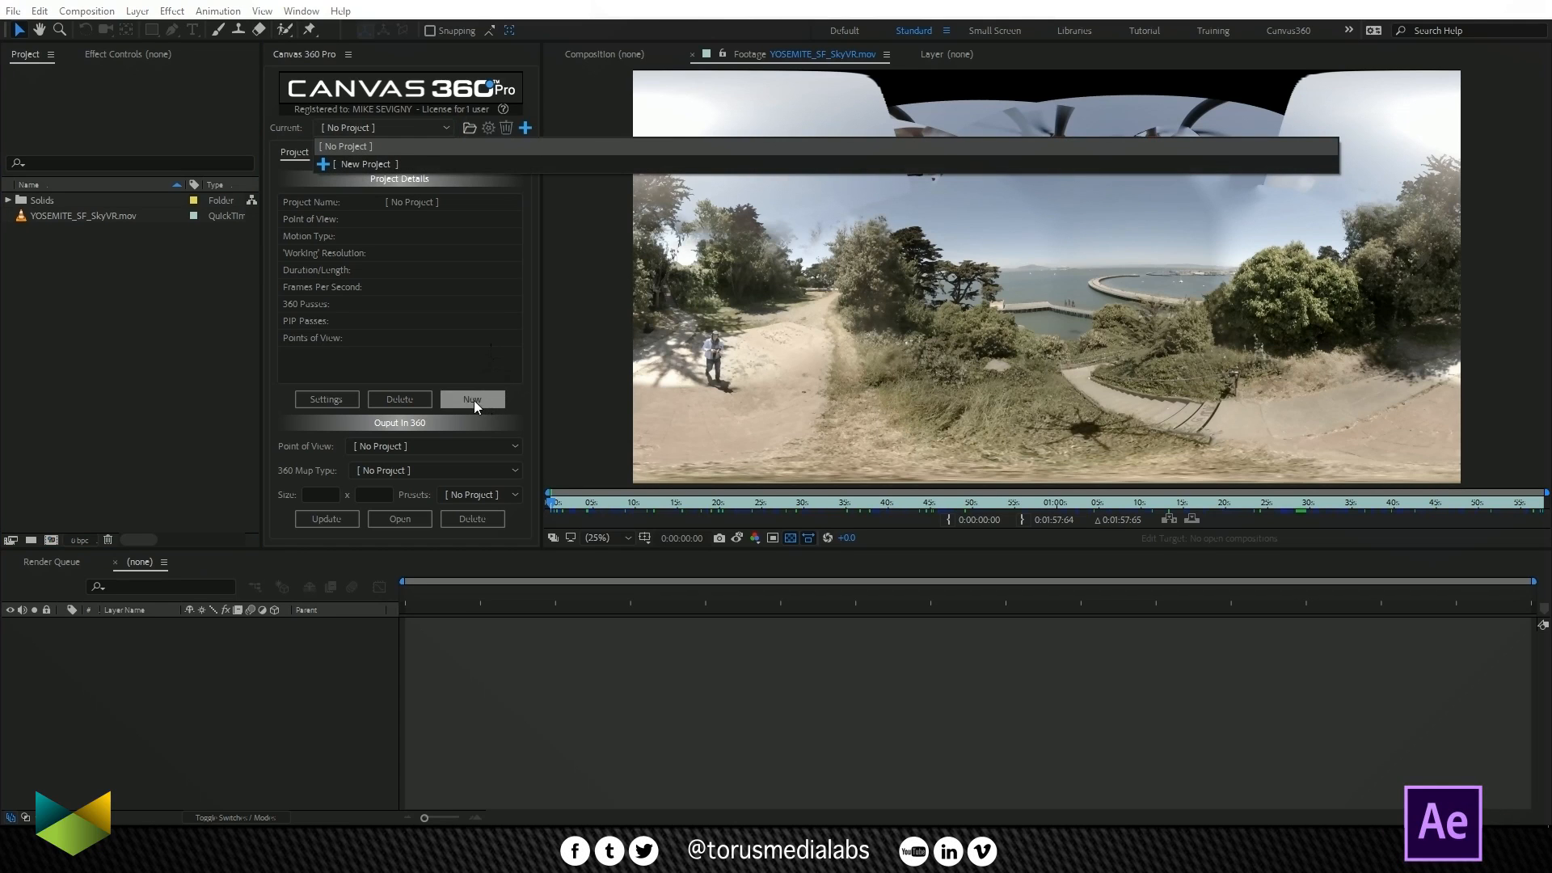
mouse_move(472, 399)
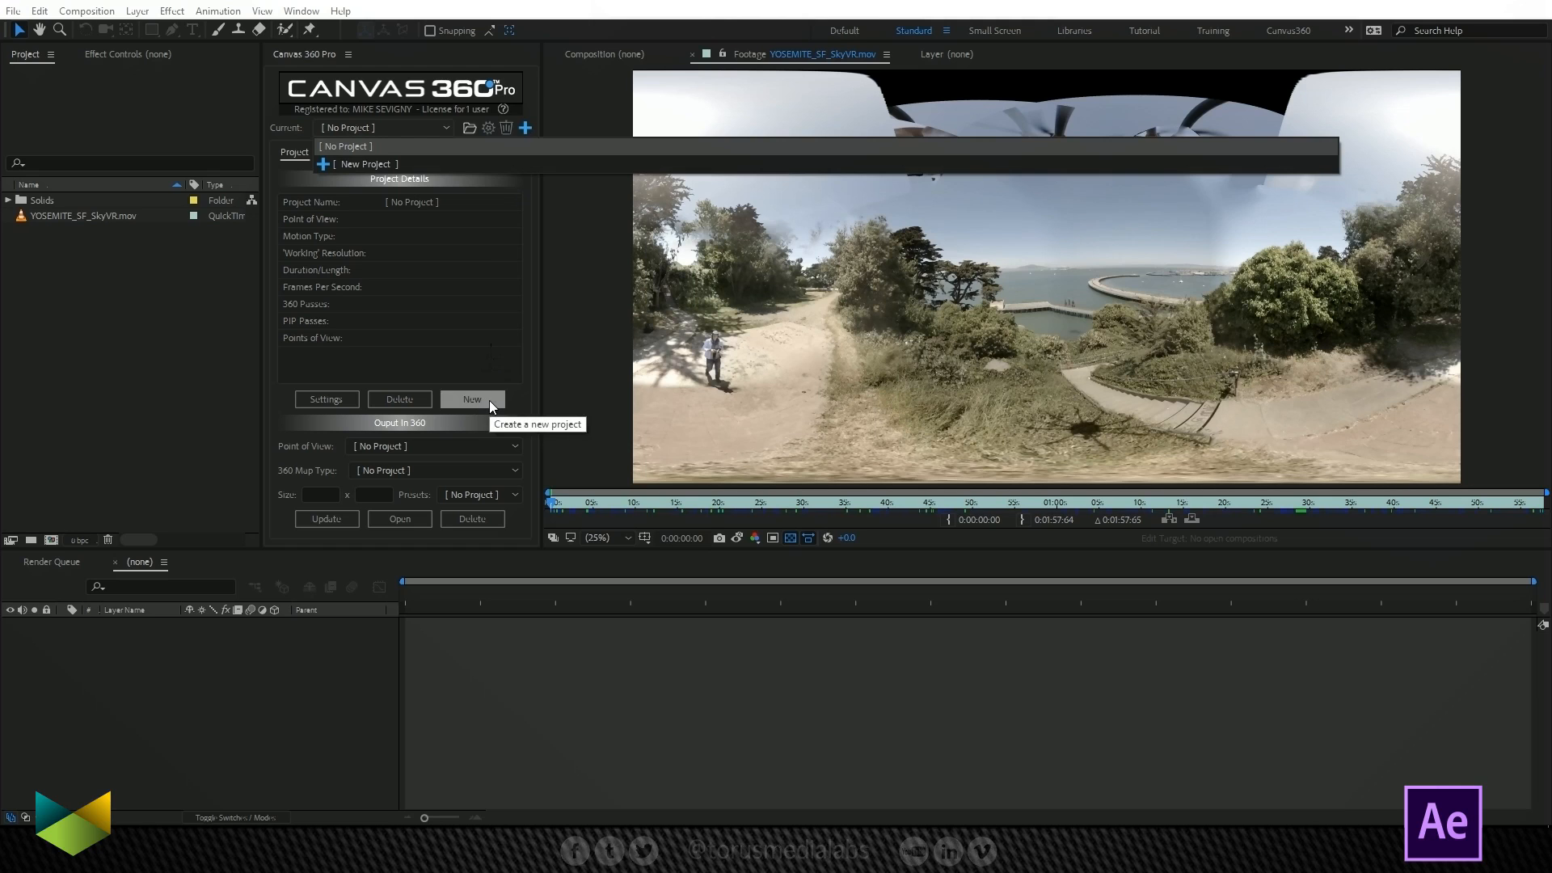
Step: Start a new Canvas 360 project from the Canvas 360 Pro panel
click(472, 398)
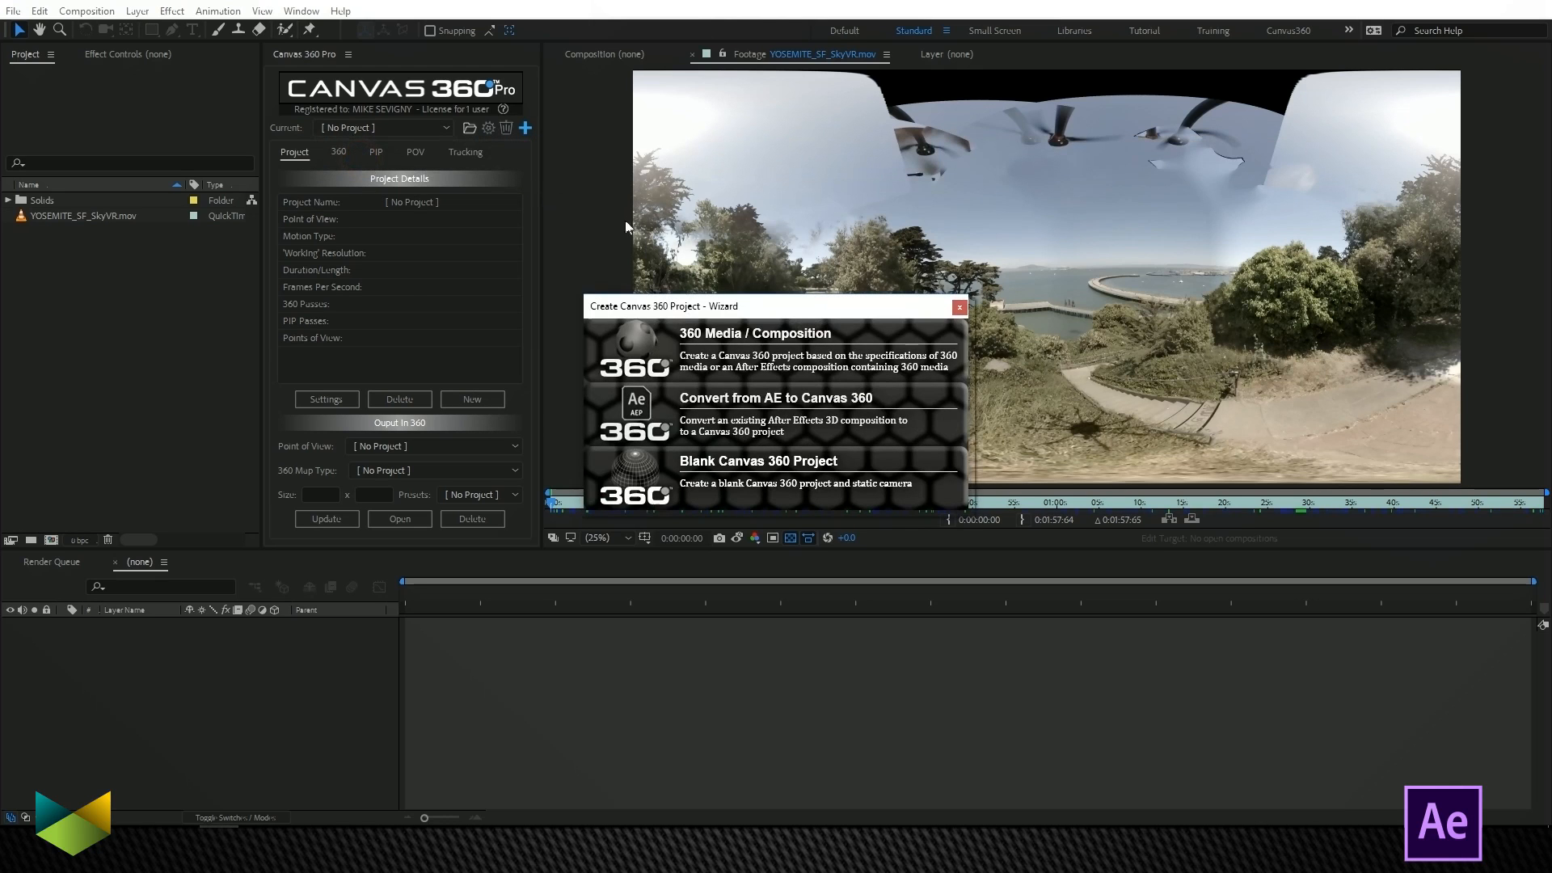
mouse_move(816, 440)
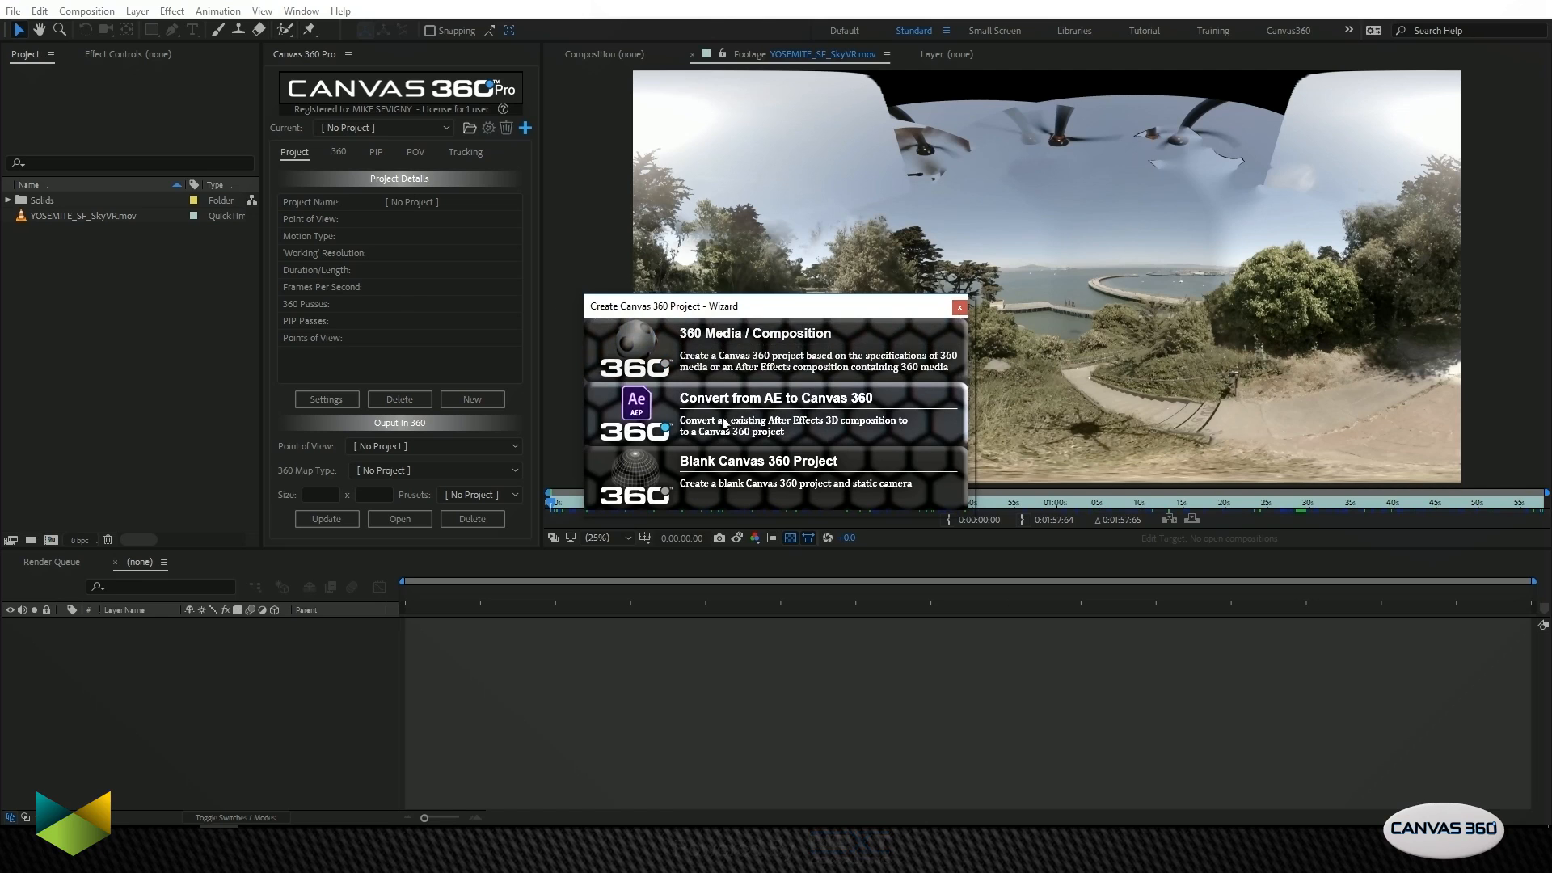
mouse_move(838, 413)
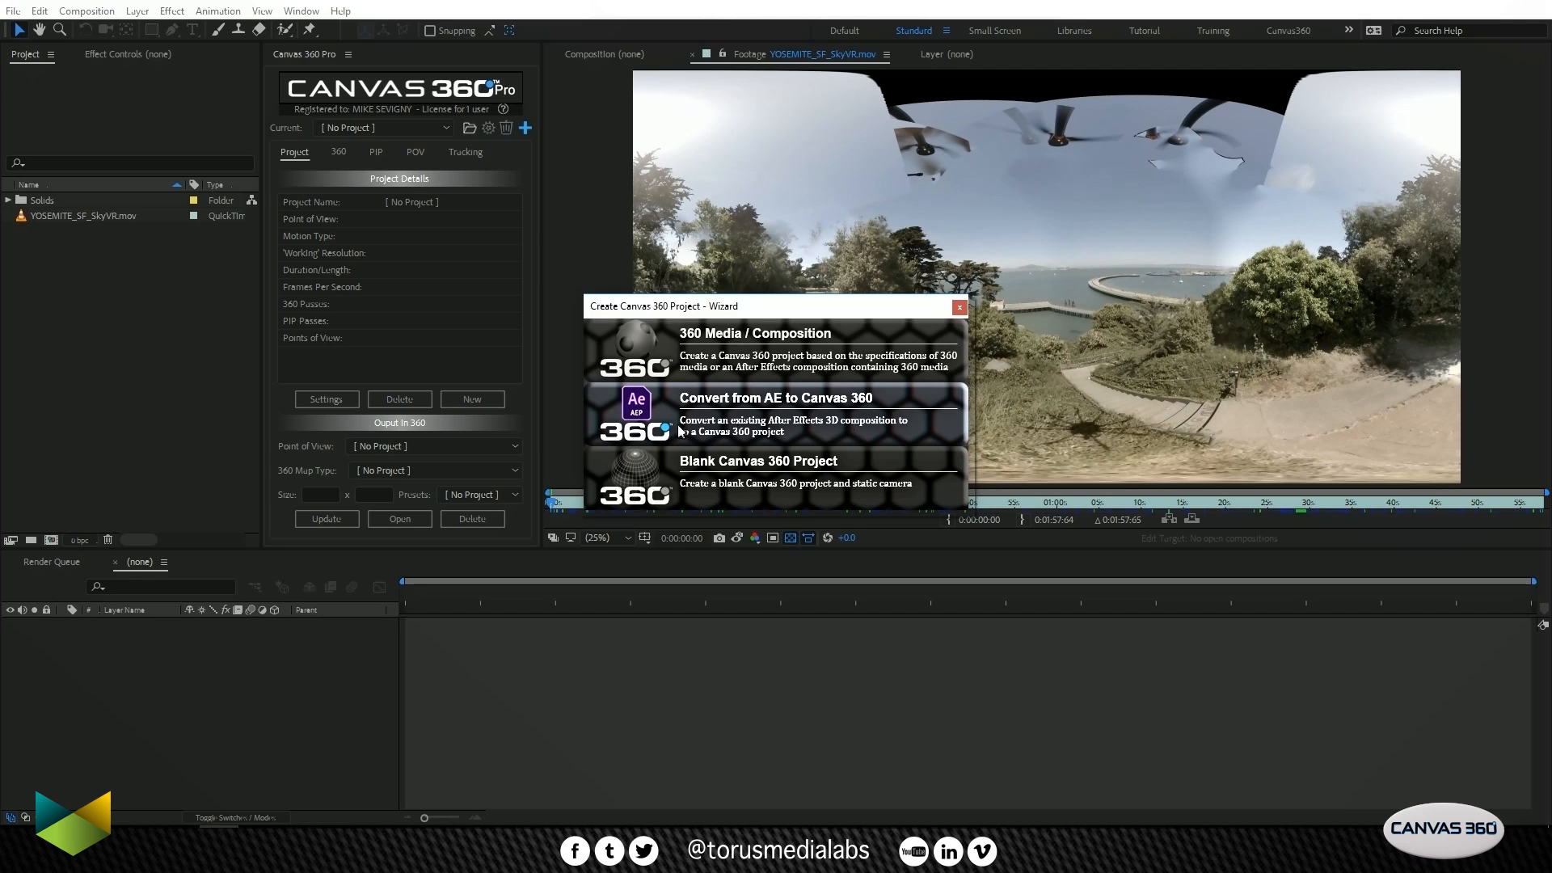
mouse_move(797, 482)
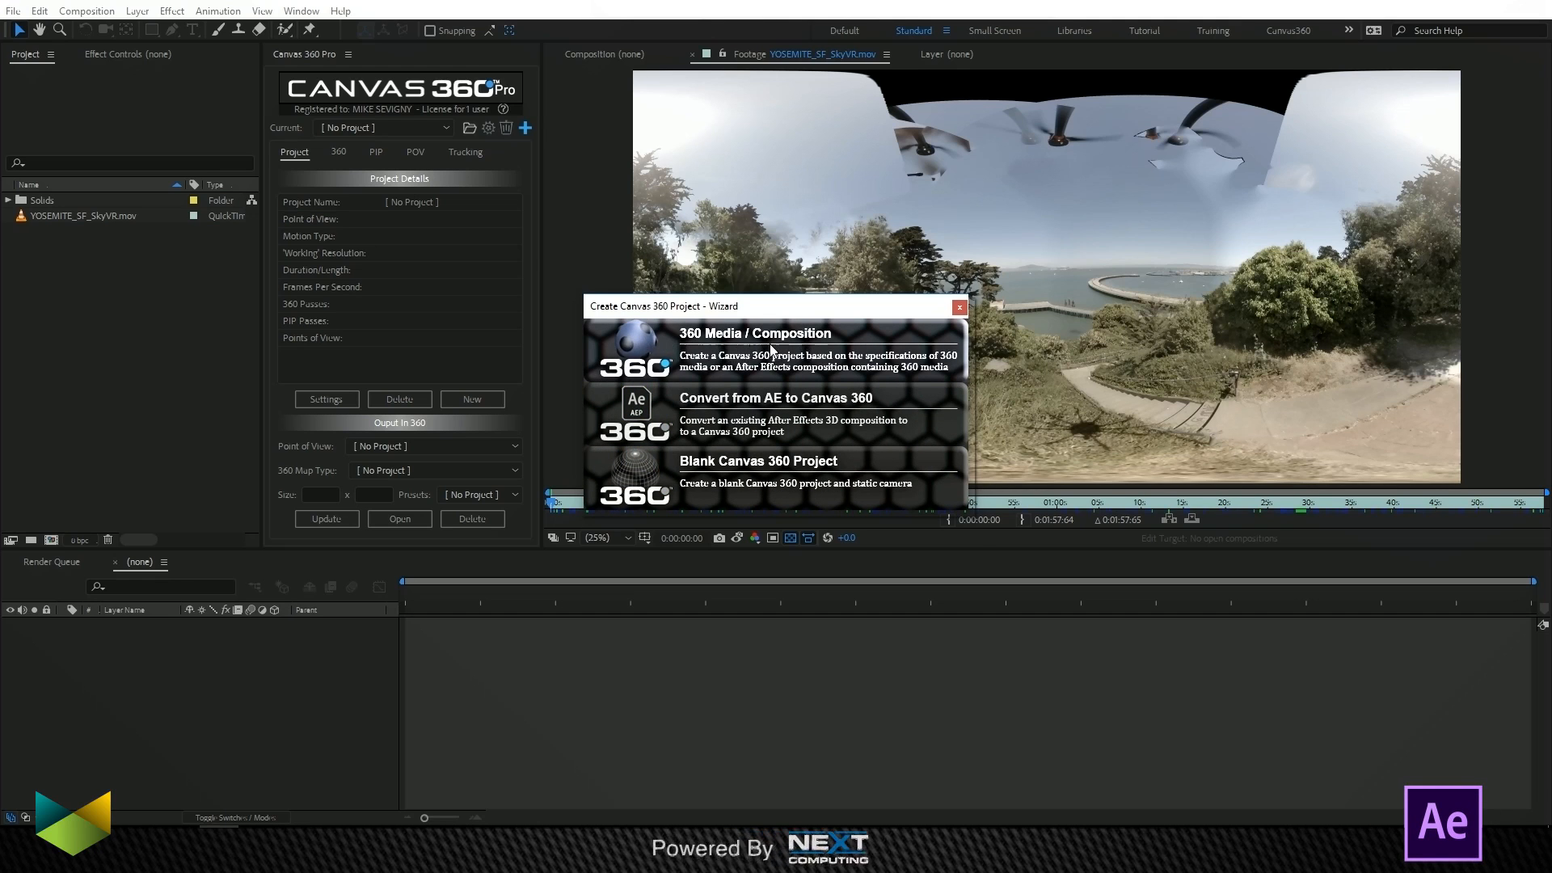
Step: Create Canvas 360 project 'Yosemeti_Proj' from the 360 media YOSEMITE_SF_SkyVR.mov
click(754, 333)
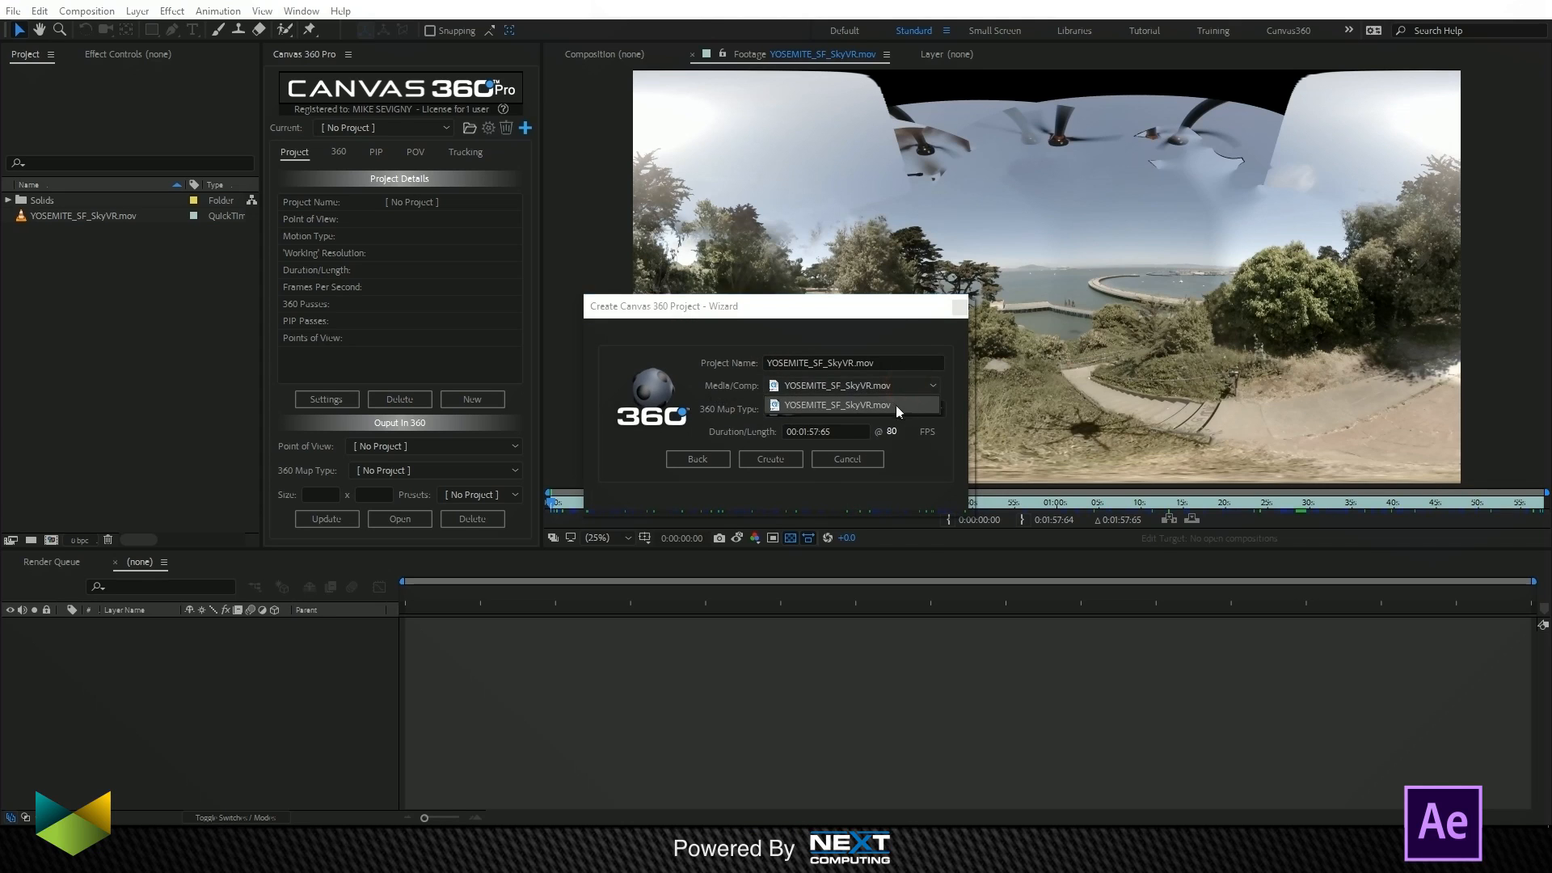
click(851, 385)
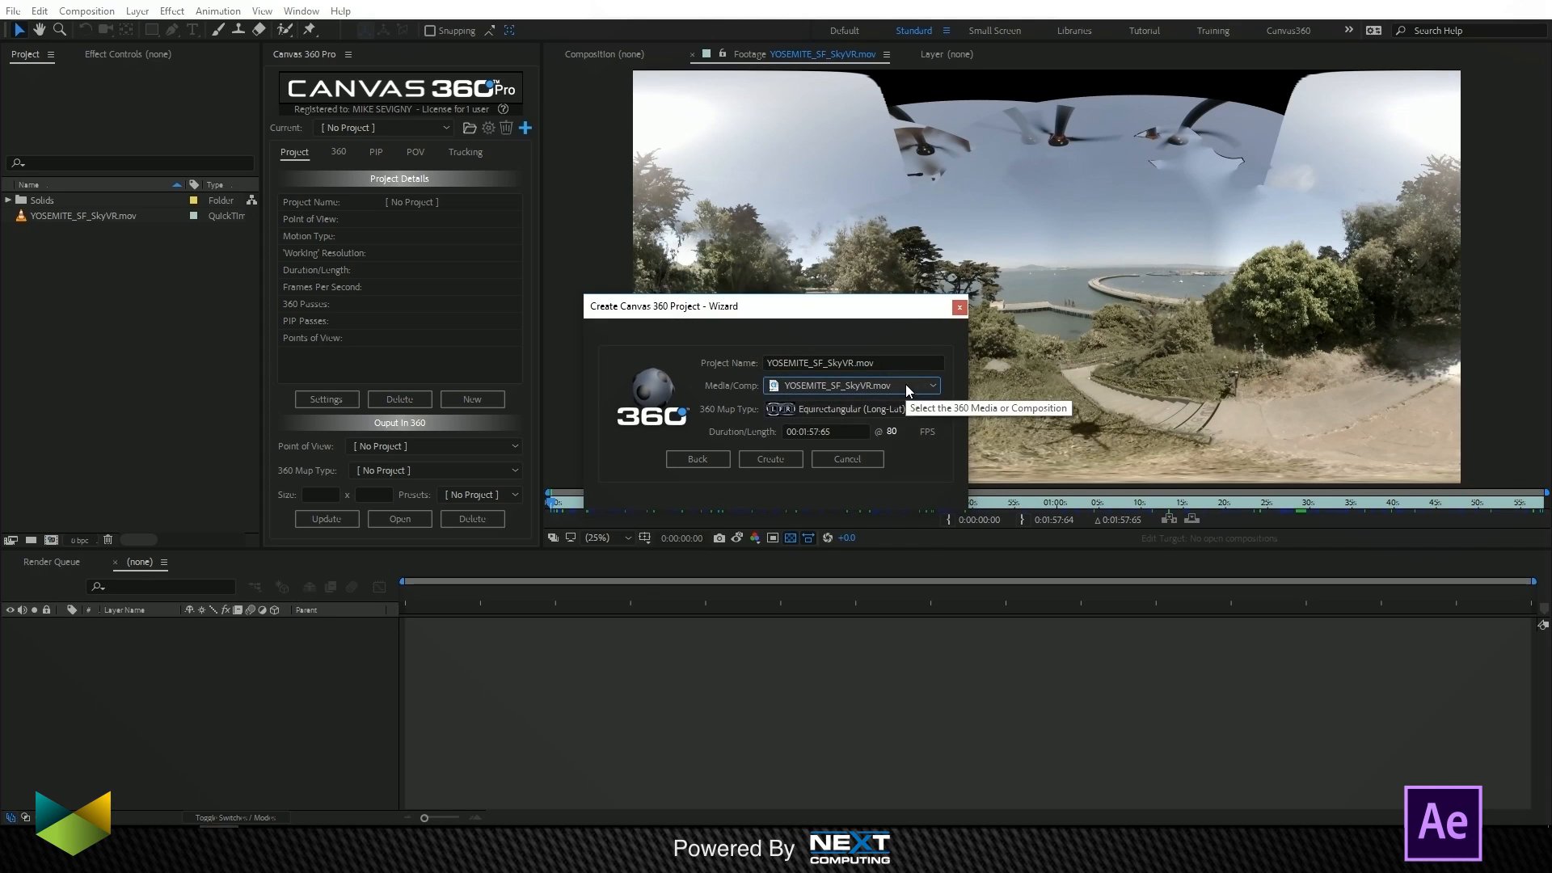
mouse_move(884, 359)
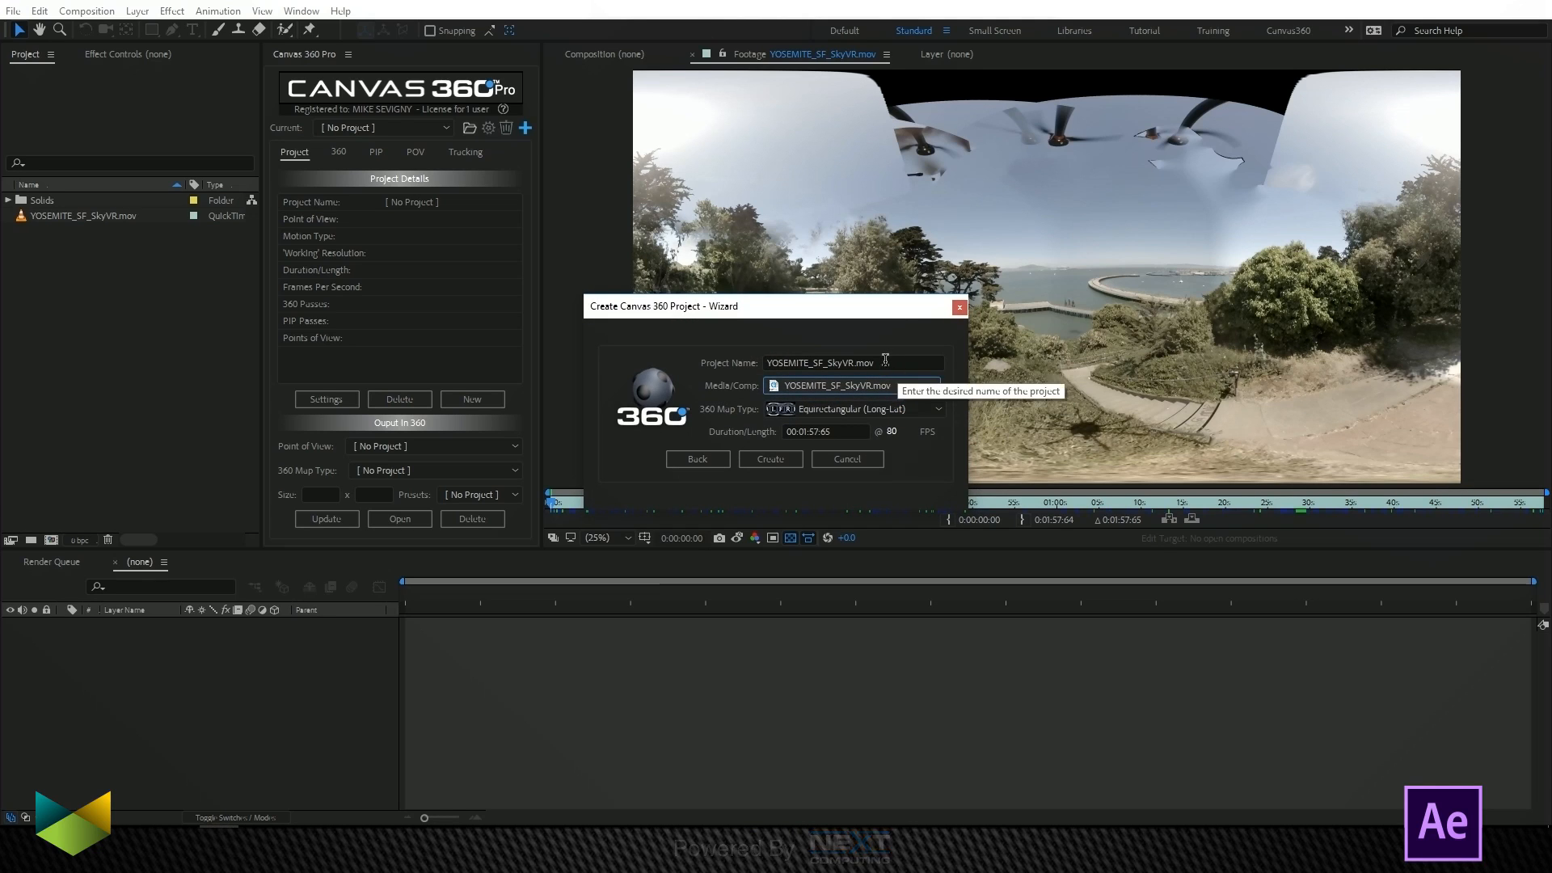
click(852, 362)
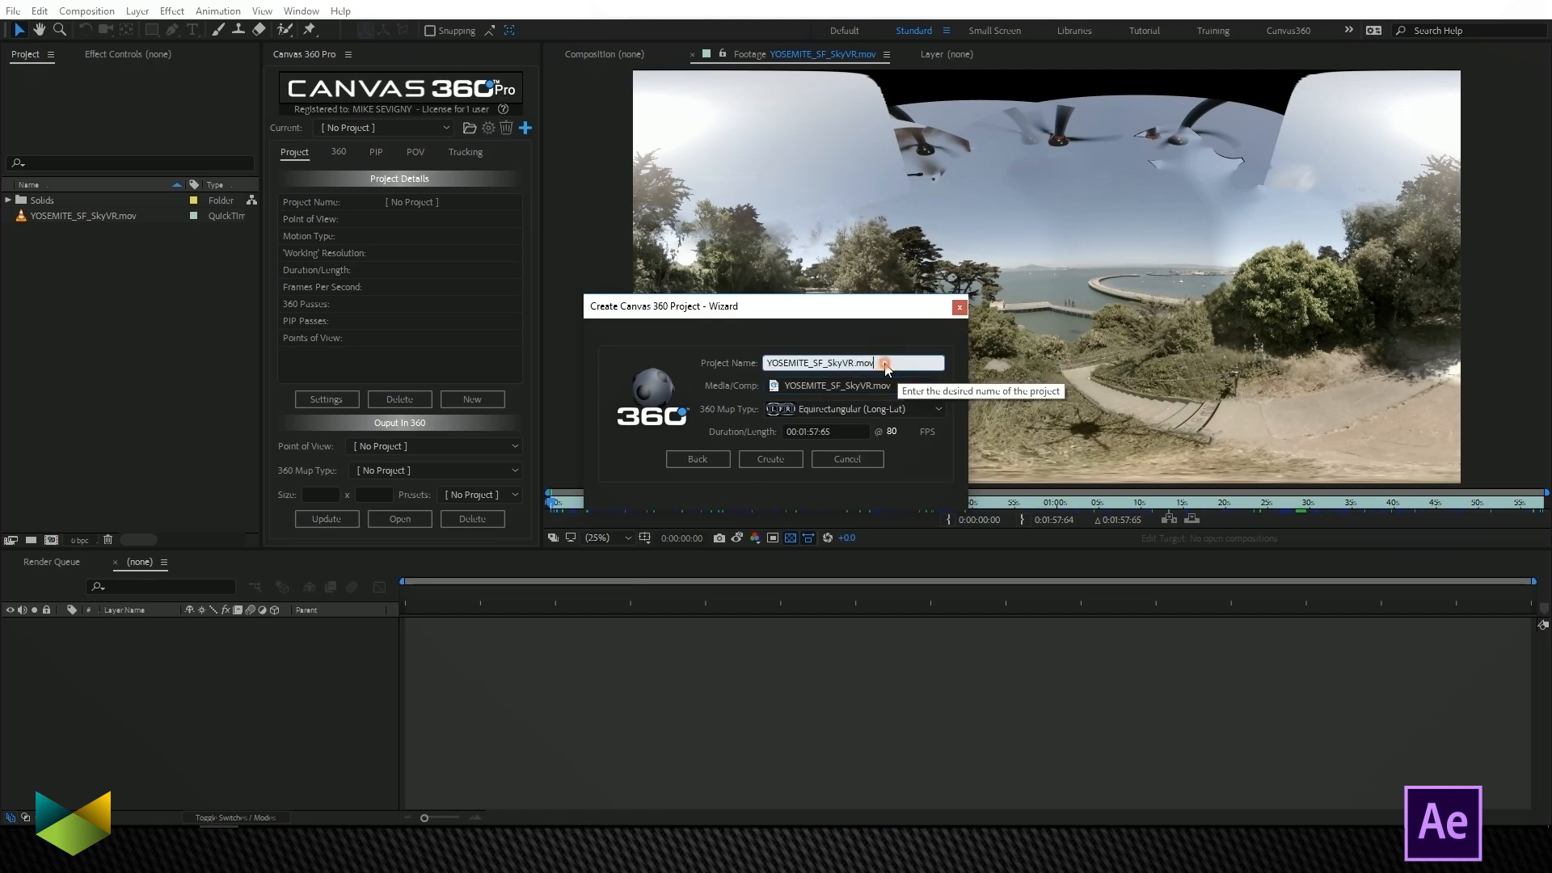
text(Yosemet)
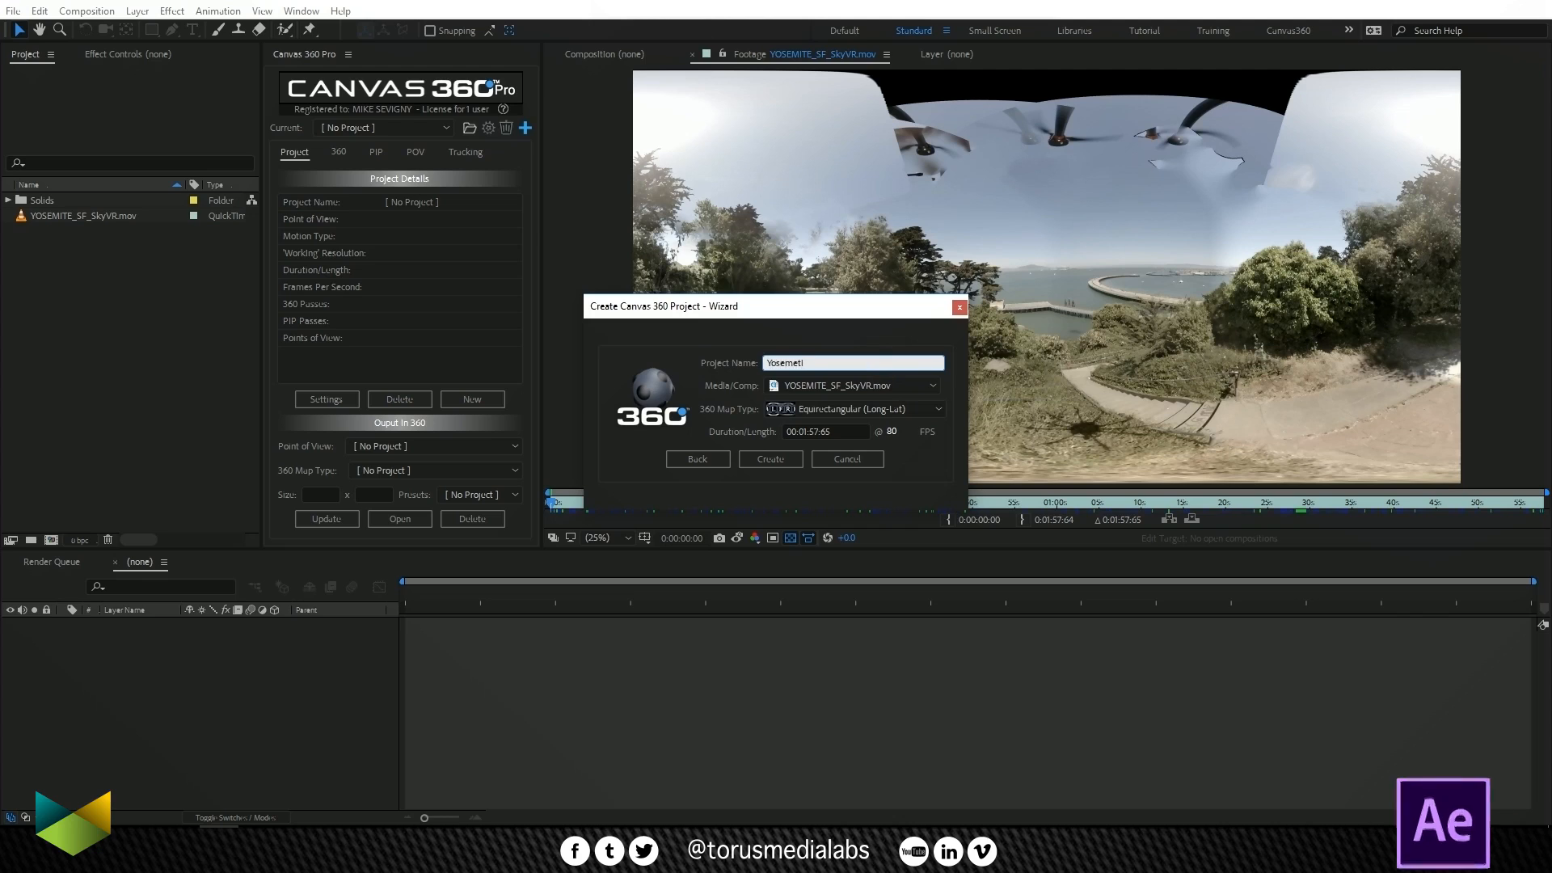
text(_Pro)
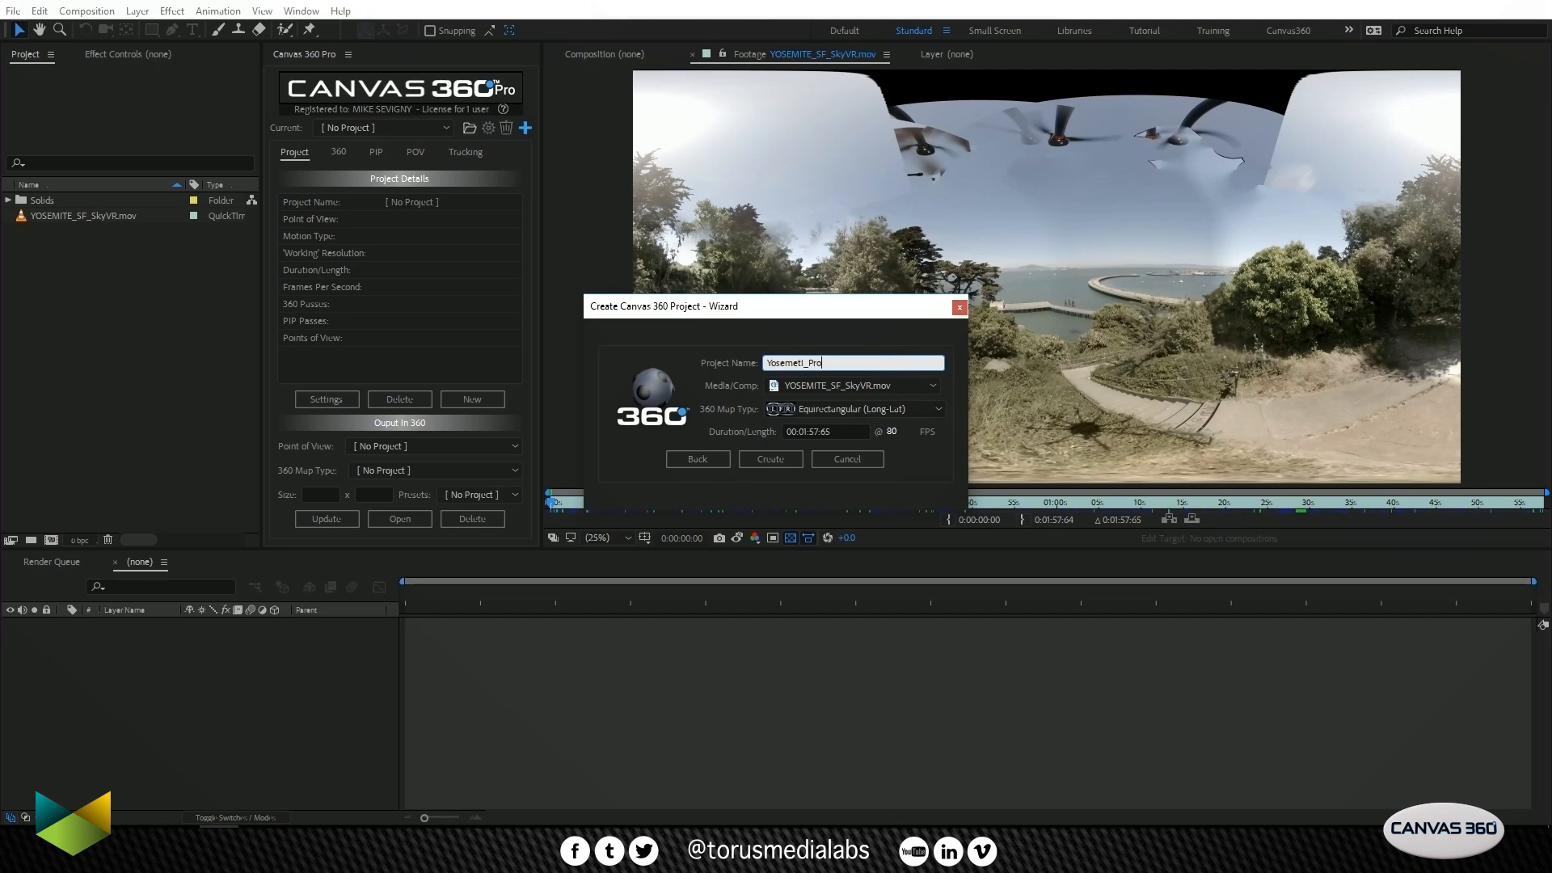
text(j)
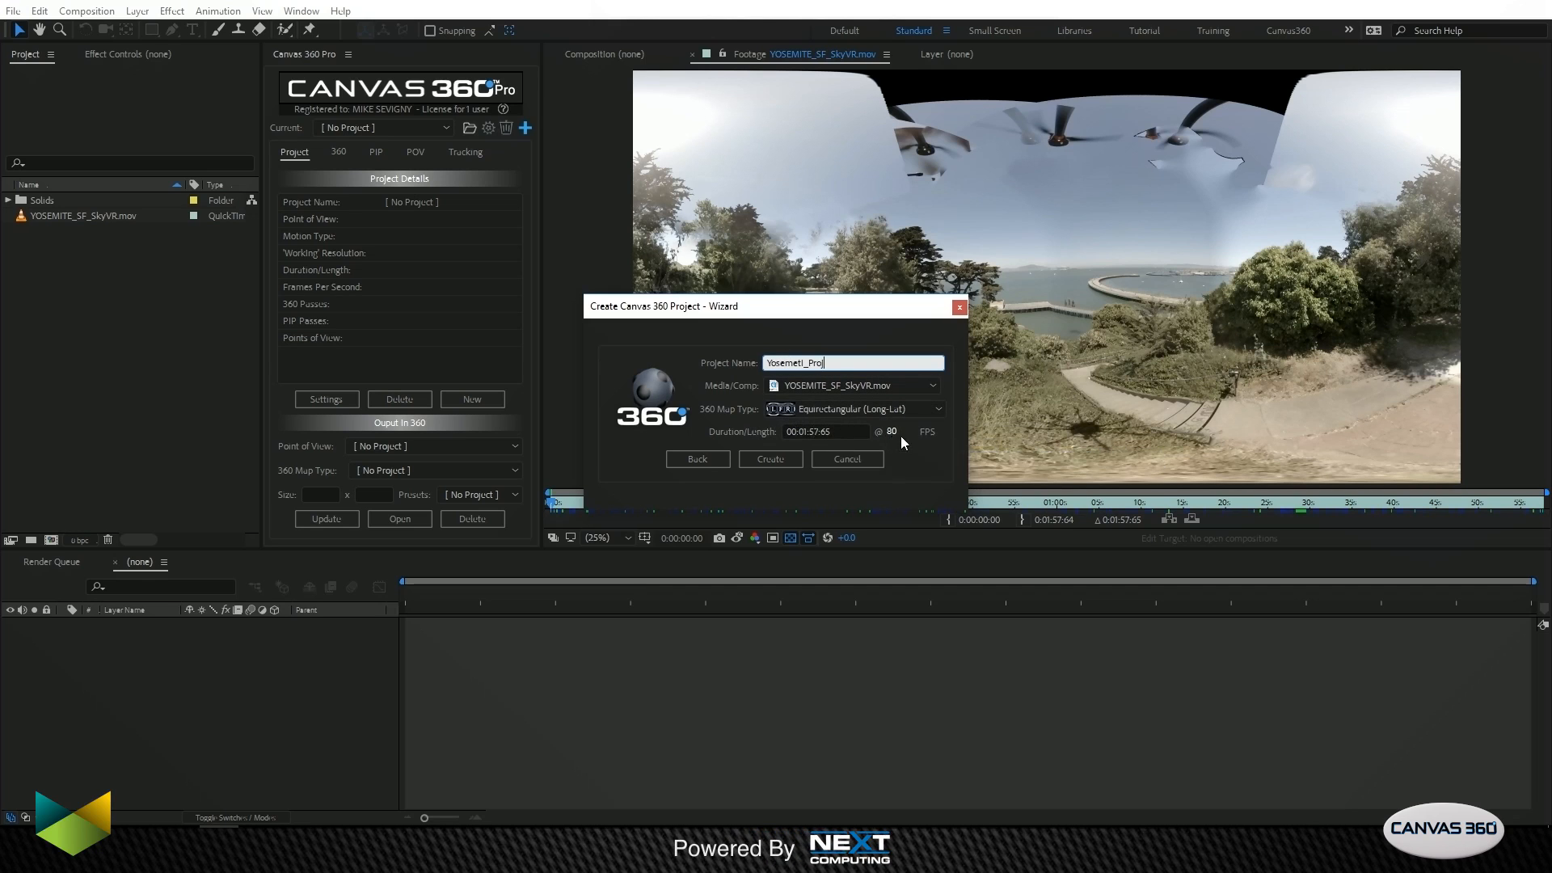
mouse_move(770, 459)
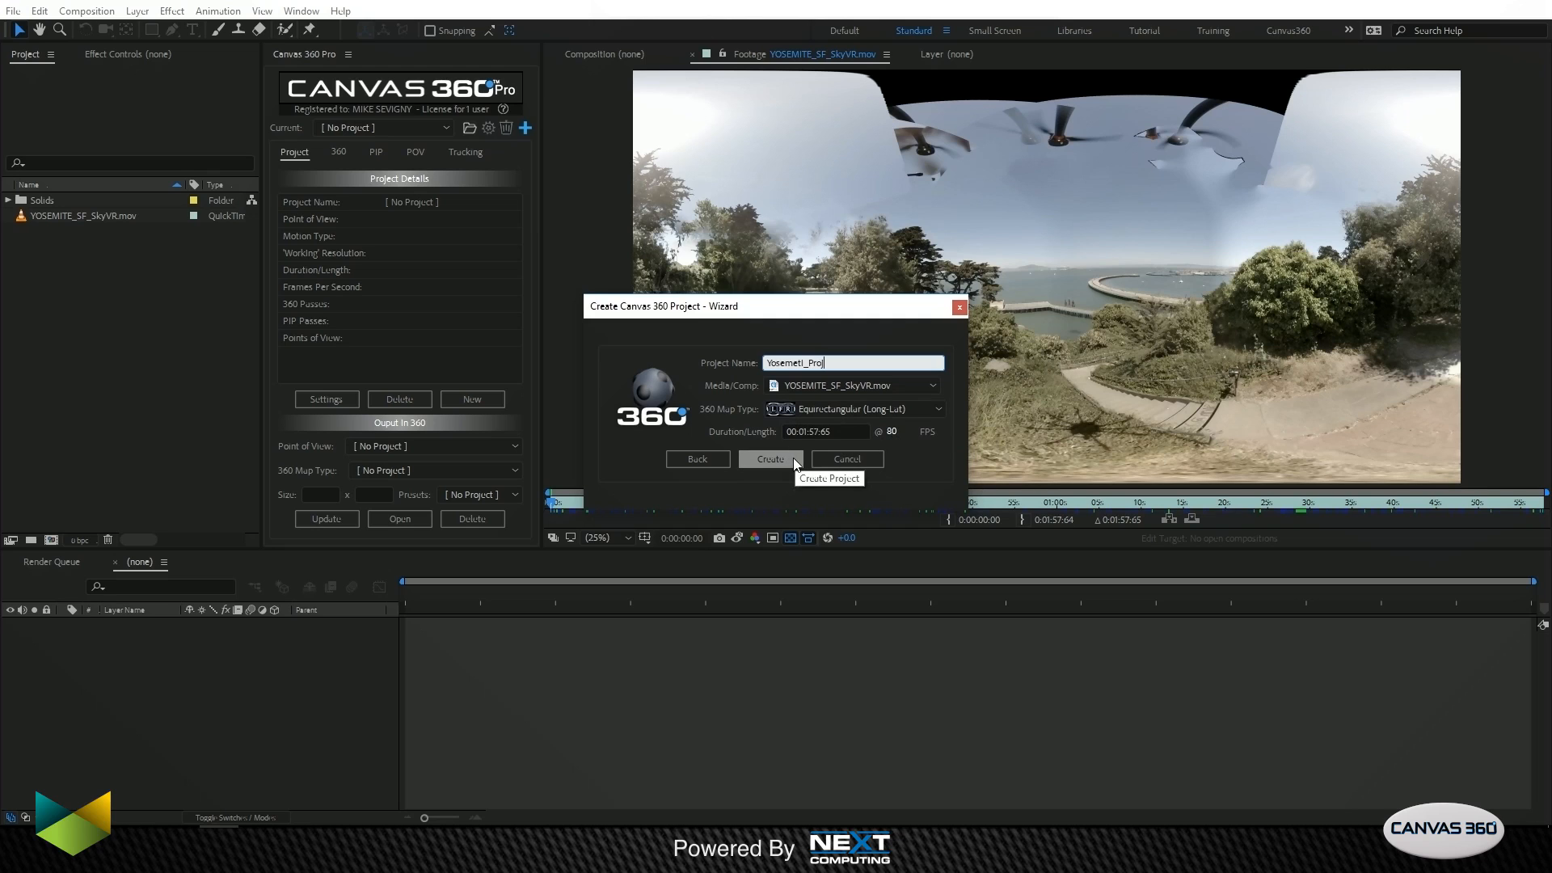
click(770, 458)
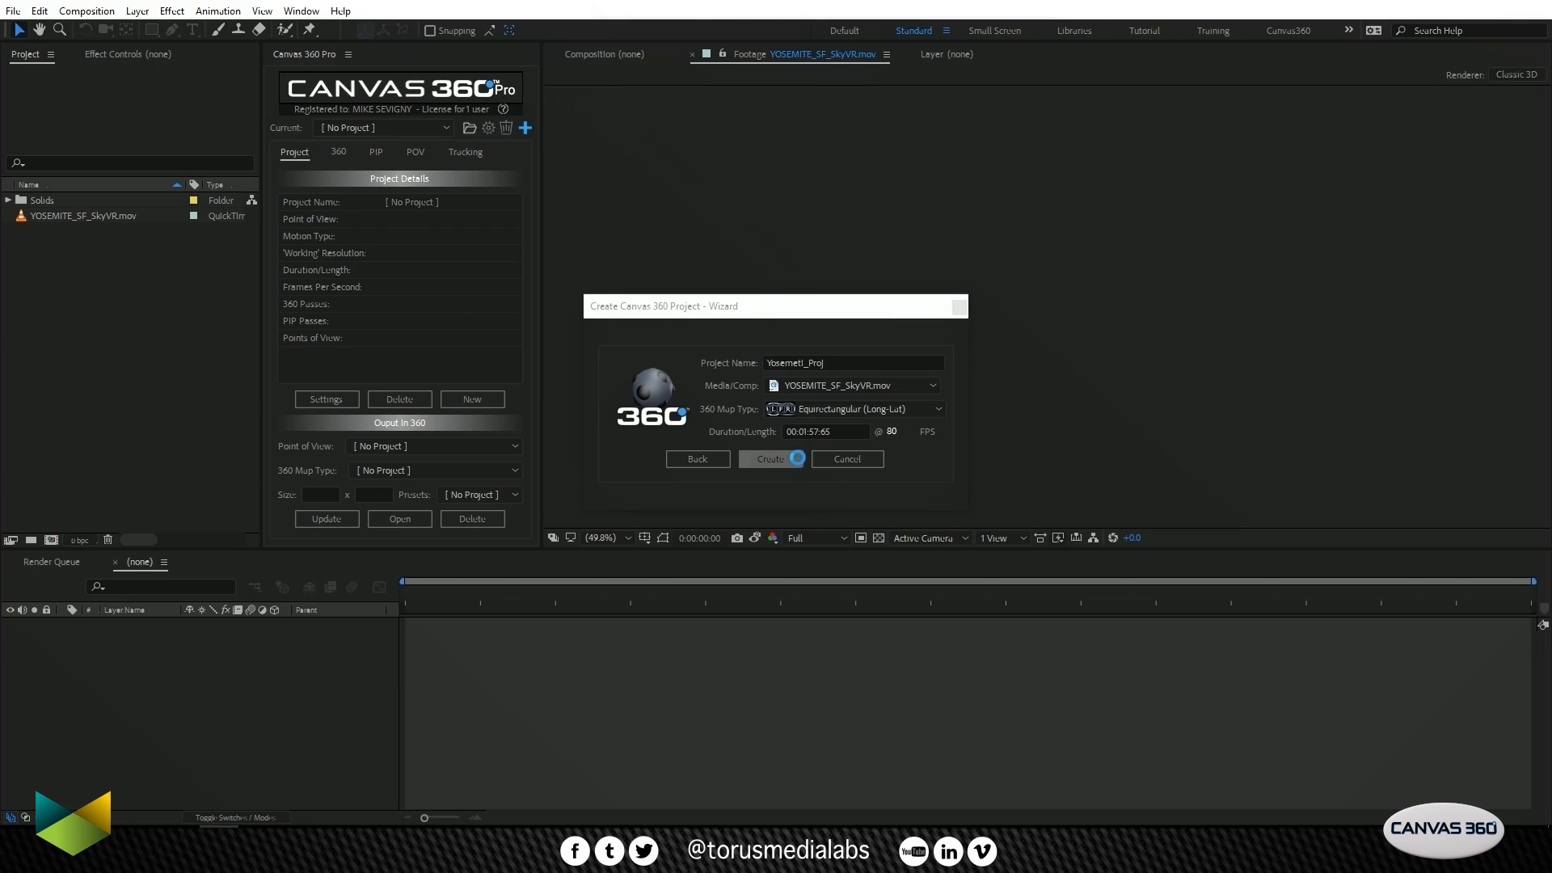
Step: Confirm the project build and select the Working Camera layer in the Working comp
click(769, 458)
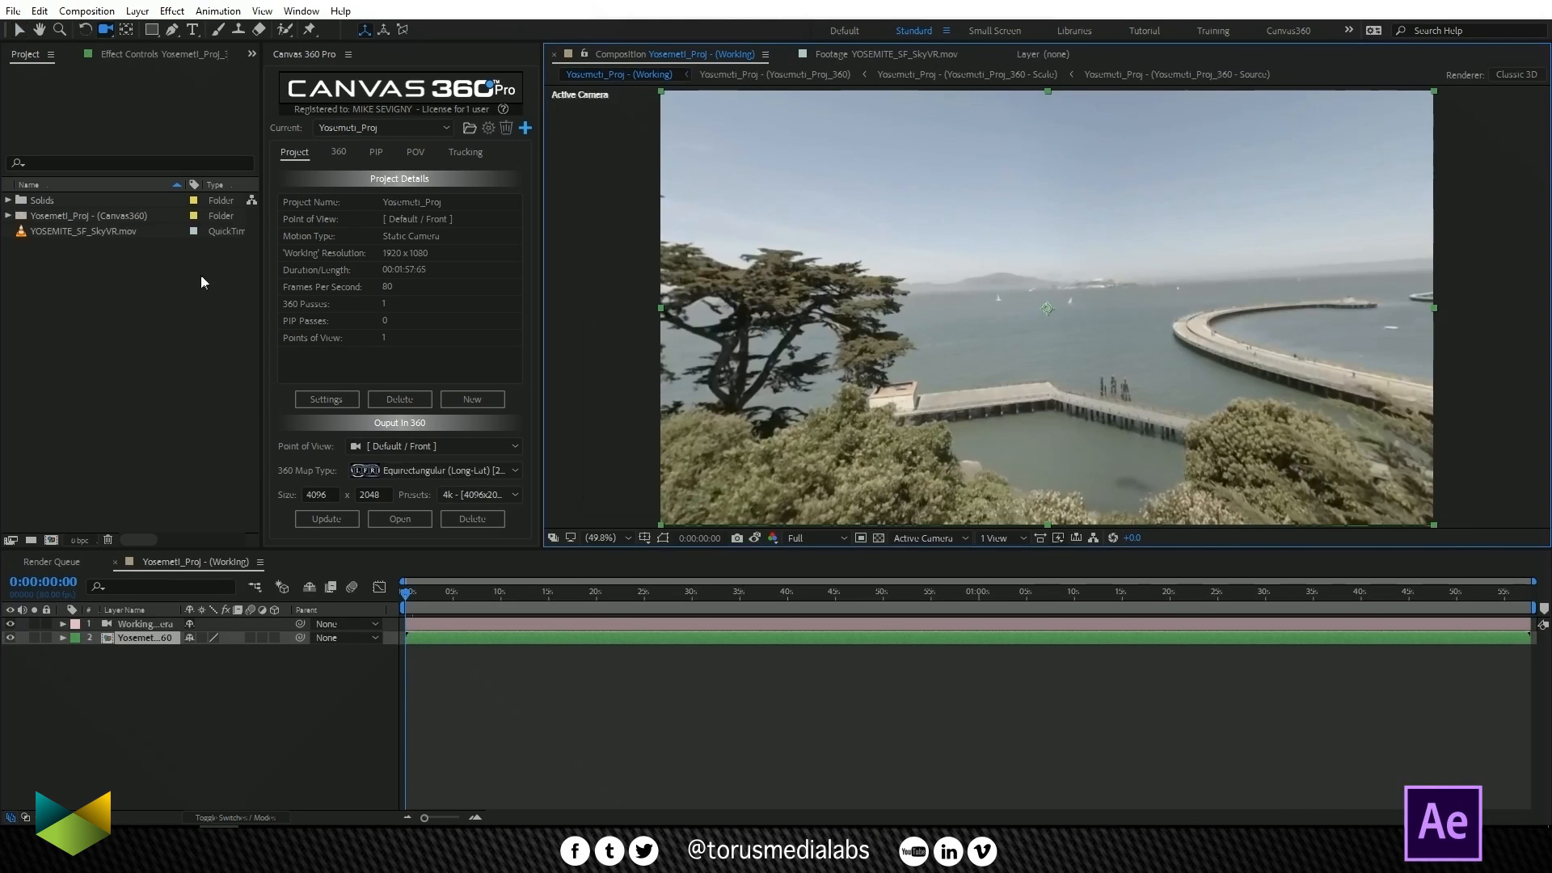
mouse_move(244, 607)
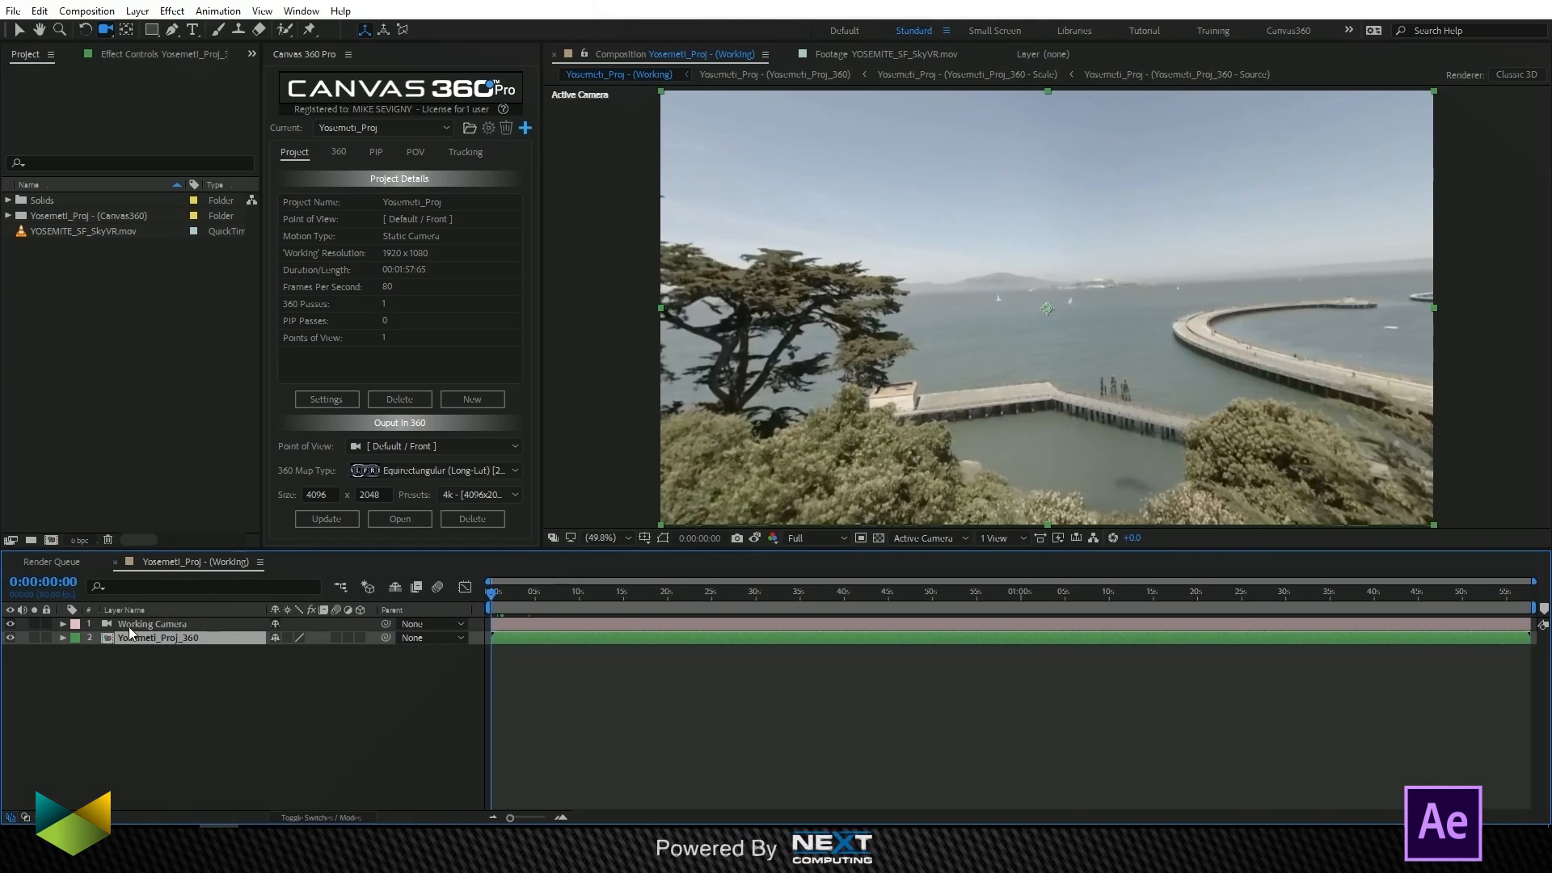
mouse_move(142, 642)
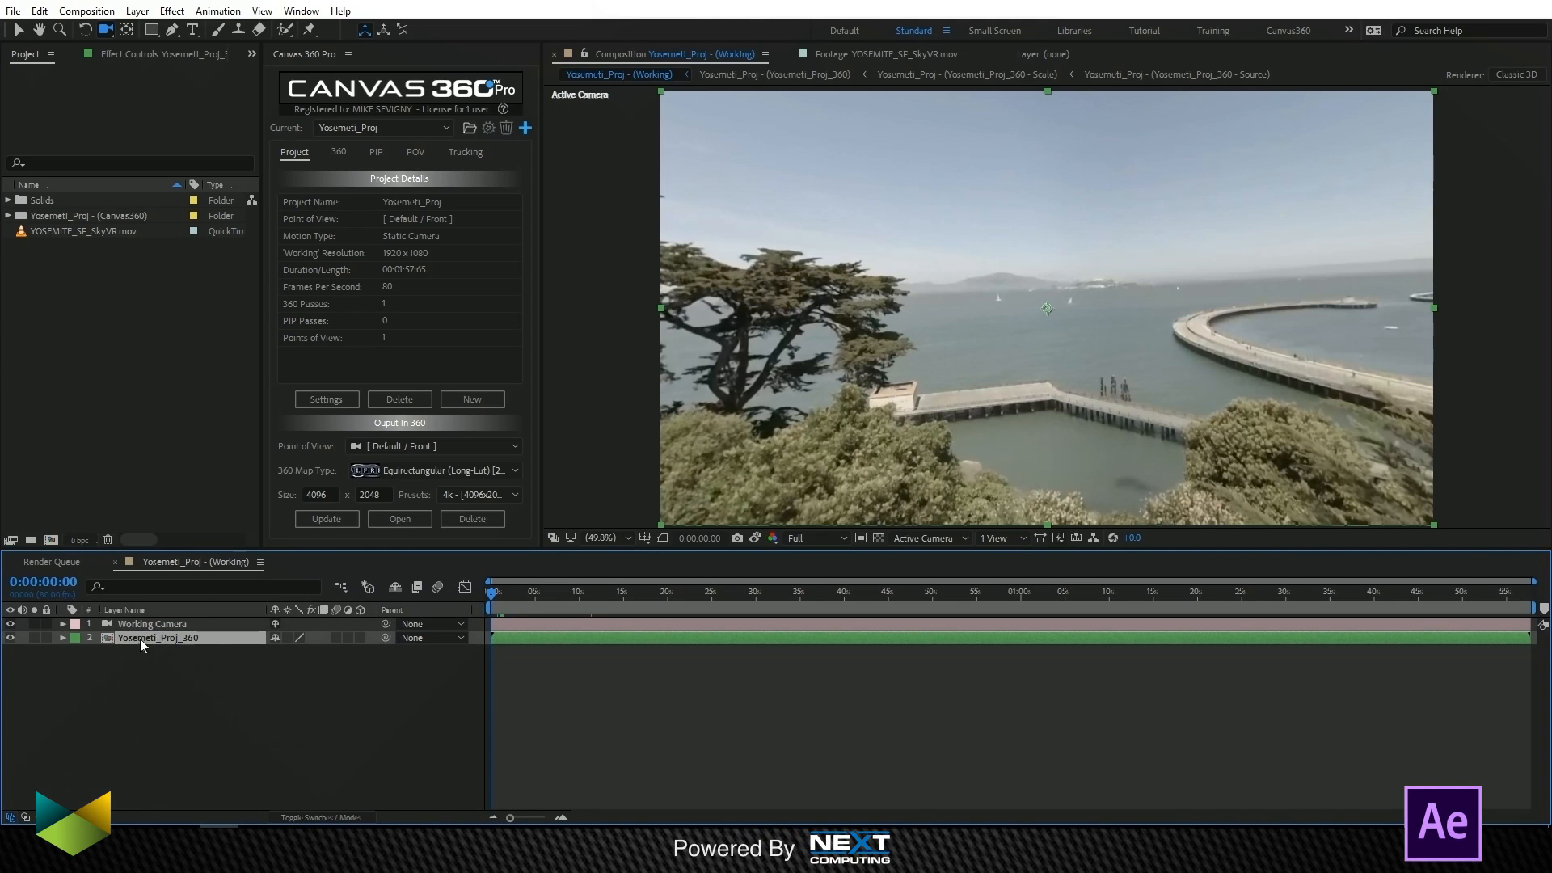
mouse_move(186, 645)
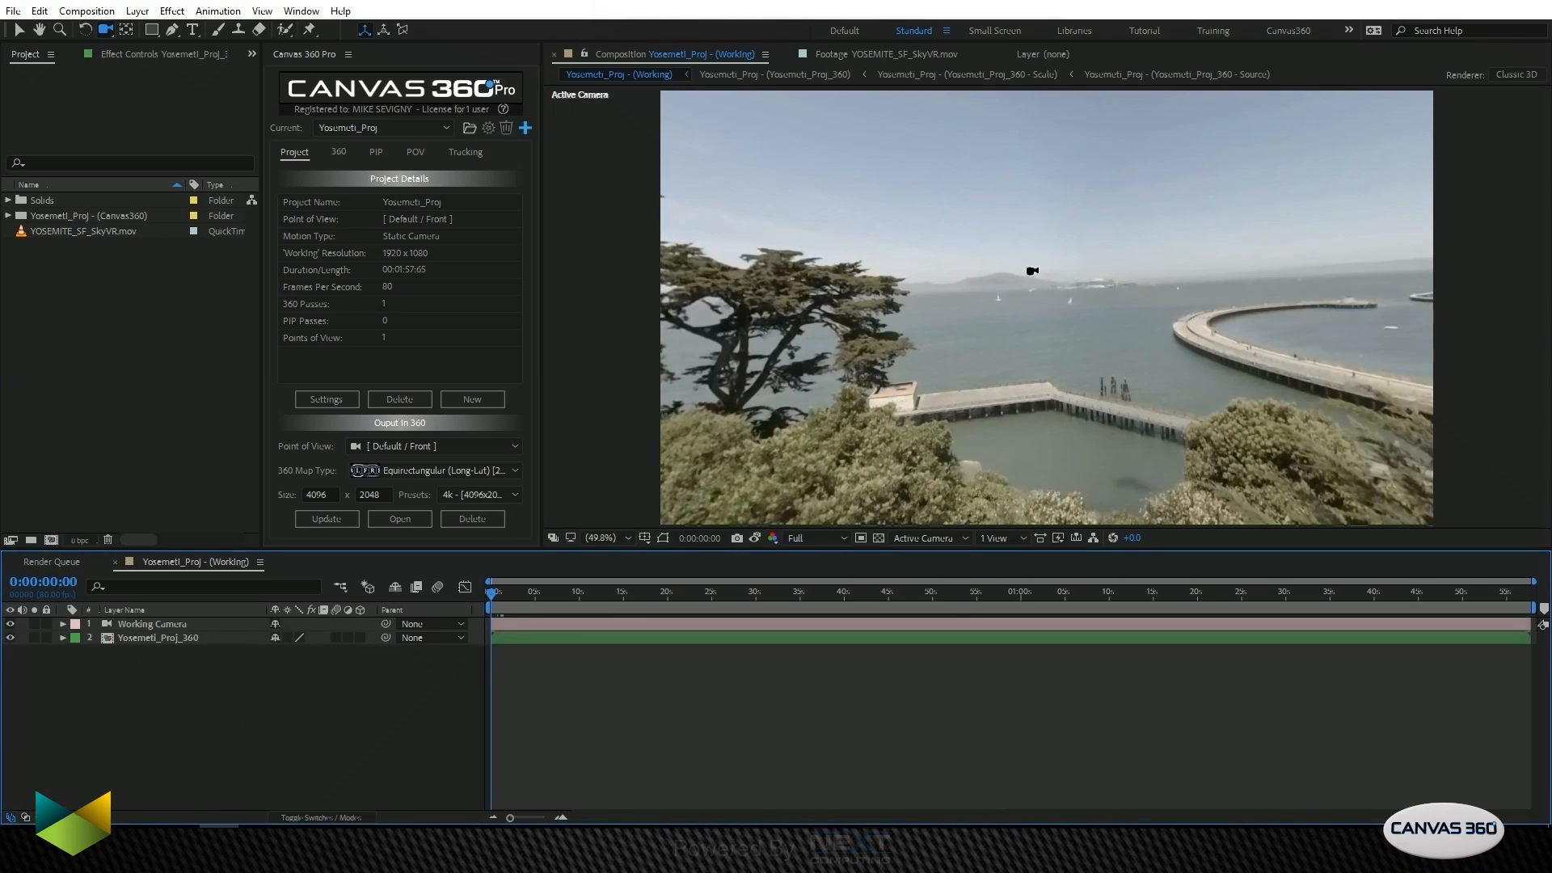
click(106, 29)
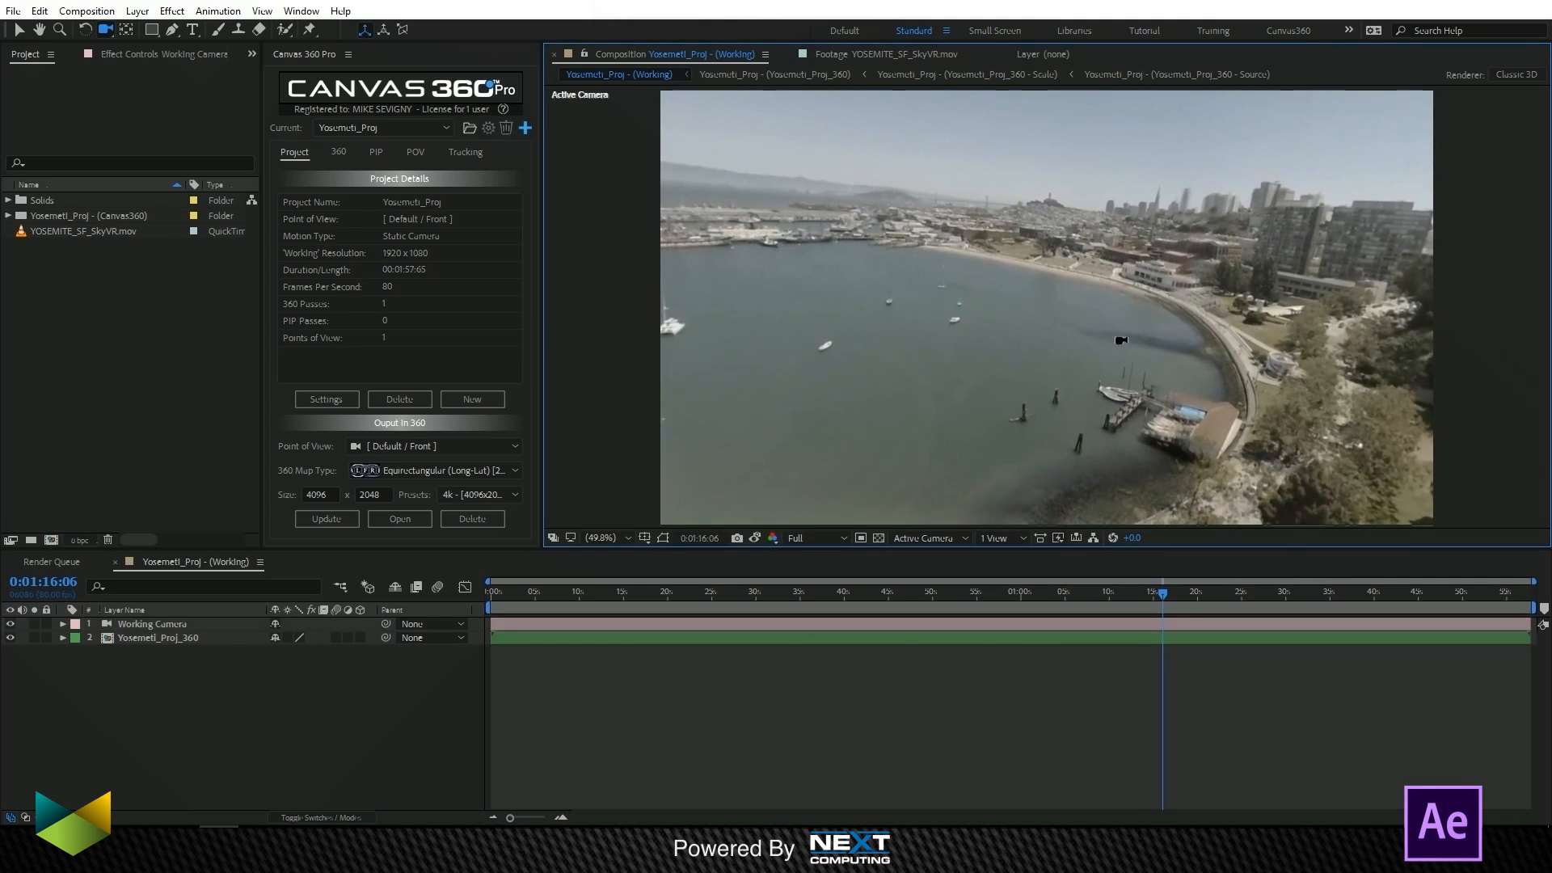
mouse_move(761, 251)
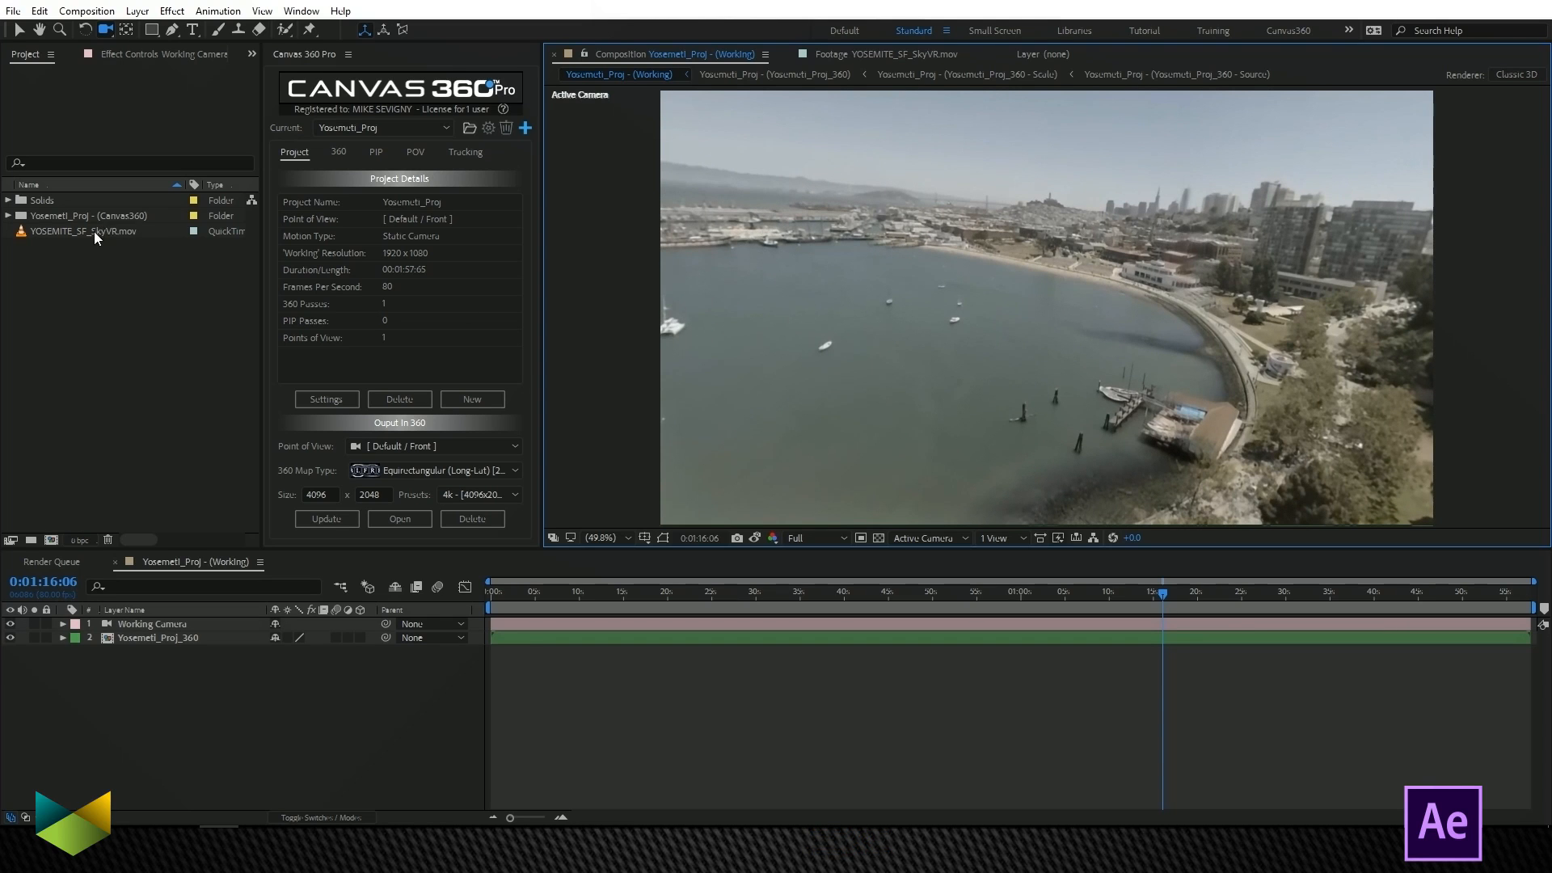
Step: Check the source footage at a later moment, then expand the Working Camera's Camera Options
click(900, 53)
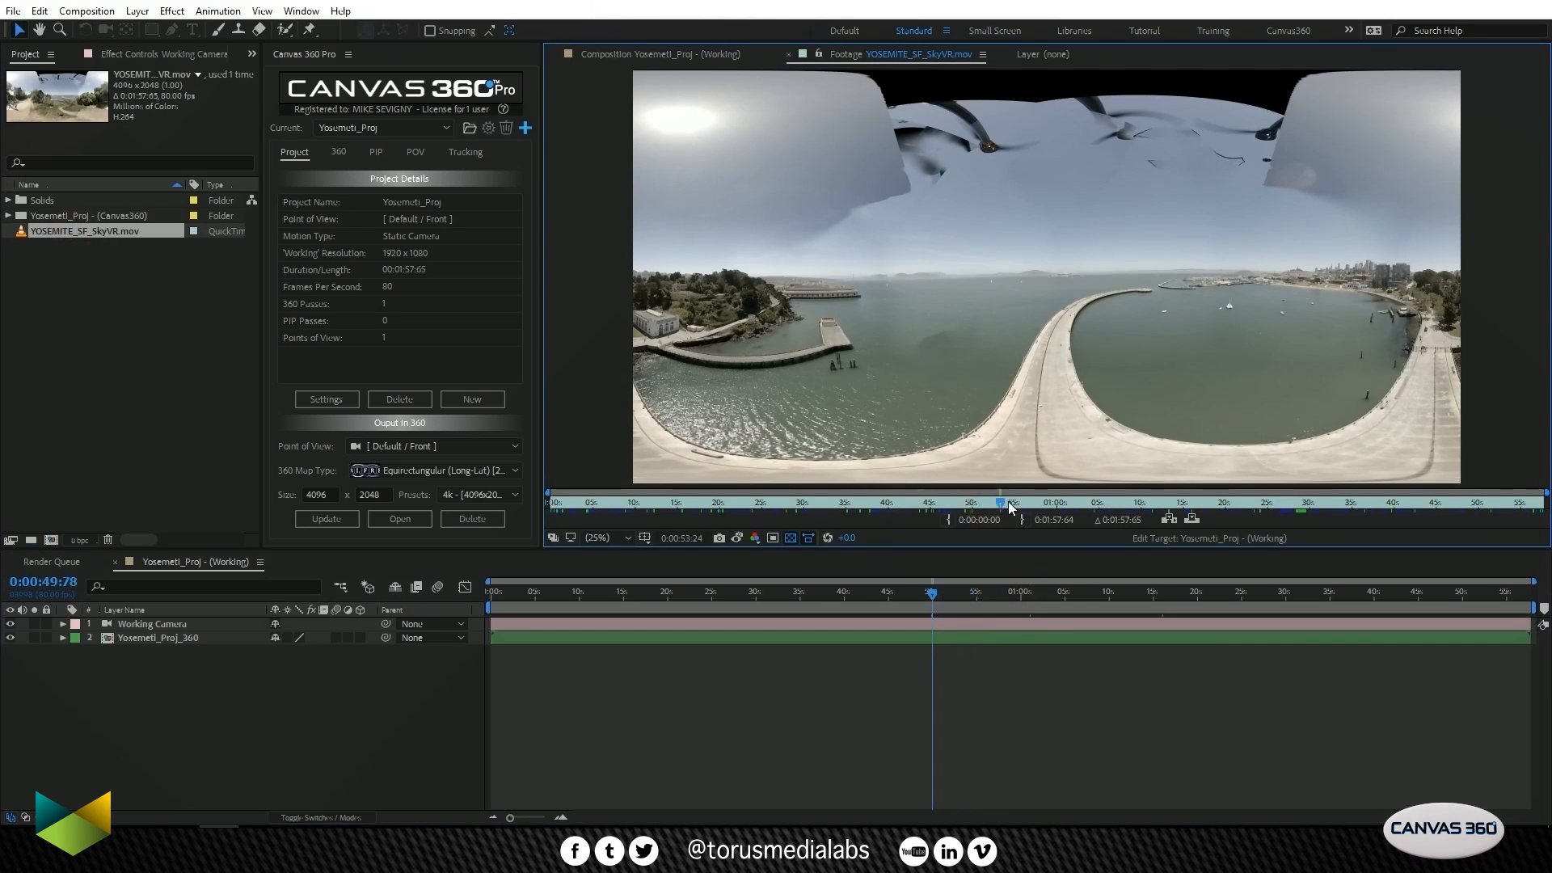
click(1094, 503)
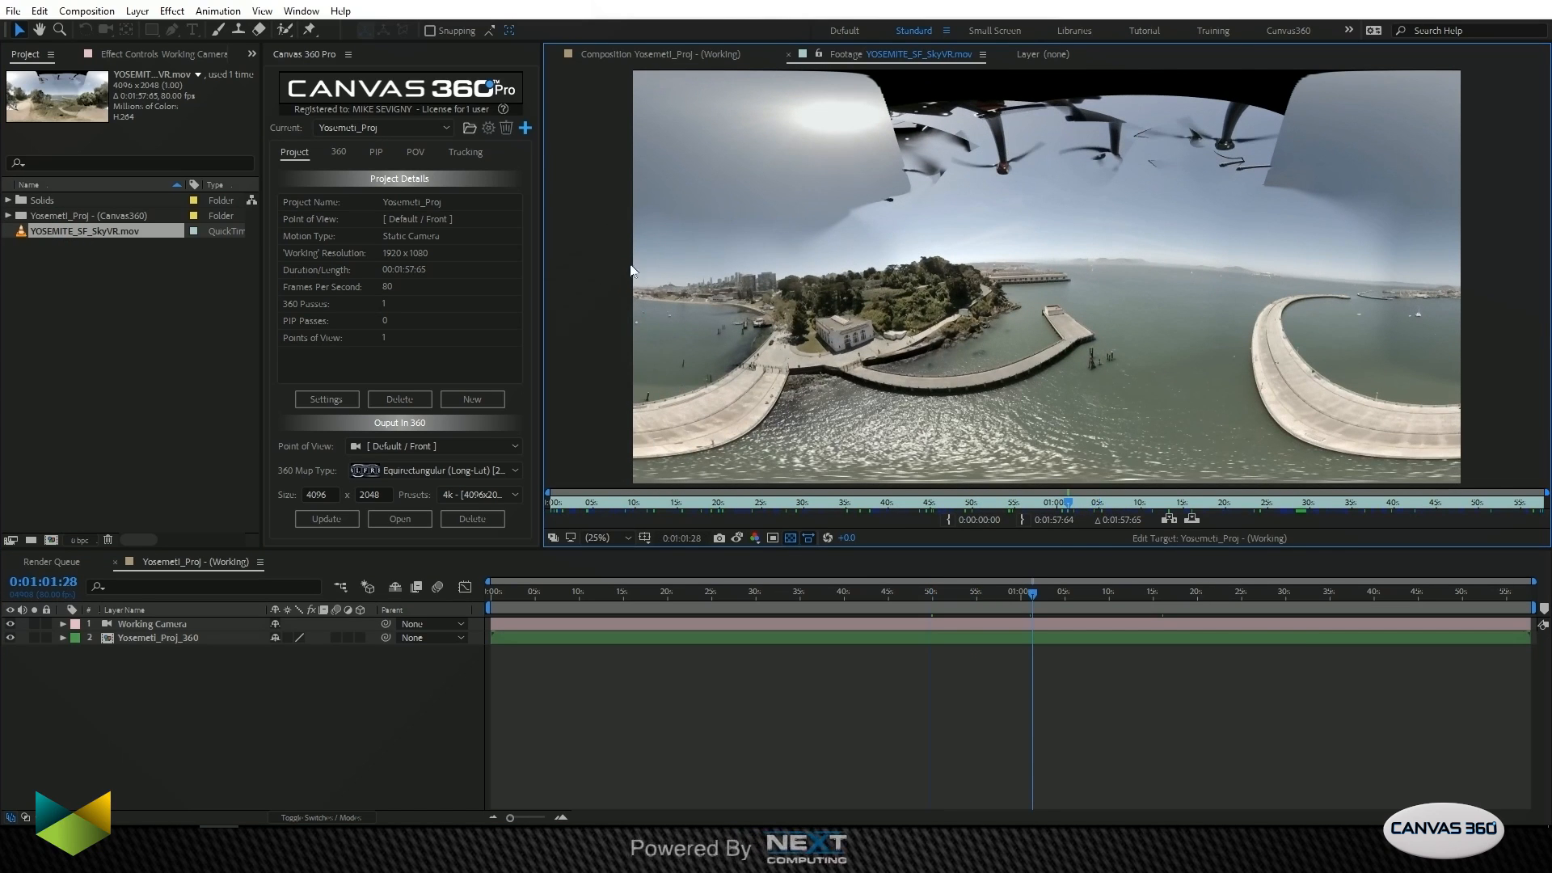
mouse_move(472, 282)
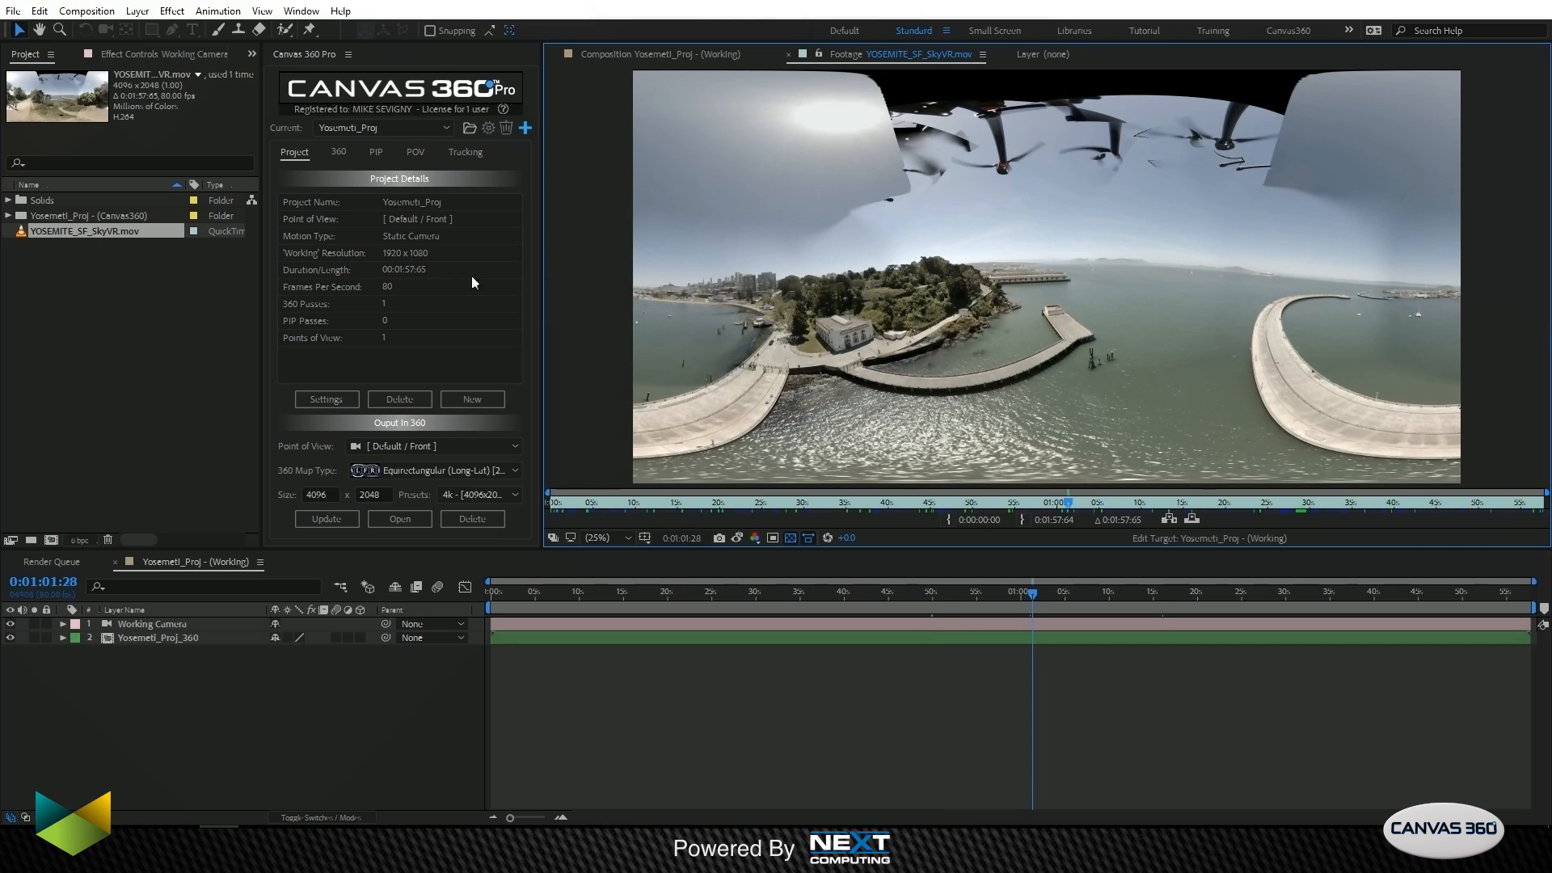
click(661, 53)
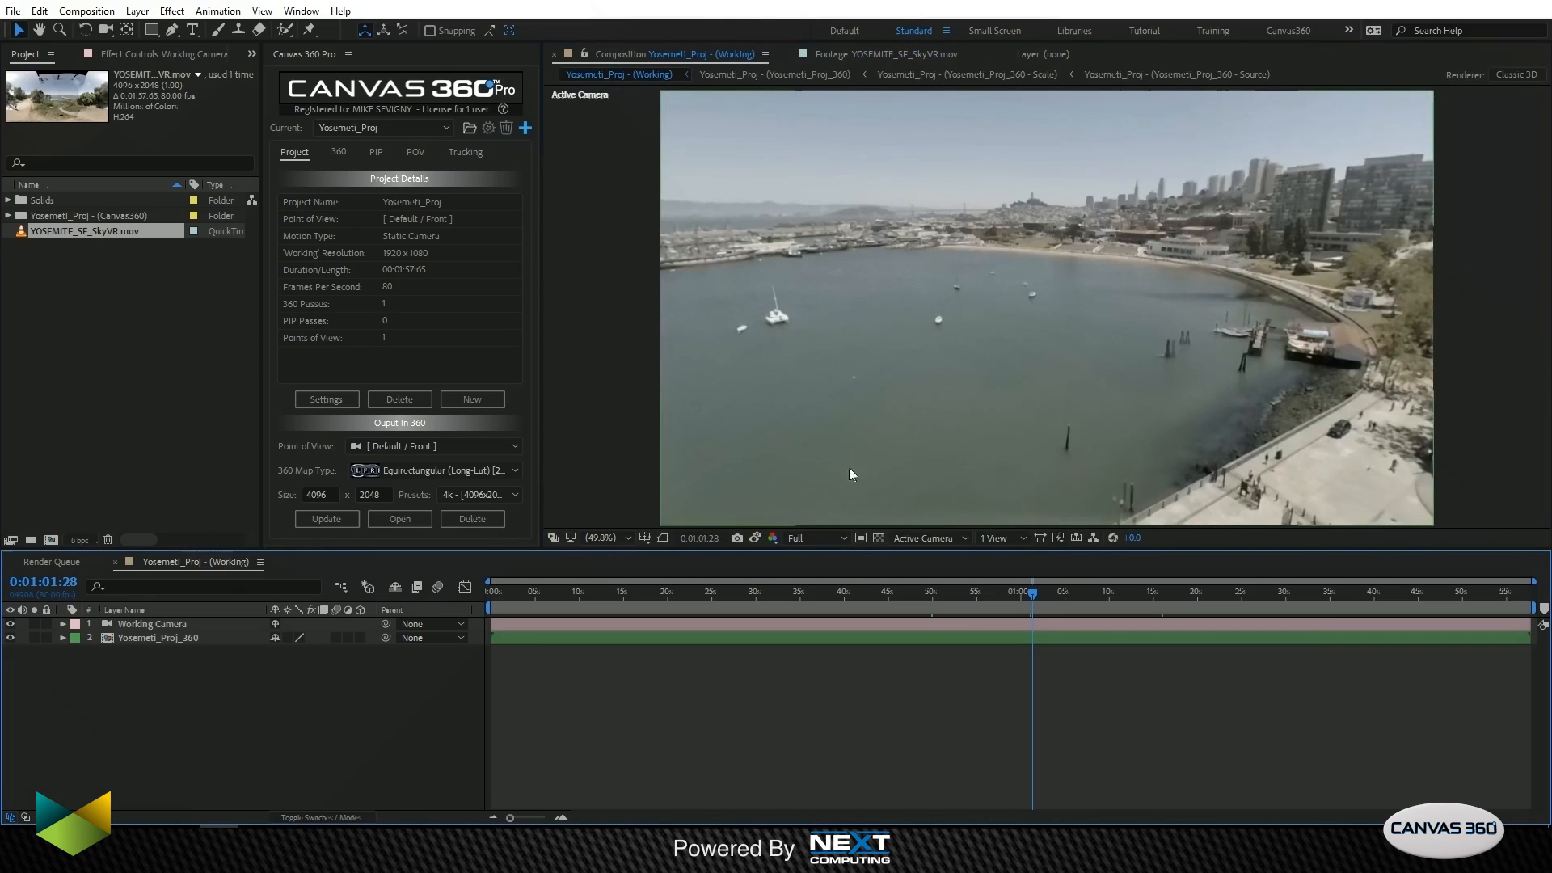
mouse_move(1115, 225)
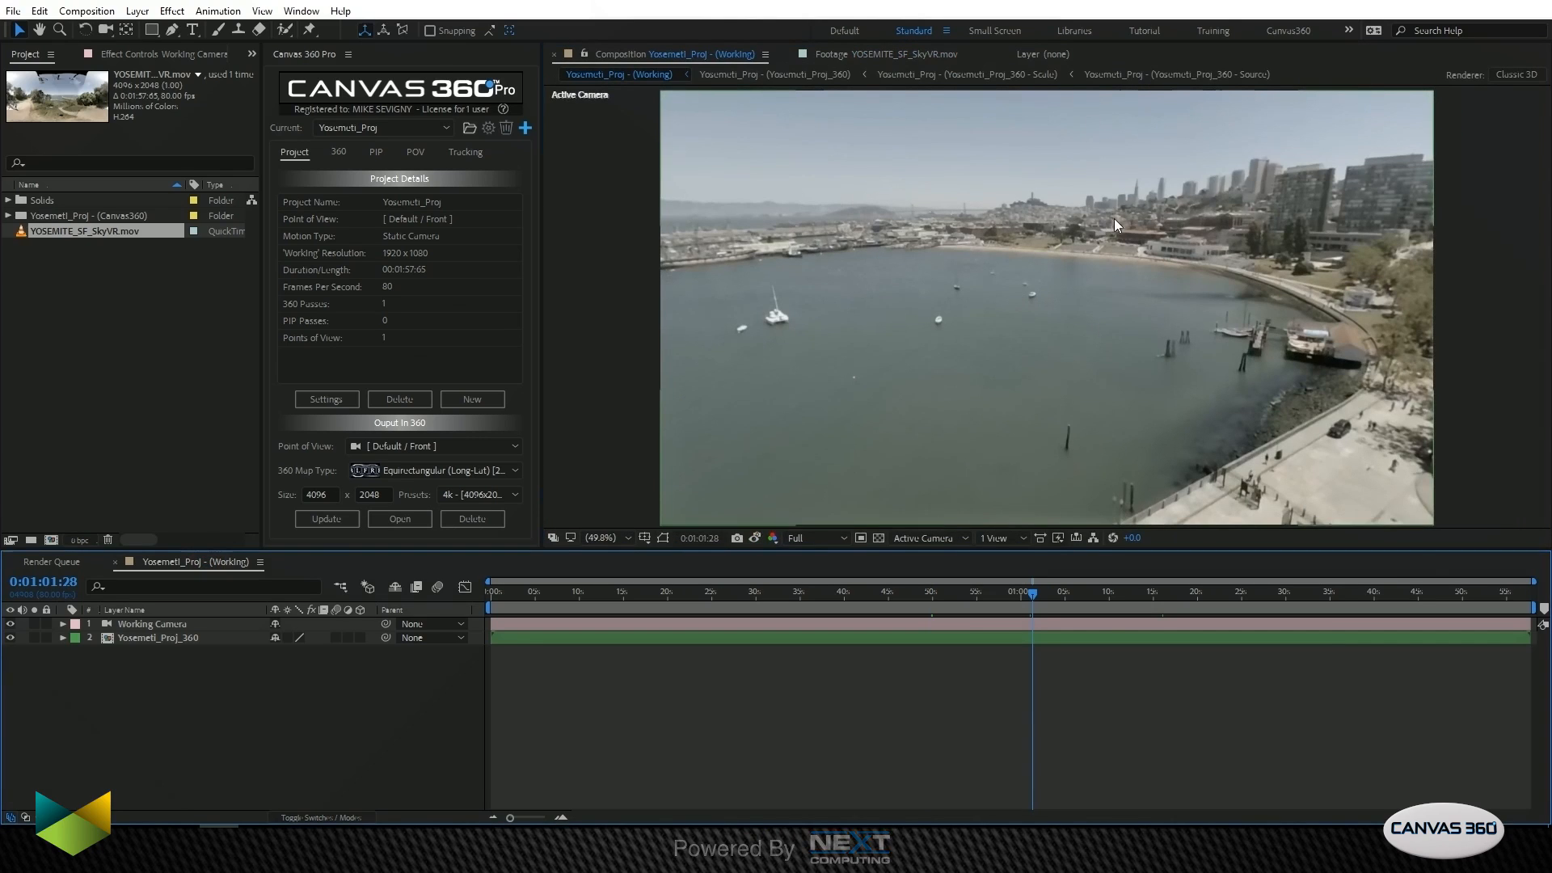
mouse_move(168, 534)
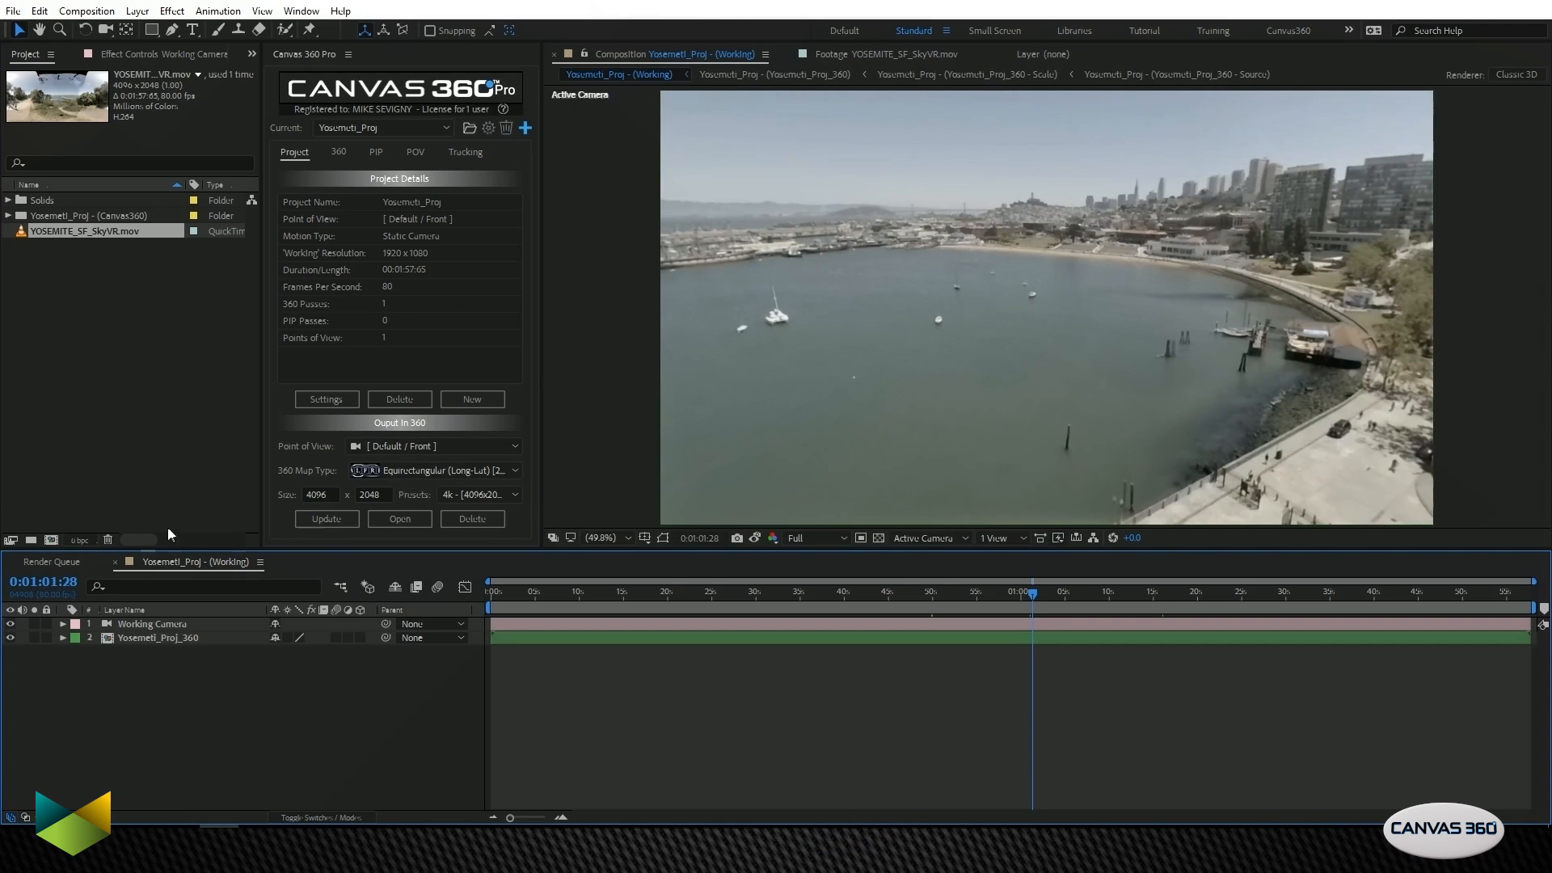
click(63, 623)
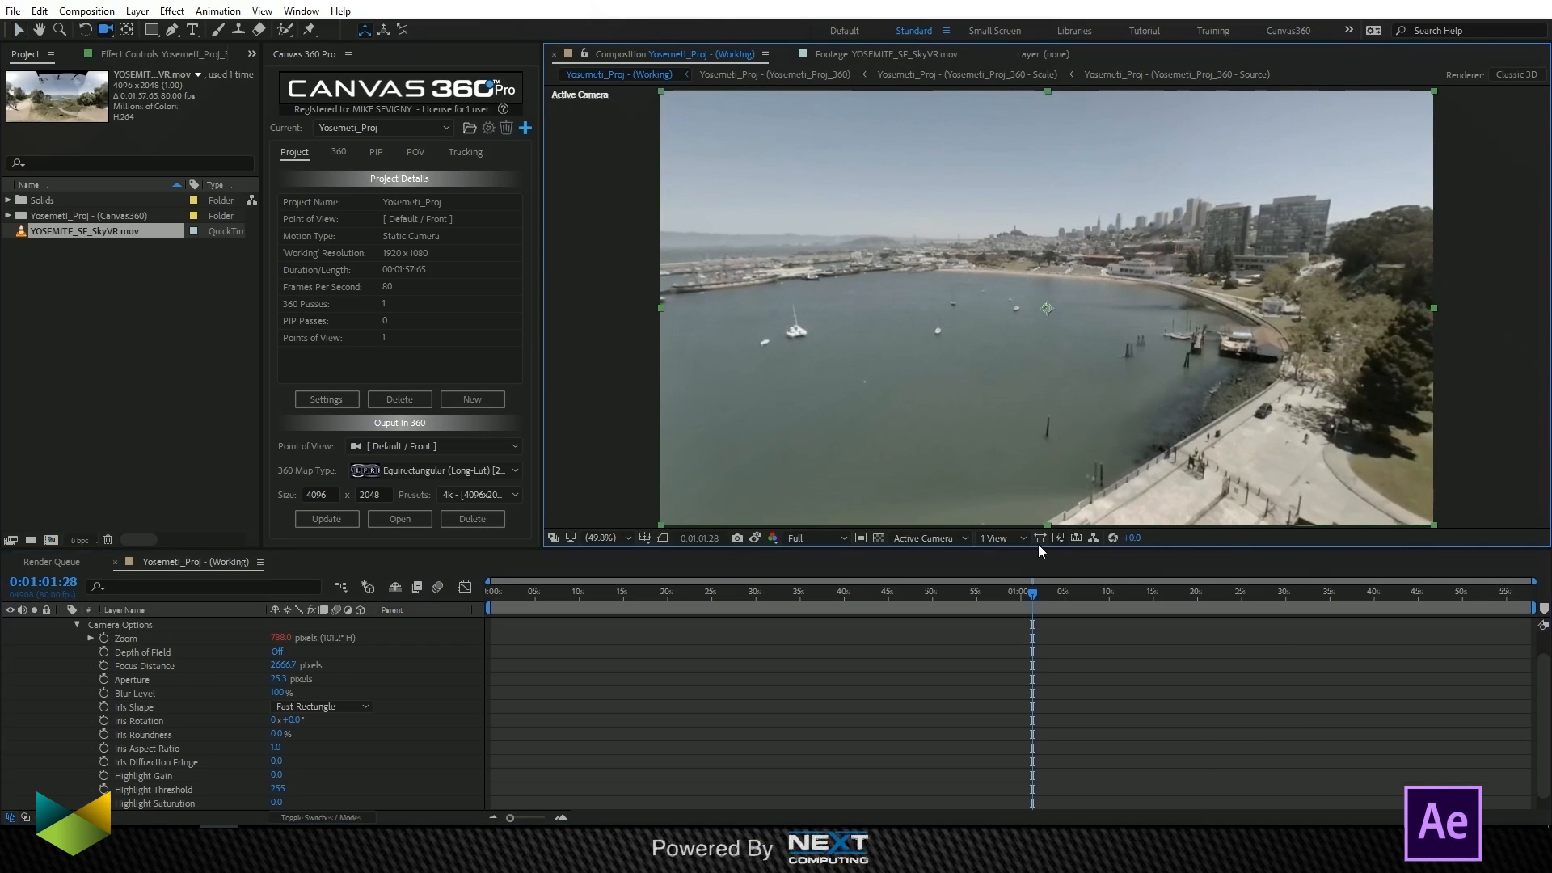
Step: Move the Working composition playhead to 1:01:12
click(1000, 592)
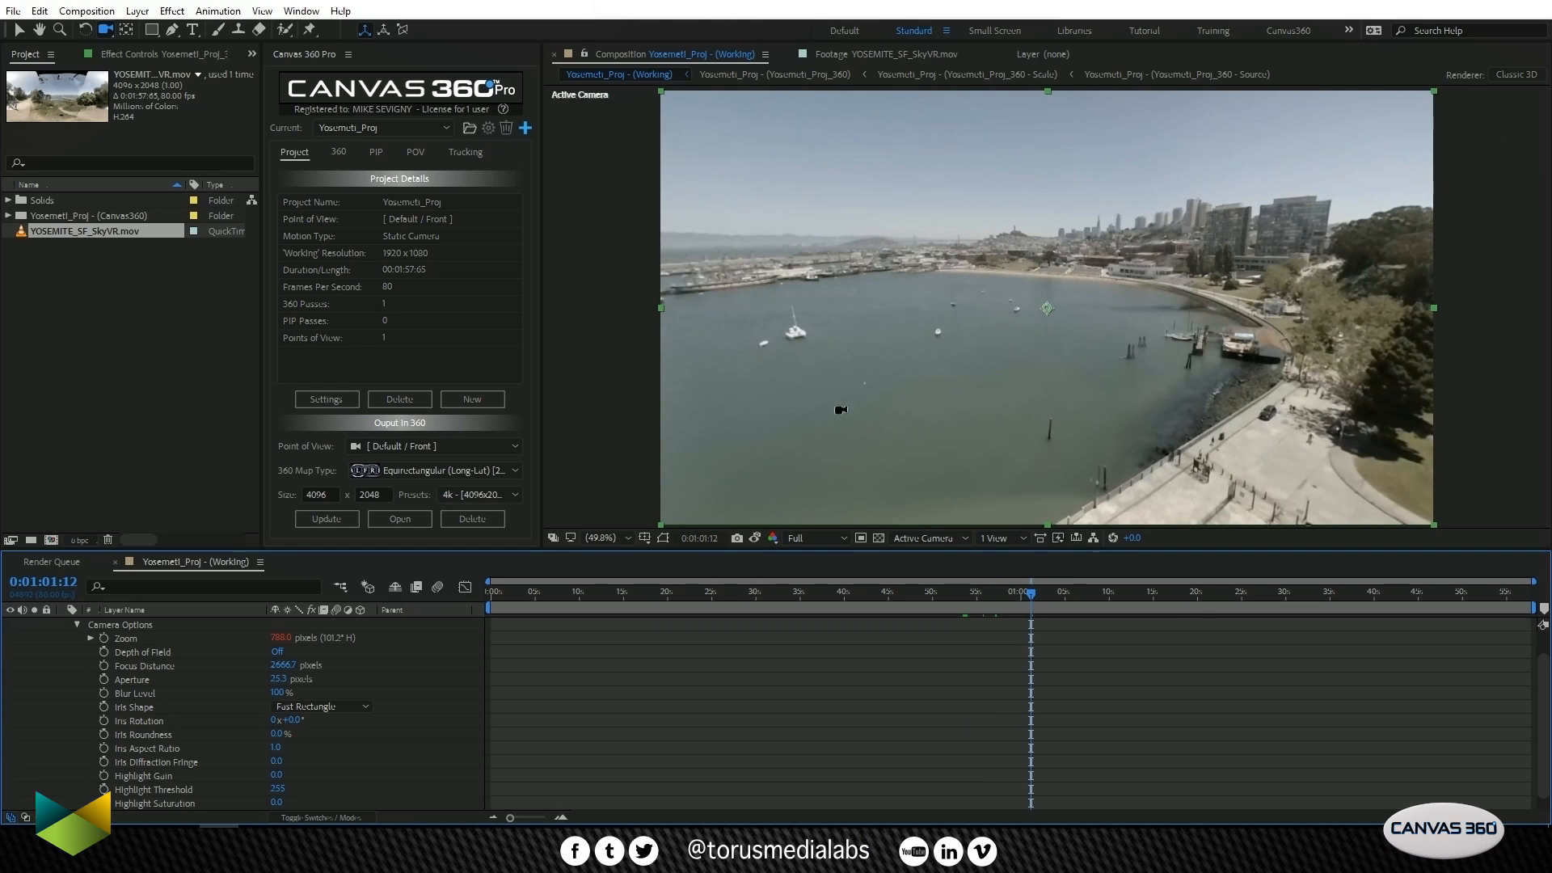
mouse_move(1164, 313)
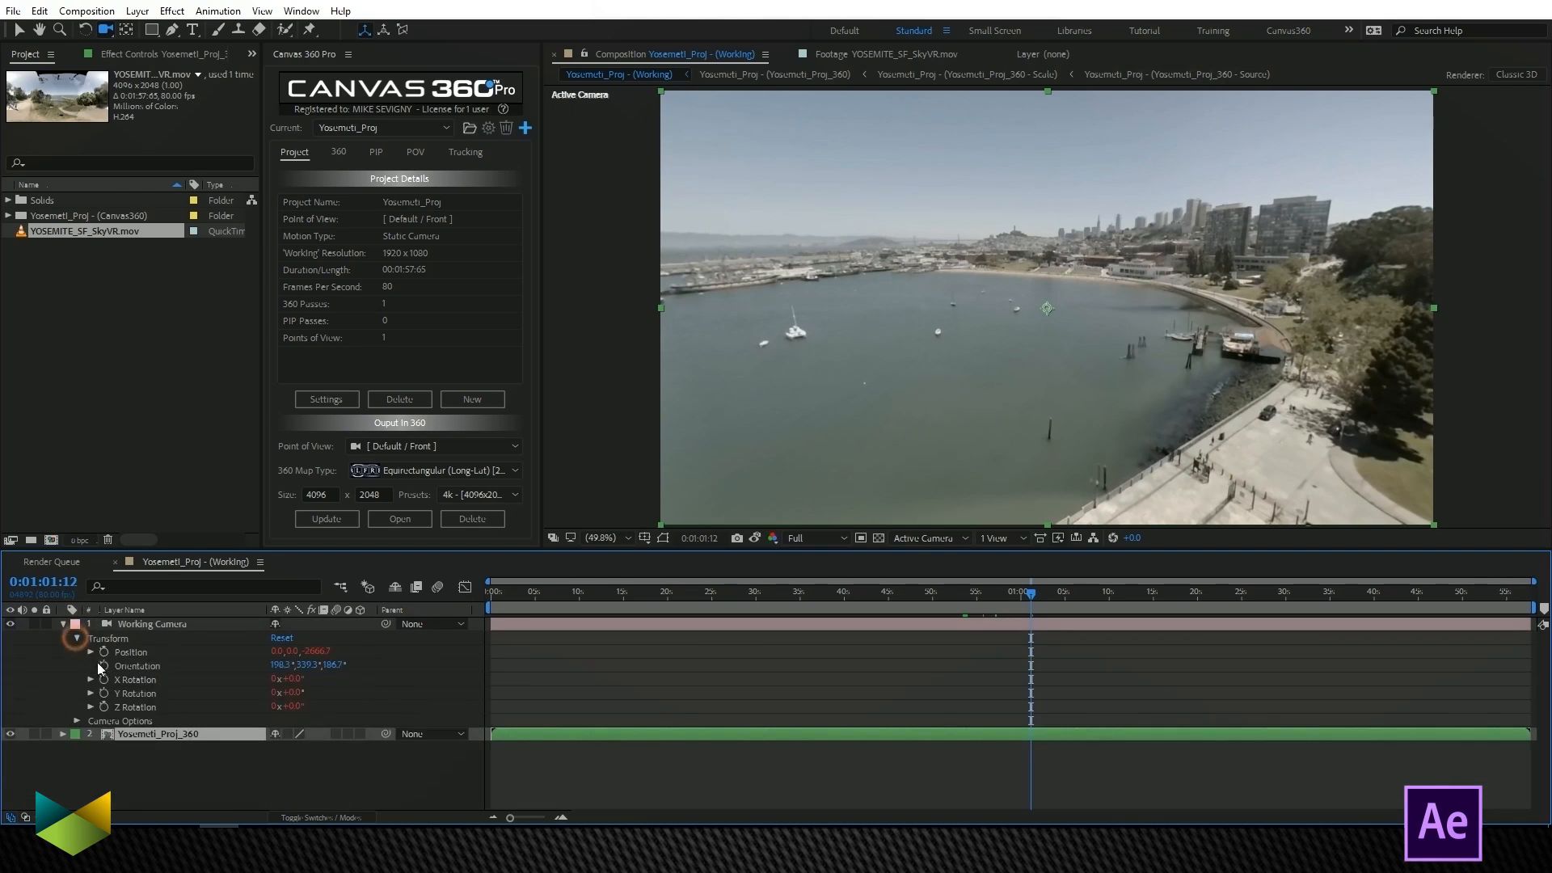
mouse_move(102, 665)
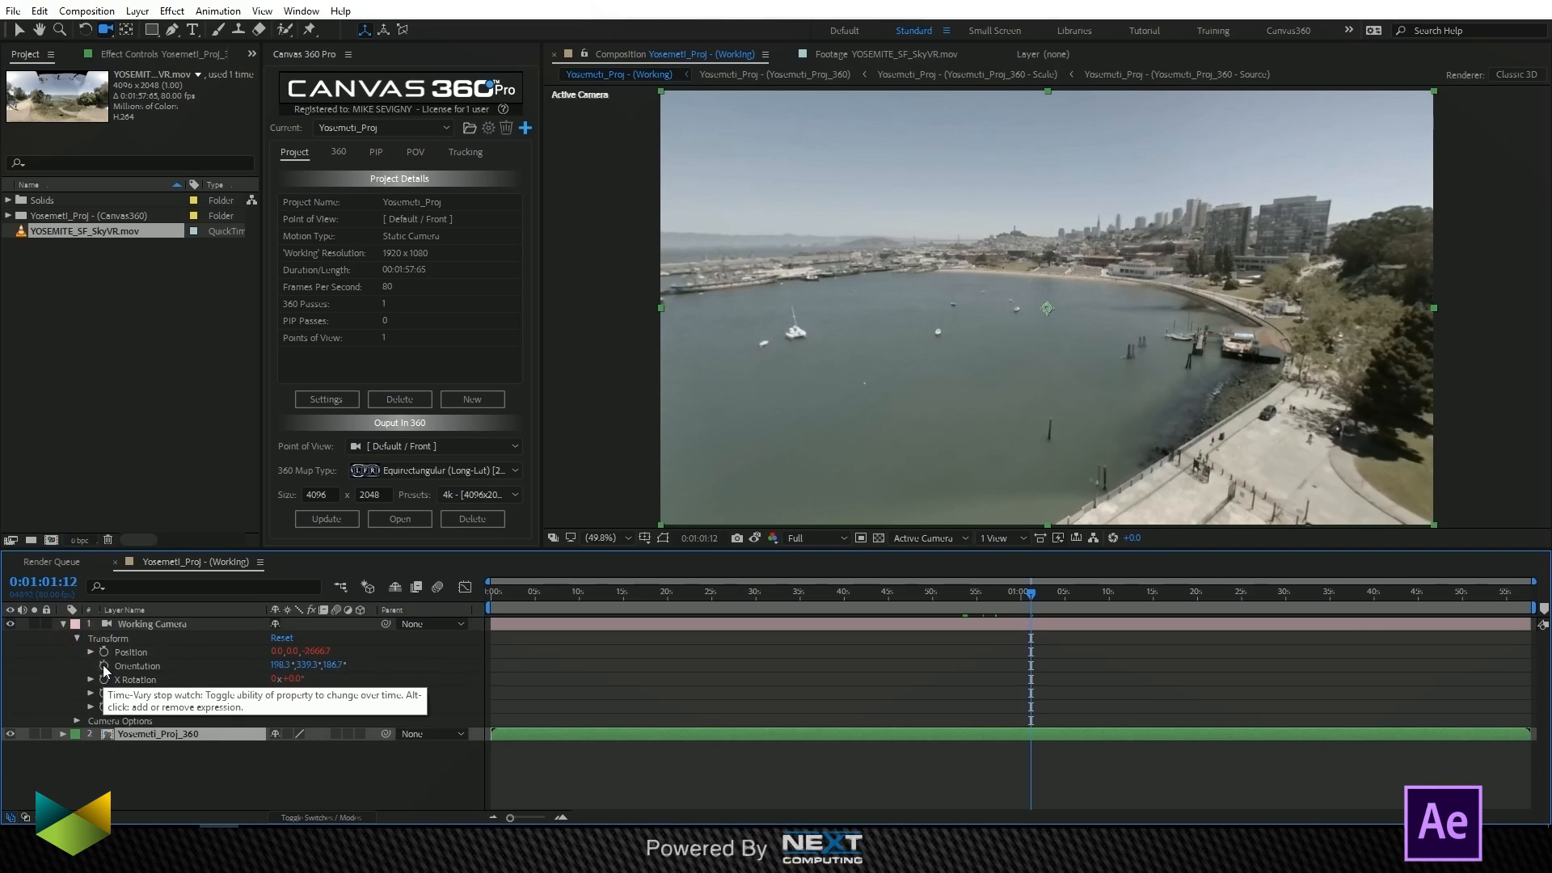
Step: Keyframe the camera Orientation and re-aim it at several problem frames across the shot
click(103, 665)
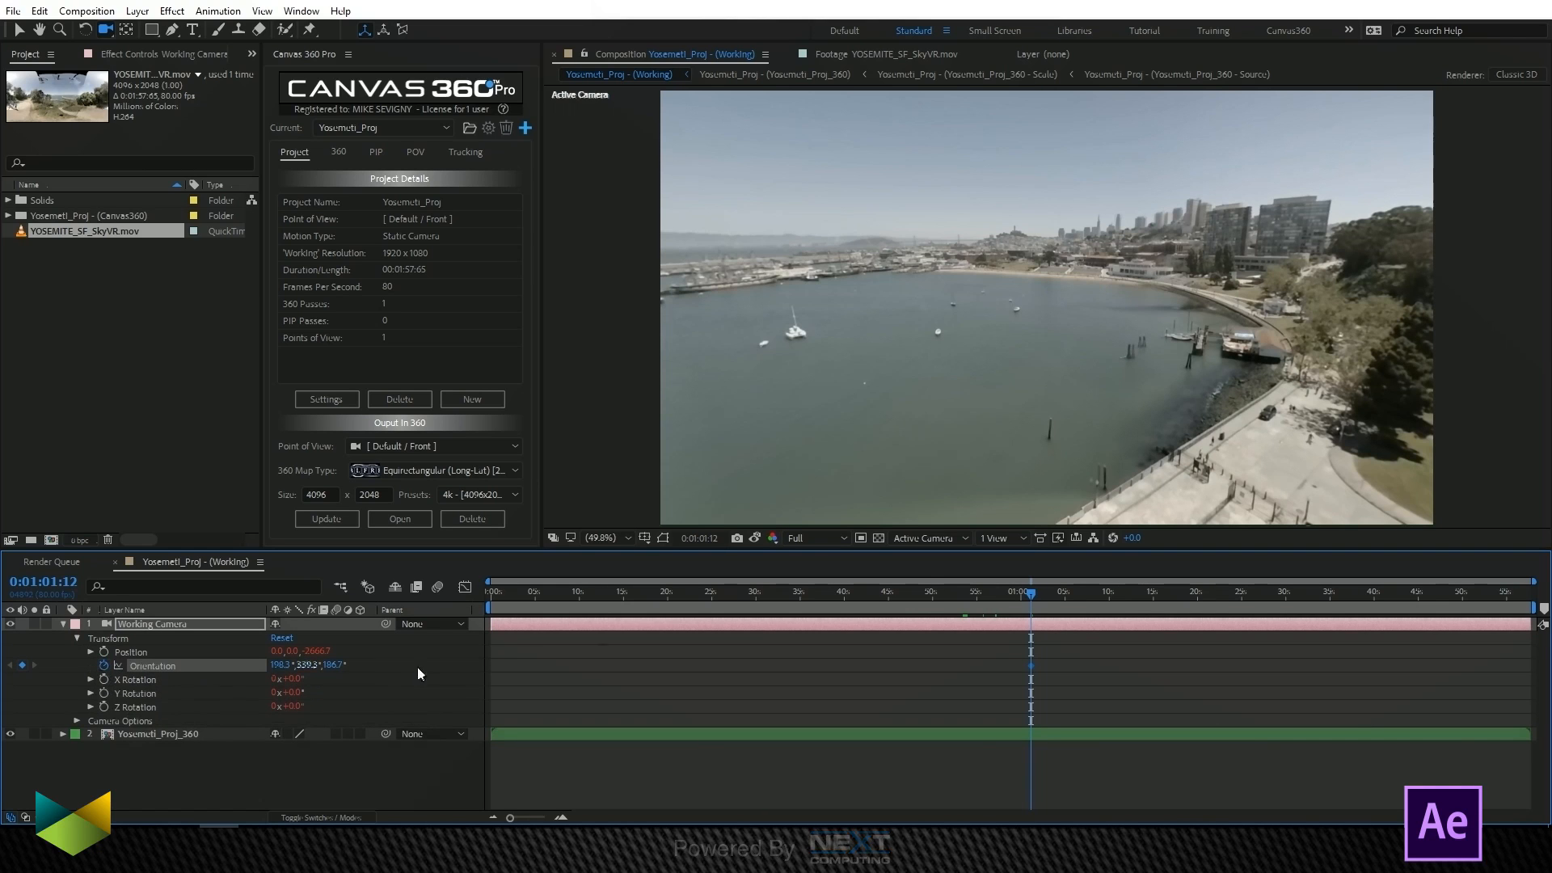
click(1015, 592)
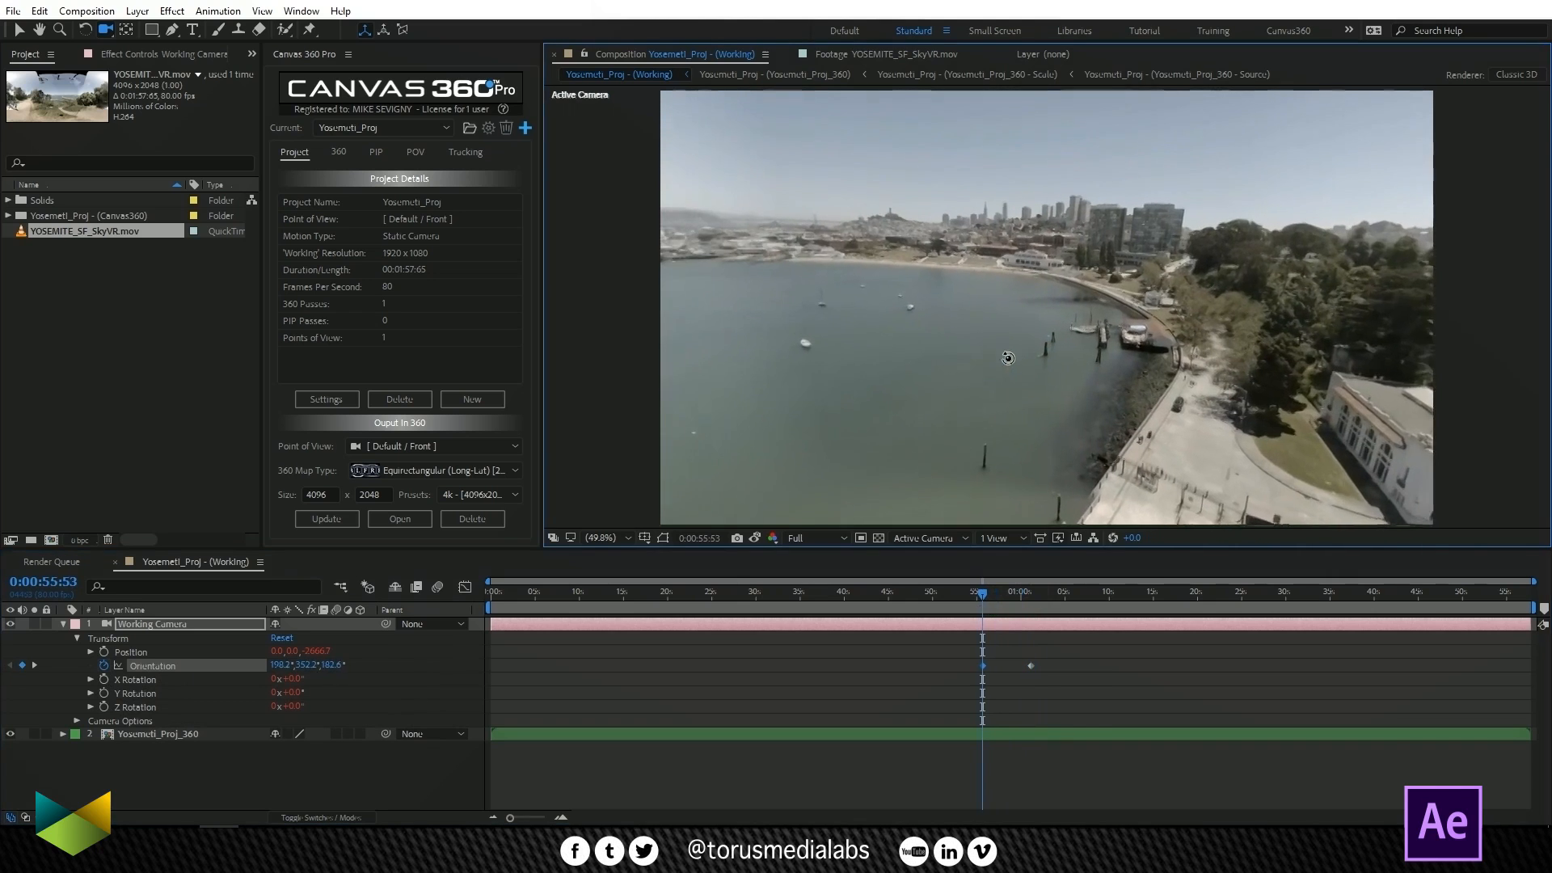
click(950, 592)
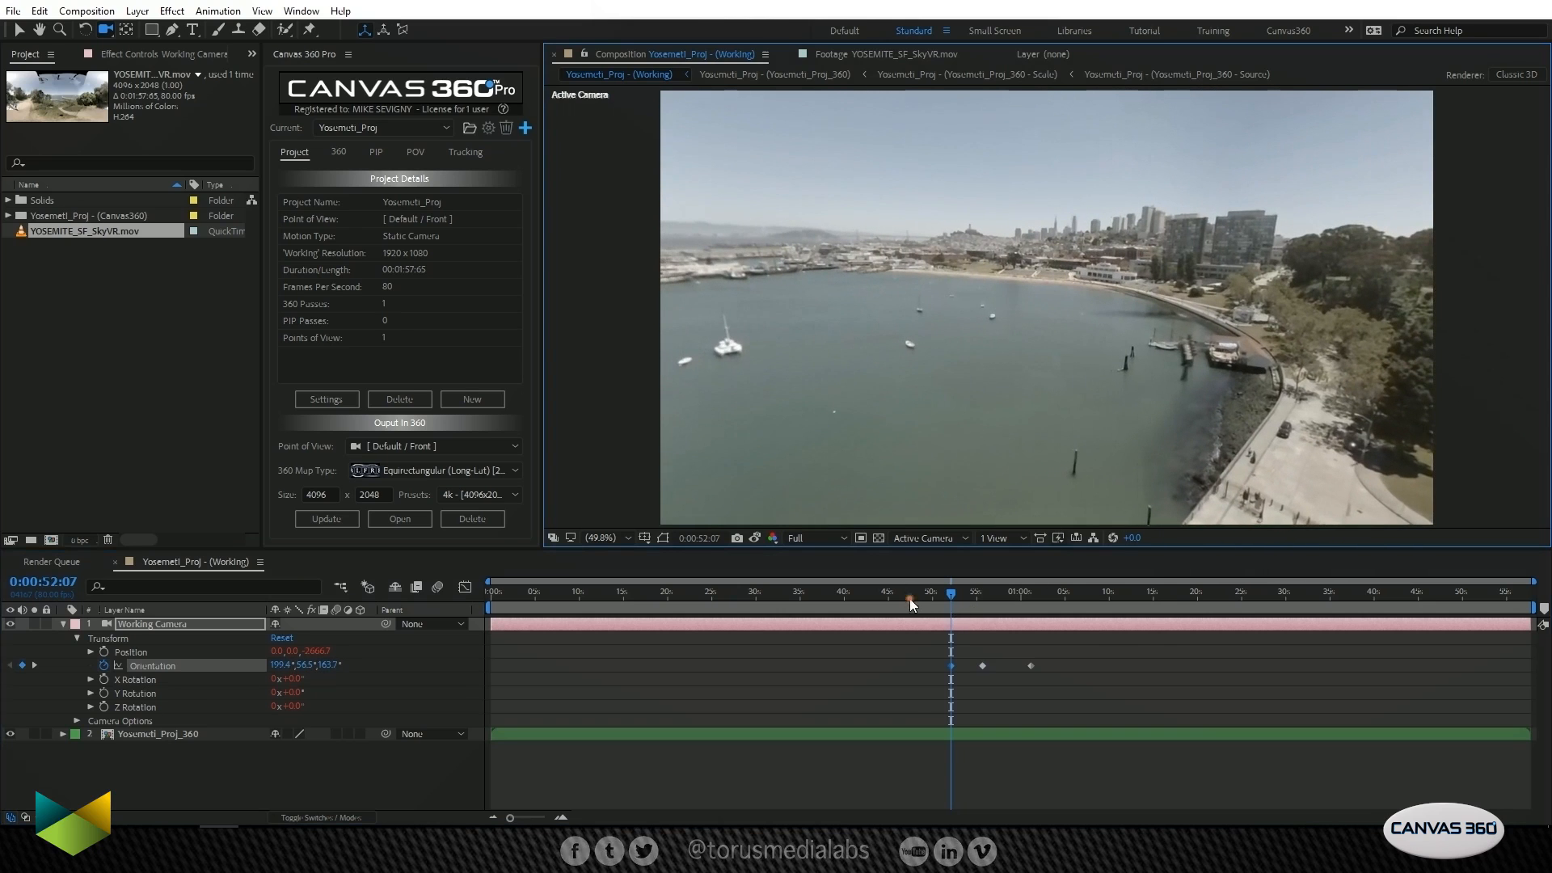
click(876, 591)
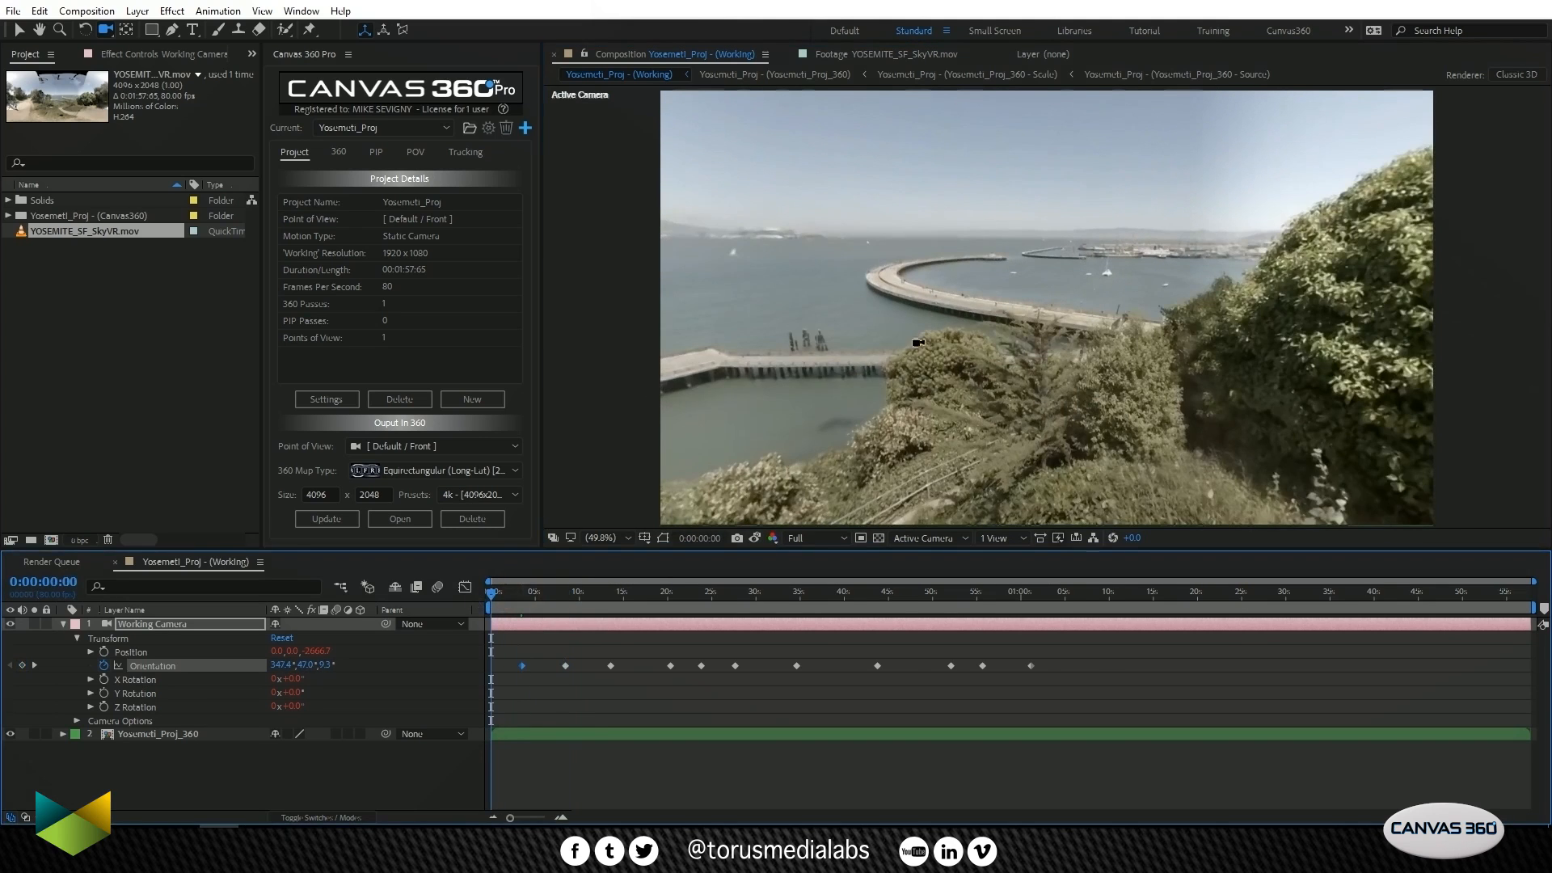
click(840, 591)
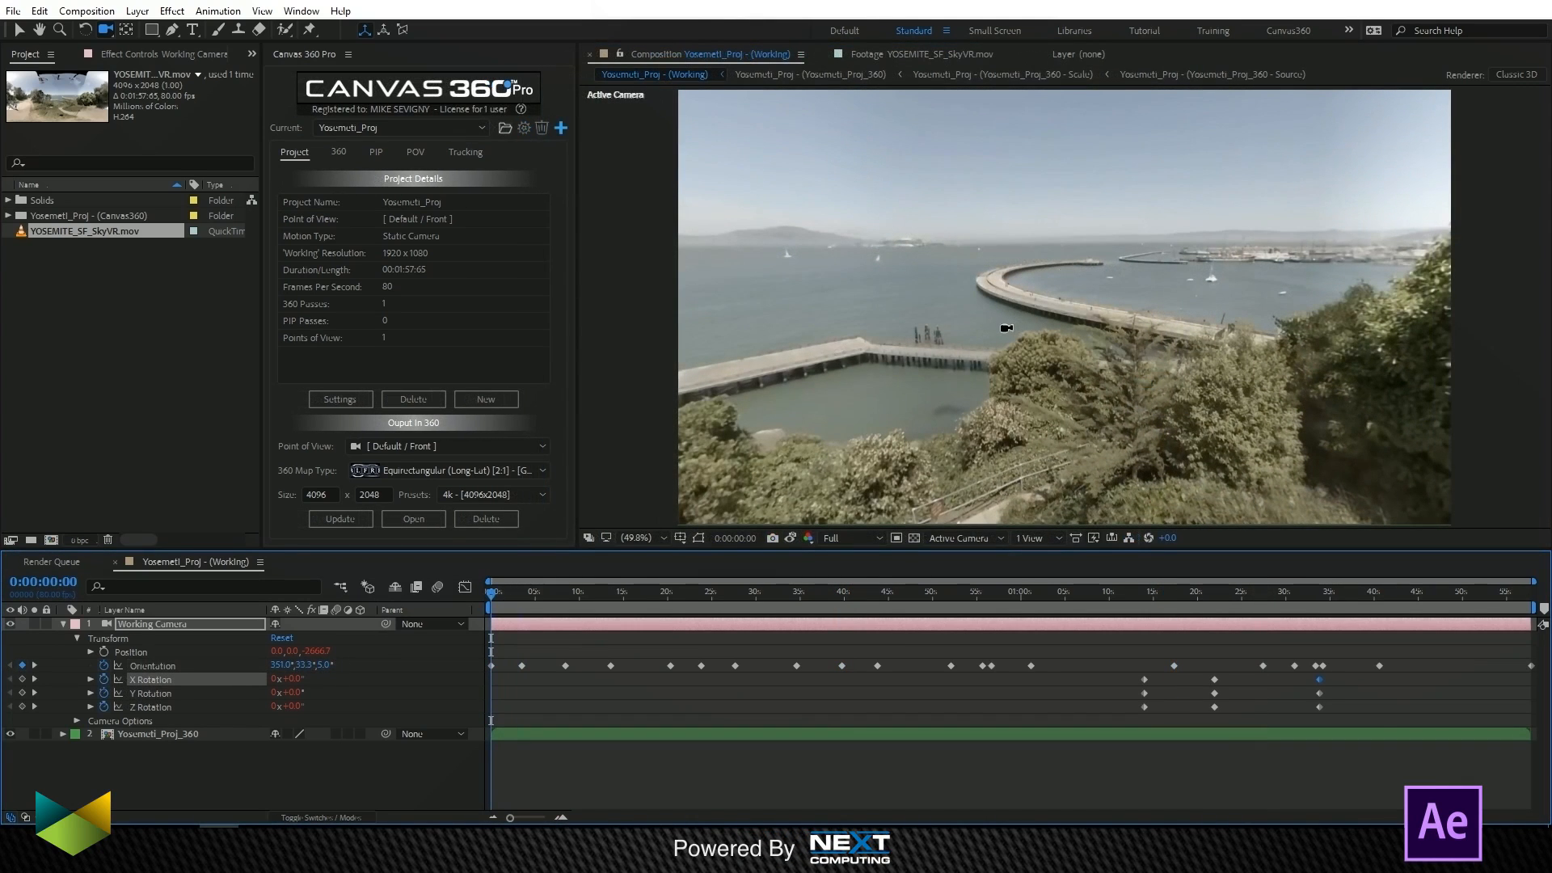
mouse_move(724, 238)
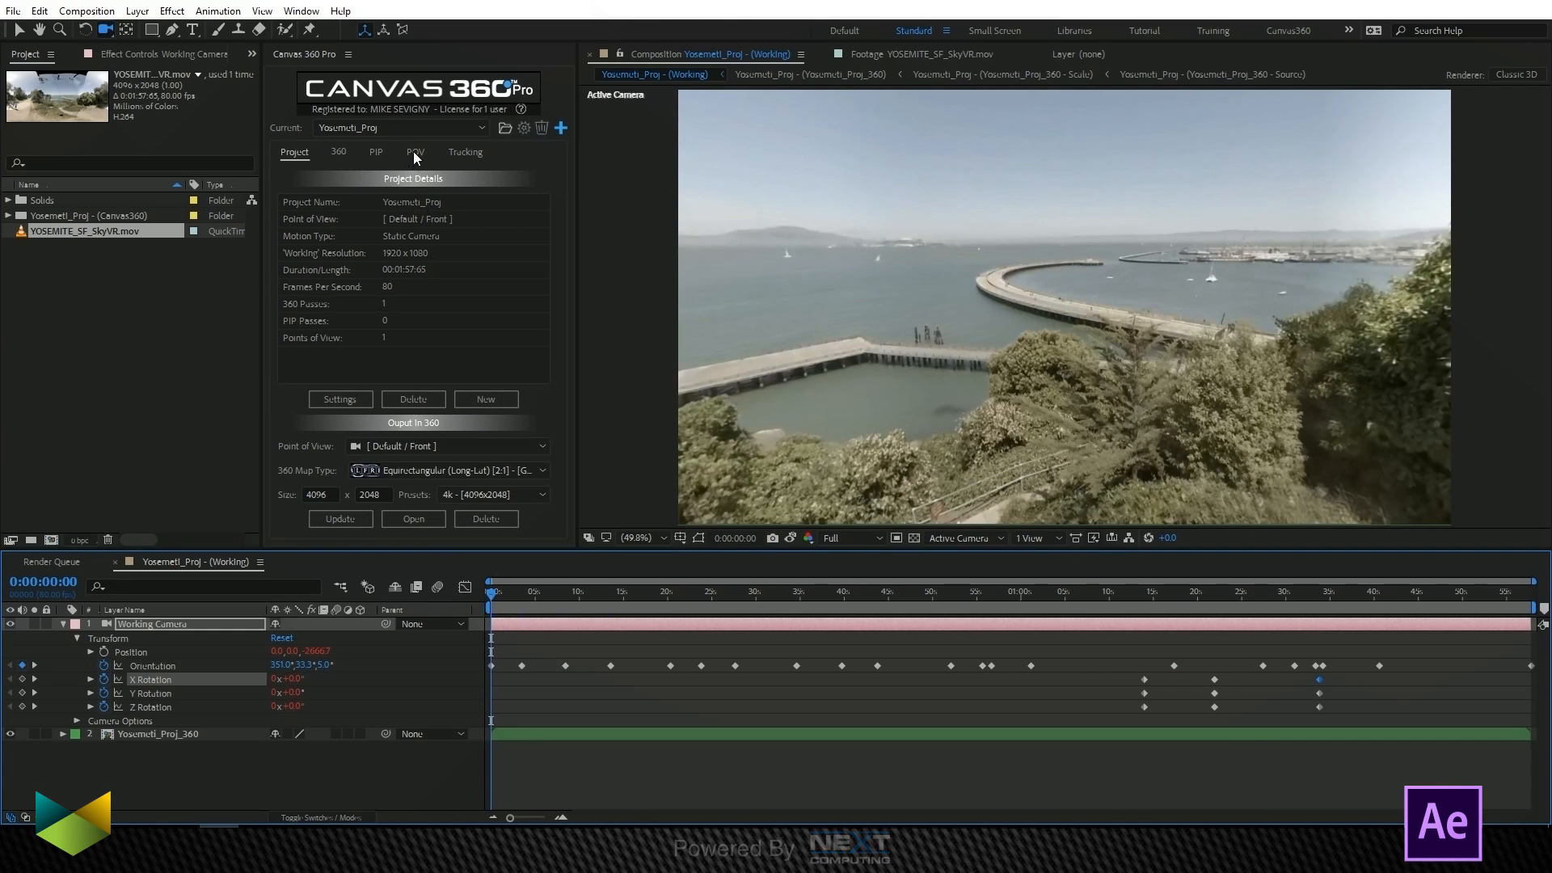
Step: Save the camera move as POV 'trackPOV', then compare it against Default/Front
click(415, 151)
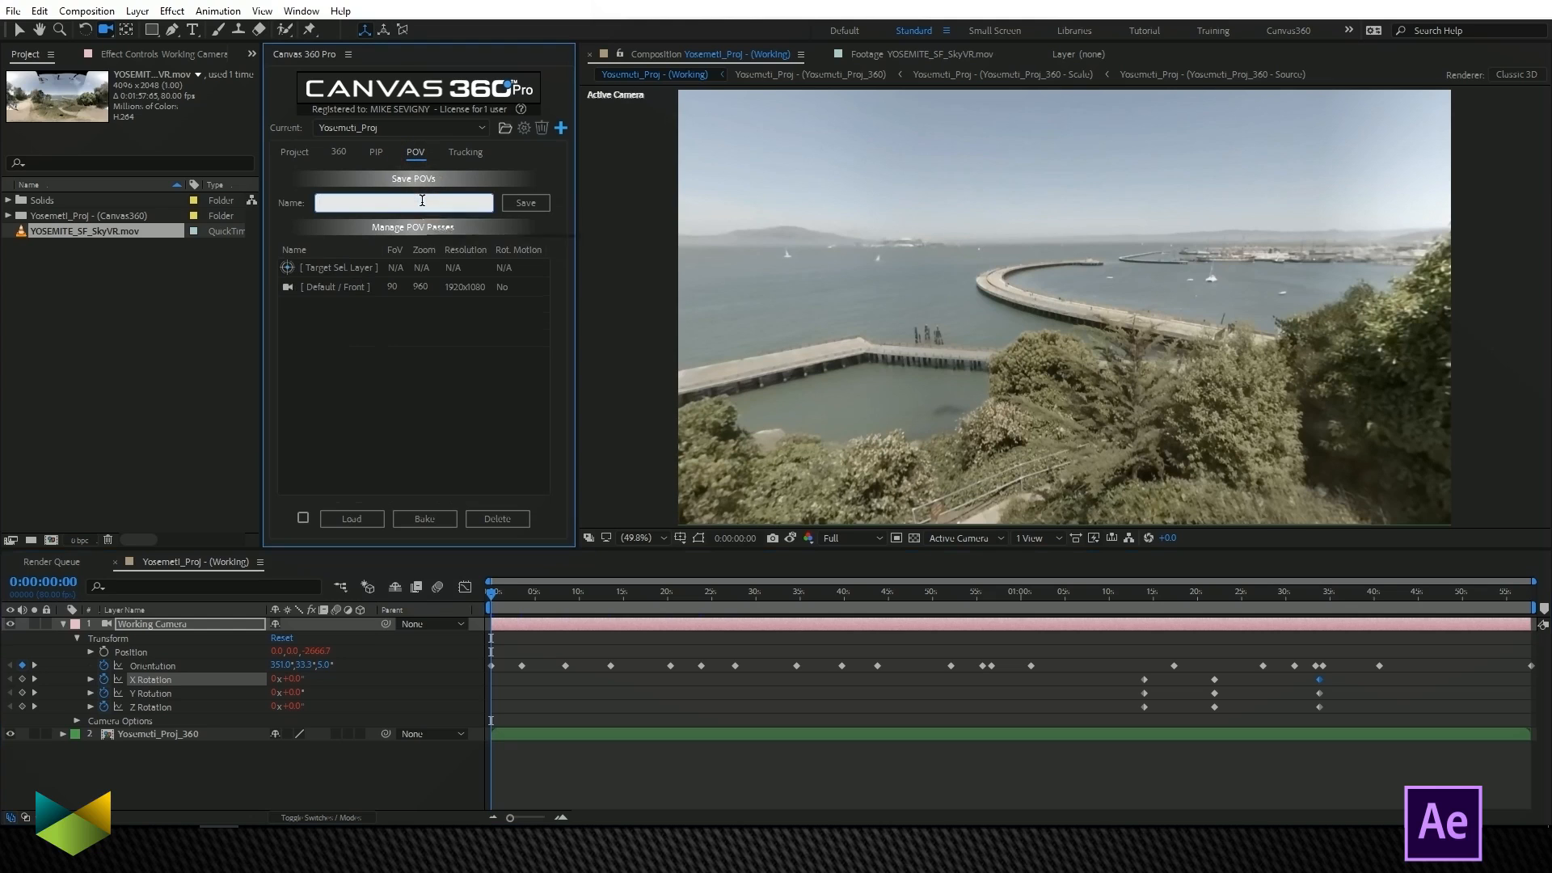
text(t)
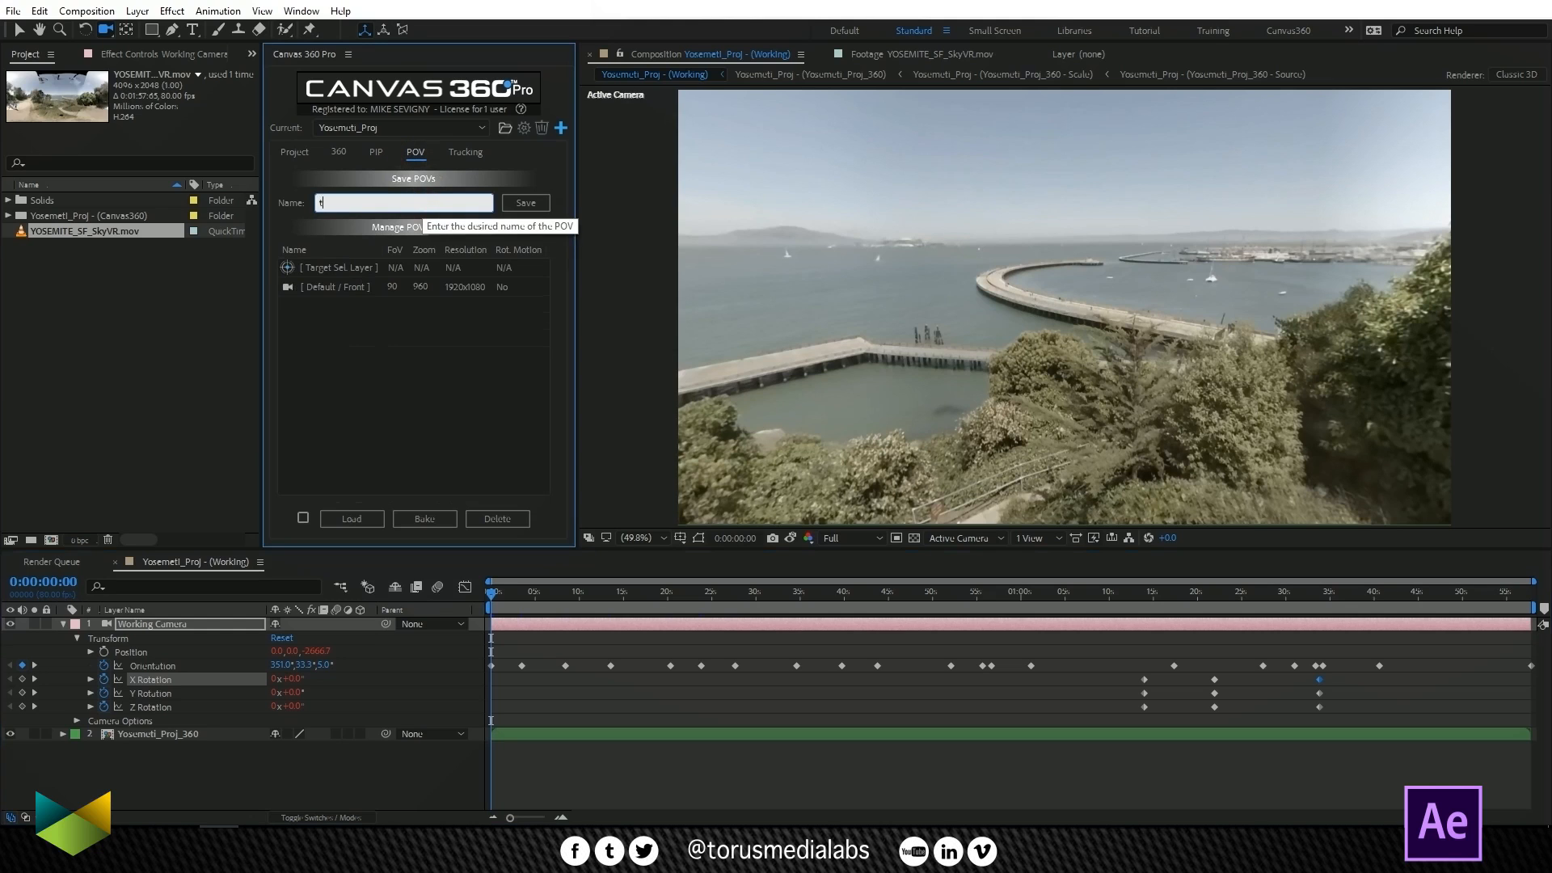
text(trackPOV)
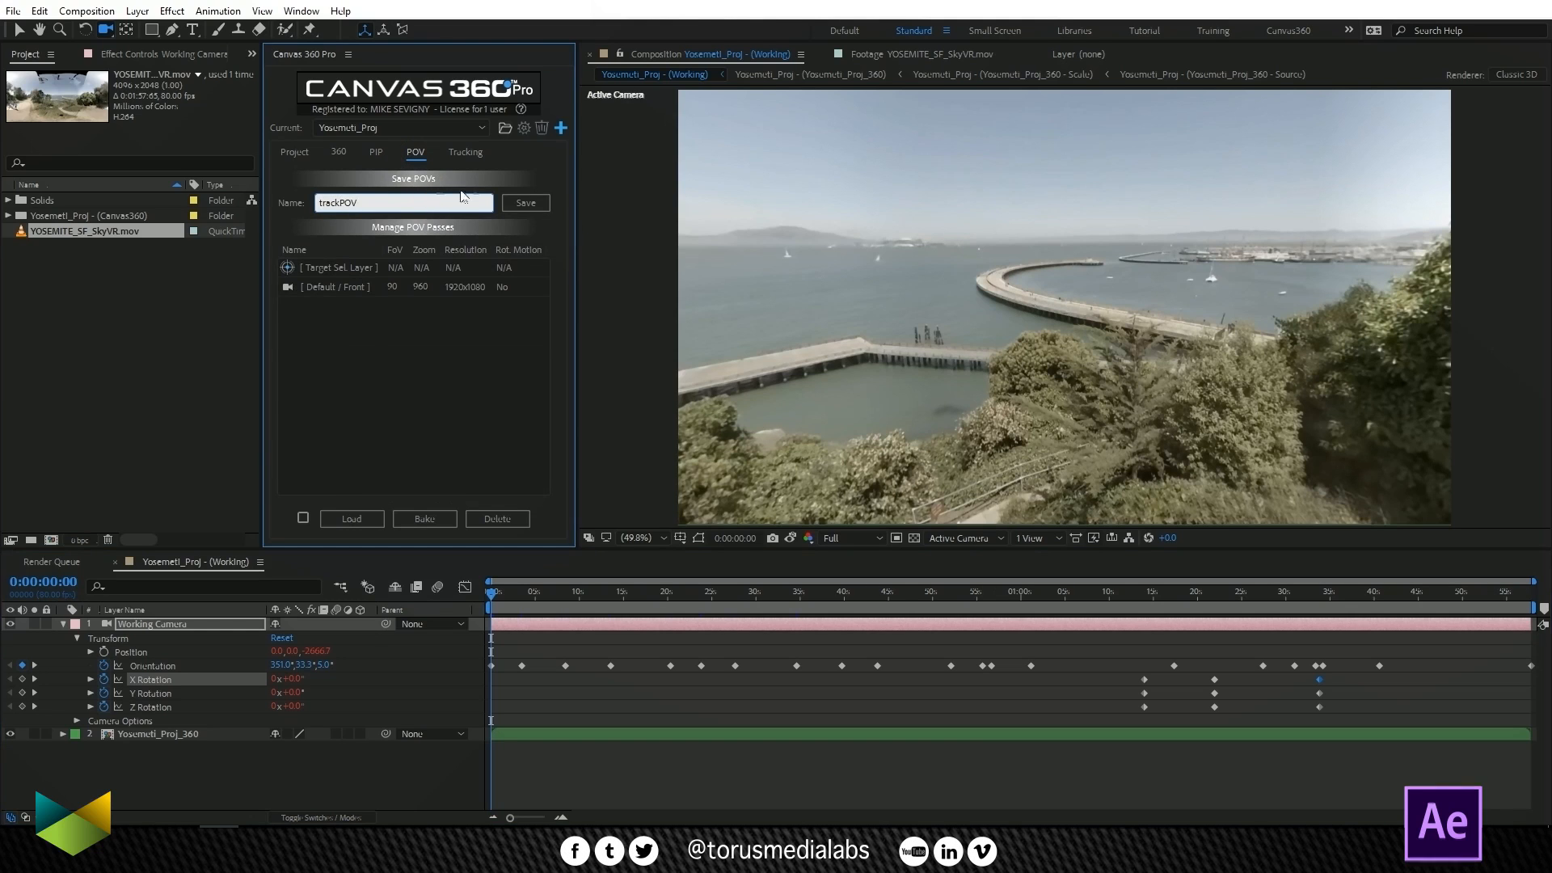
click(525, 202)
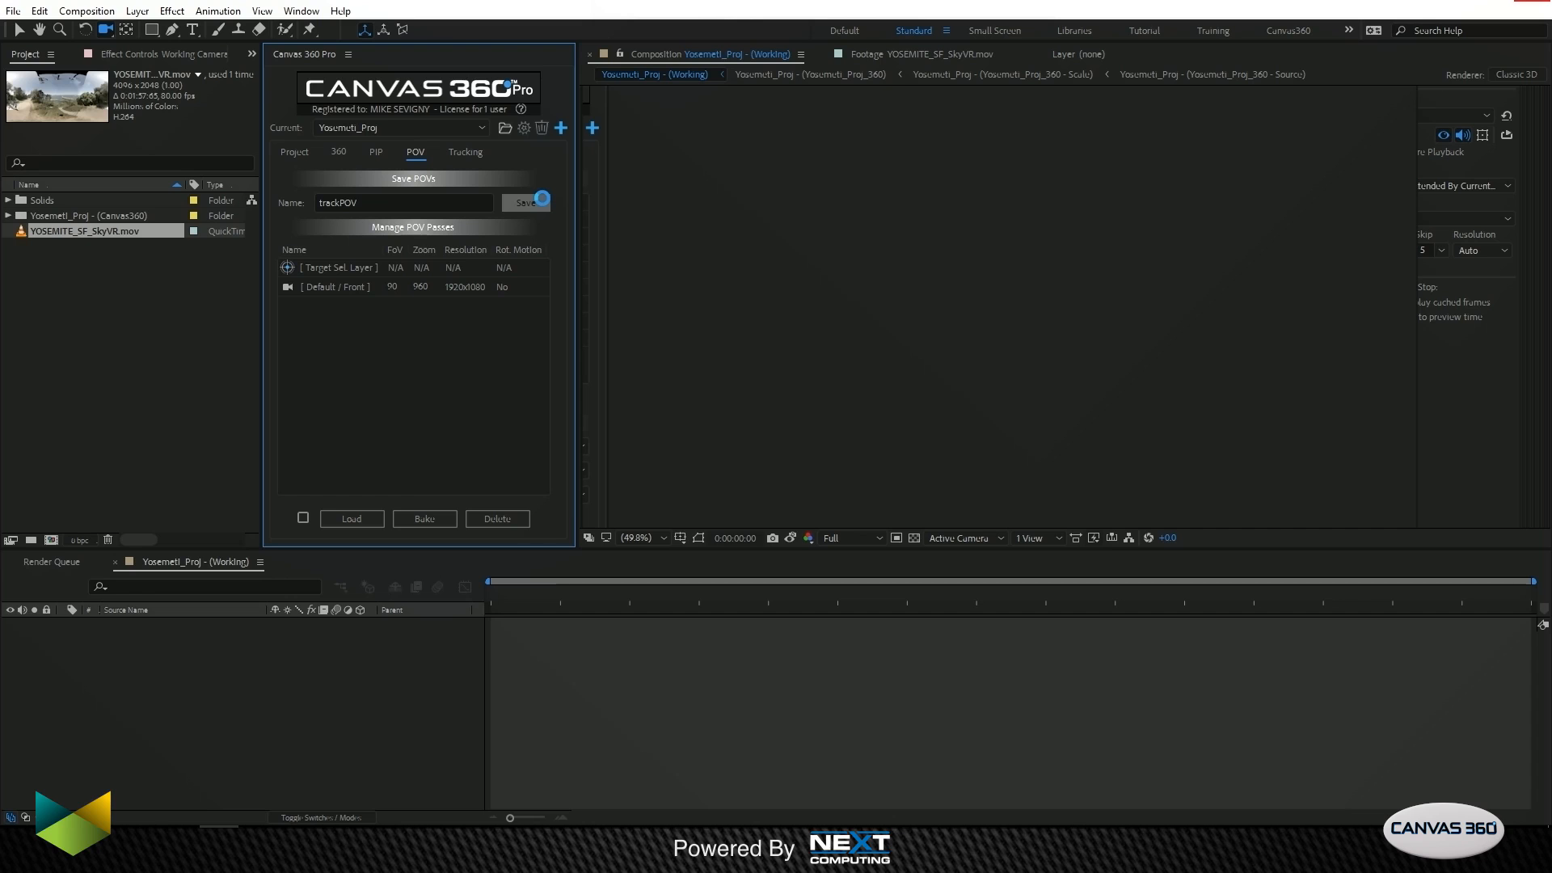
click(525, 204)
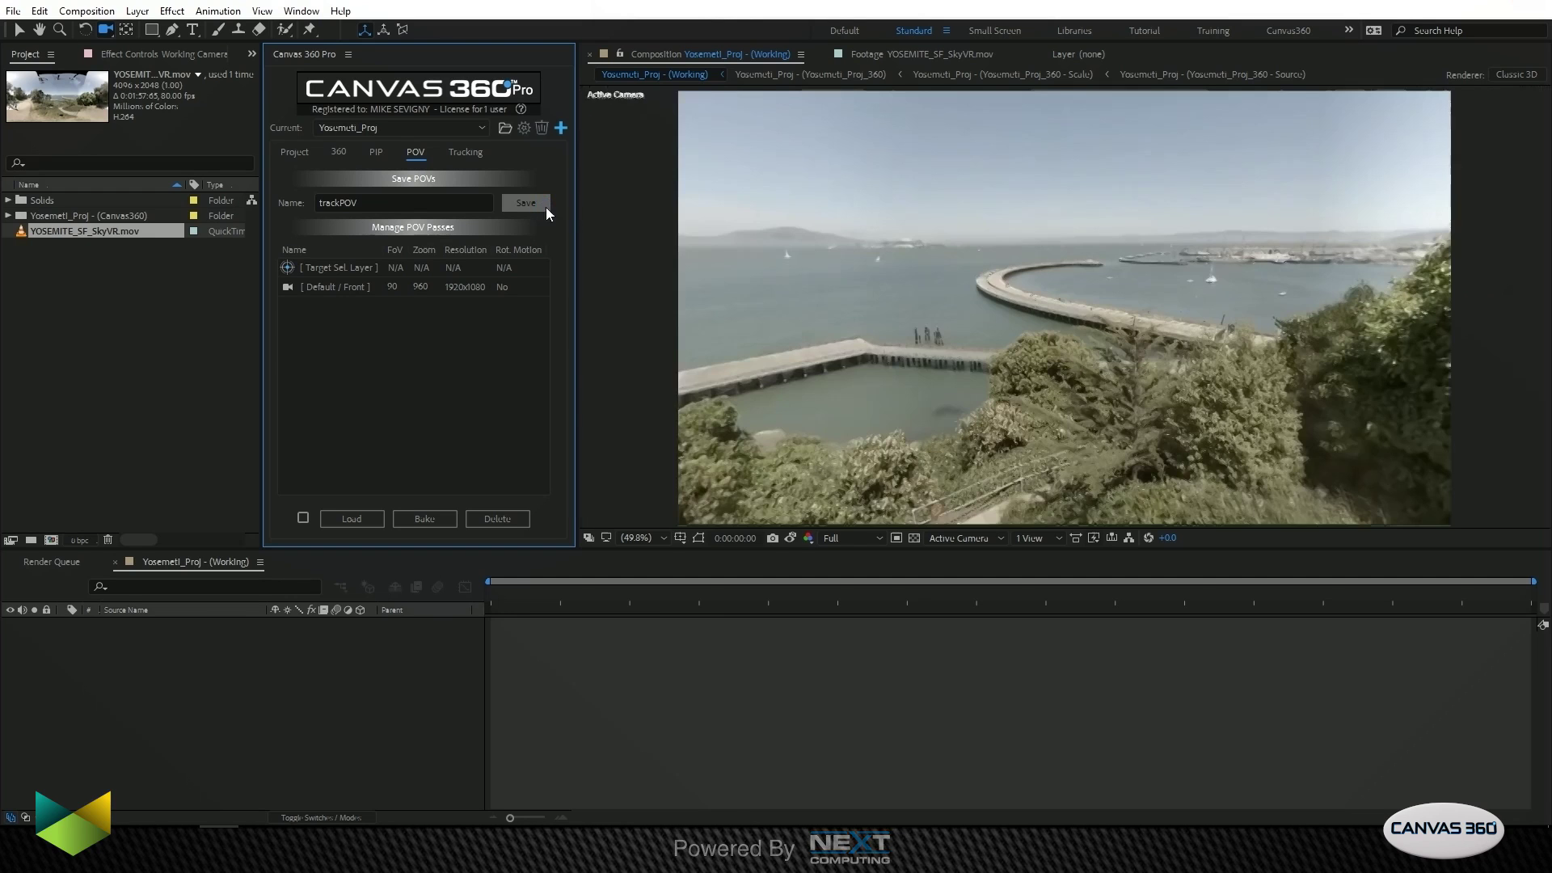
click(526, 203)
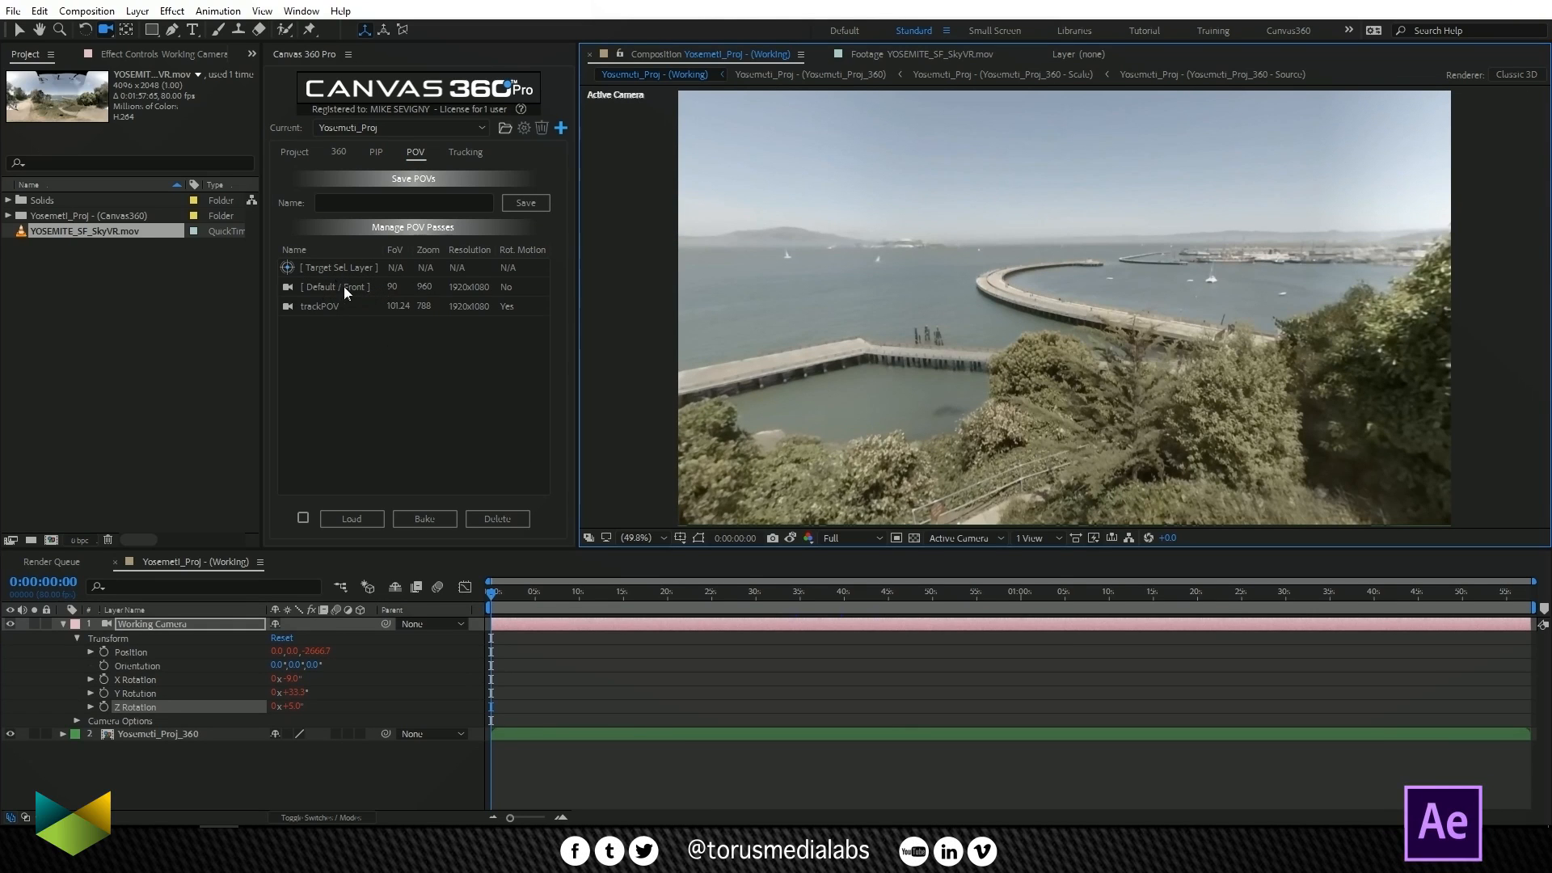
click(334, 286)
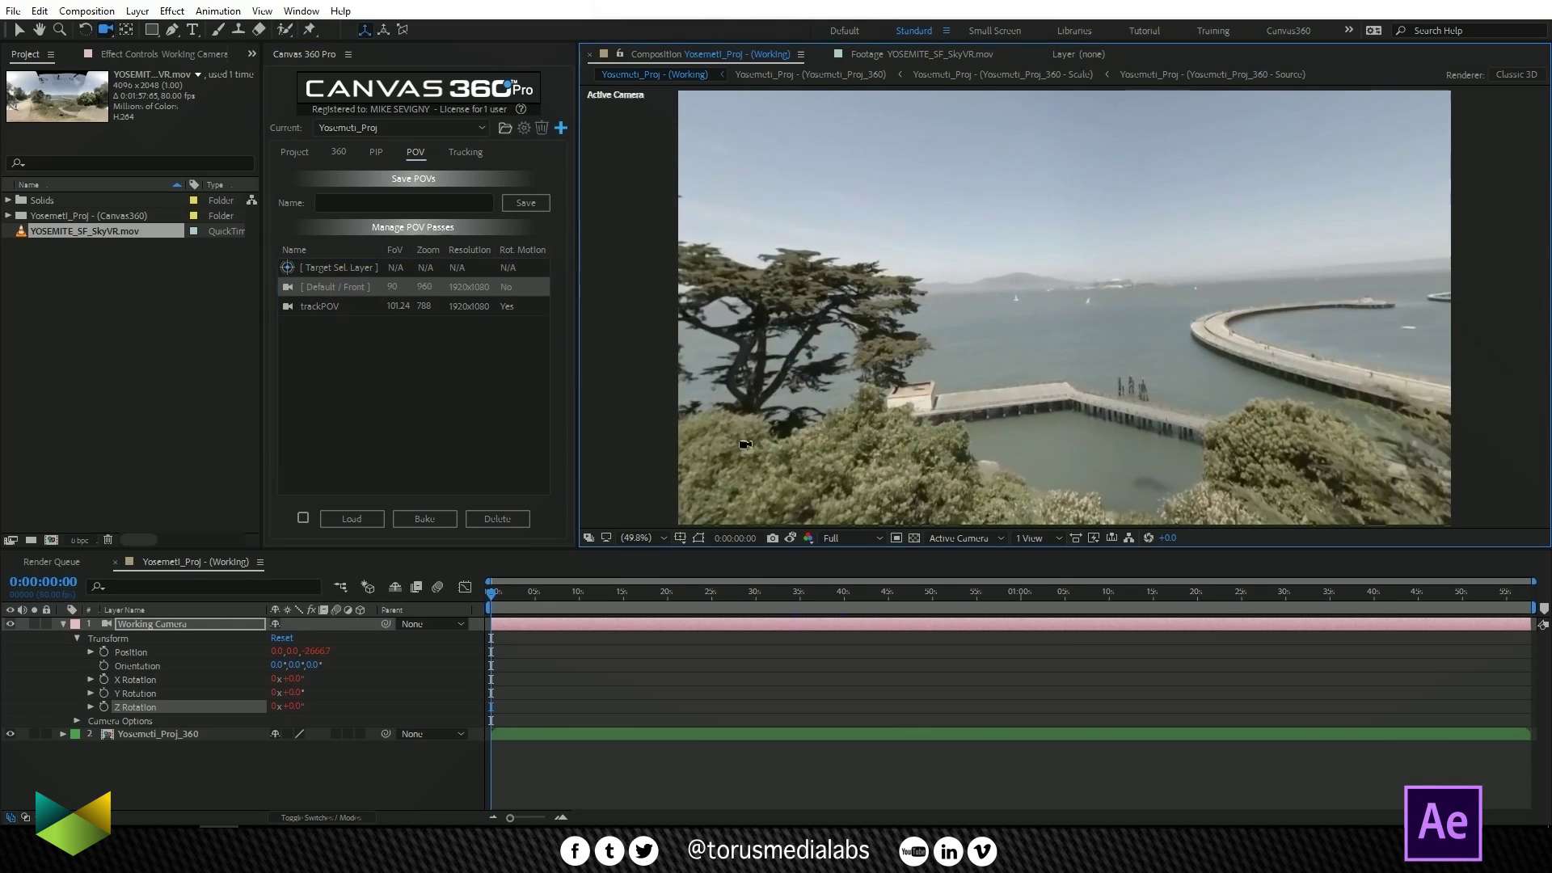
mouse_move(54, 99)
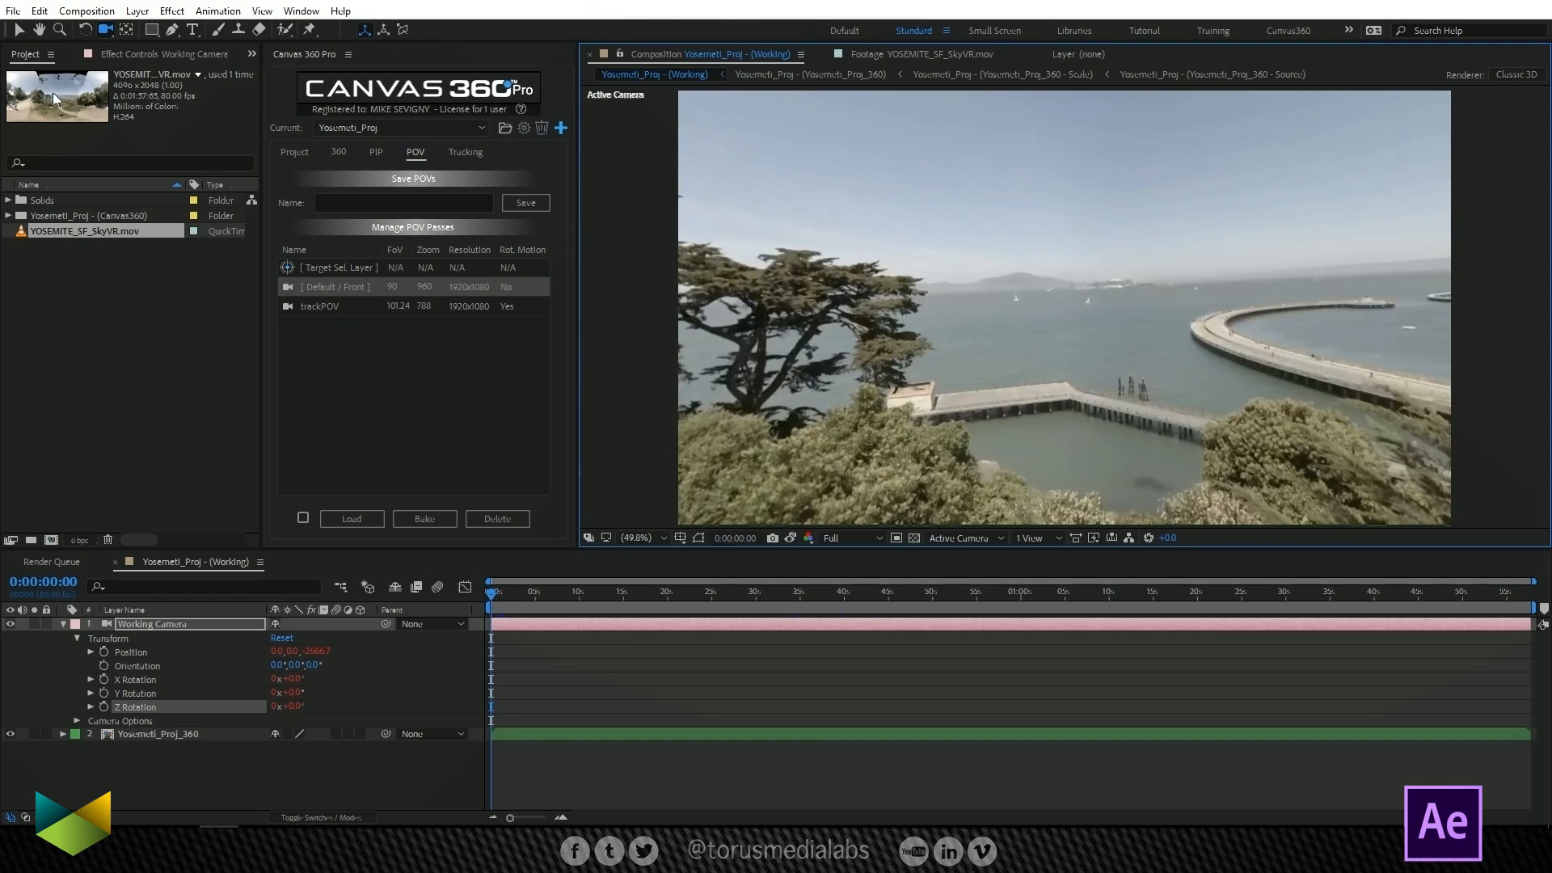
click(318, 305)
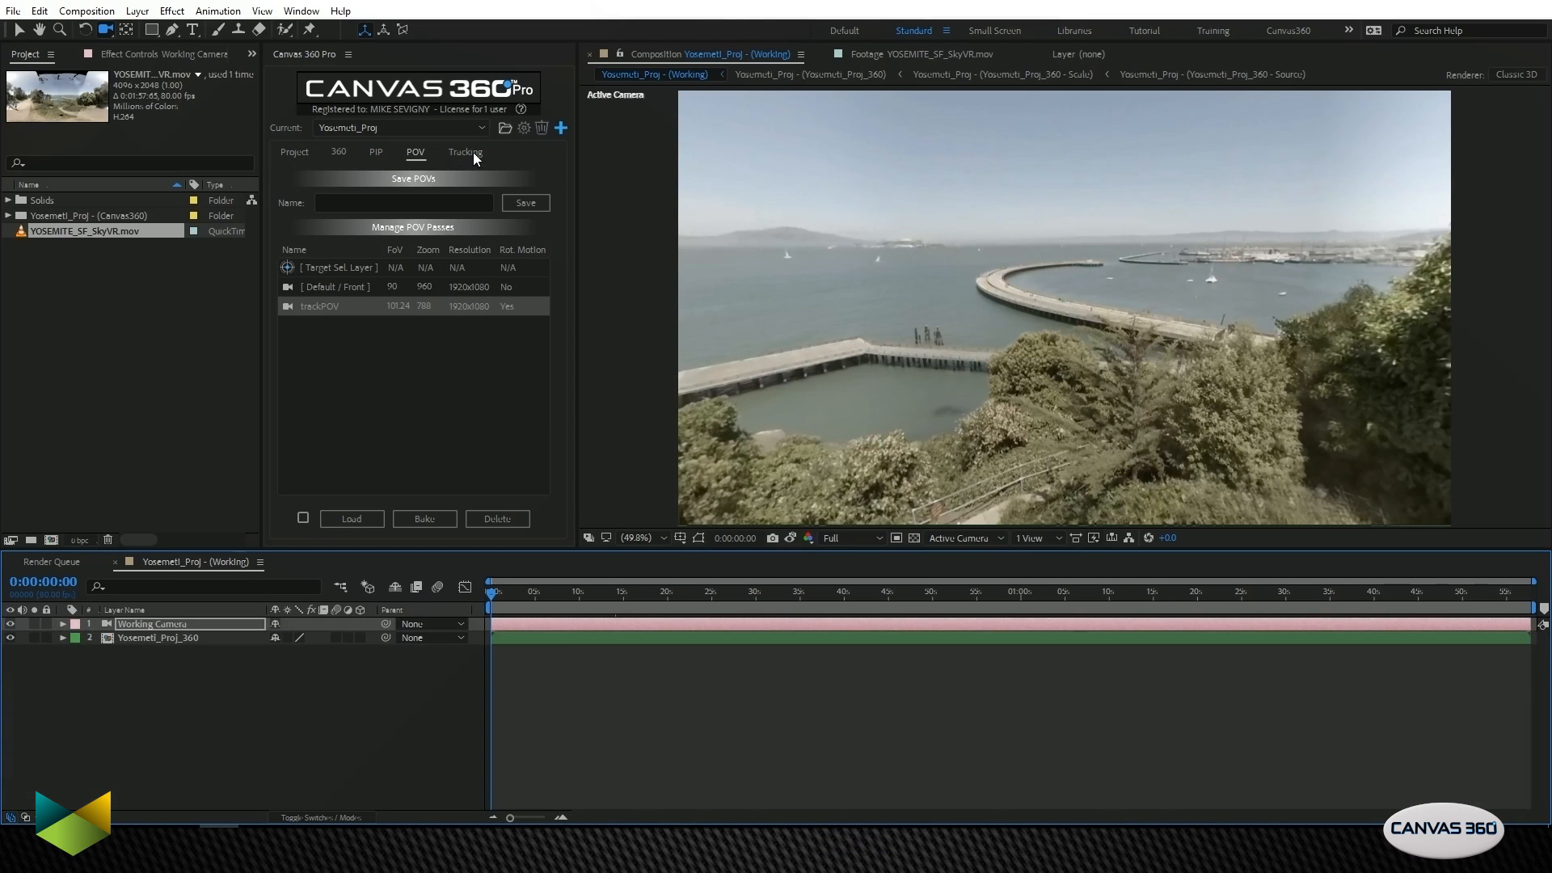
Step: Show the Canvas 360 Pro Tracking tab's camera tracker and injection options
click(465, 151)
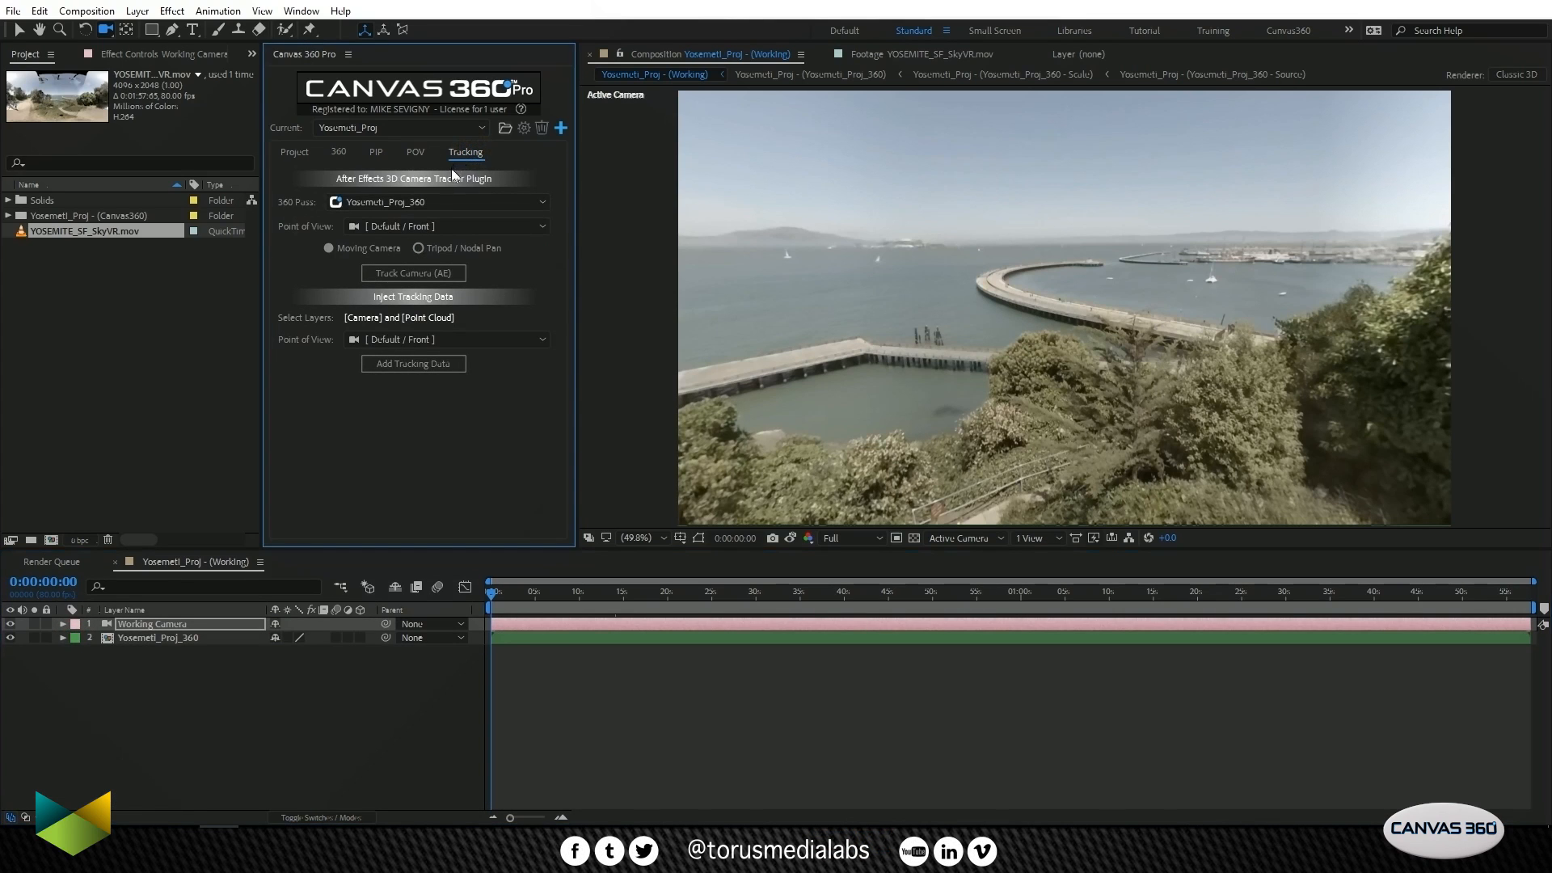
mouse_move(444, 190)
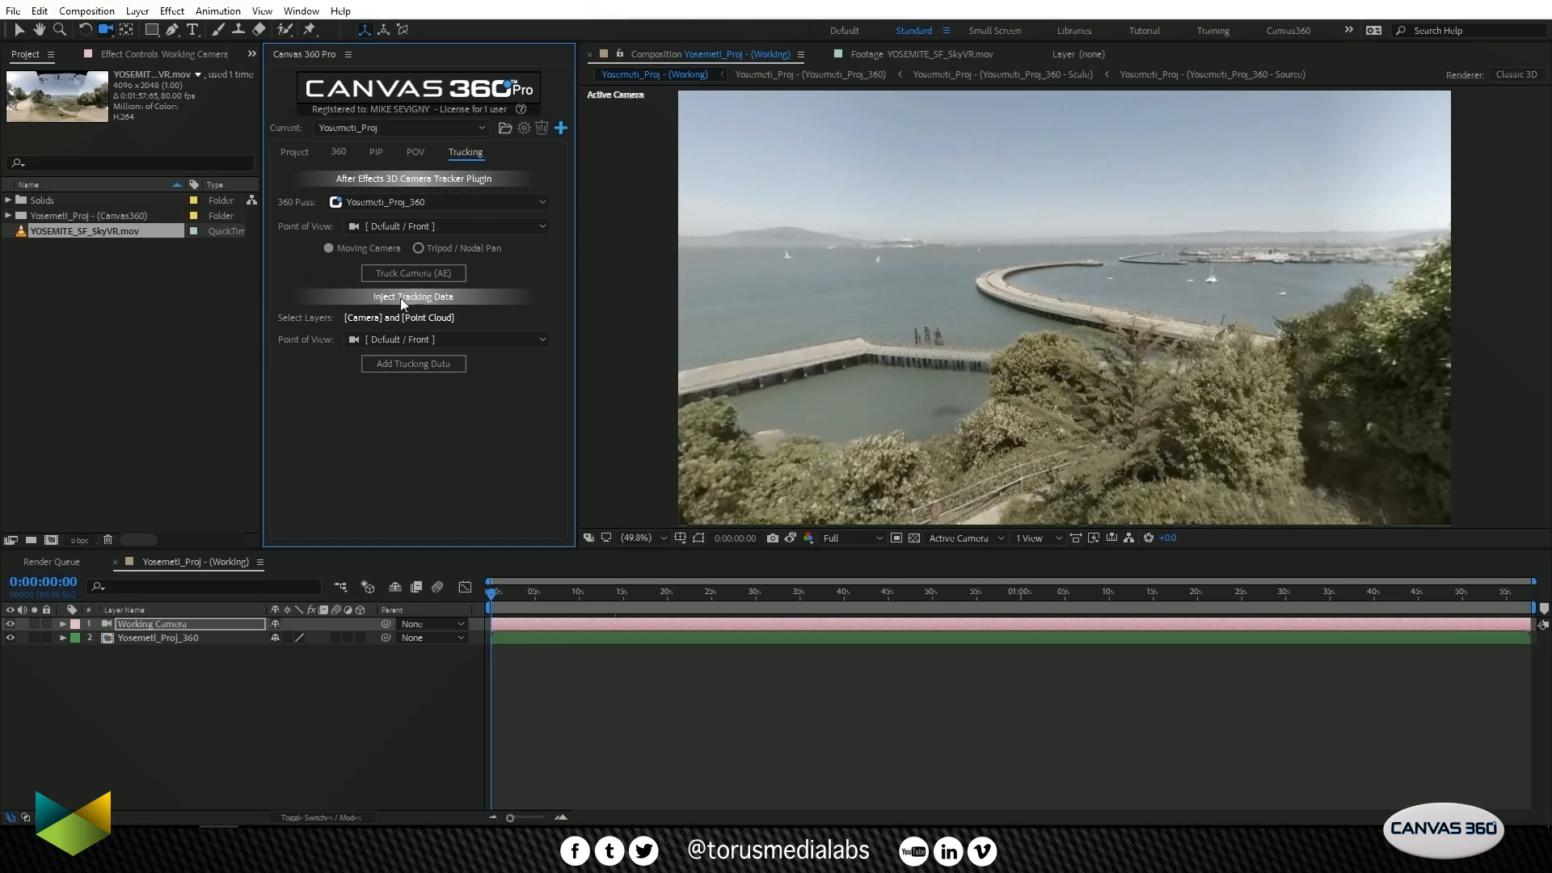
mouse_move(314, 265)
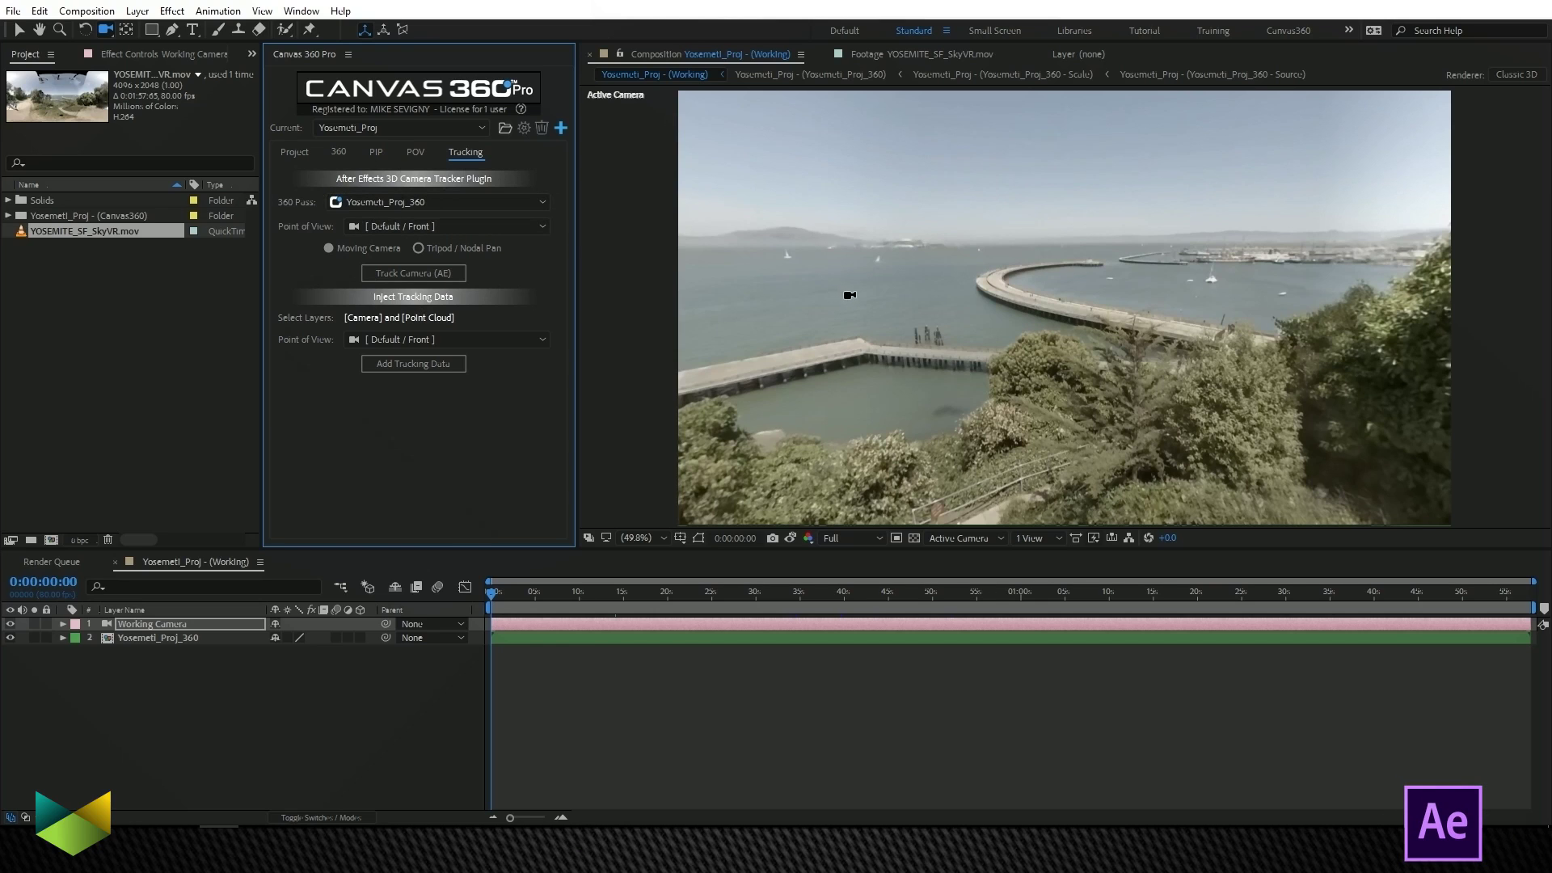
mouse_move(406, 225)
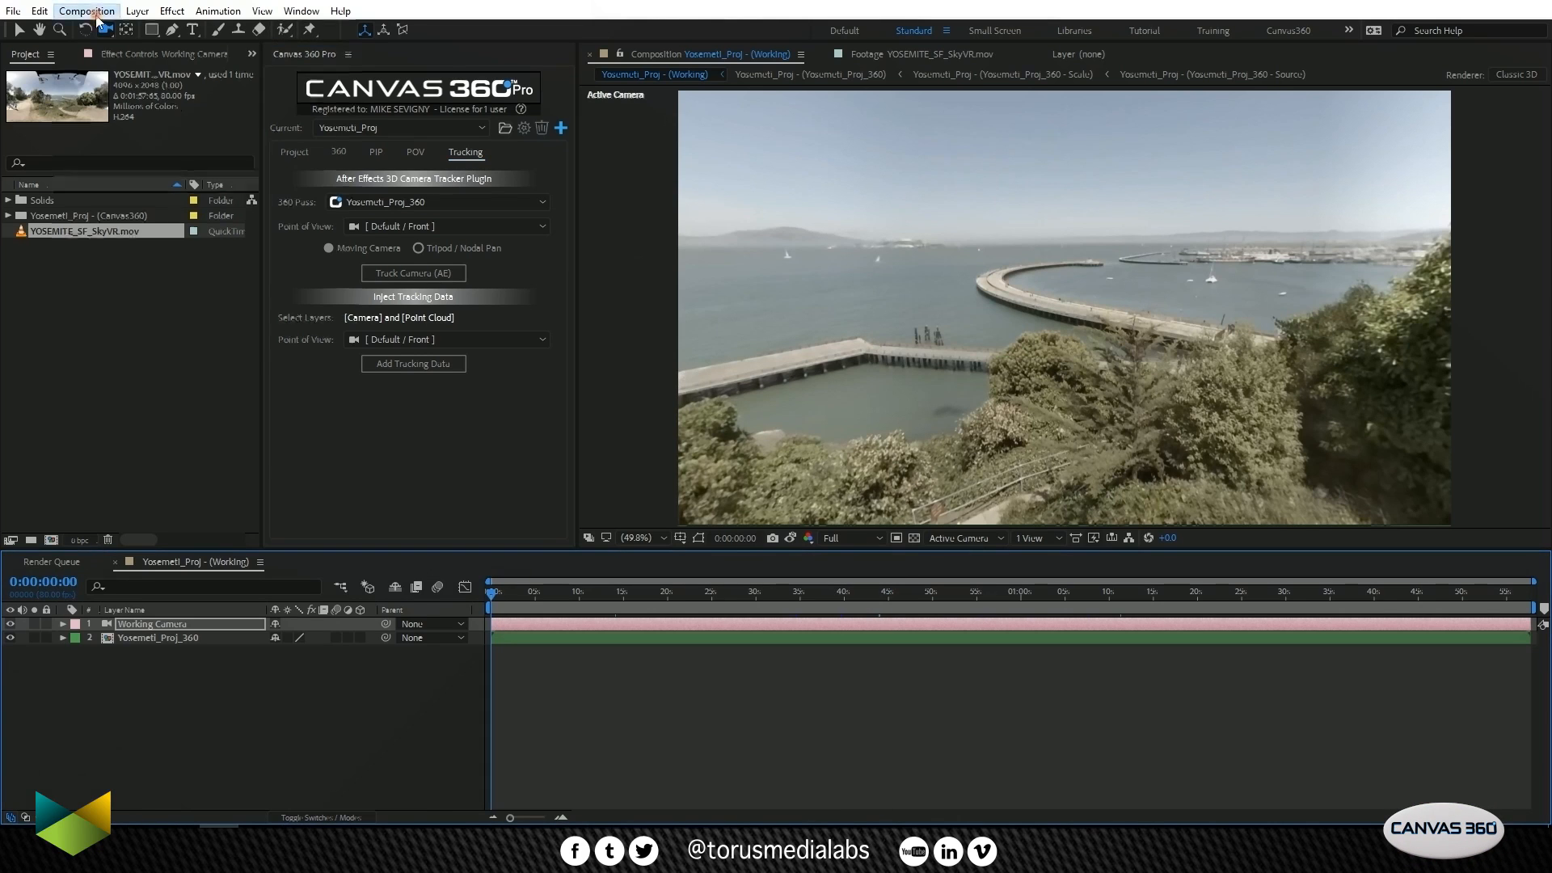
Step: Queue the Working comp as JPEG sequence Yosemeti_sf_TrackingMedia_ in the trackingMedia folder
click(87, 11)
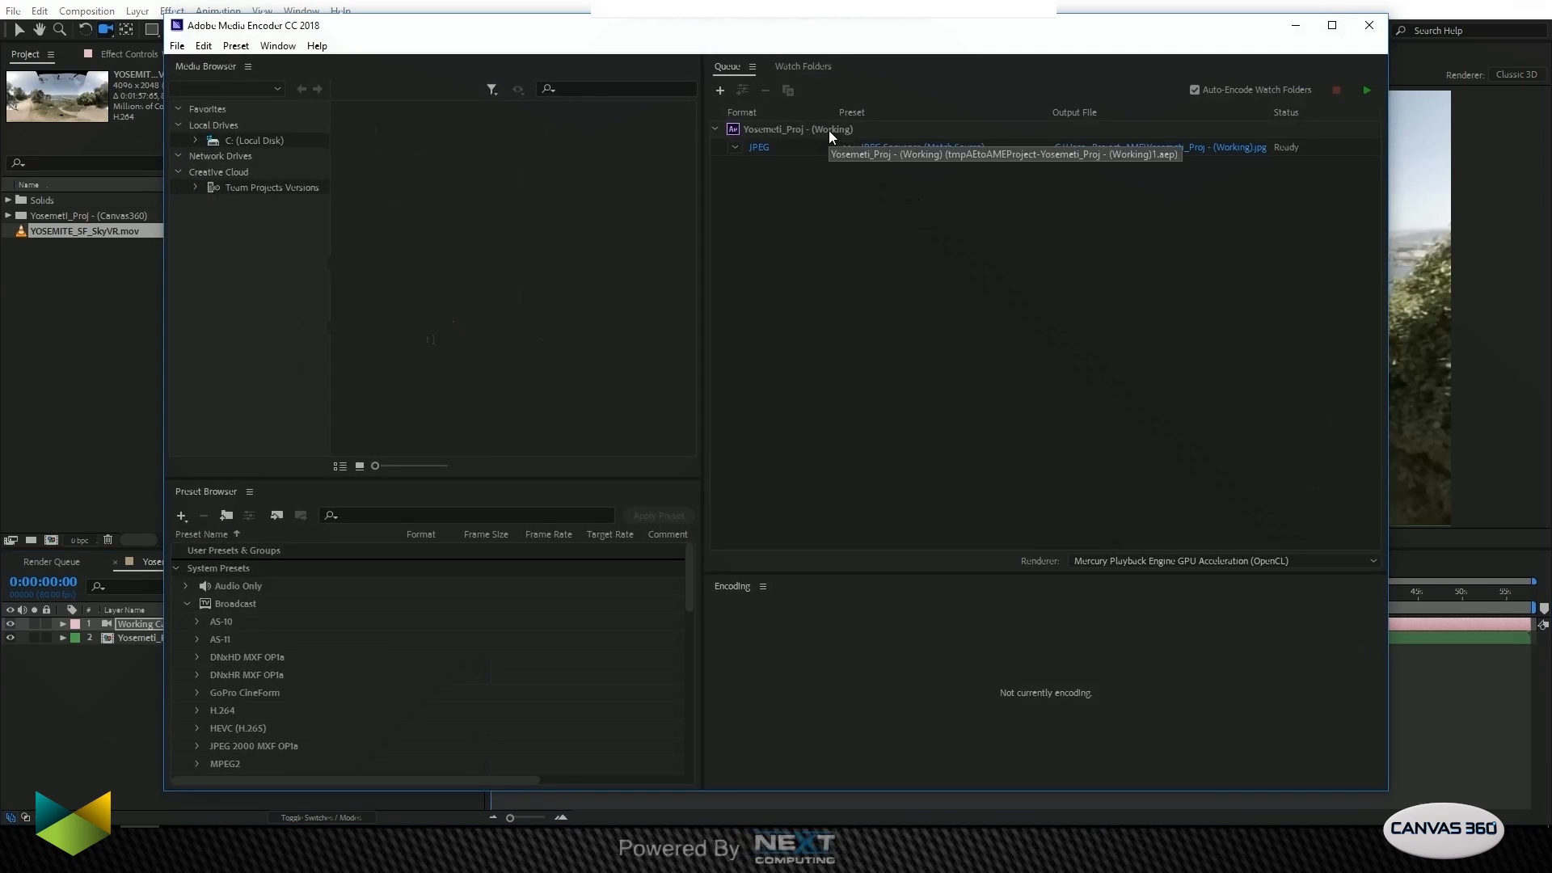
click(922, 146)
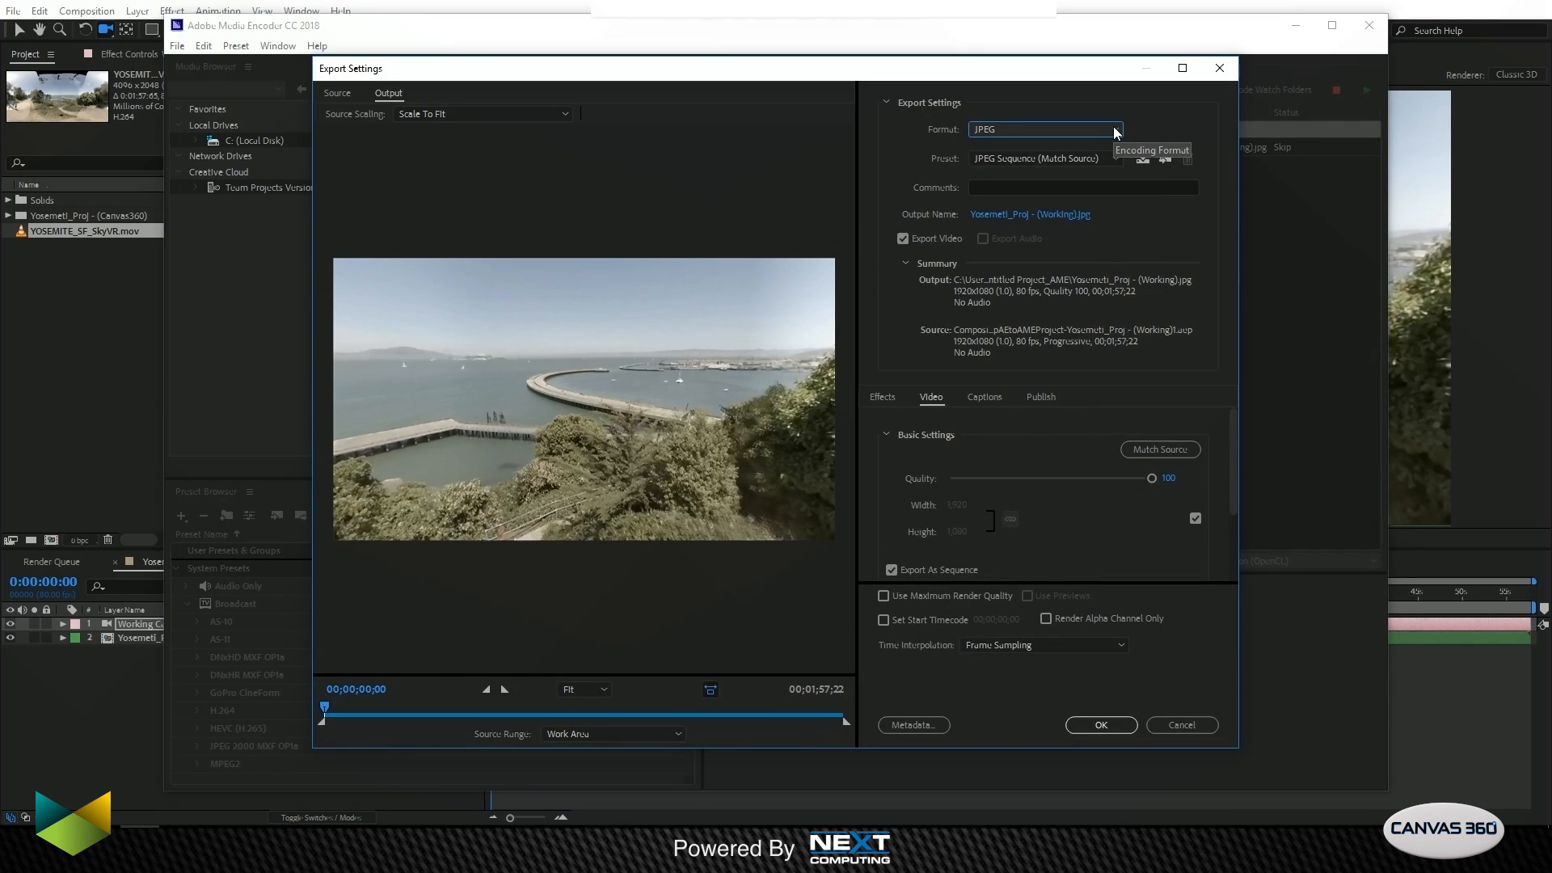
mouse_move(1123, 138)
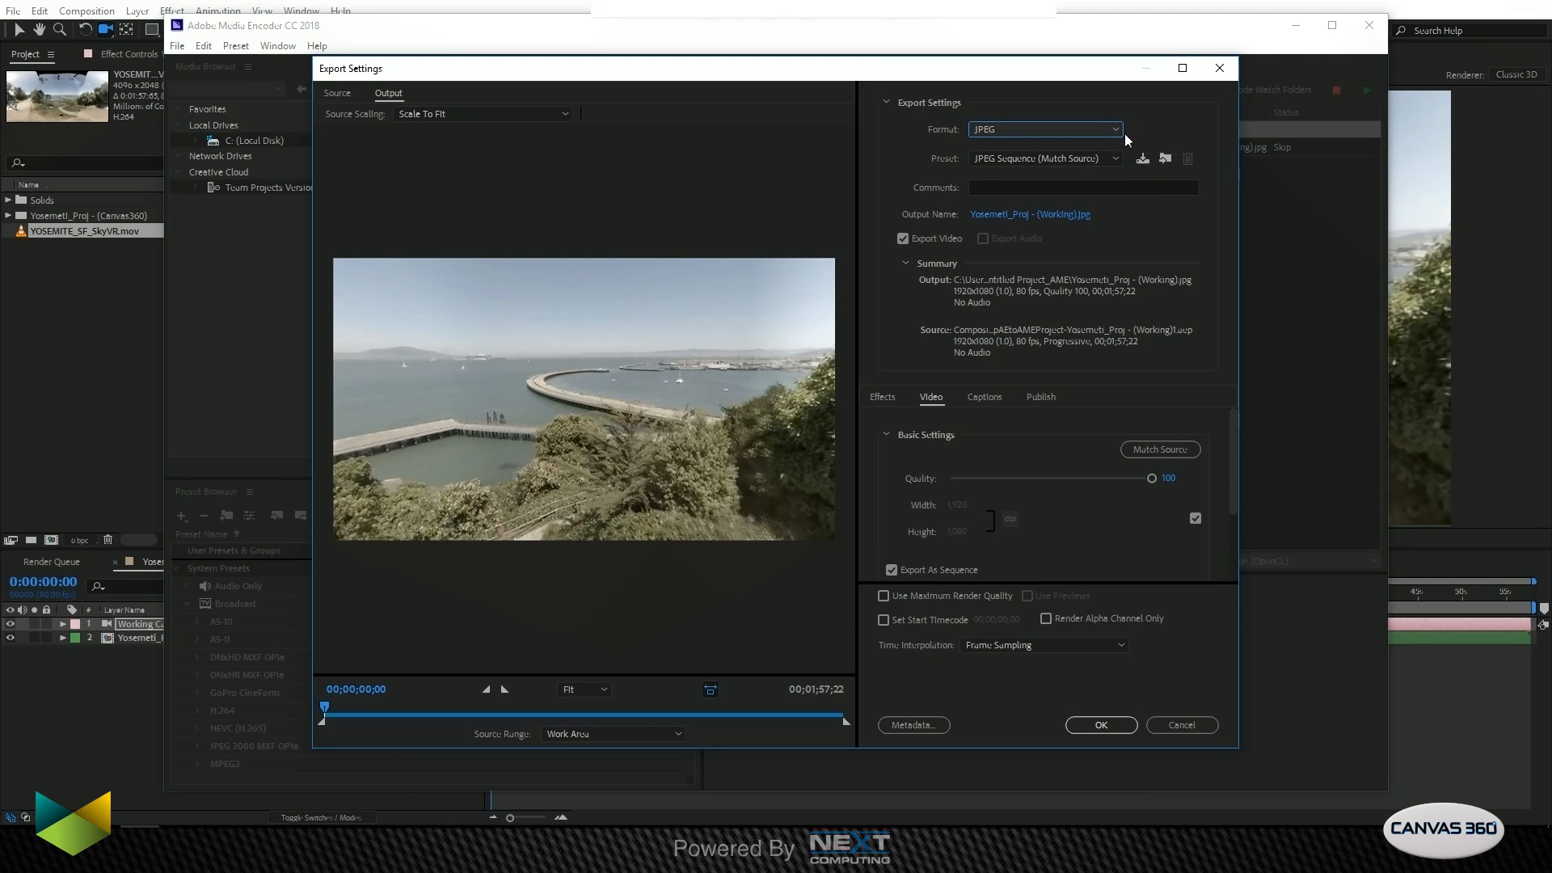
mouse_move(1033, 226)
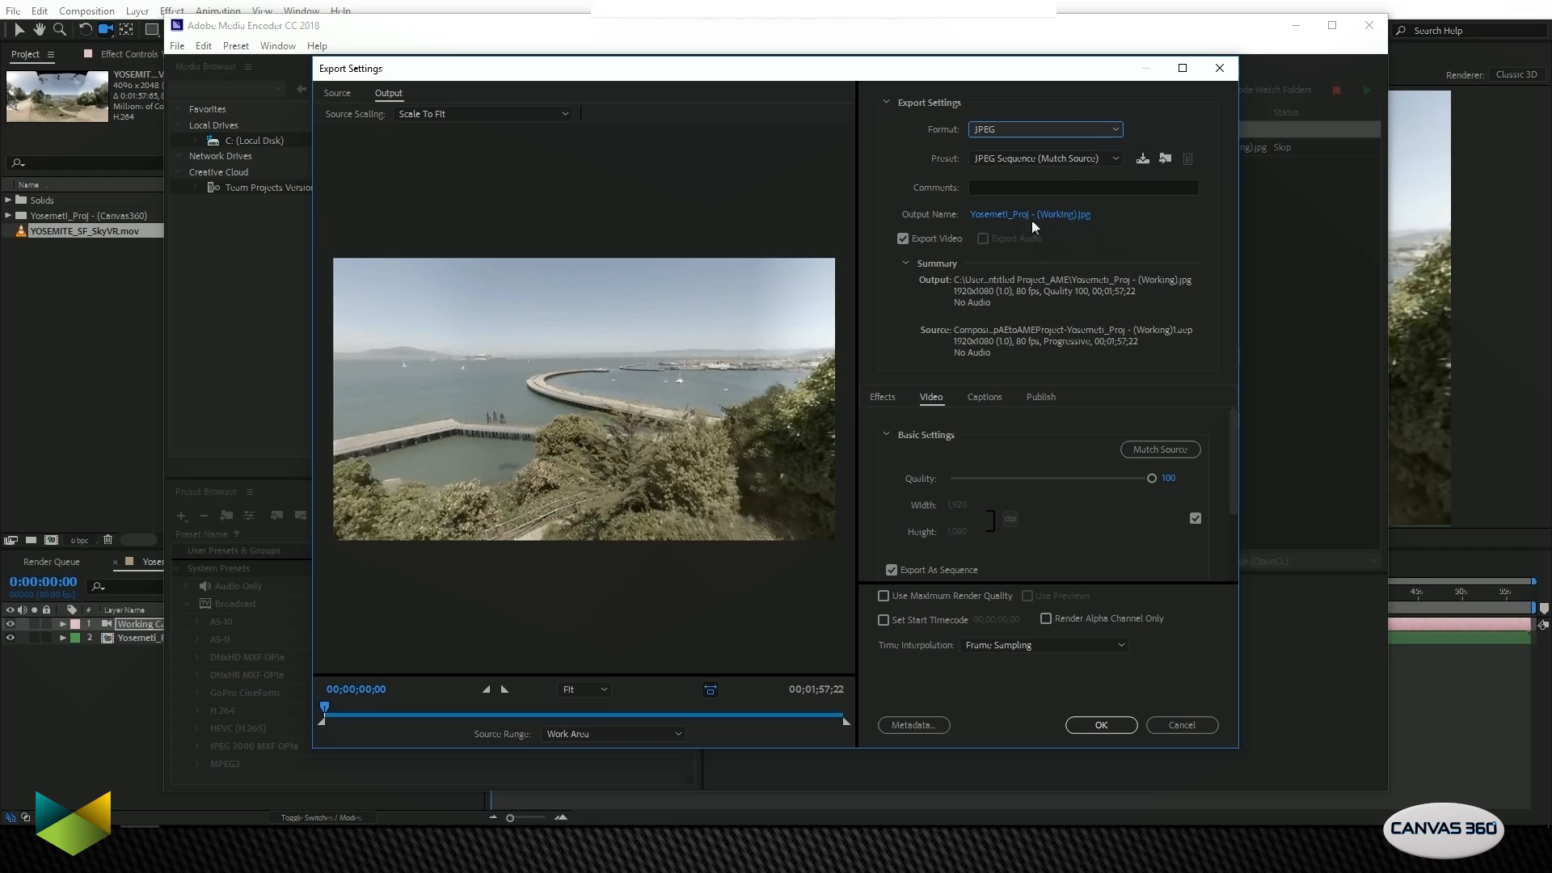
click(1030, 213)
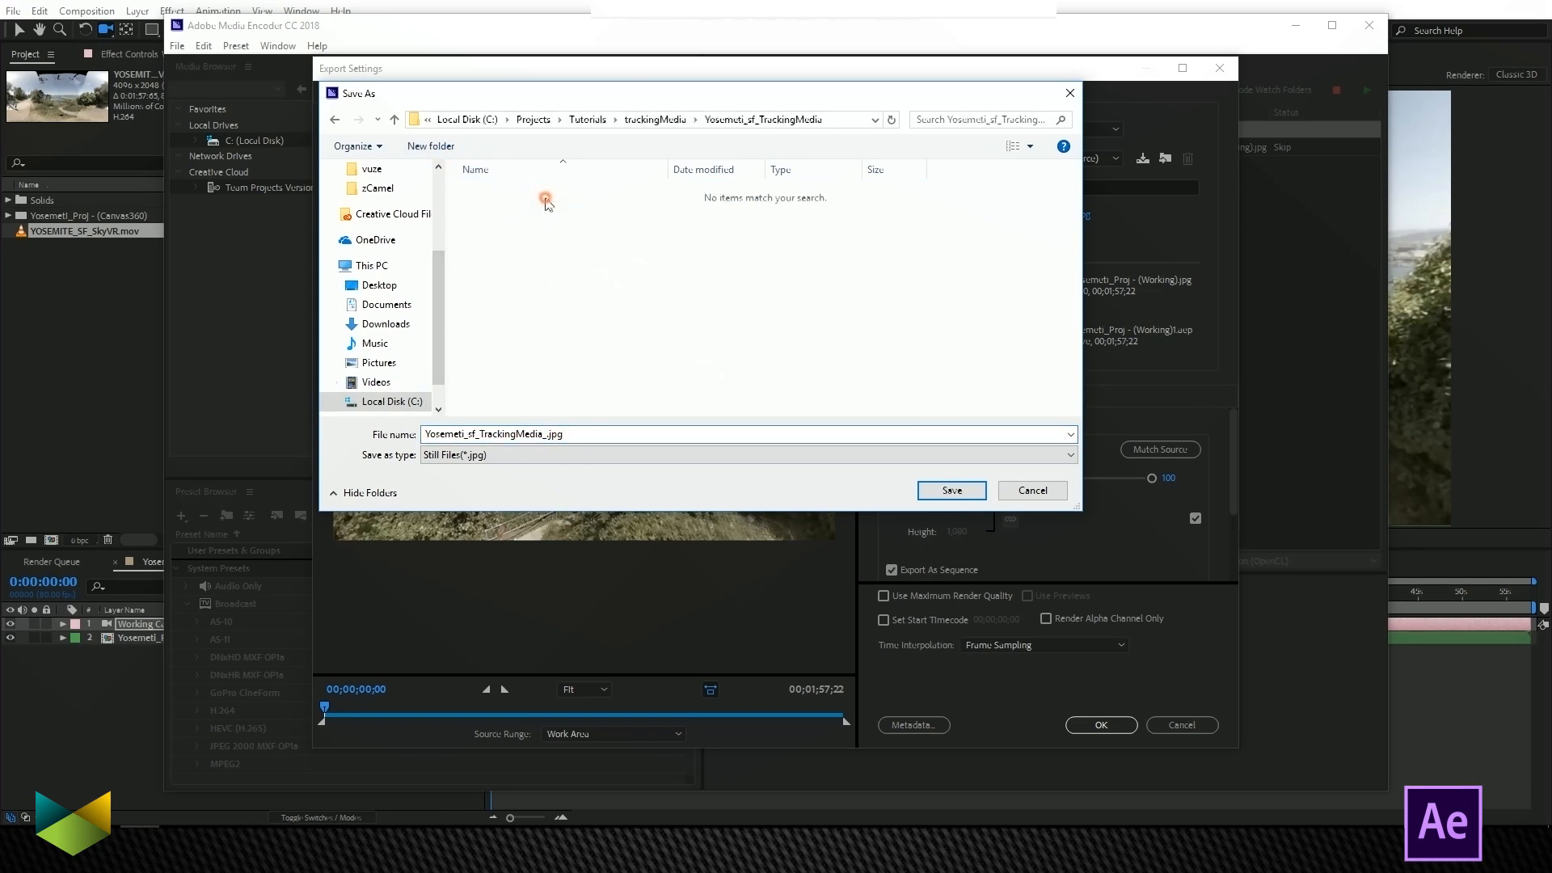
click(949, 490)
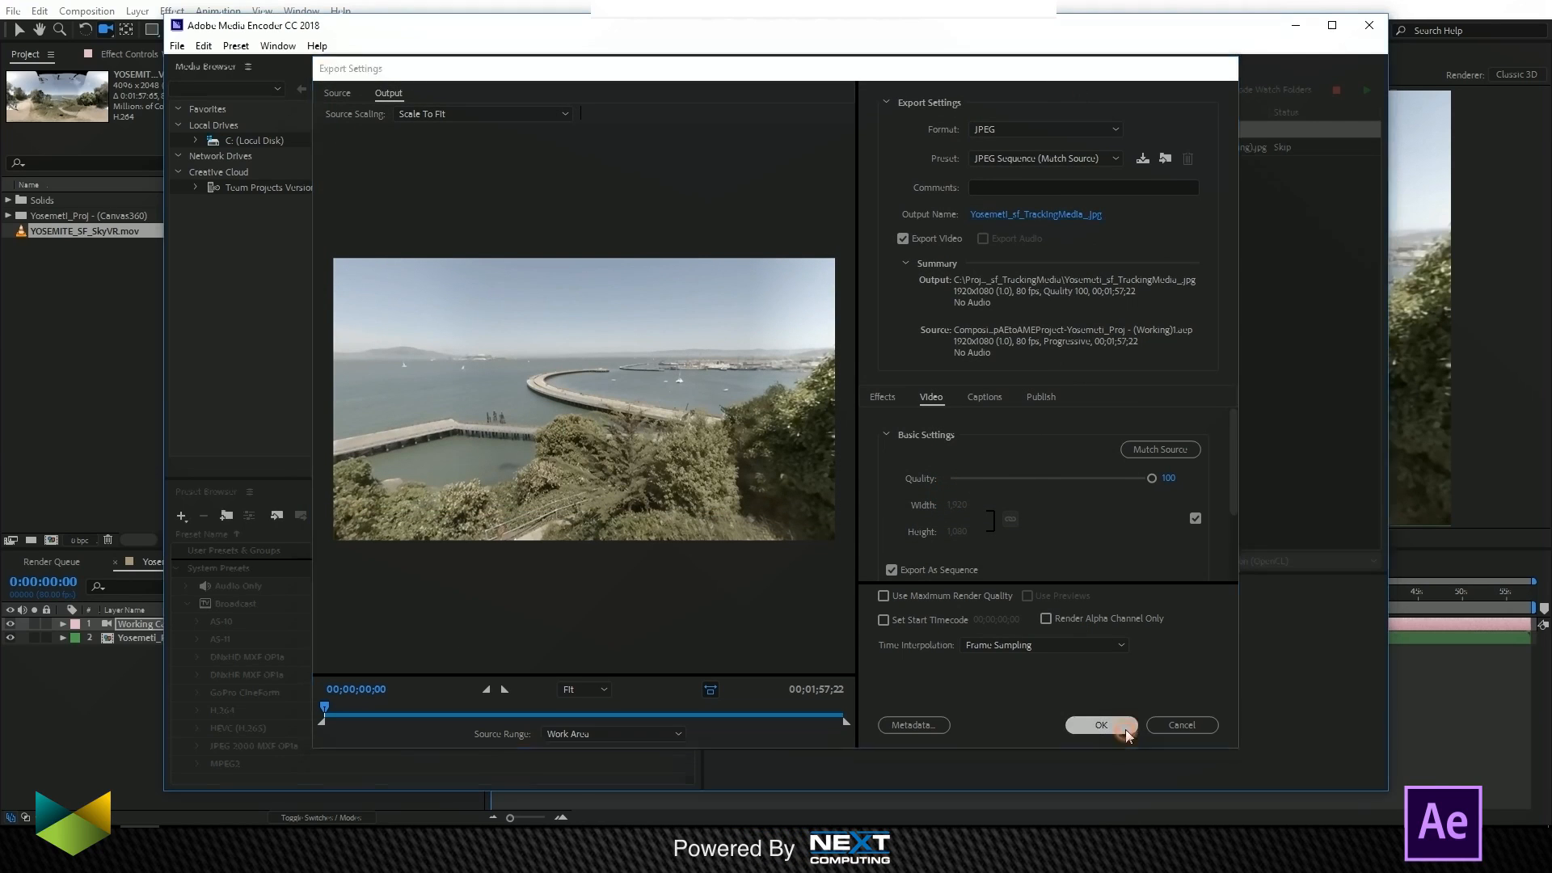
click(1101, 724)
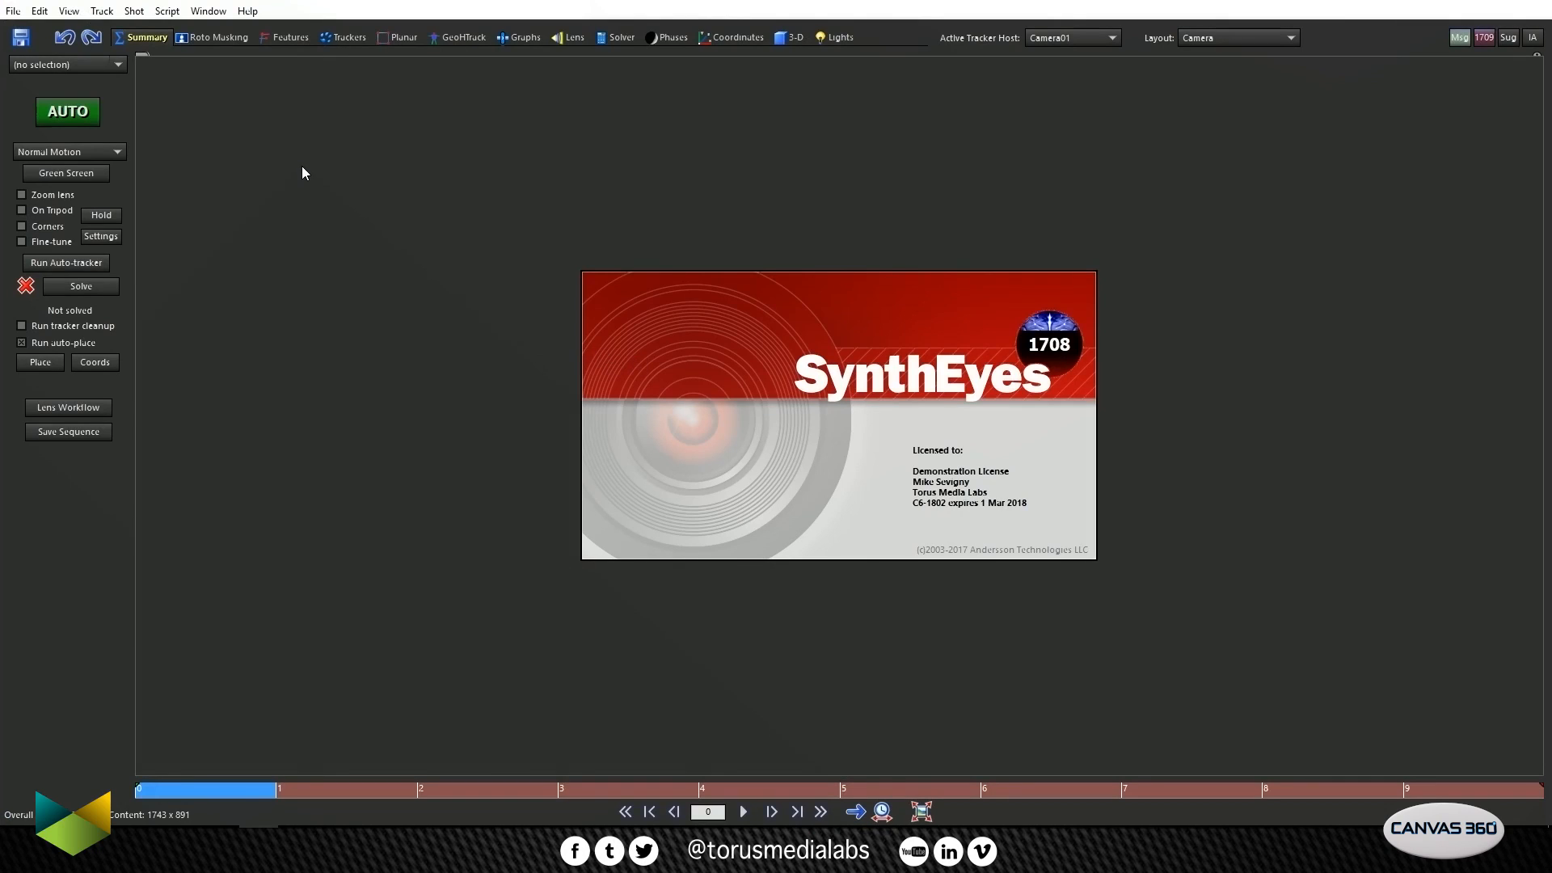
mouse_move(146, 89)
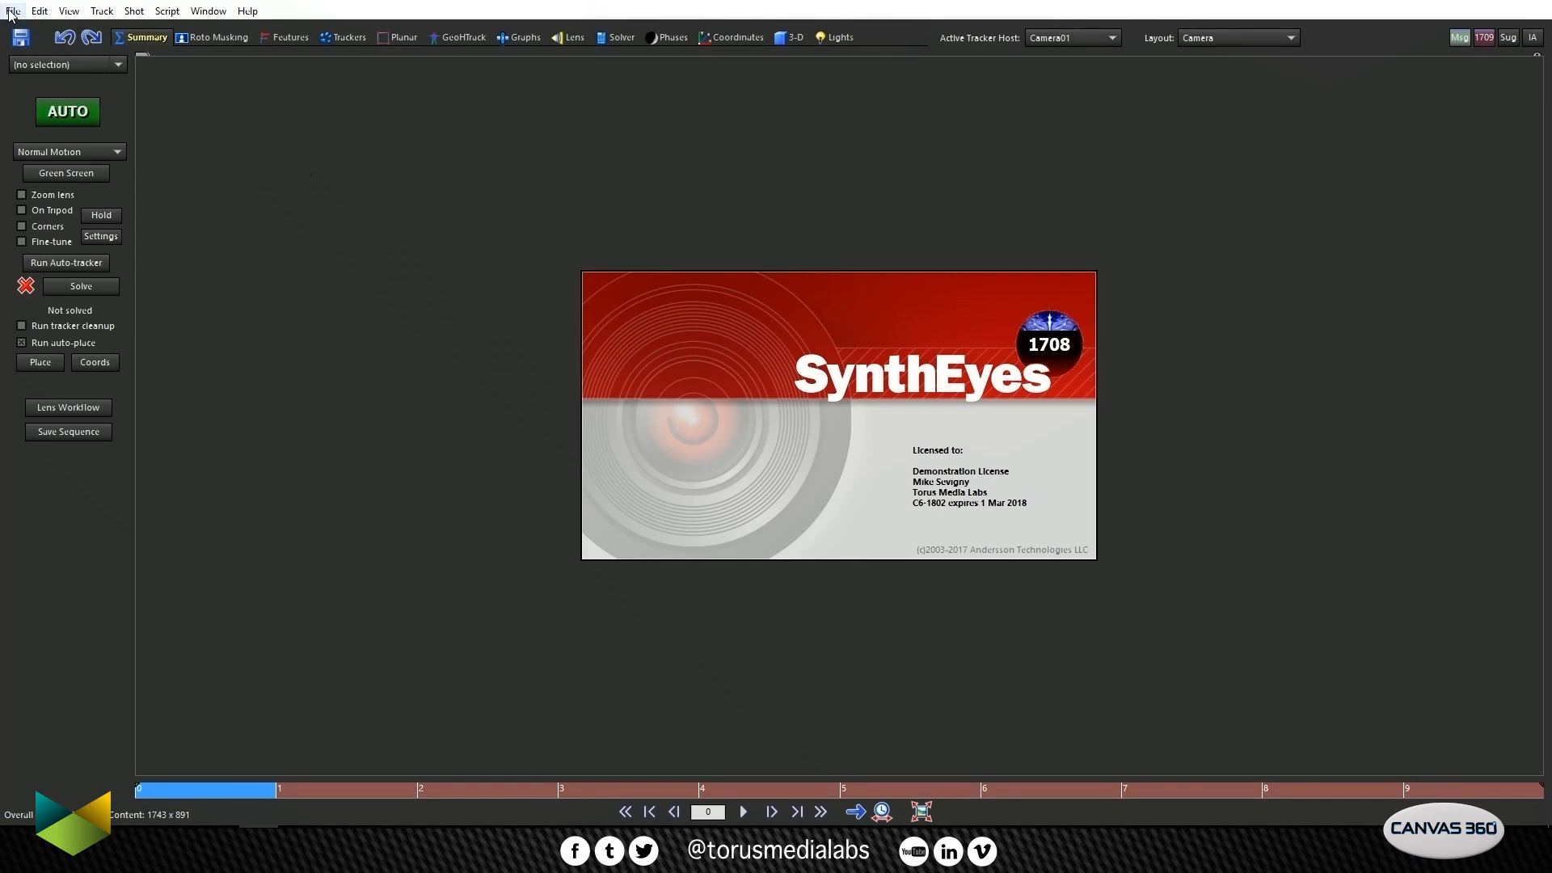
Step: Open the first JPEG frame from the trackingMedia folder as a new SynthEyes shot
click(13, 10)
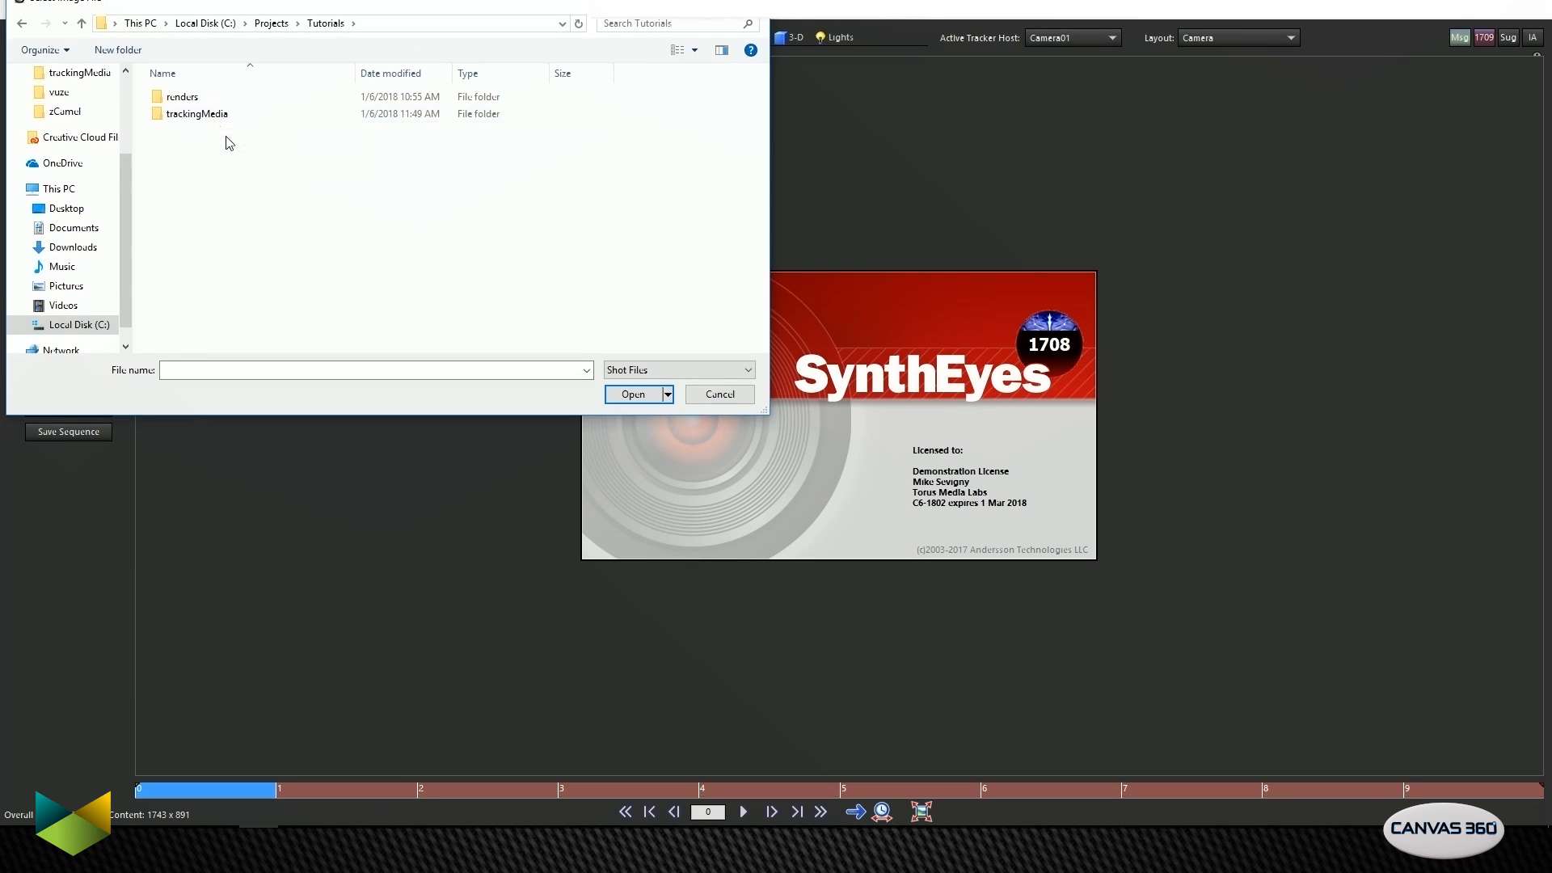
click(195, 113)
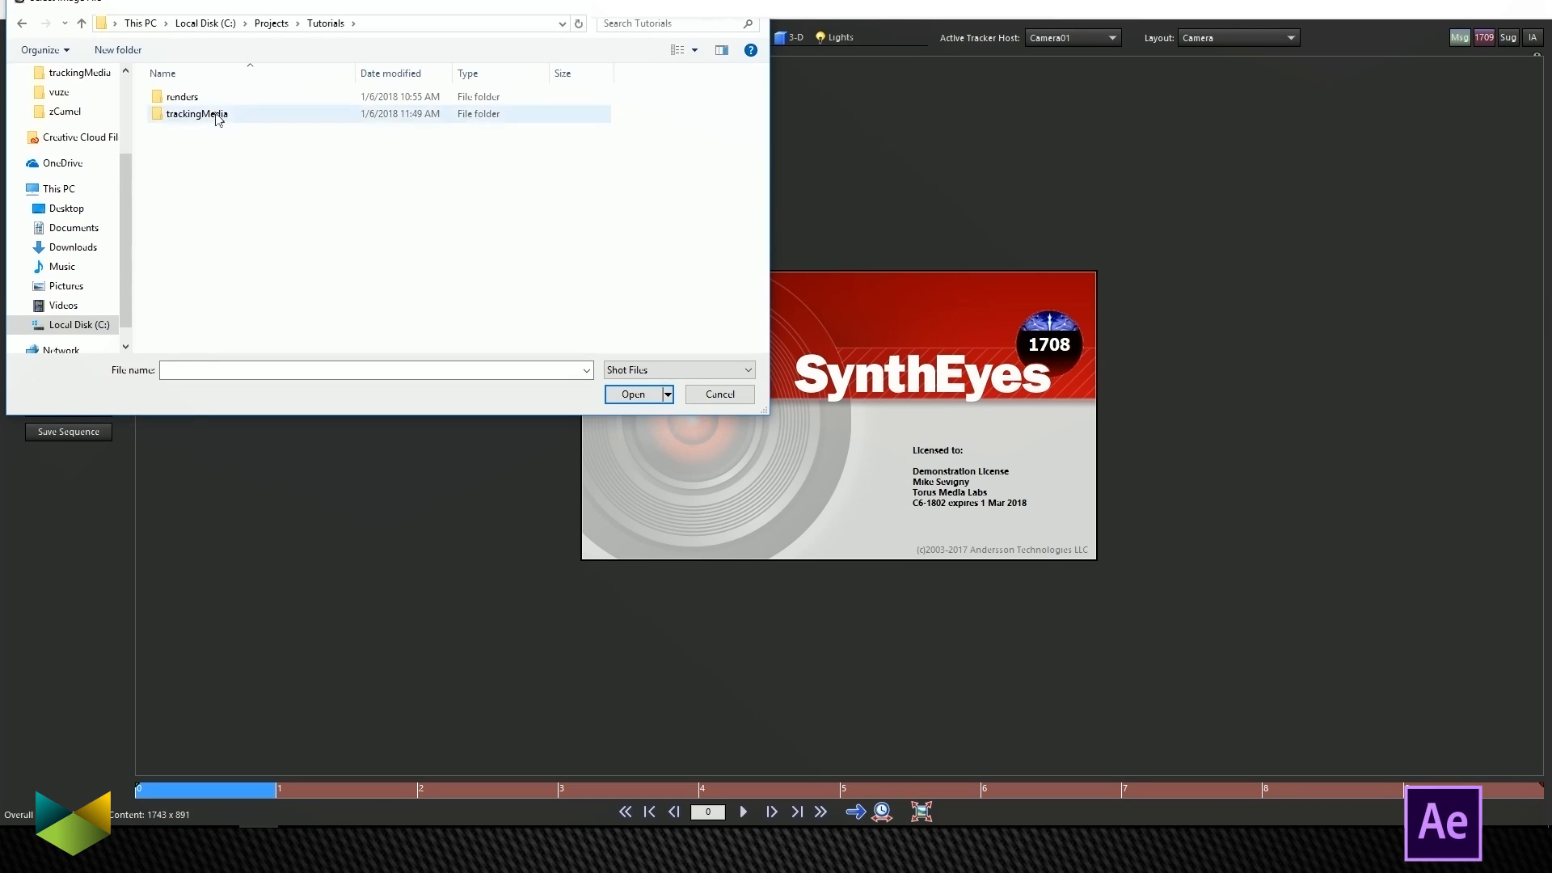
double_click(195, 113)
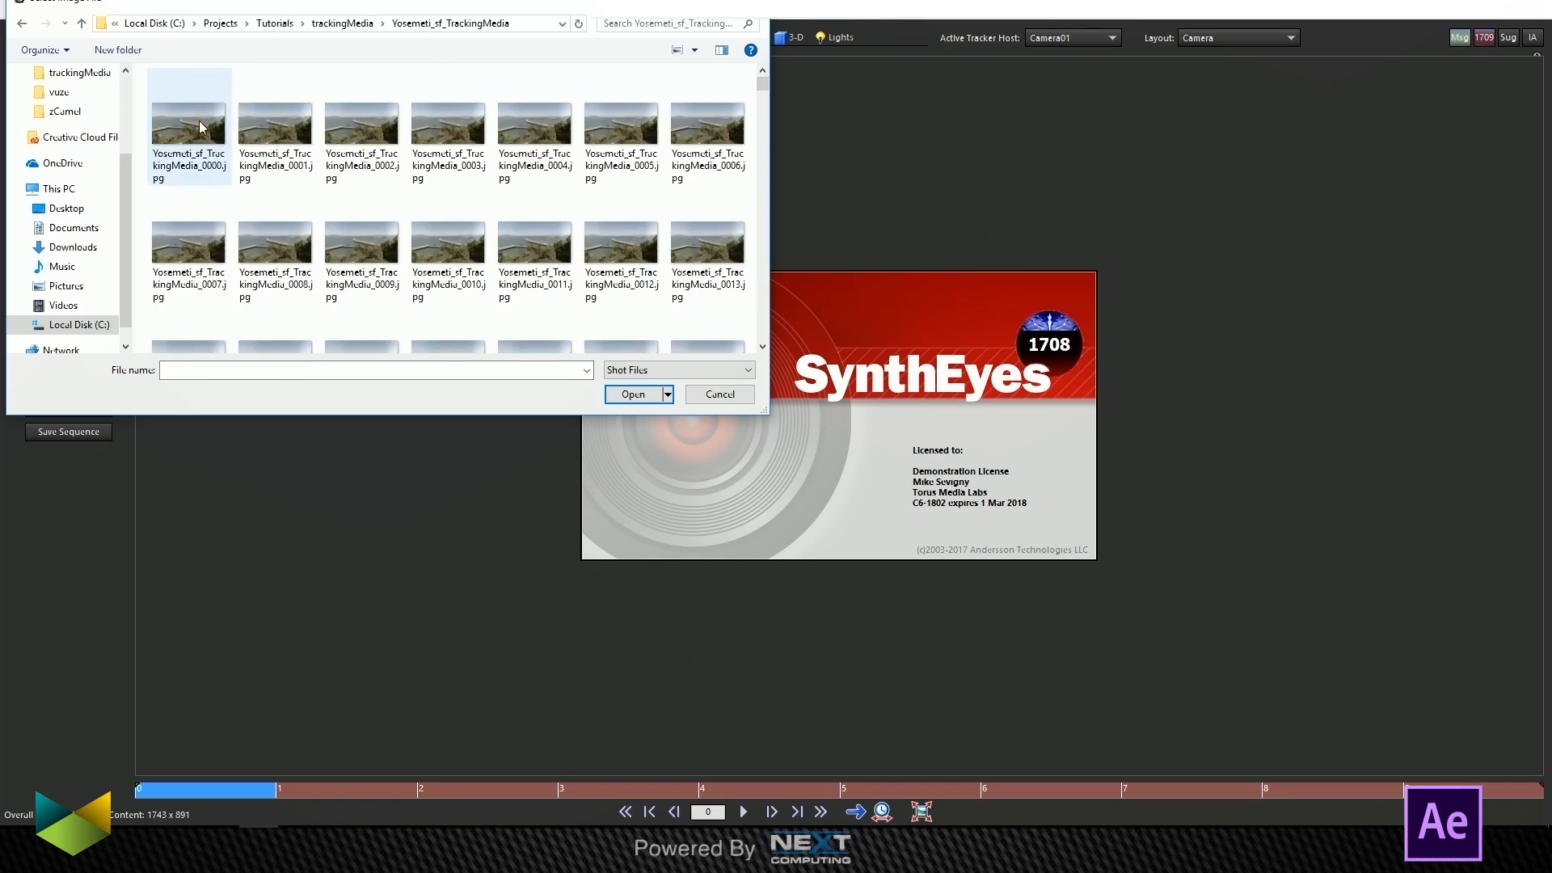
click(632, 394)
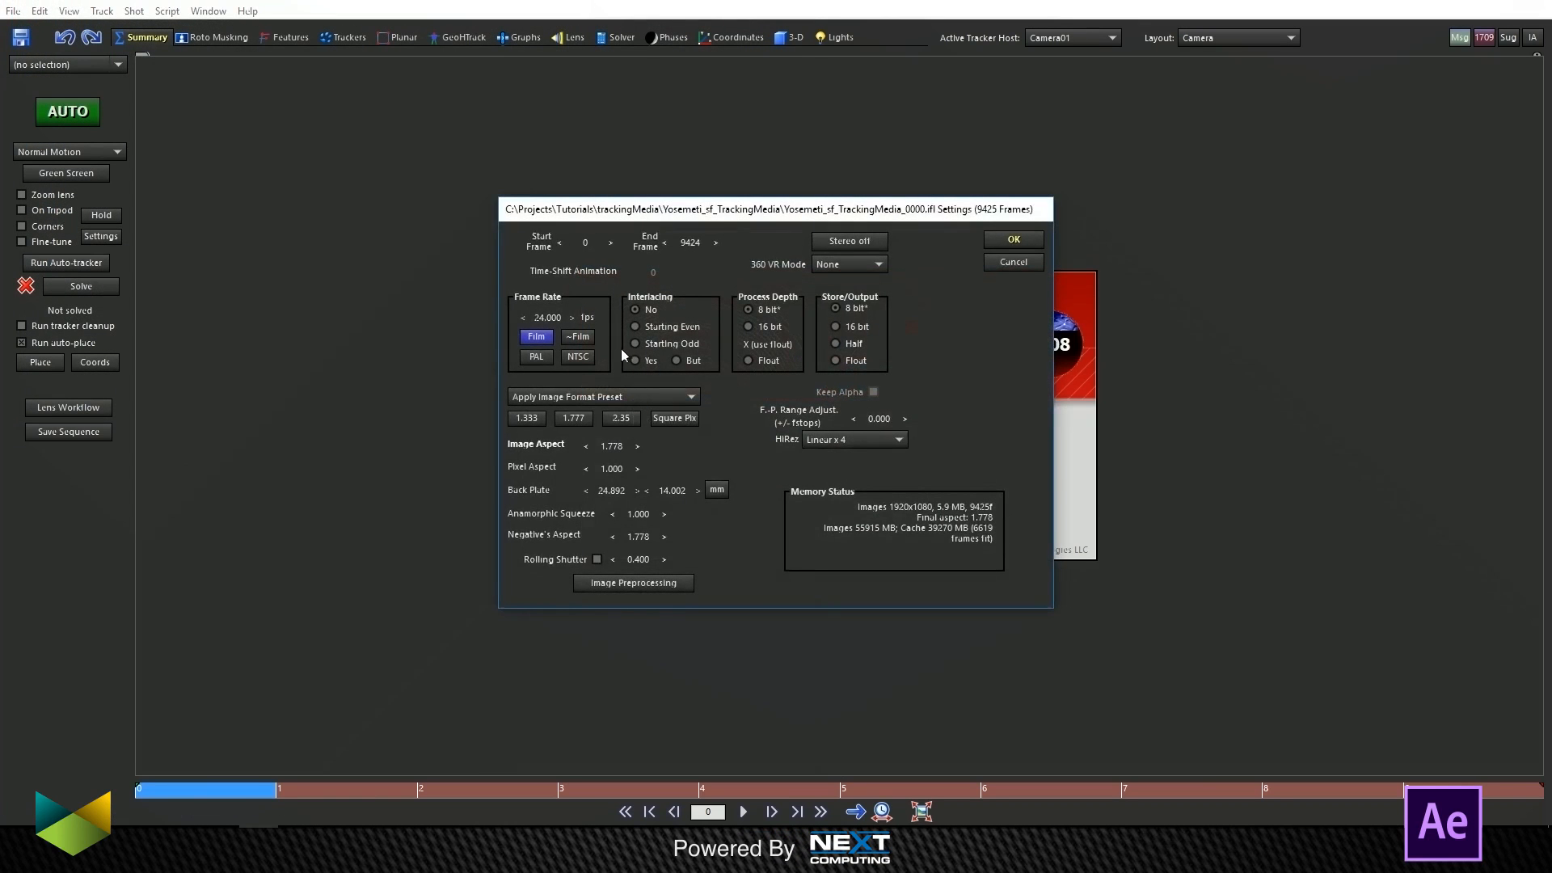
mouse_move(535, 323)
text(80.000)
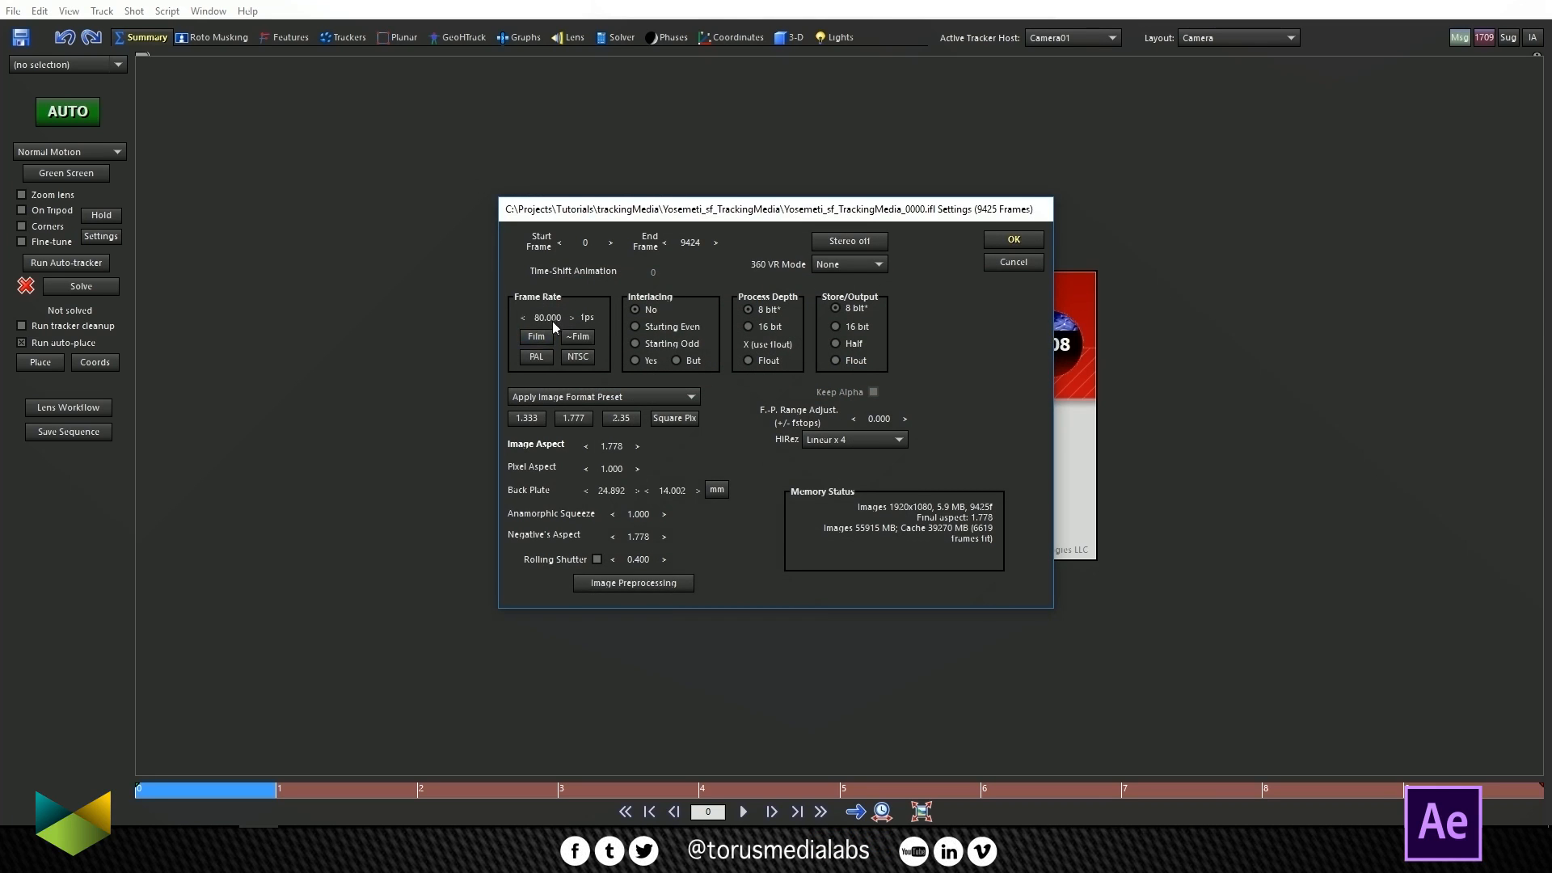
mouse_move(529, 507)
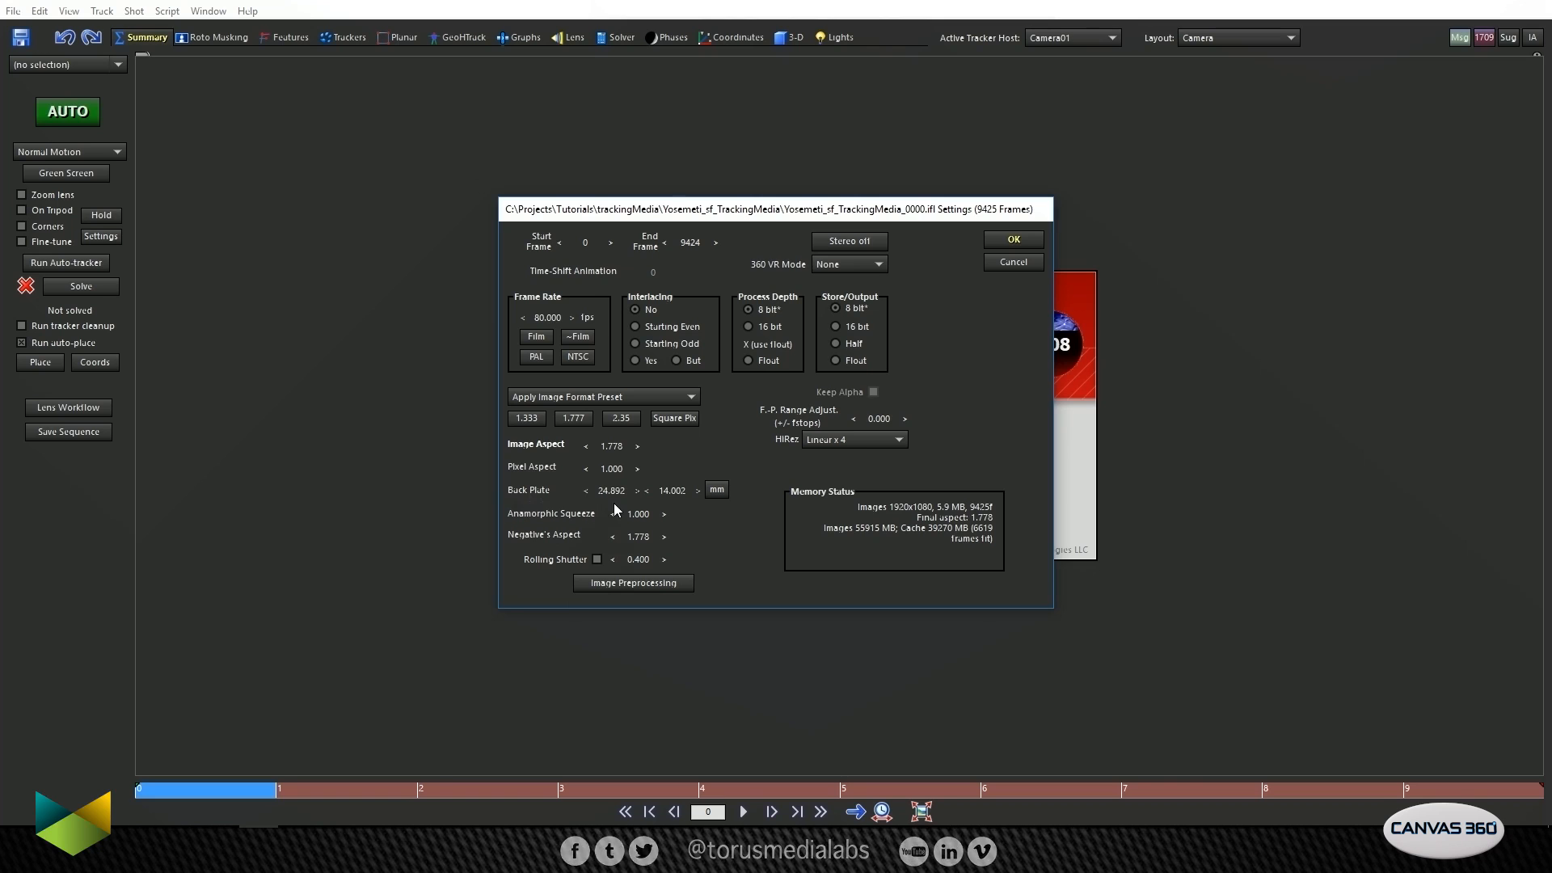
mouse_move(528, 497)
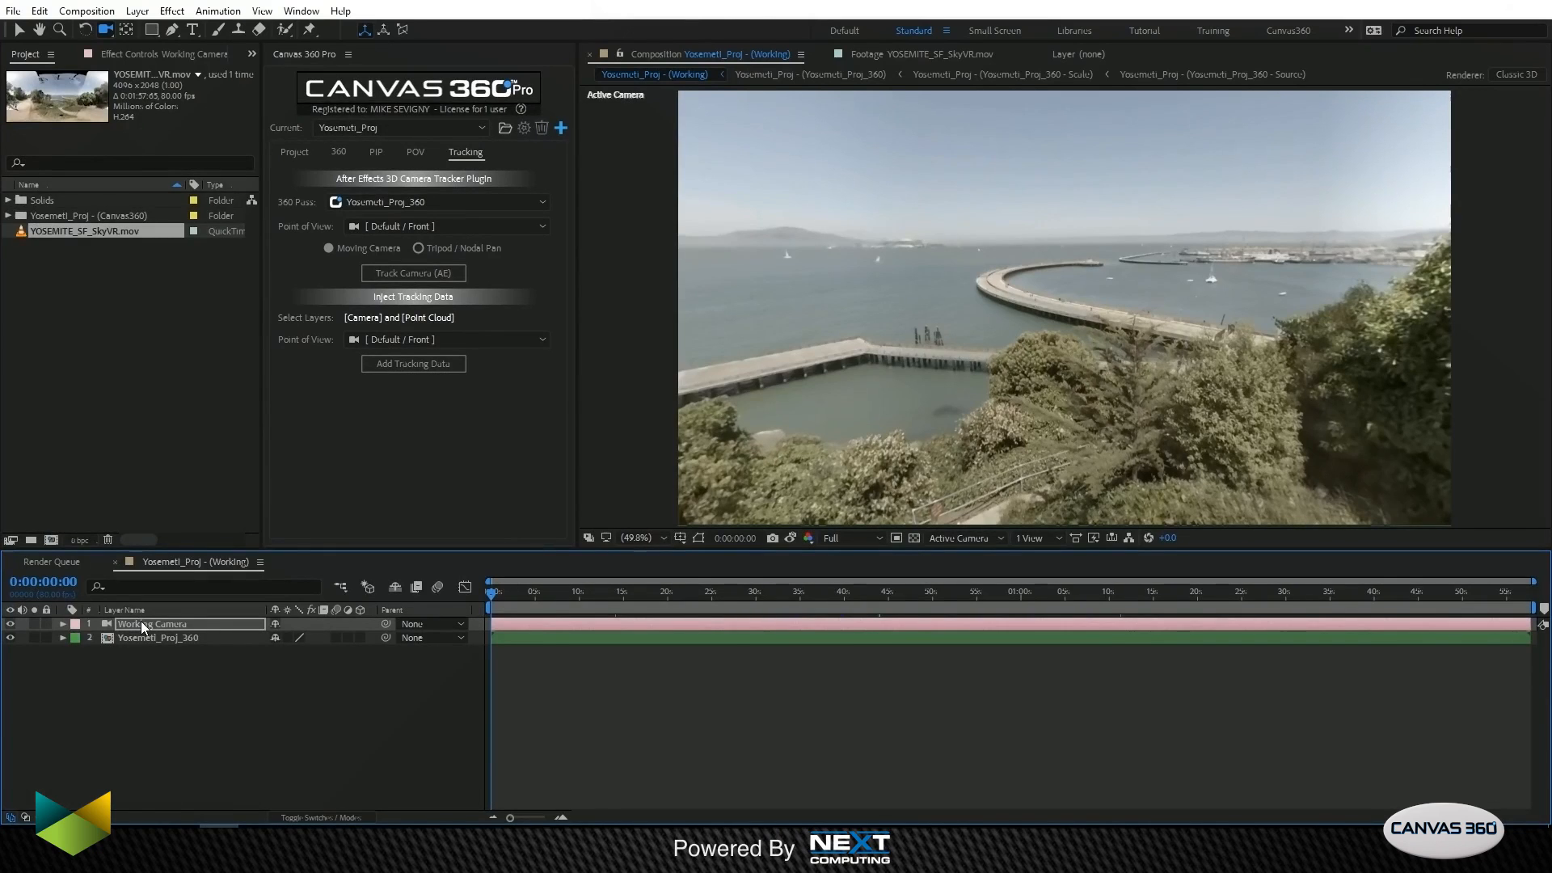
Step: Open the After Effects Working Camera settings to check its 36 mm film size
double_click(154, 623)
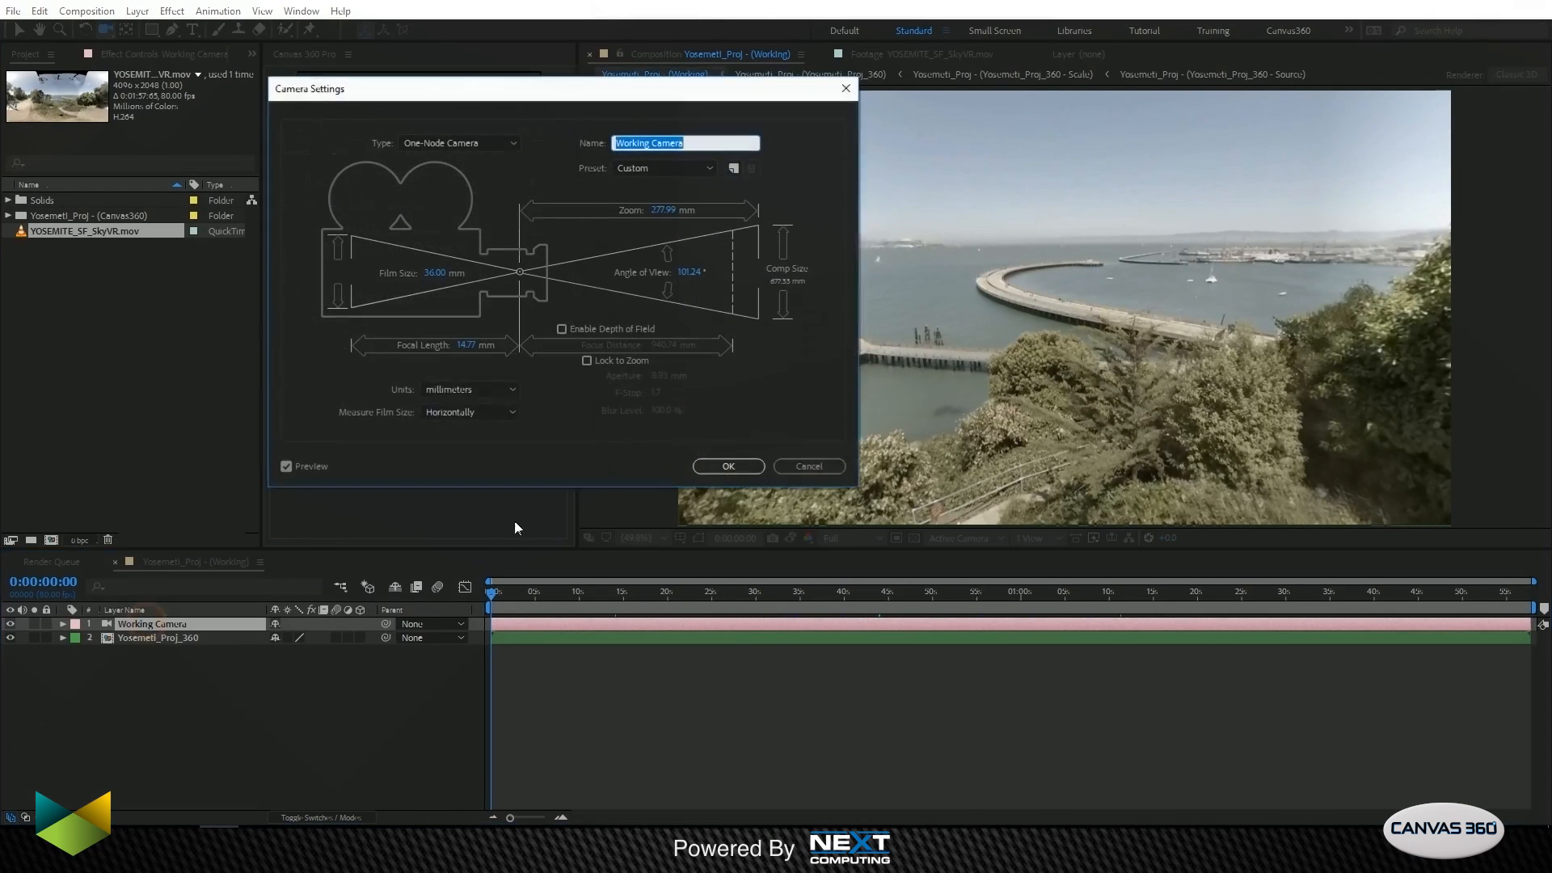
mouse_move(476, 265)
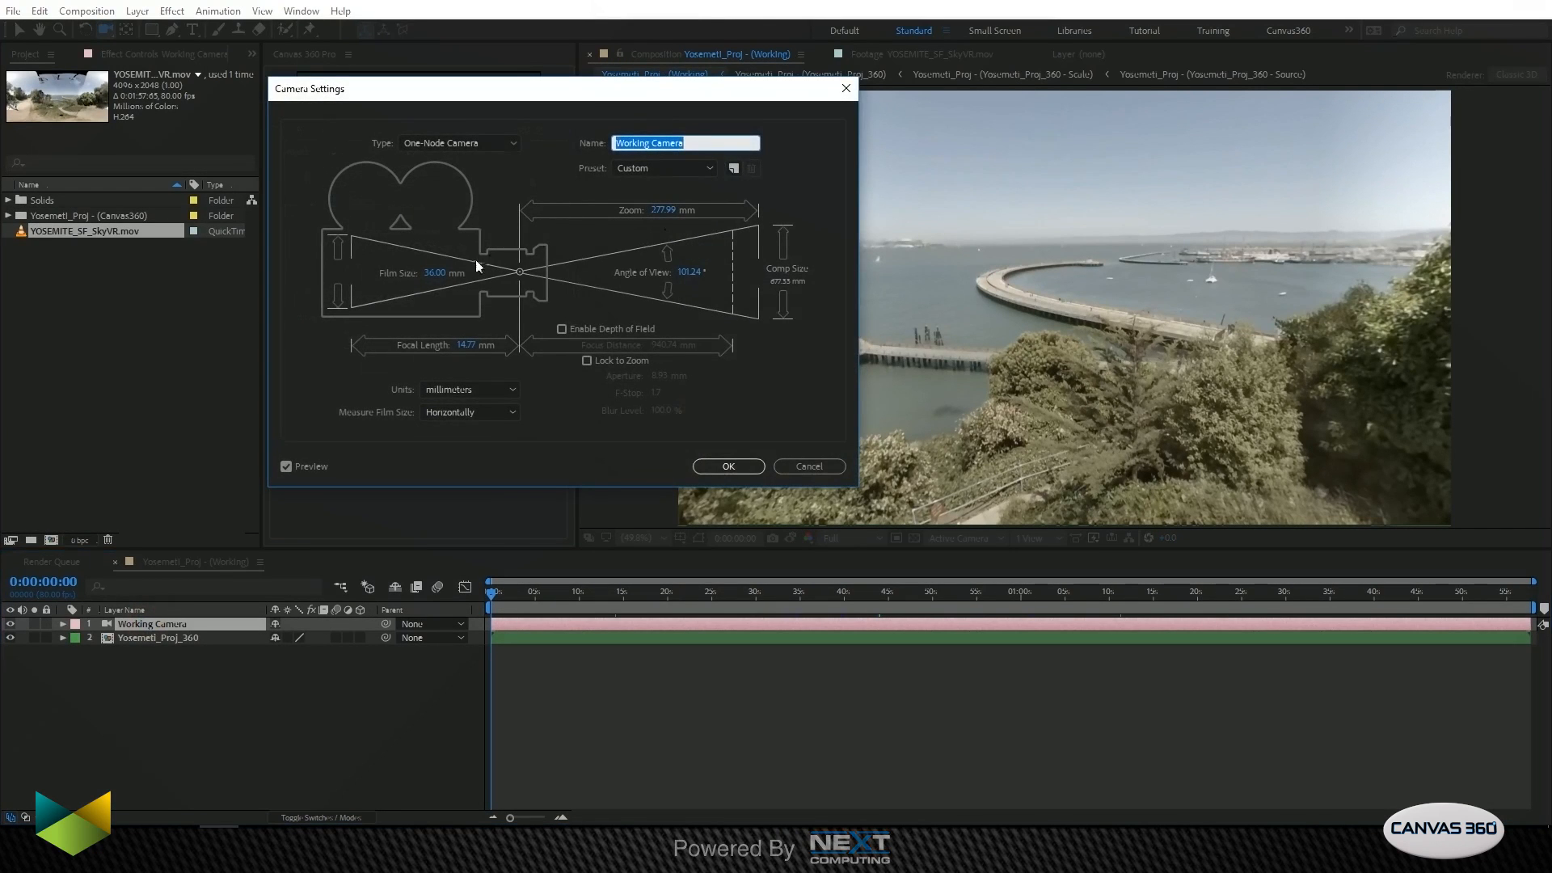
mouse_move(439, 290)
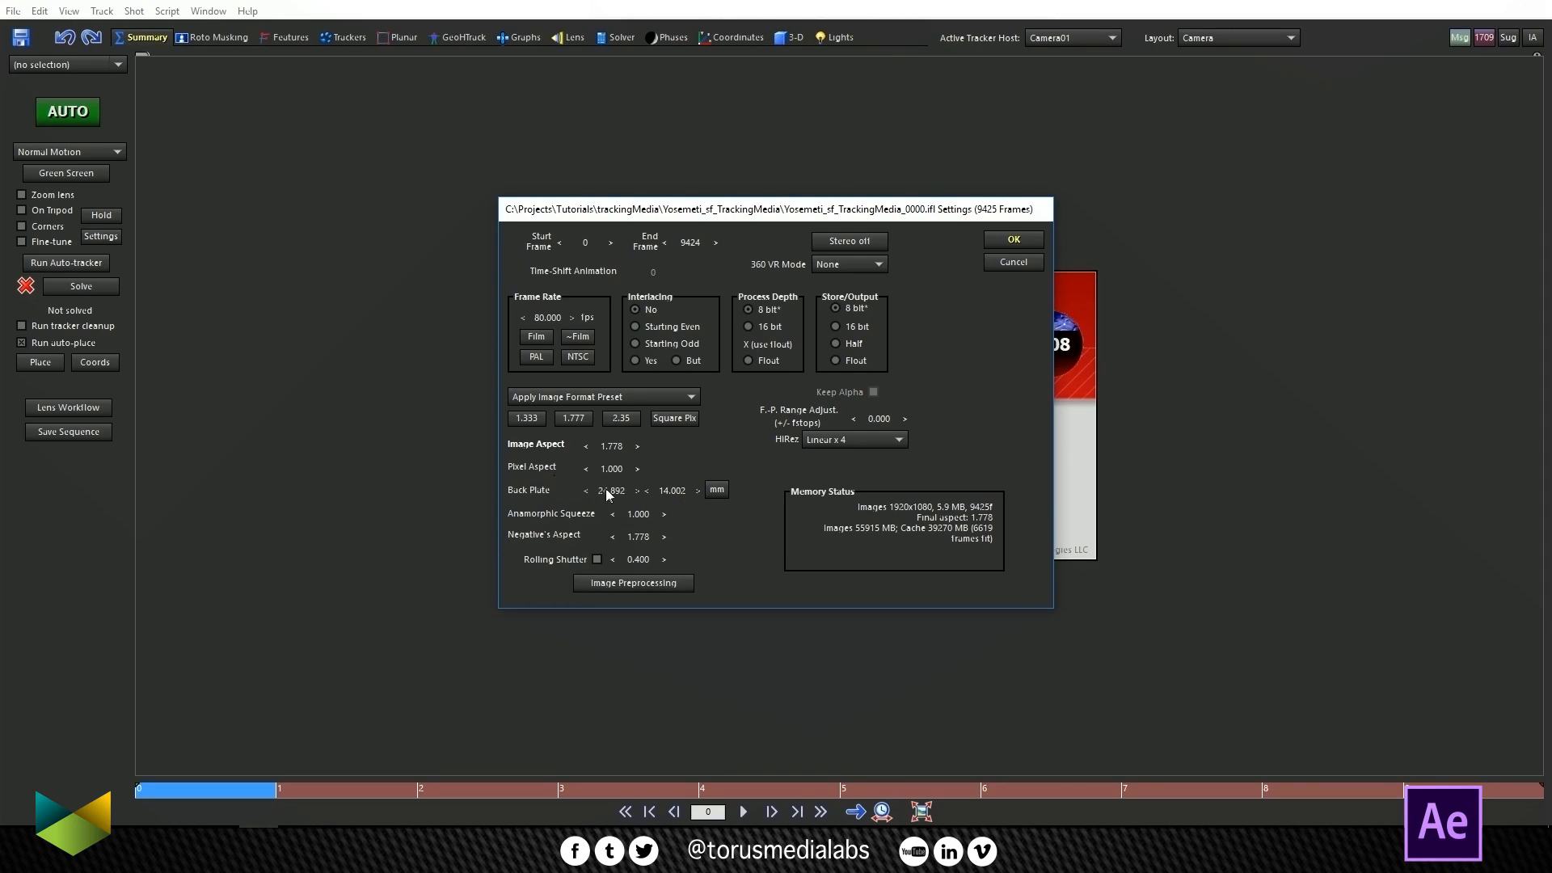
mouse_move(611, 490)
text(36.000)
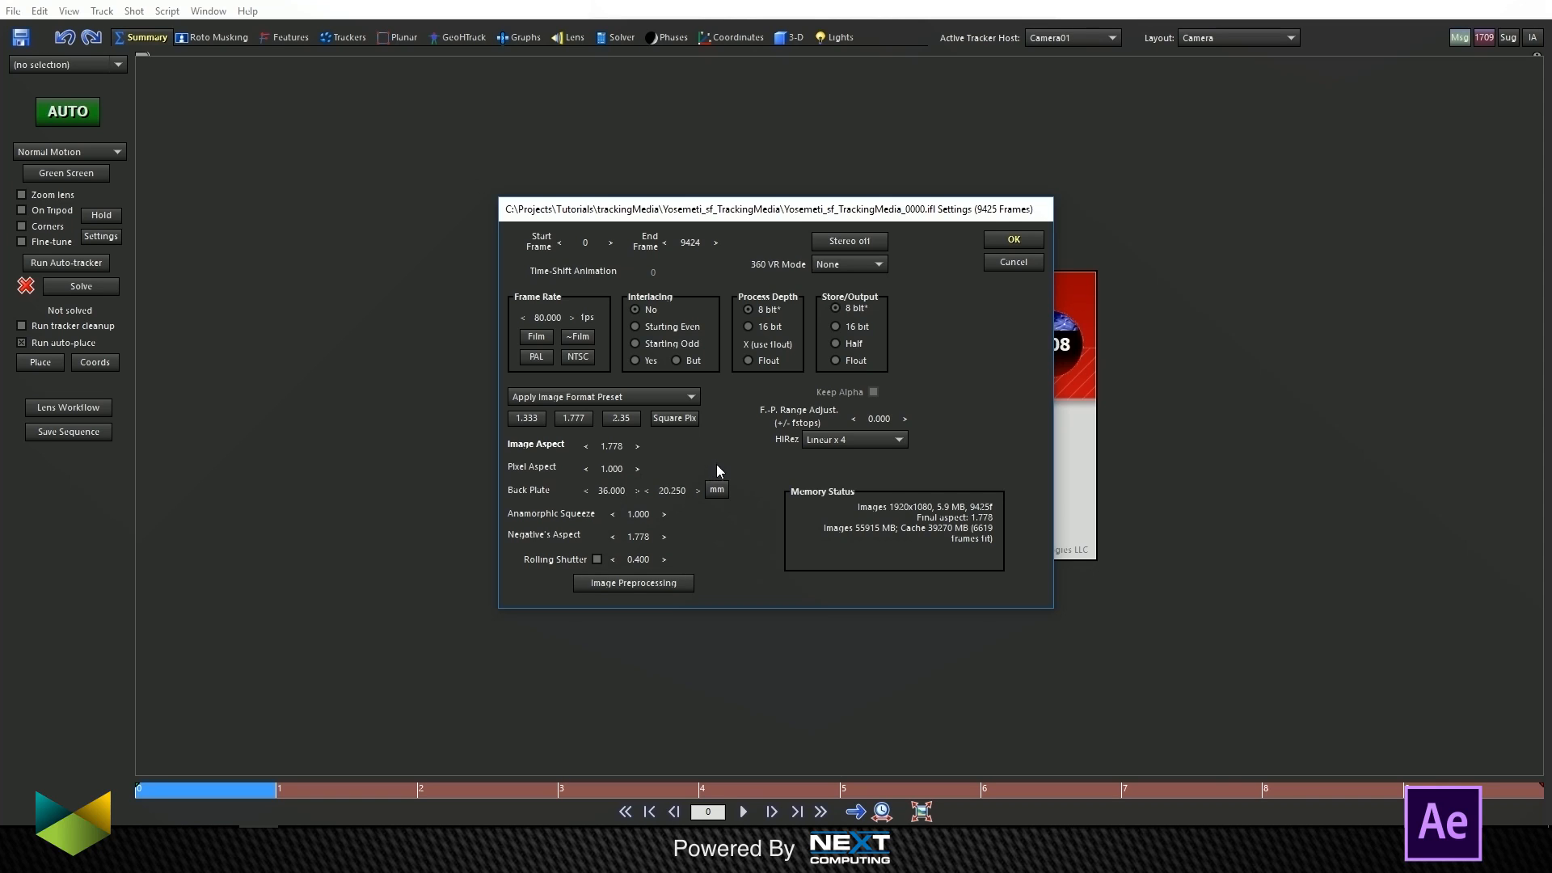
mouse_move(689, 492)
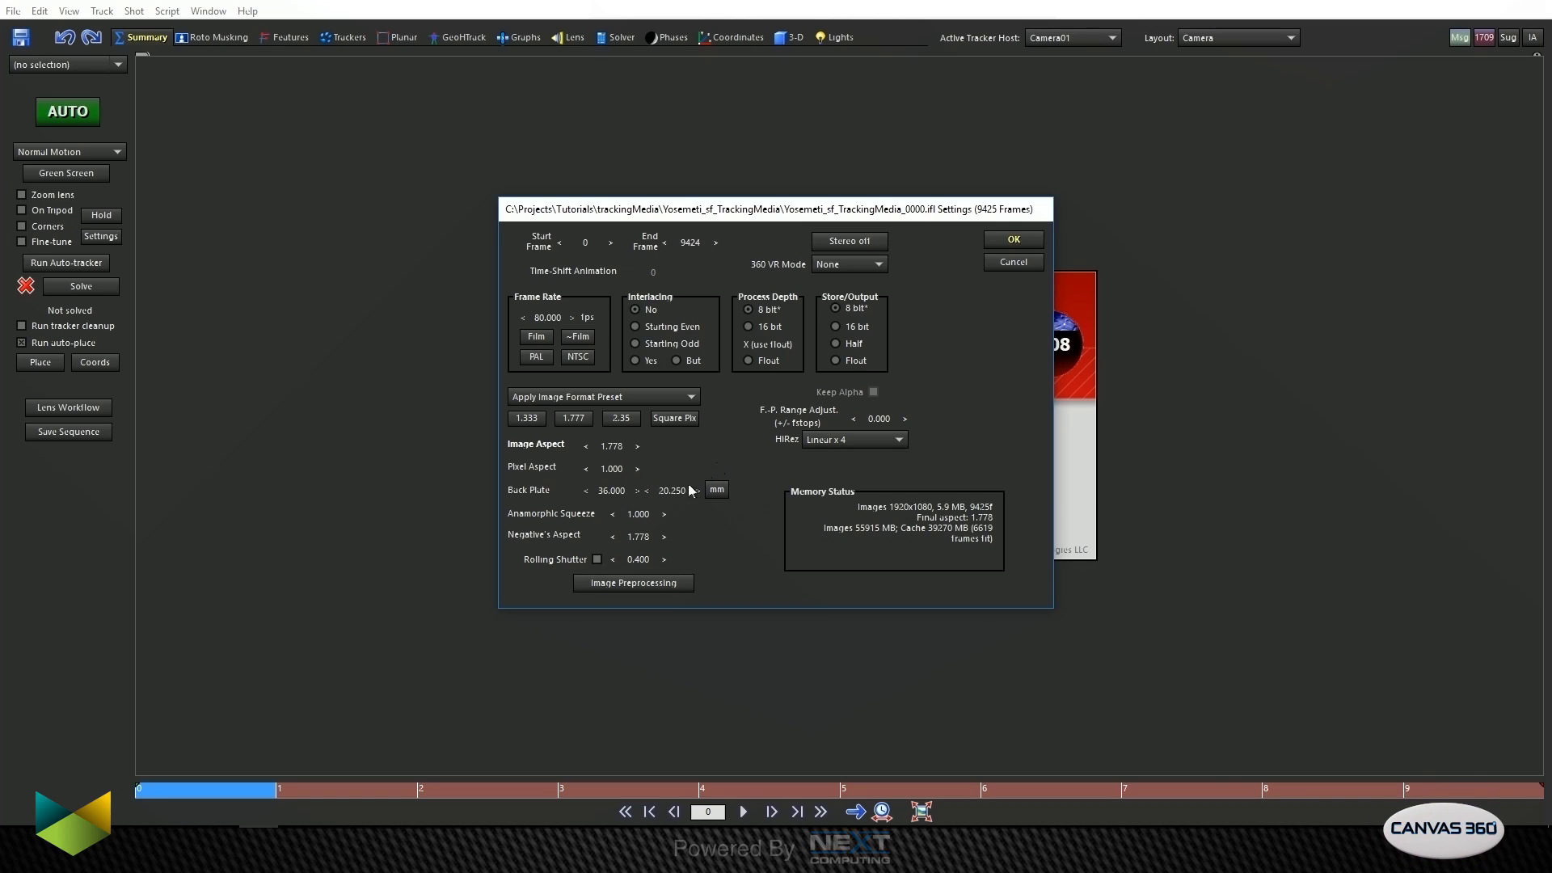
mouse_move(675, 506)
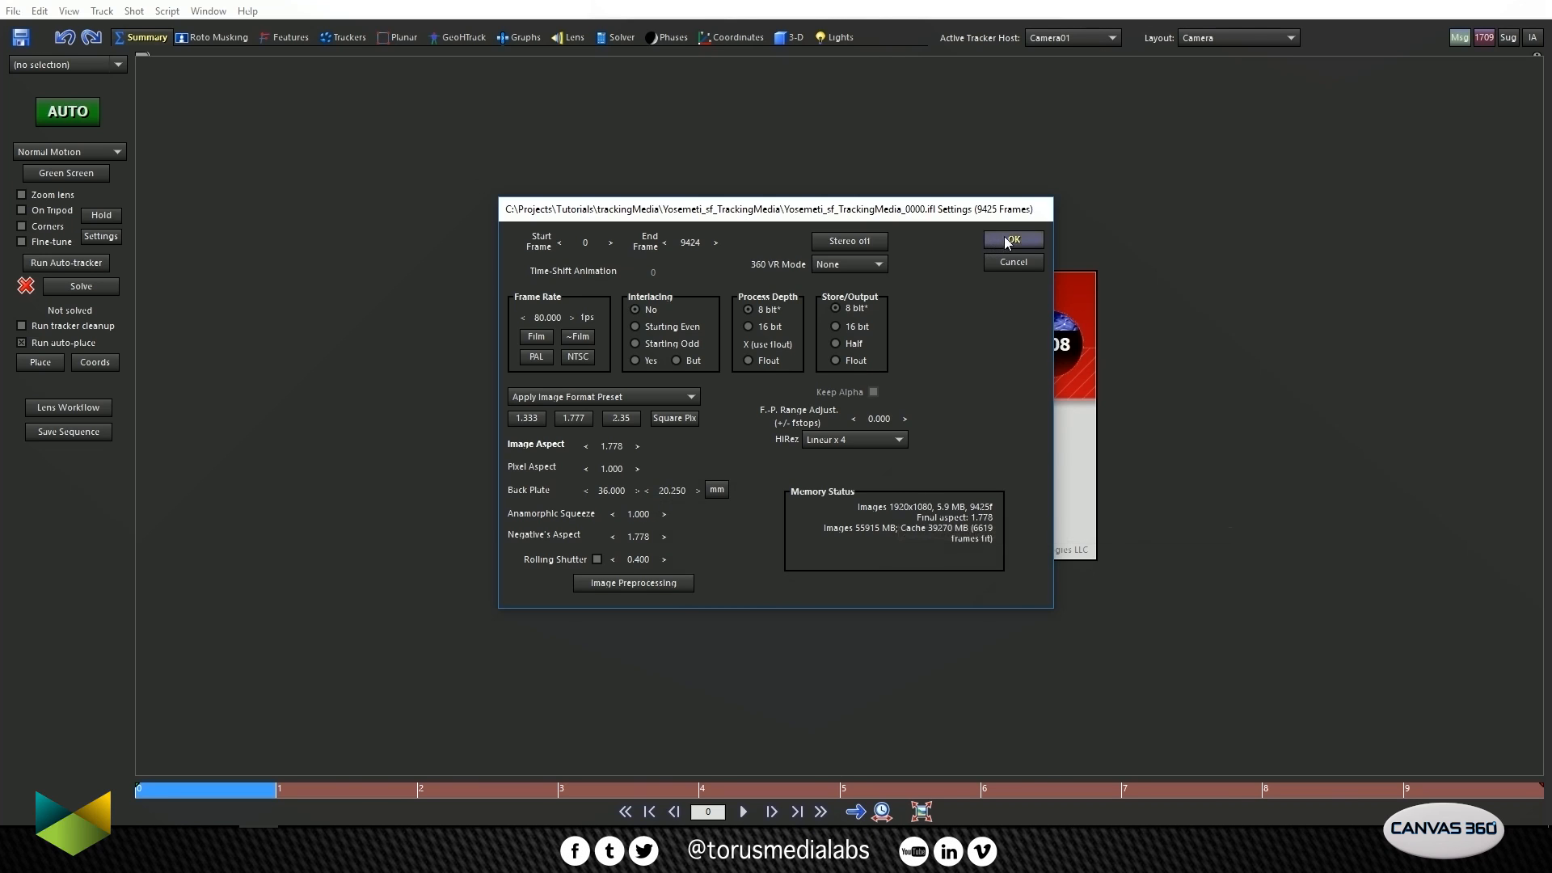
Step: Apply the shot settings to load the drone shot, then check the camera's 101.24° angle of view
click(1011, 239)
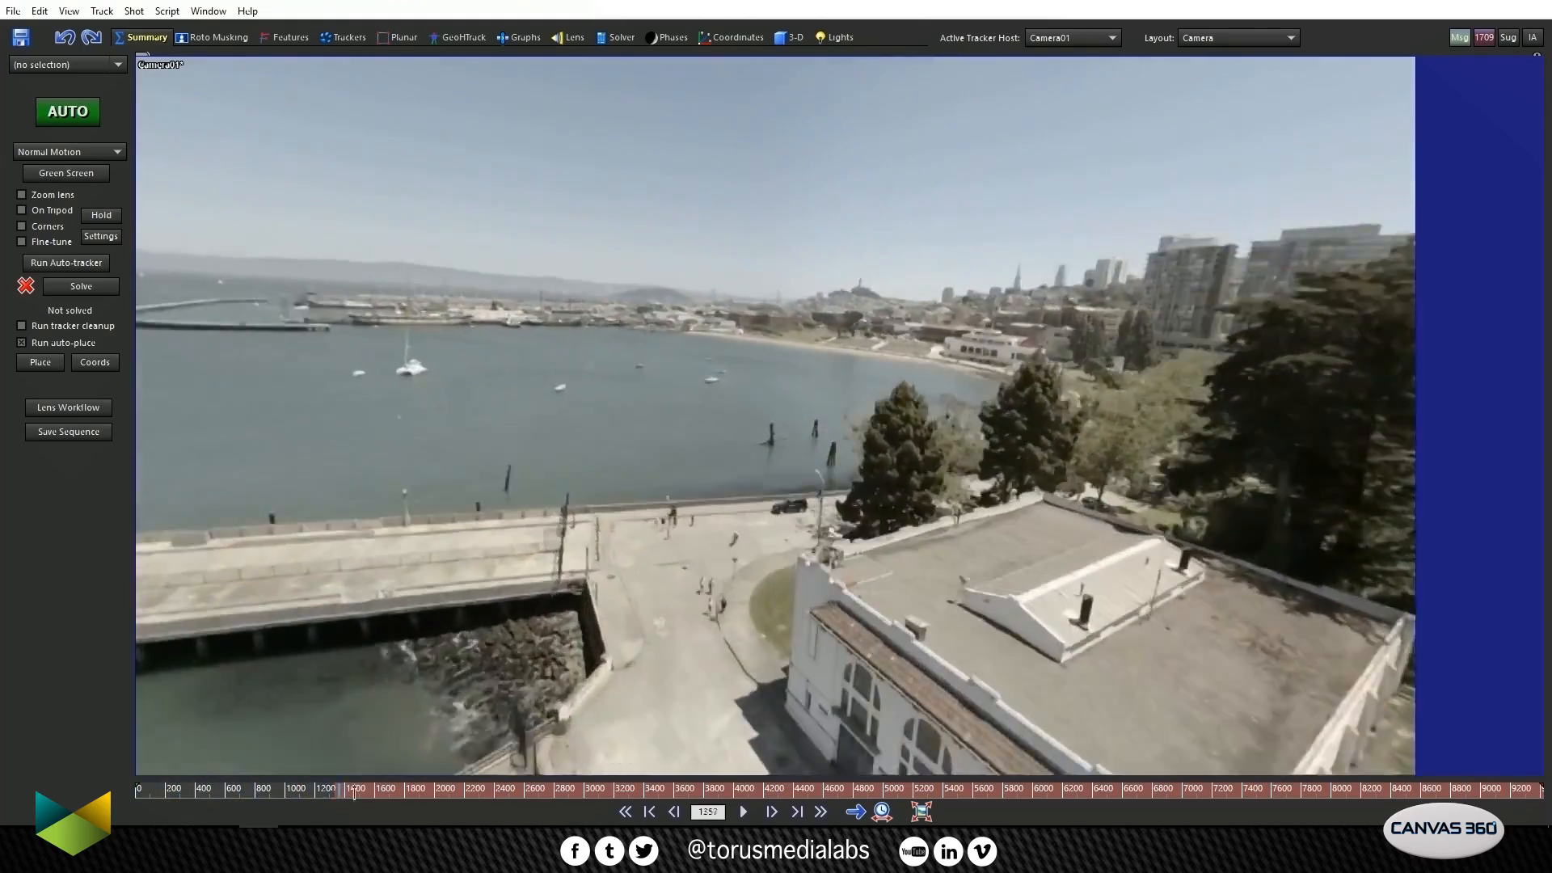
click(649, 811)
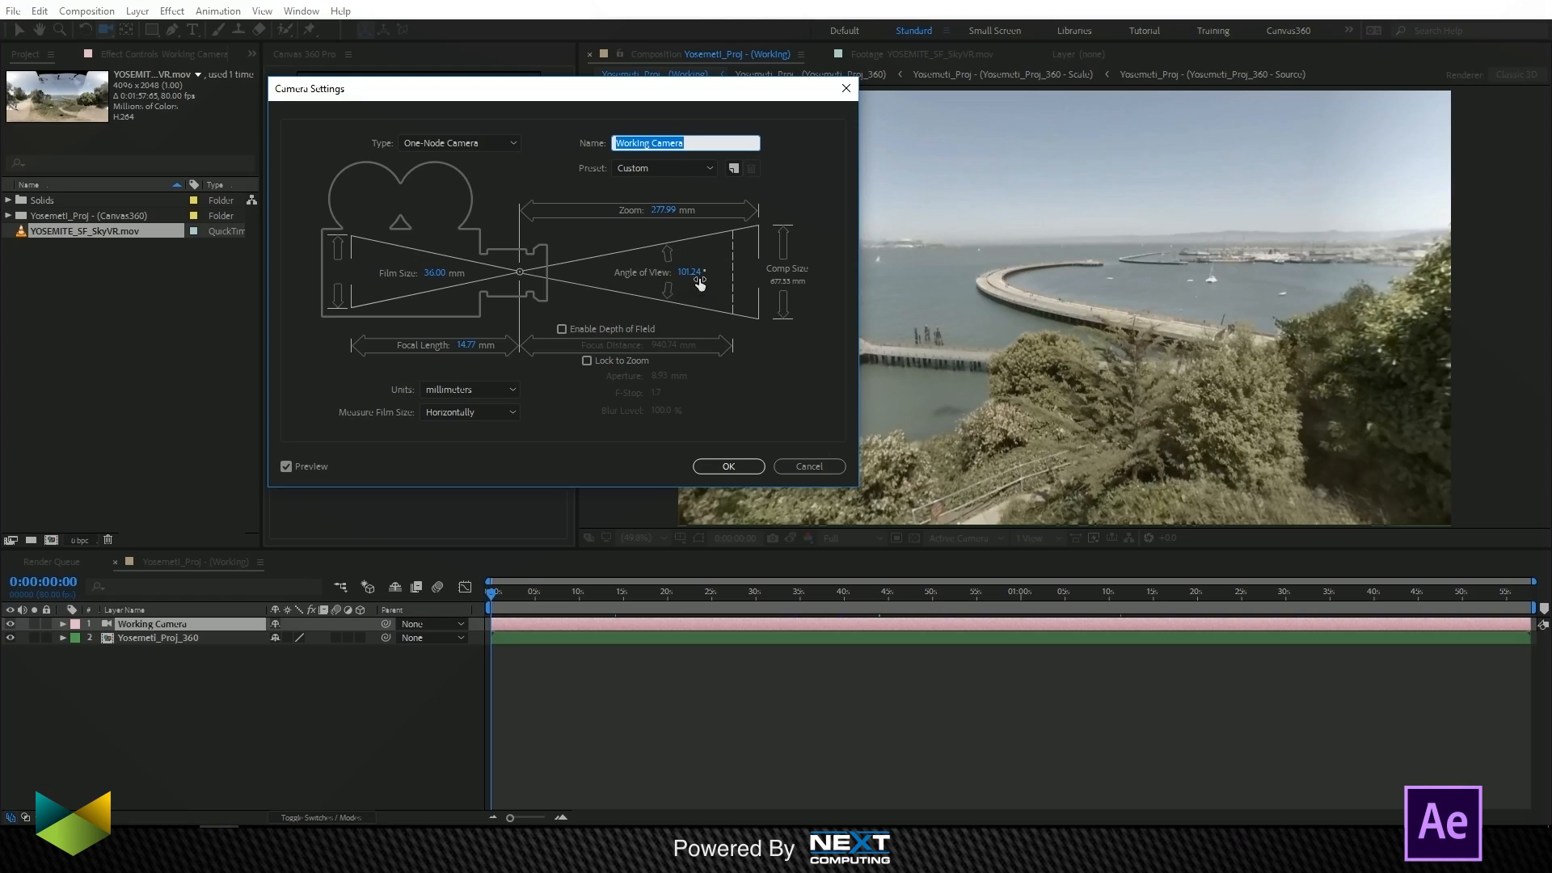
mouse_move(472, 352)
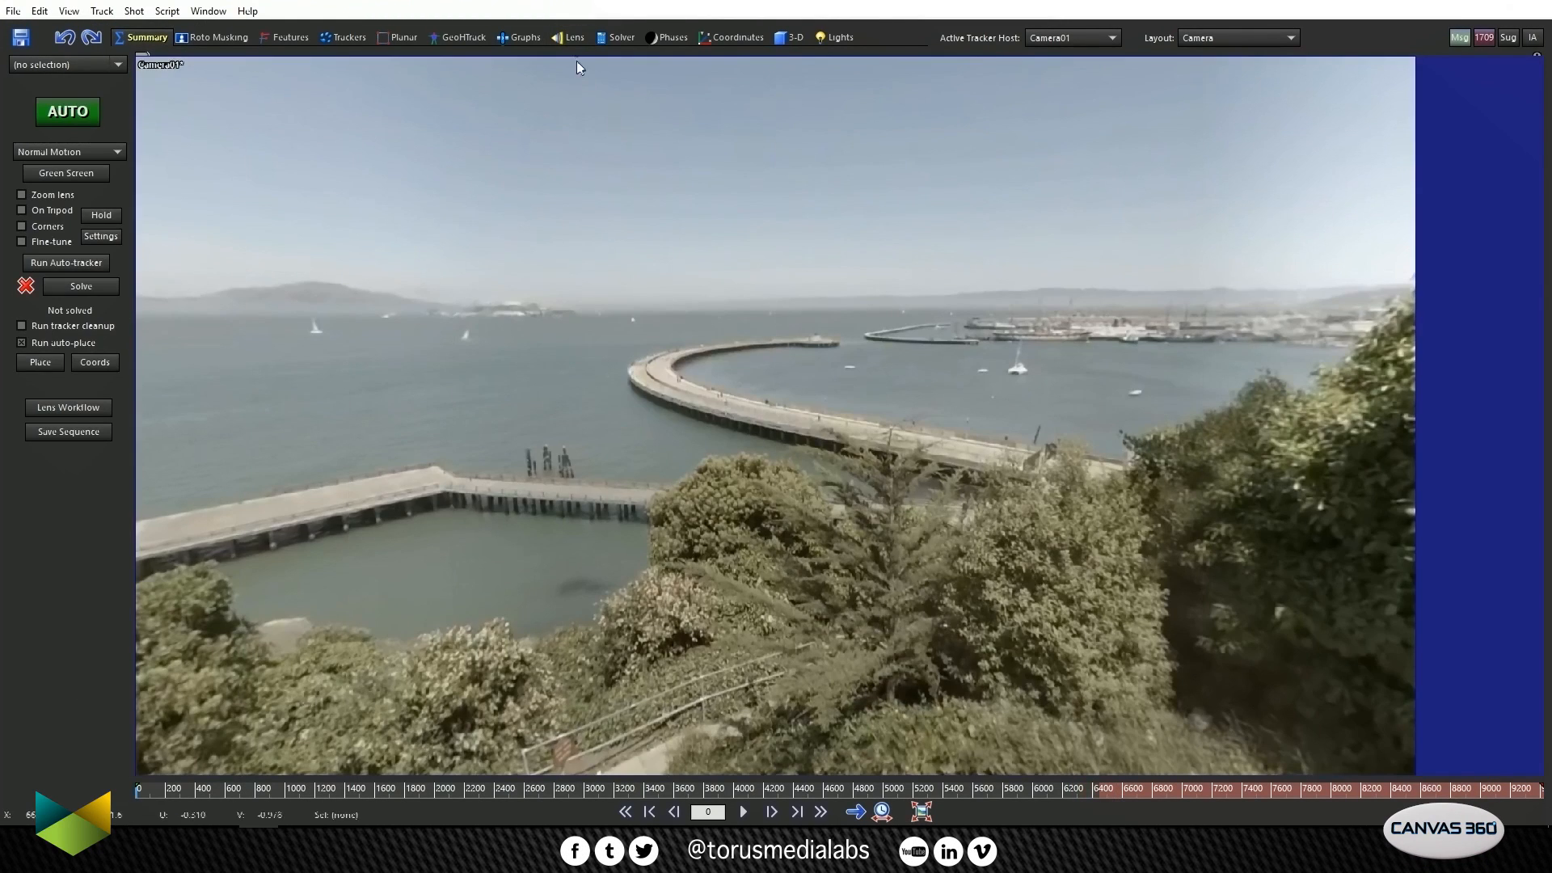
mouse_move(572, 44)
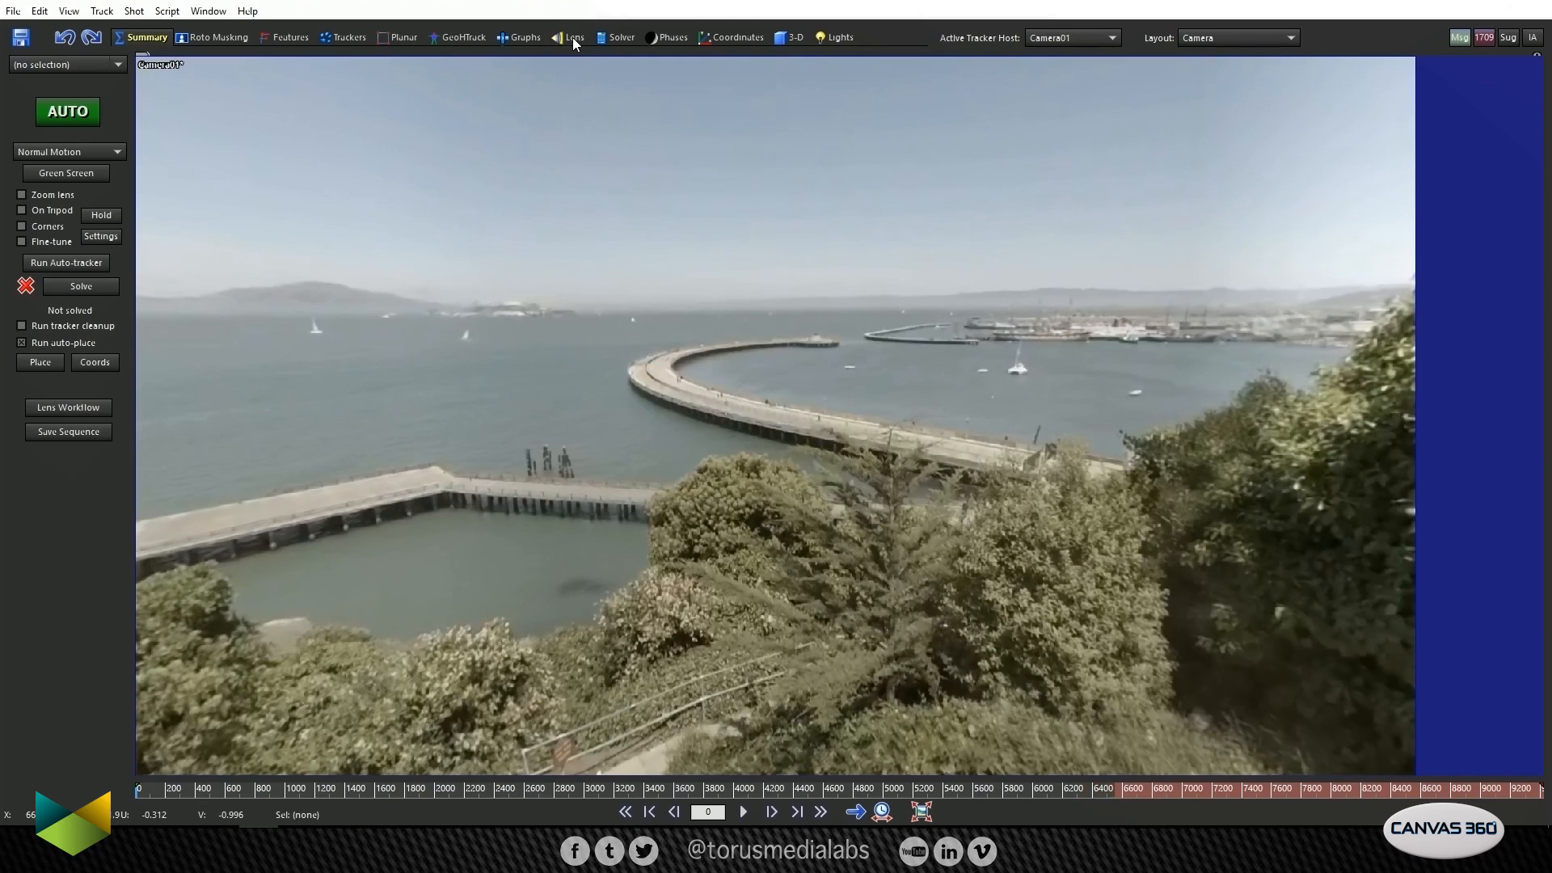
Step: Open the SynthEyes Lens controls for the loaded drone shot
click(573, 37)
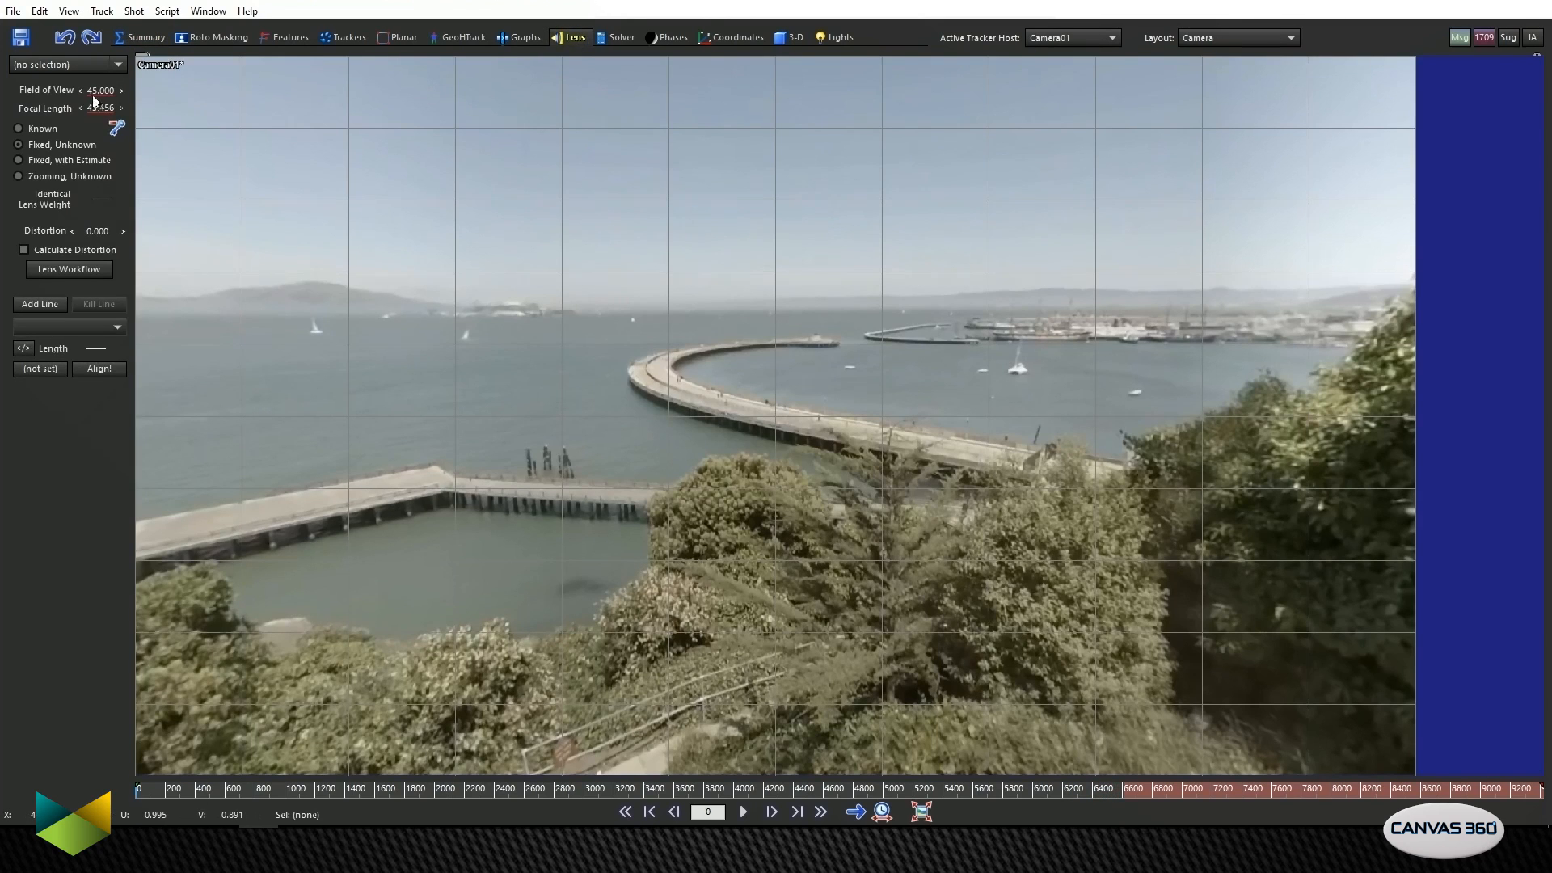
mouse_move(98, 91)
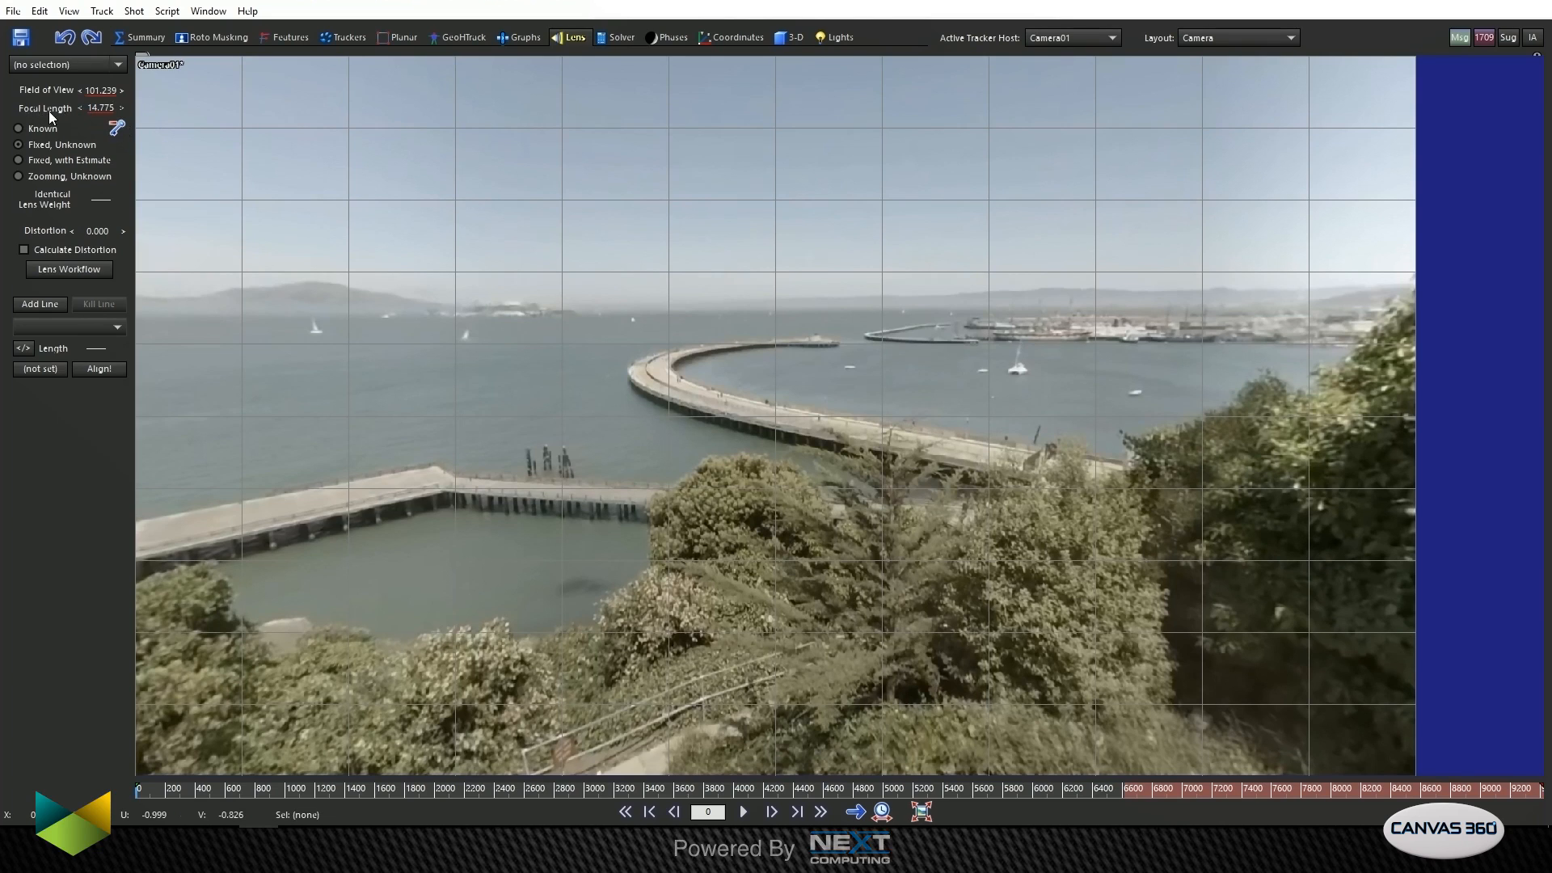
mouse_move(98, 108)
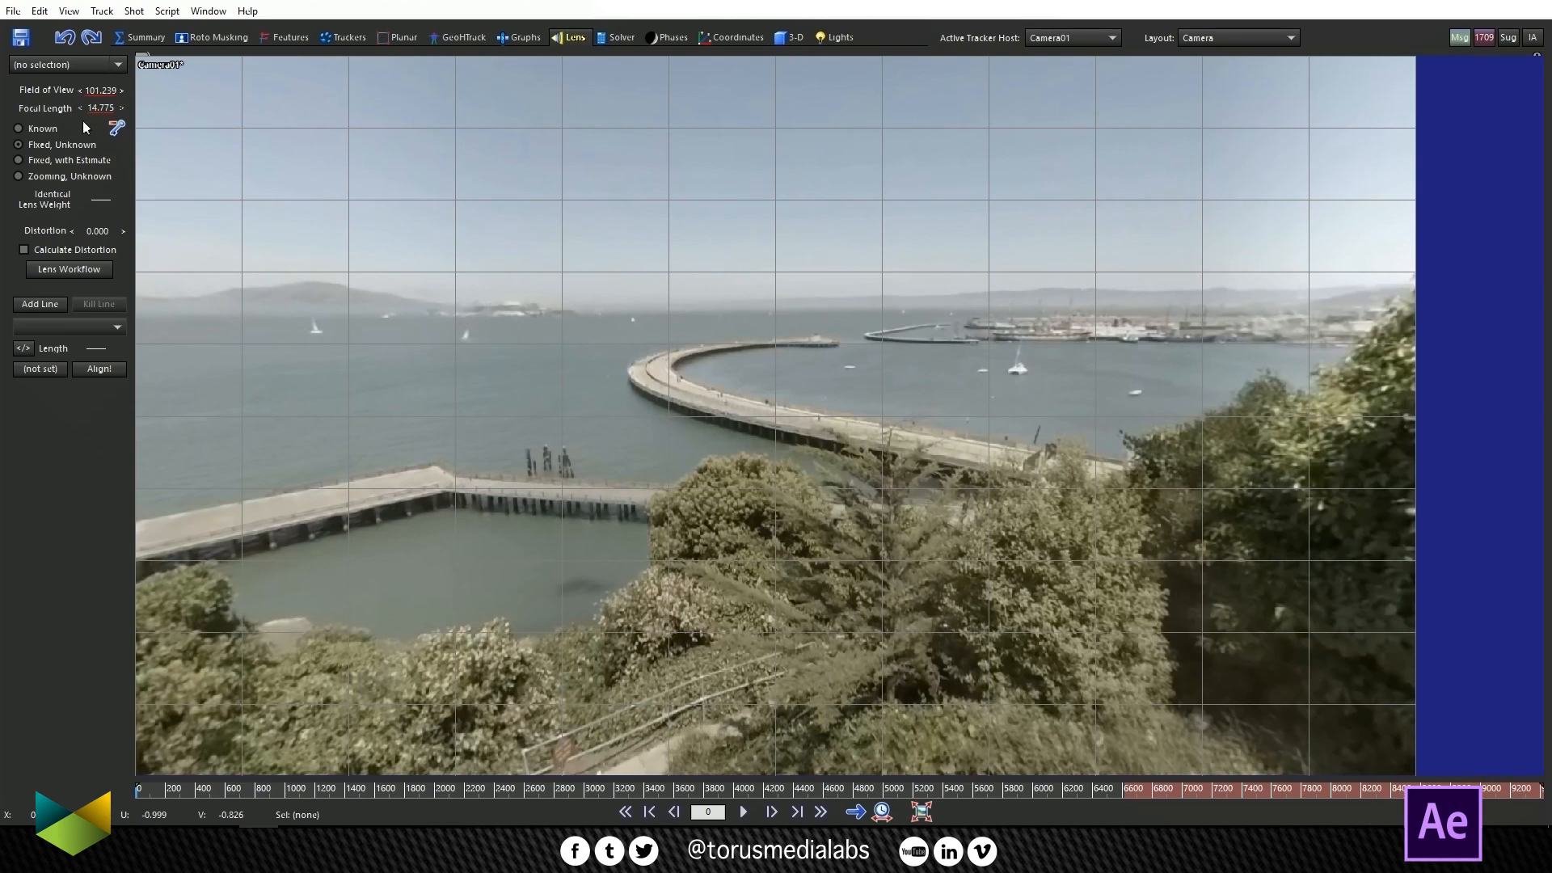
mouse_move(19, 133)
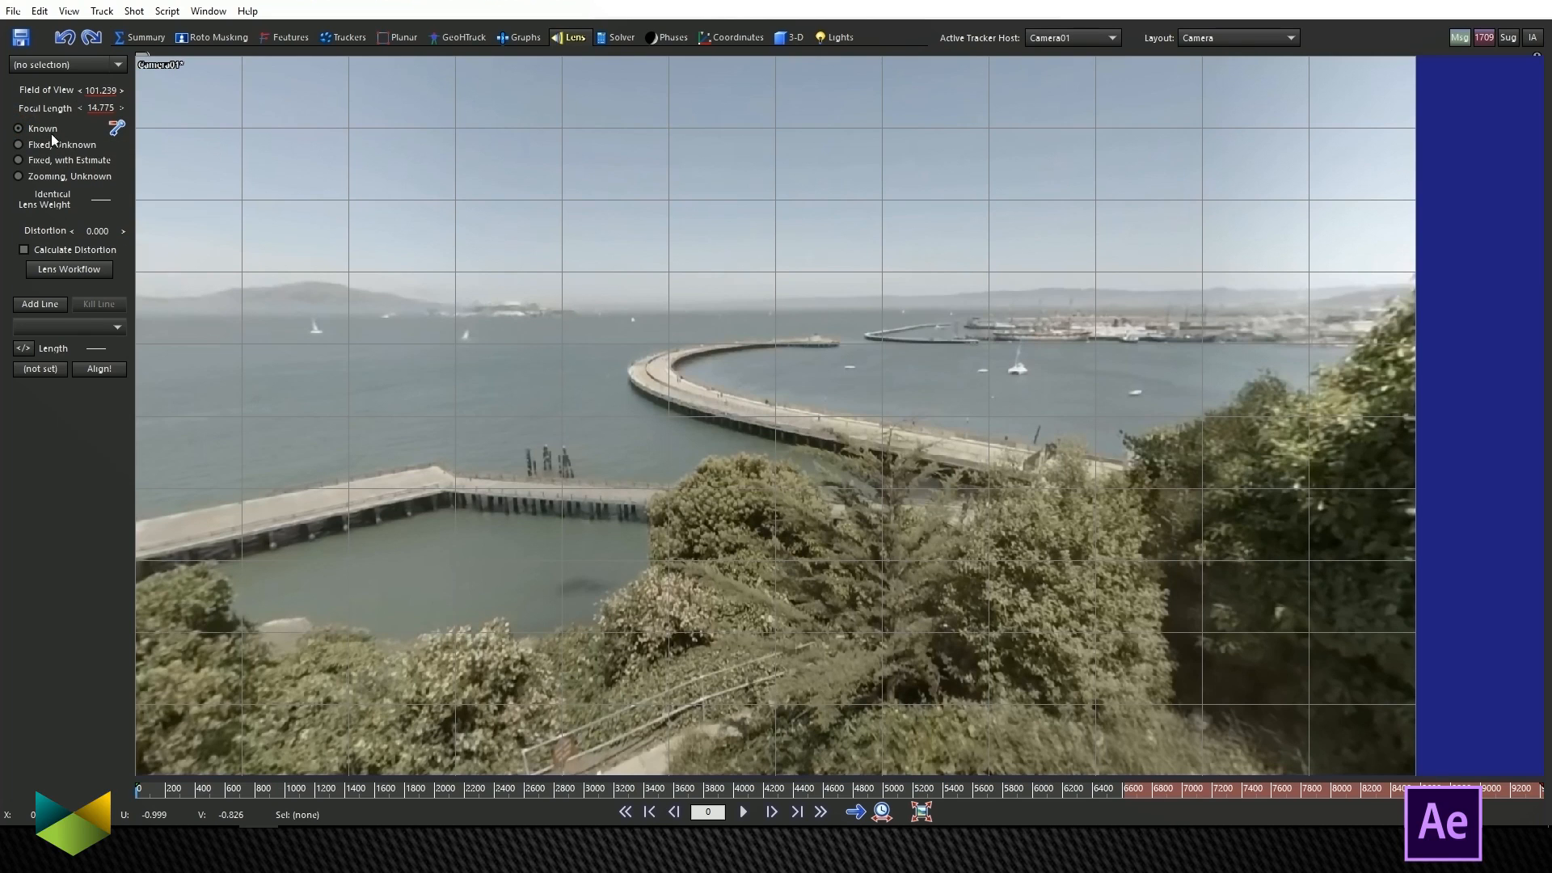
mouse_move(190, 104)
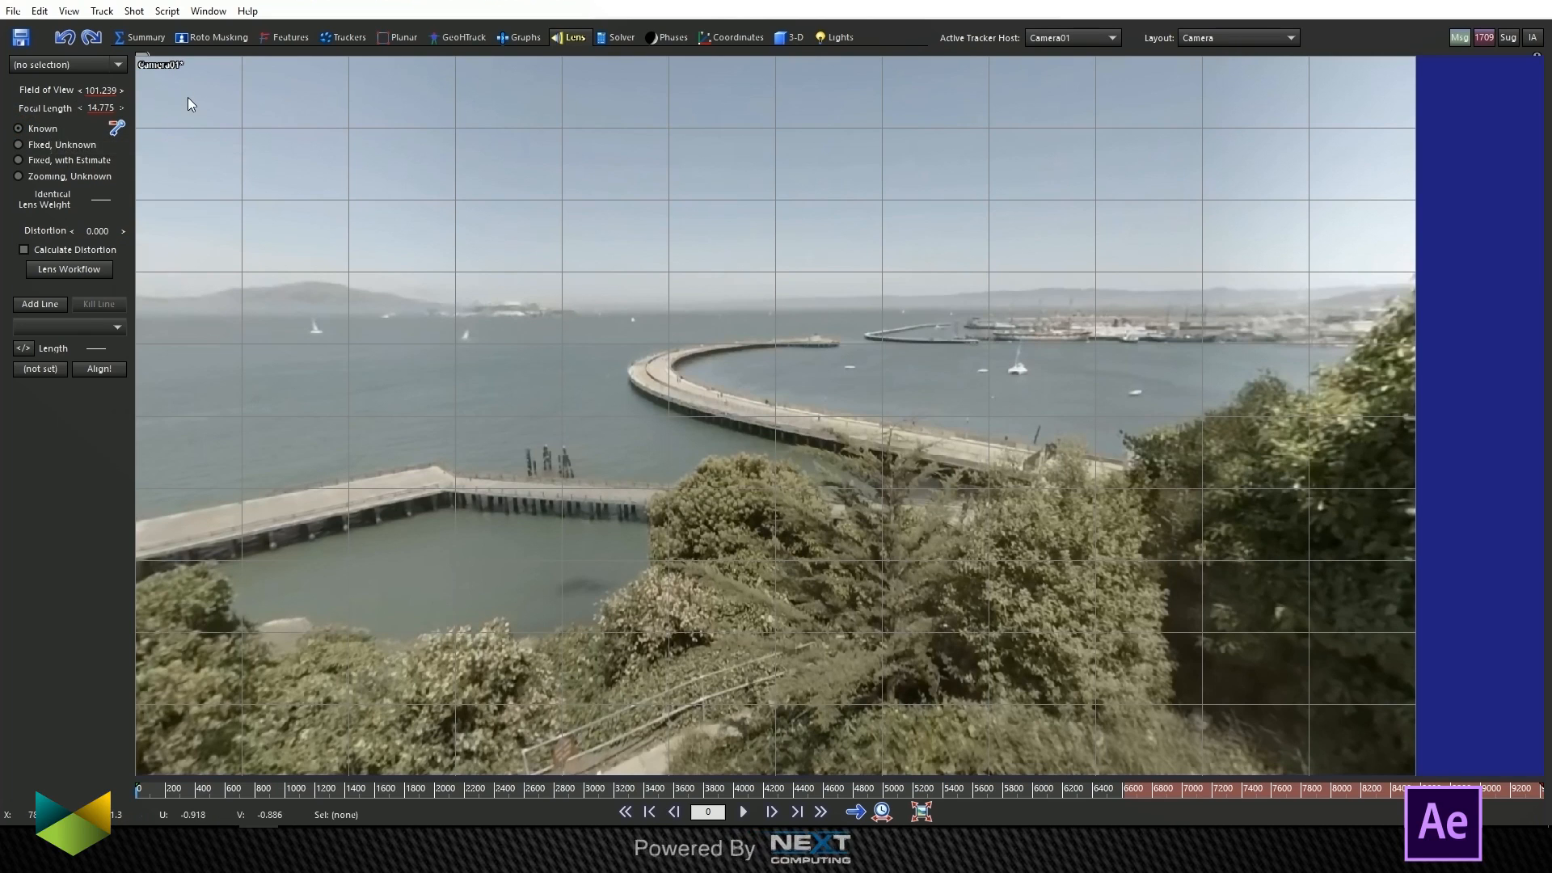
mouse_move(141, 45)
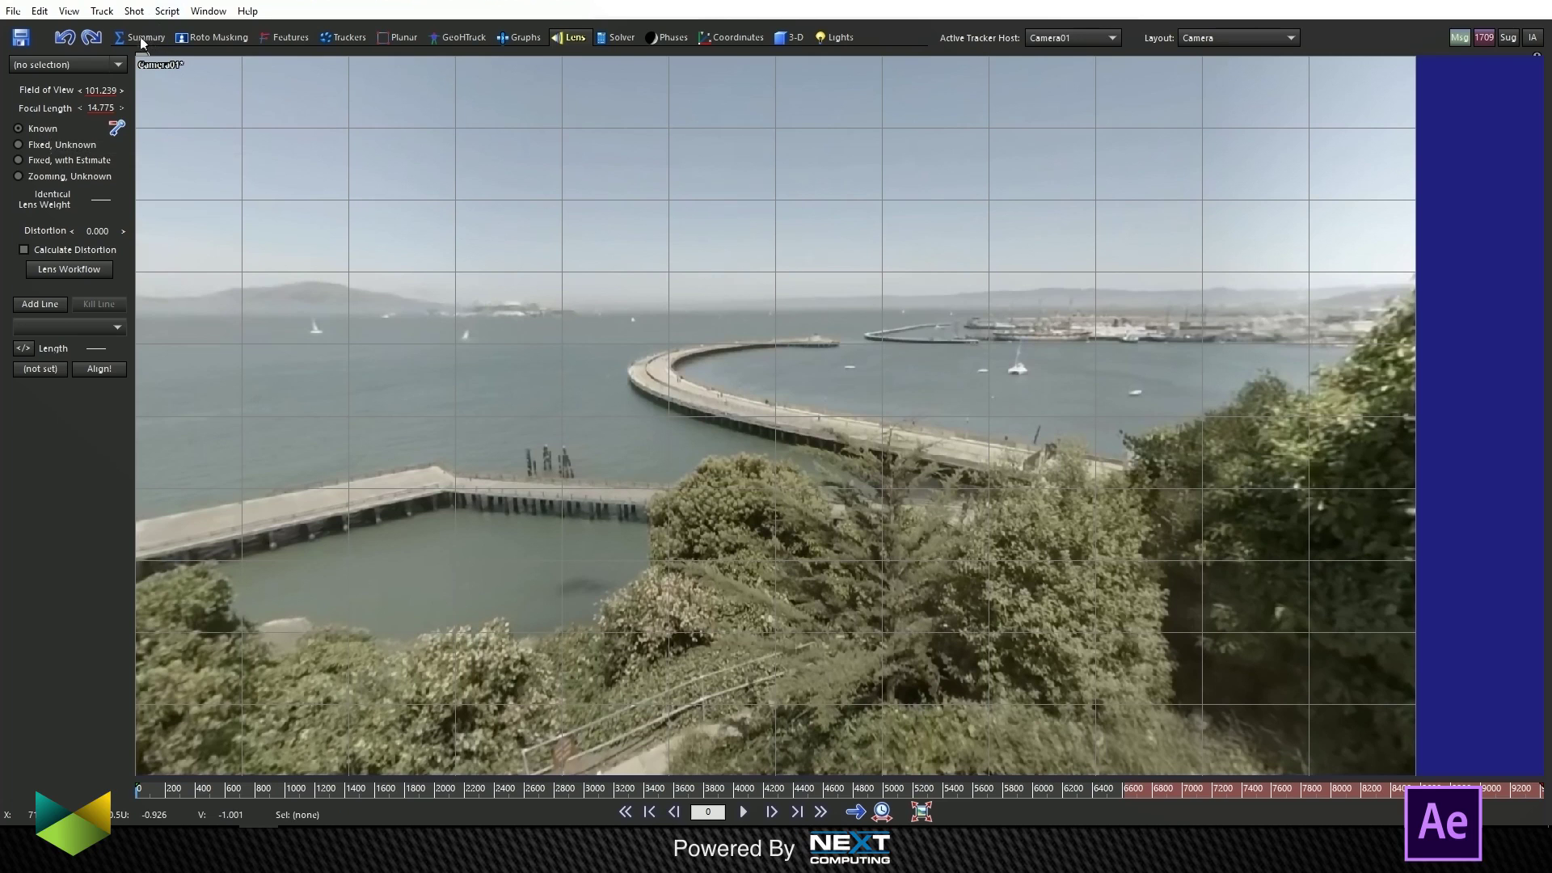
Step: Save the scene as Yosemeti_sf_TrackingMedia_0000 in the tracking media folder
click(146, 38)
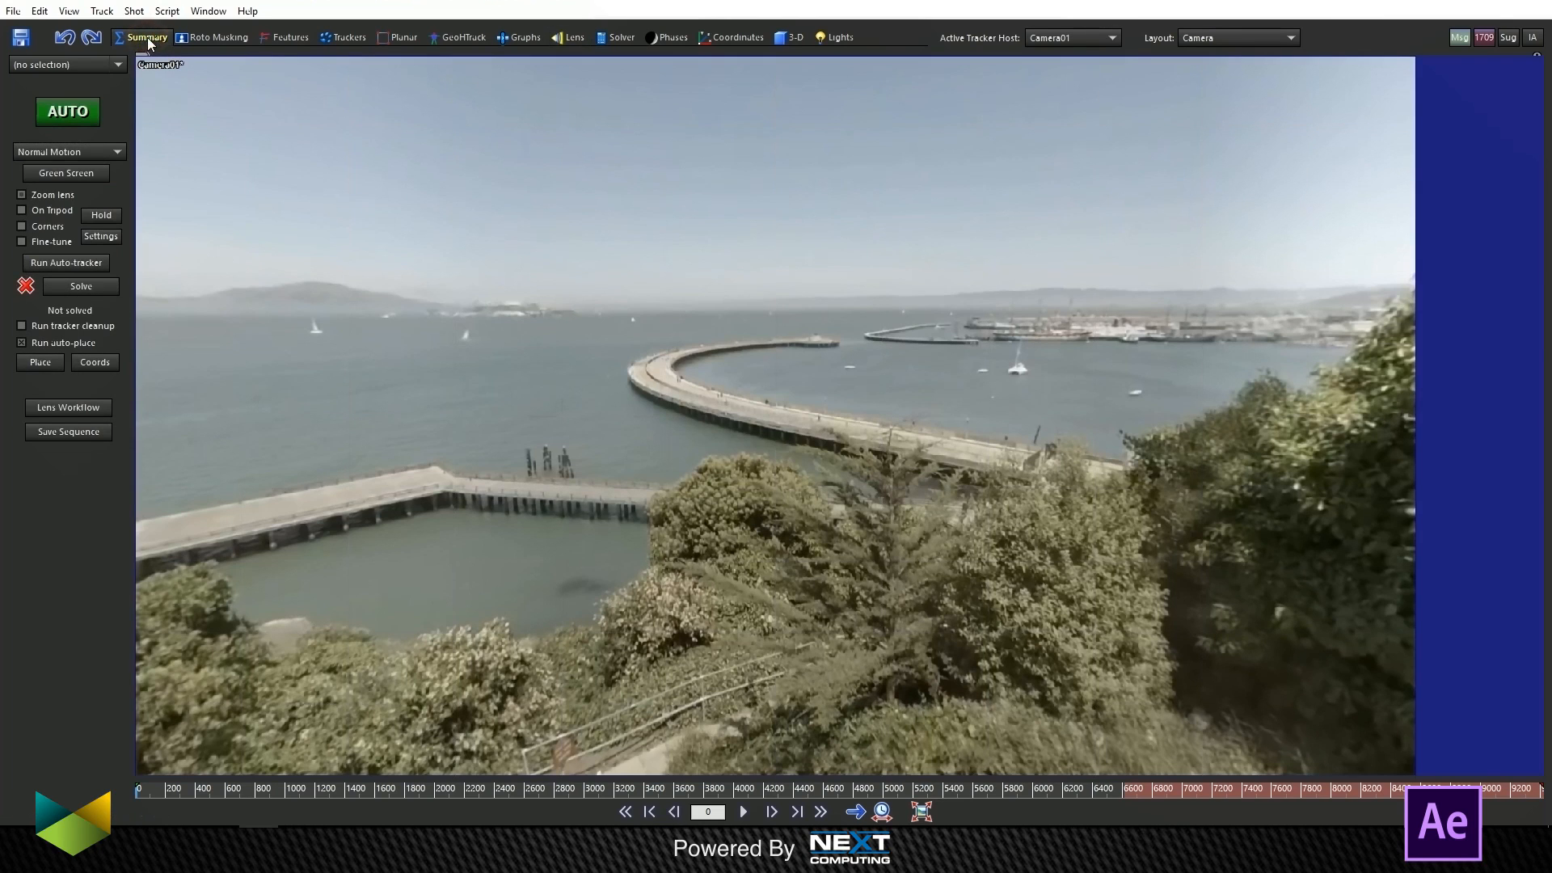
click(68, 431)
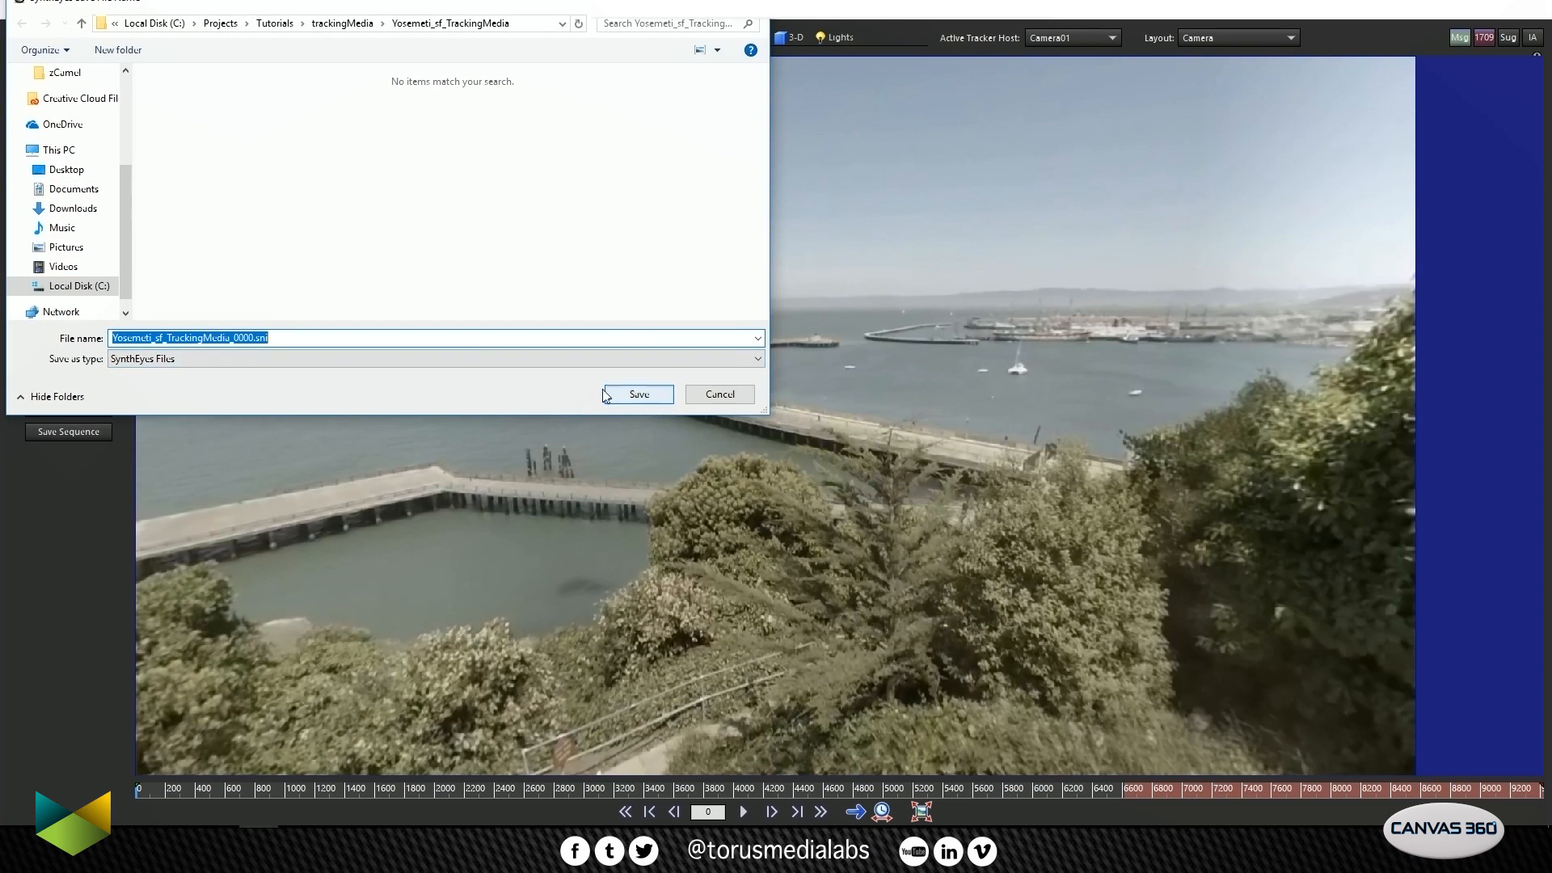
mouse_move(456, 23)
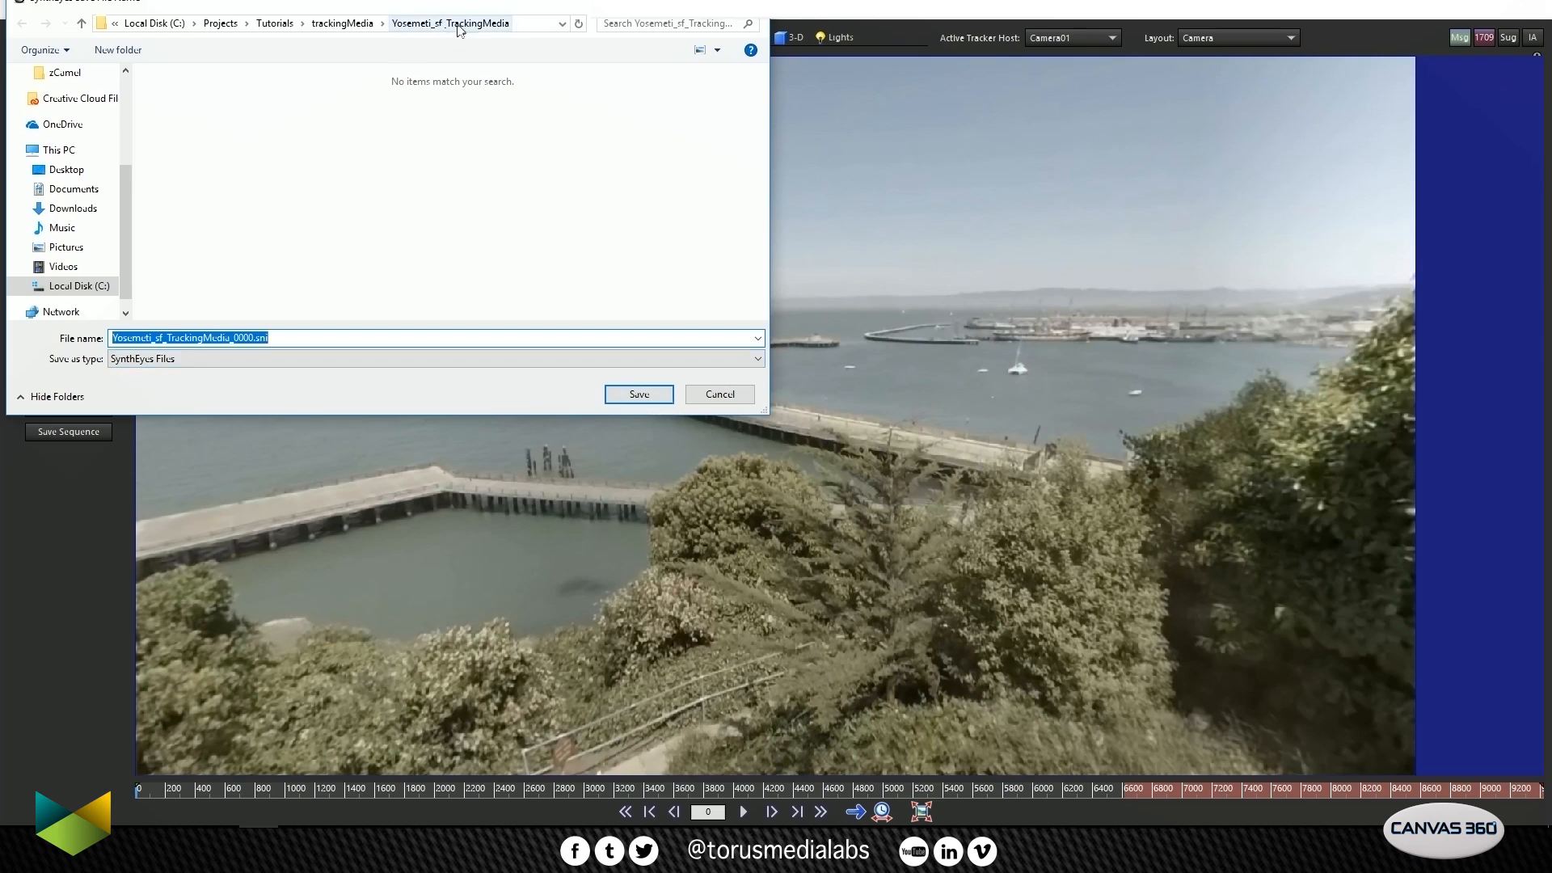
mouse_move(547, 379)
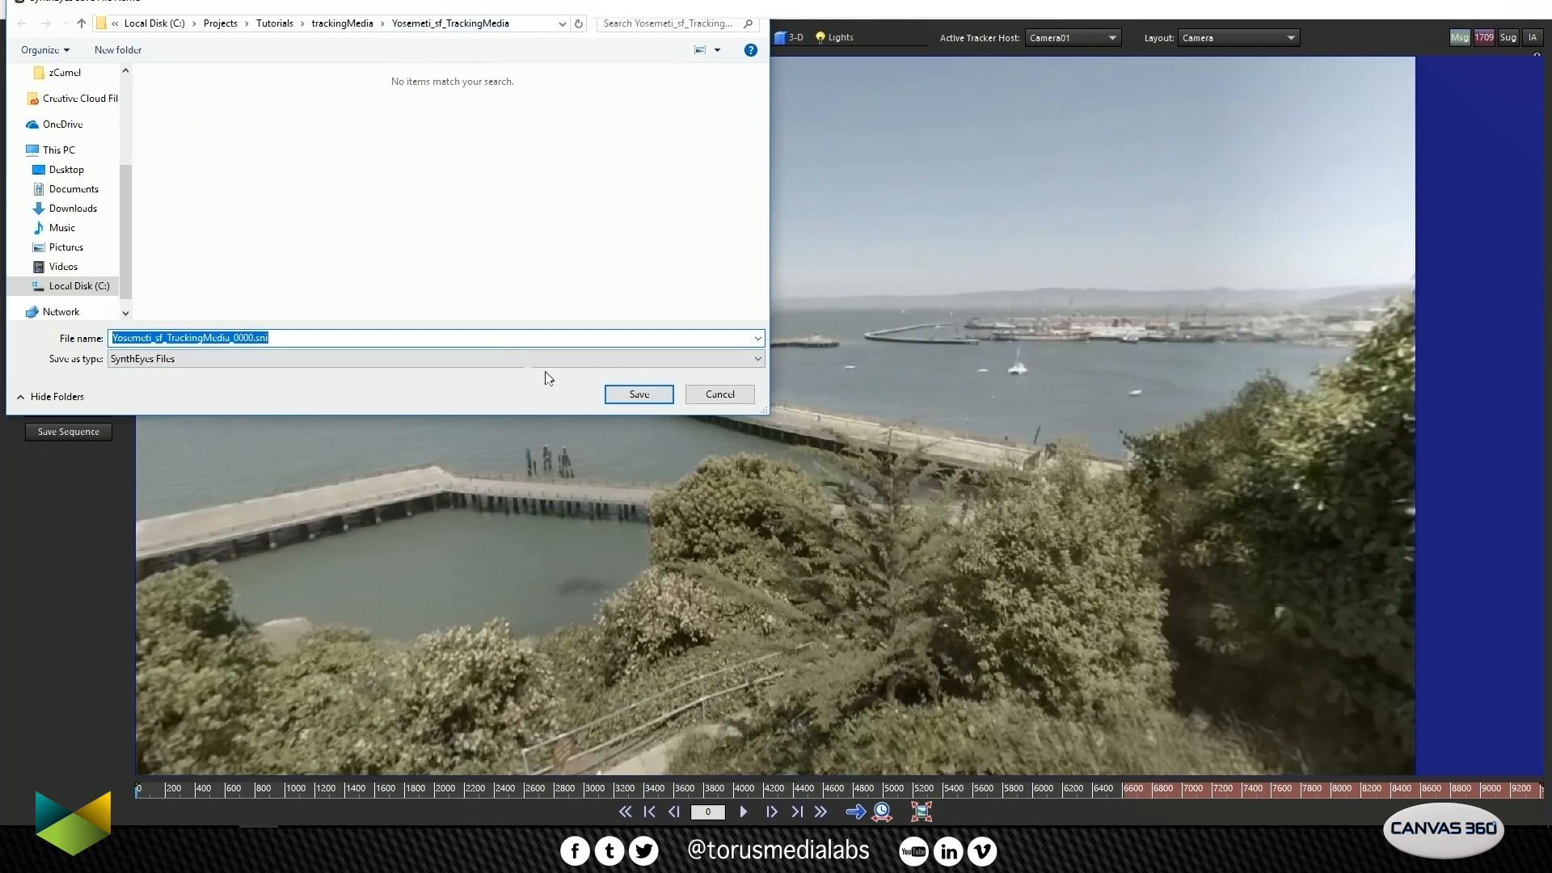
click(638, 393)
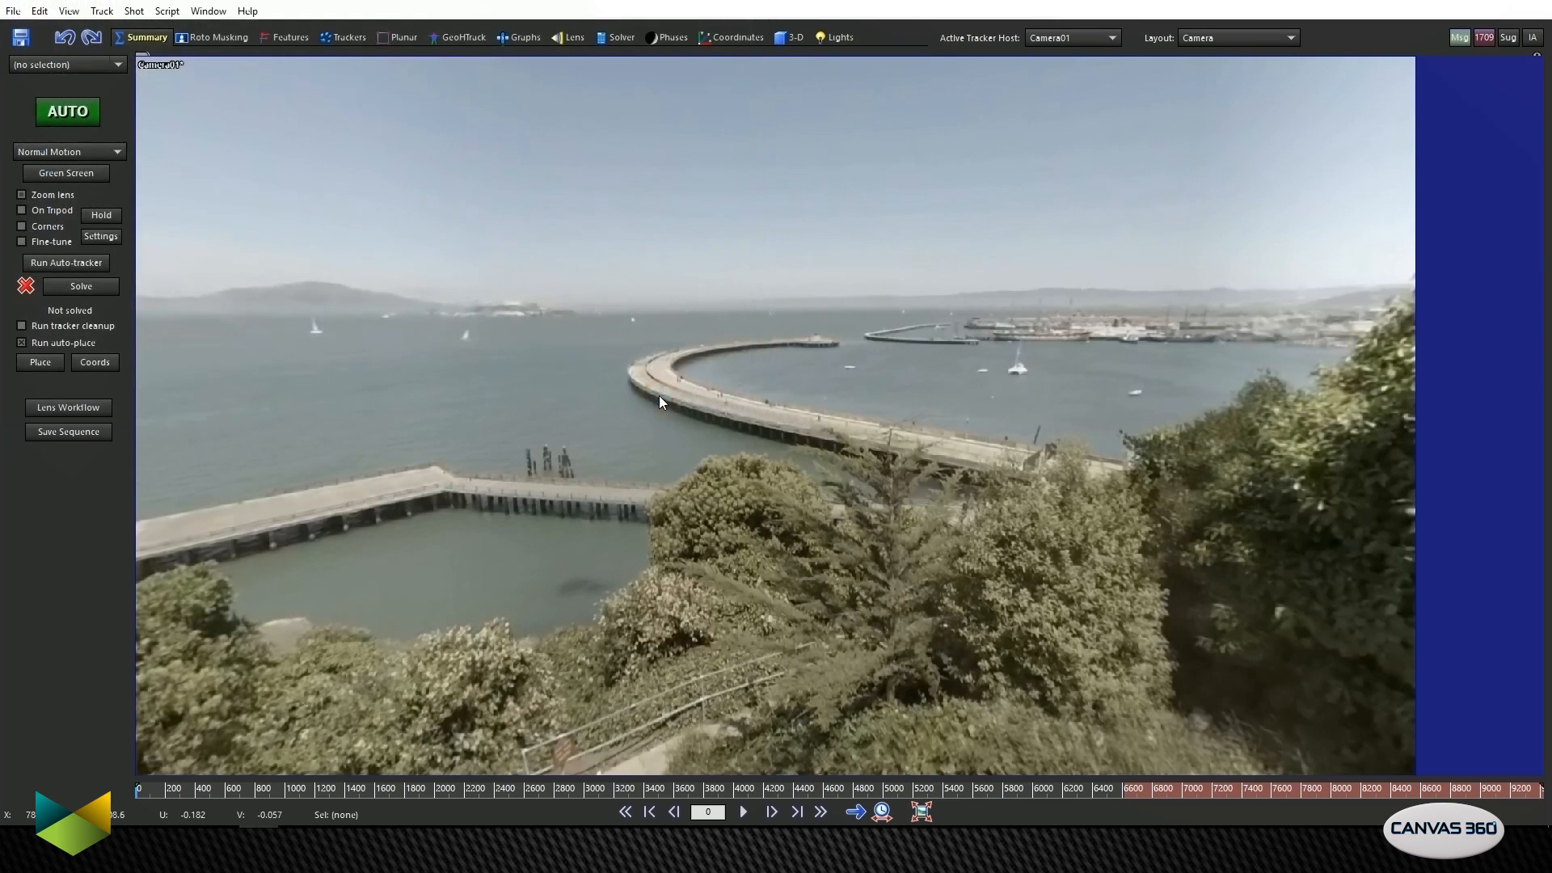
mouse_move(156, 161)
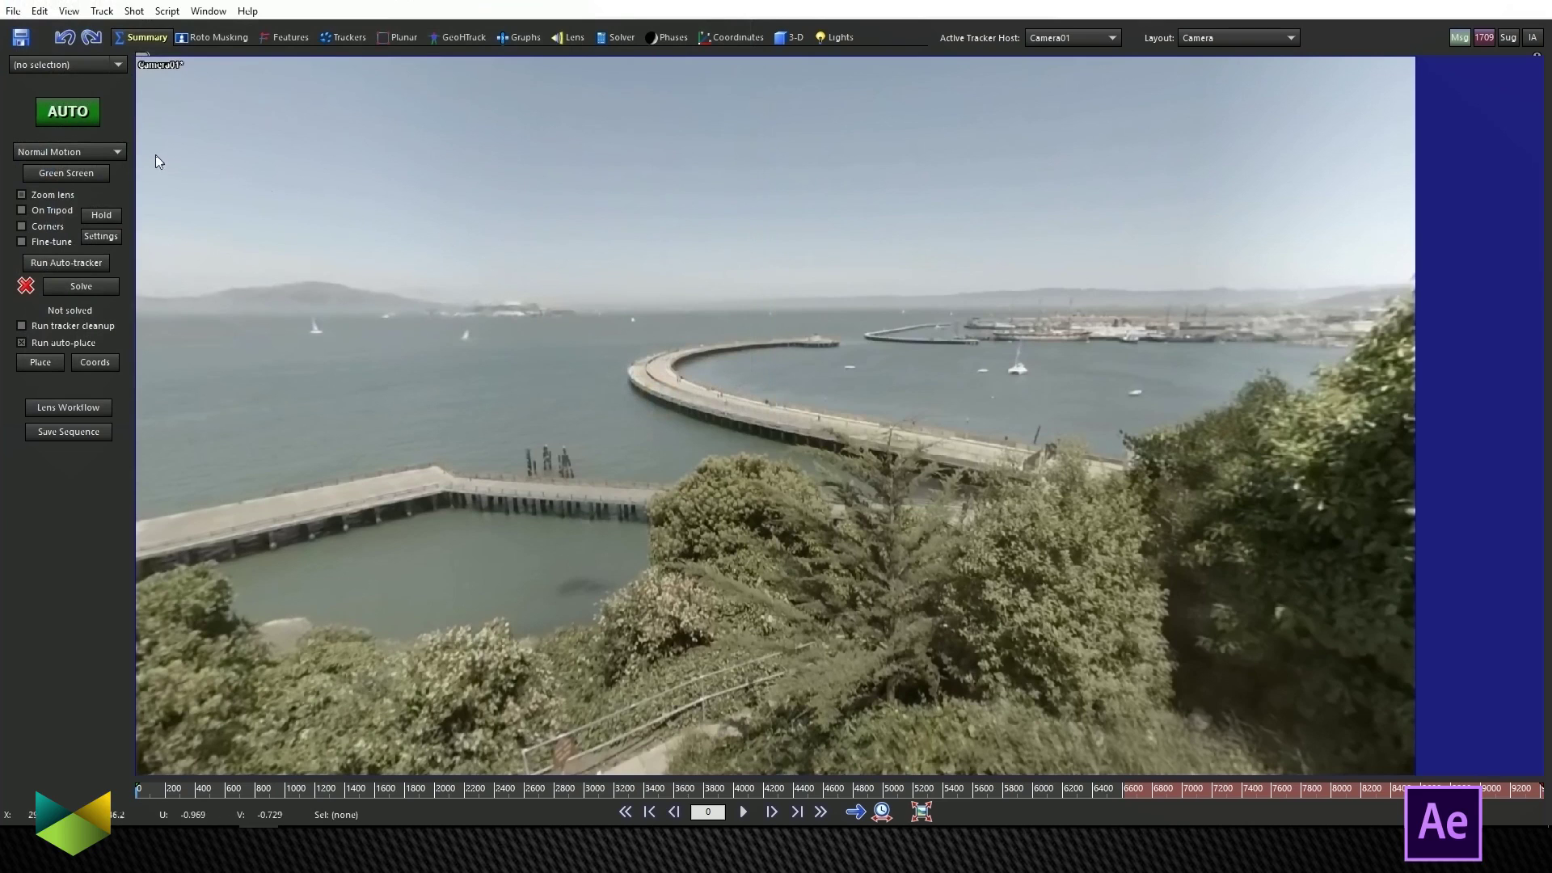
mouse_move(98, 178)
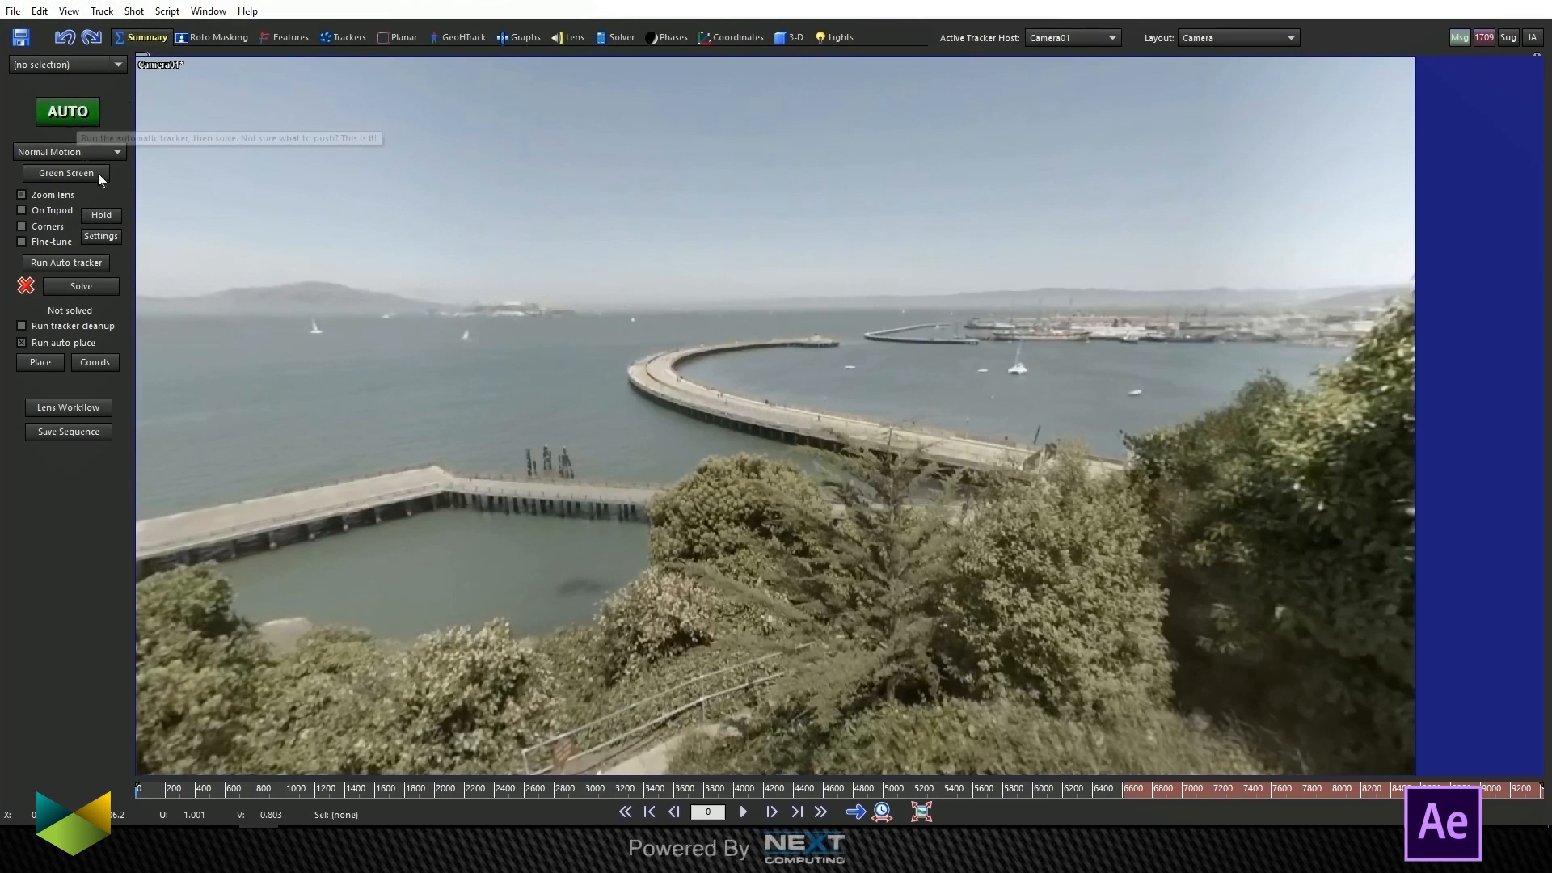
mouse_move(65, 262)
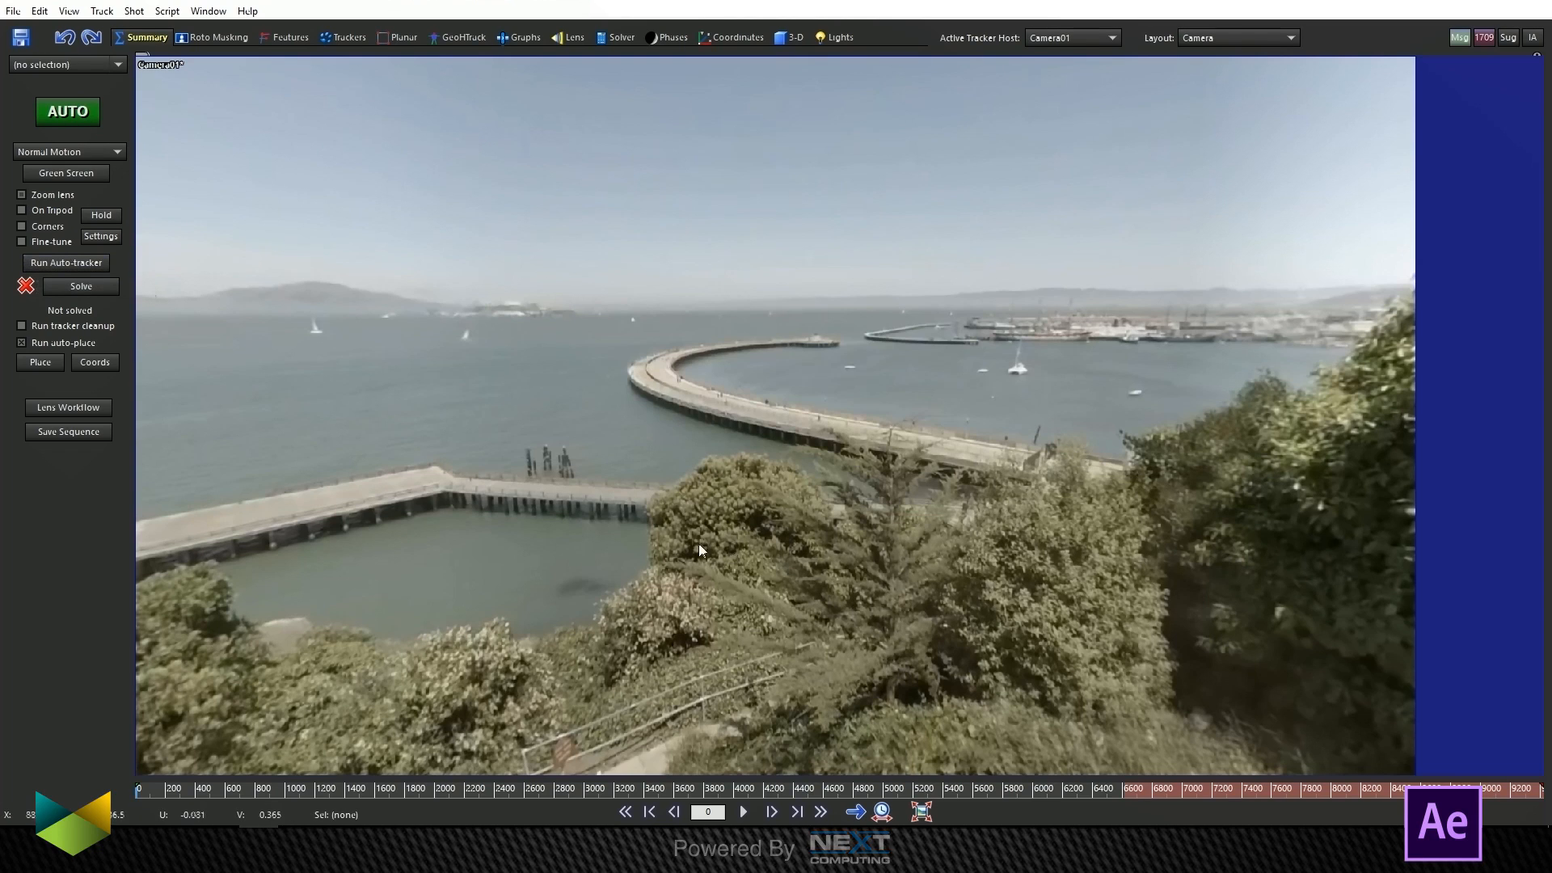
mouse_move(426, 263)
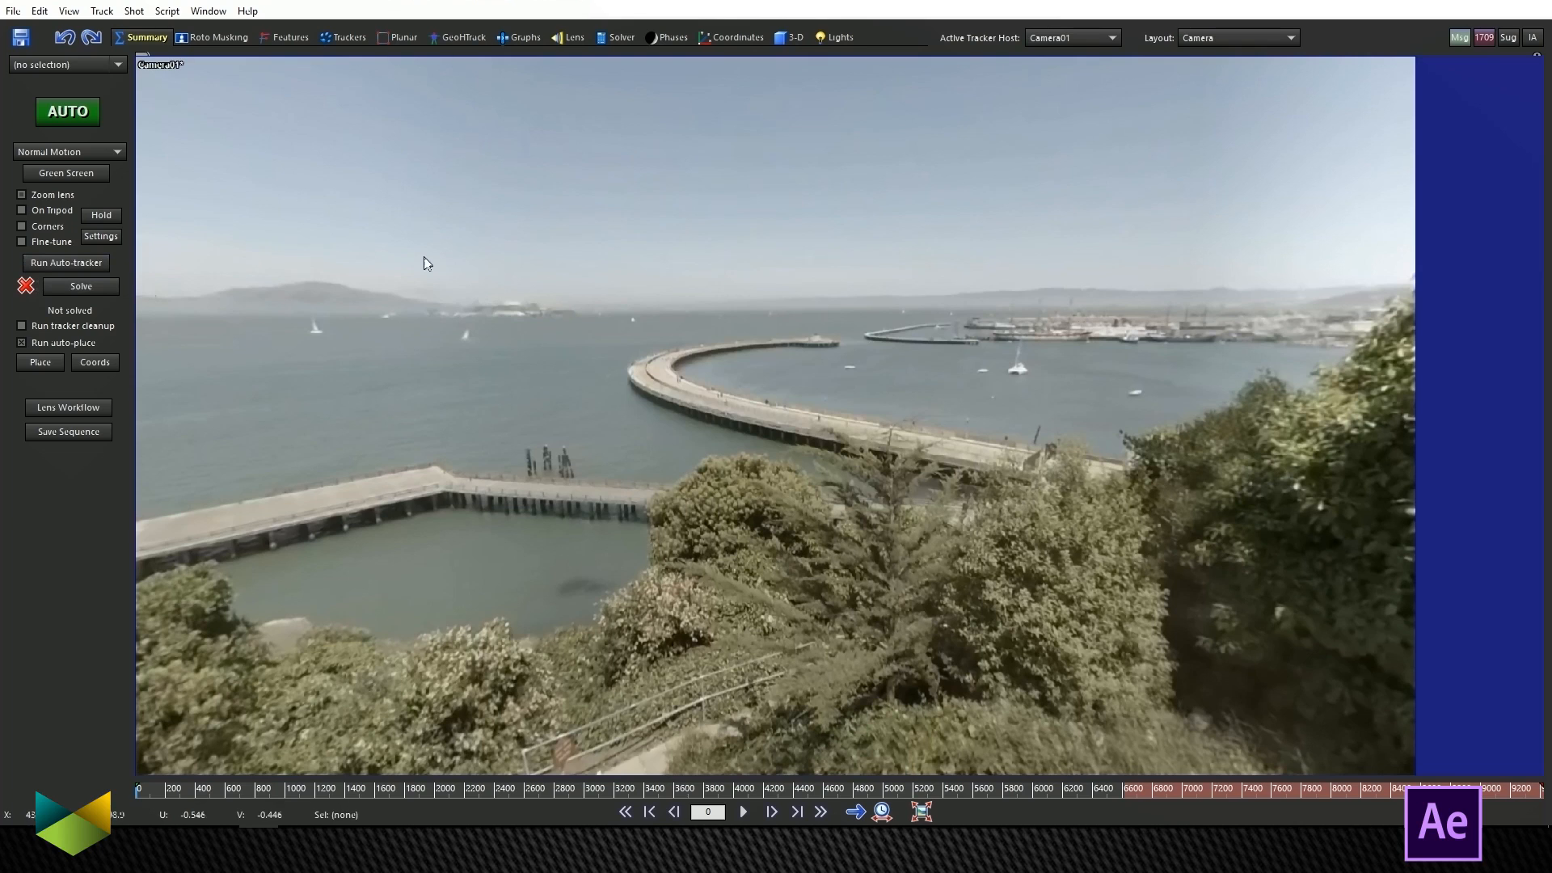
mouse_move(67, 262)
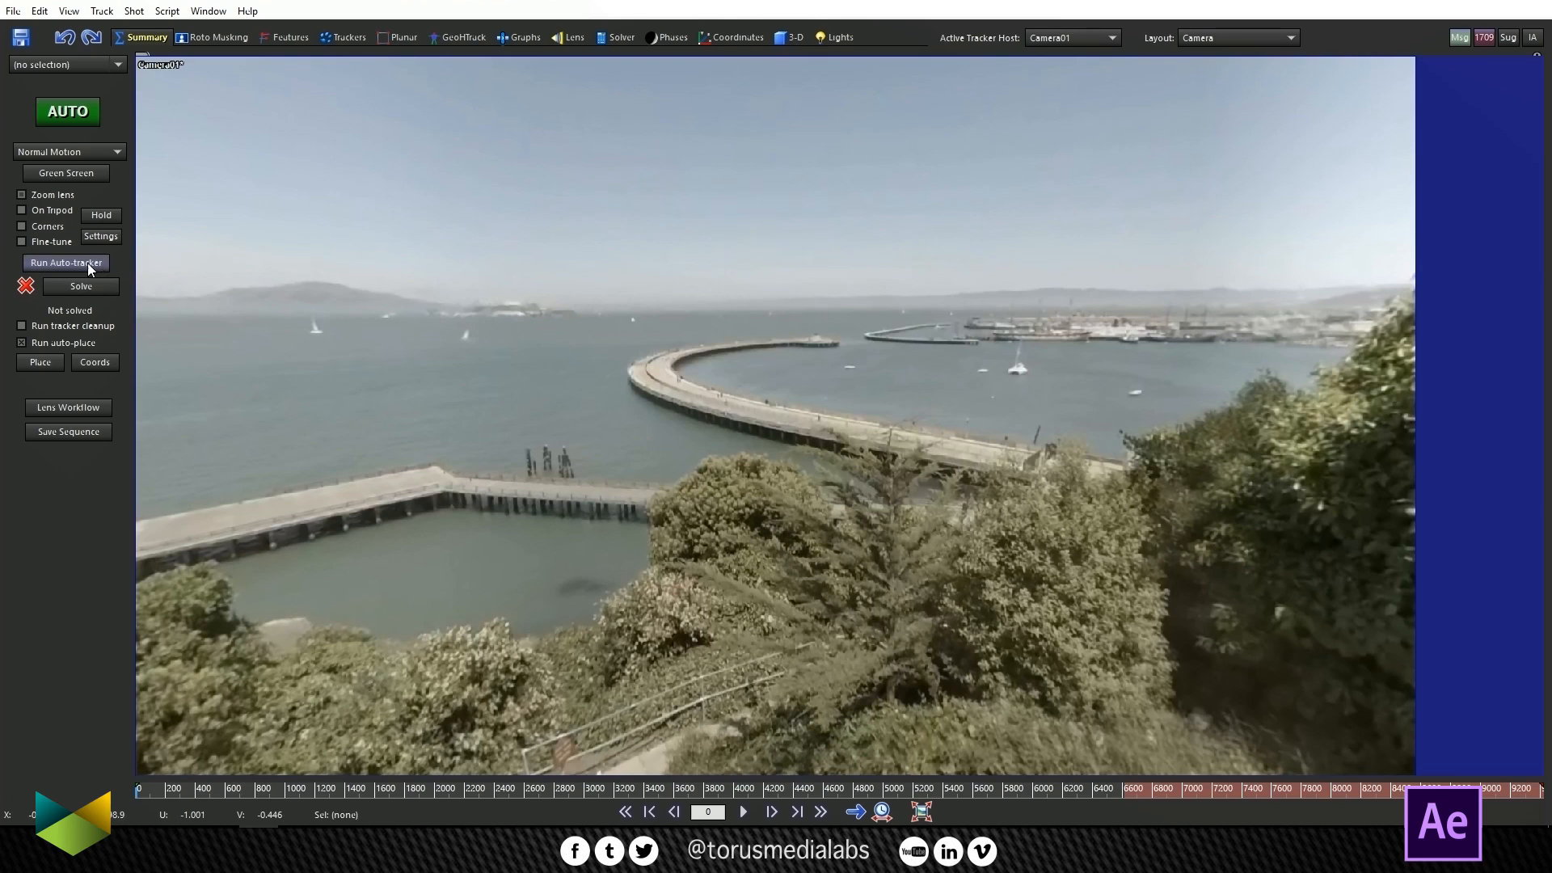
Step: Run the Auto-tracker on the 360 drone footage from the Summary panel
click(66, 261)
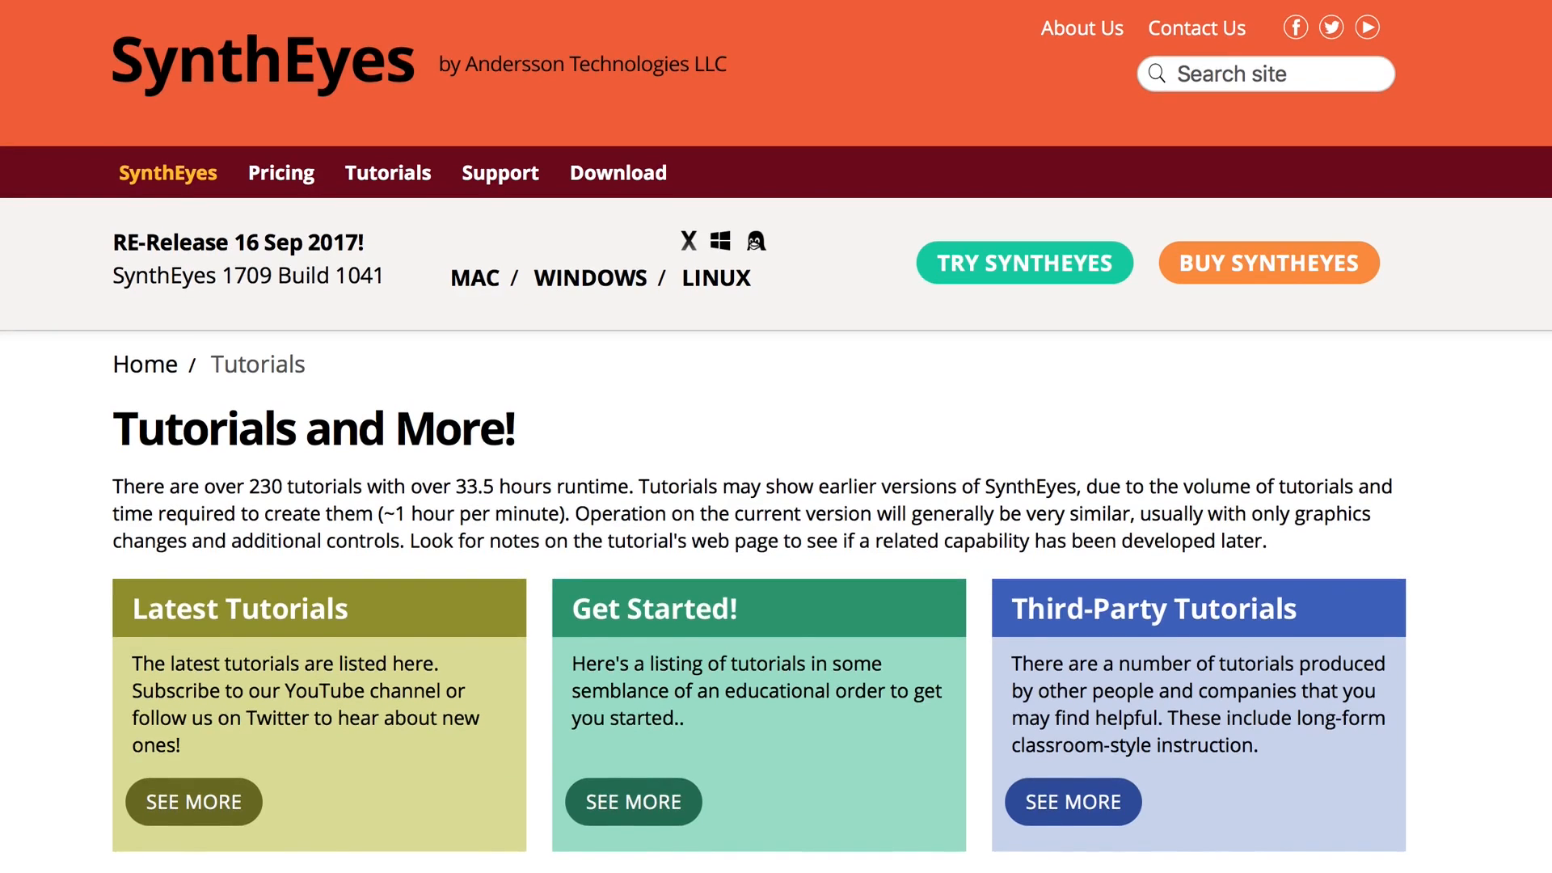
Step: Scroll through the tutorial categories on the SynthEyes Tutorials and More page
scroll(down, 3)
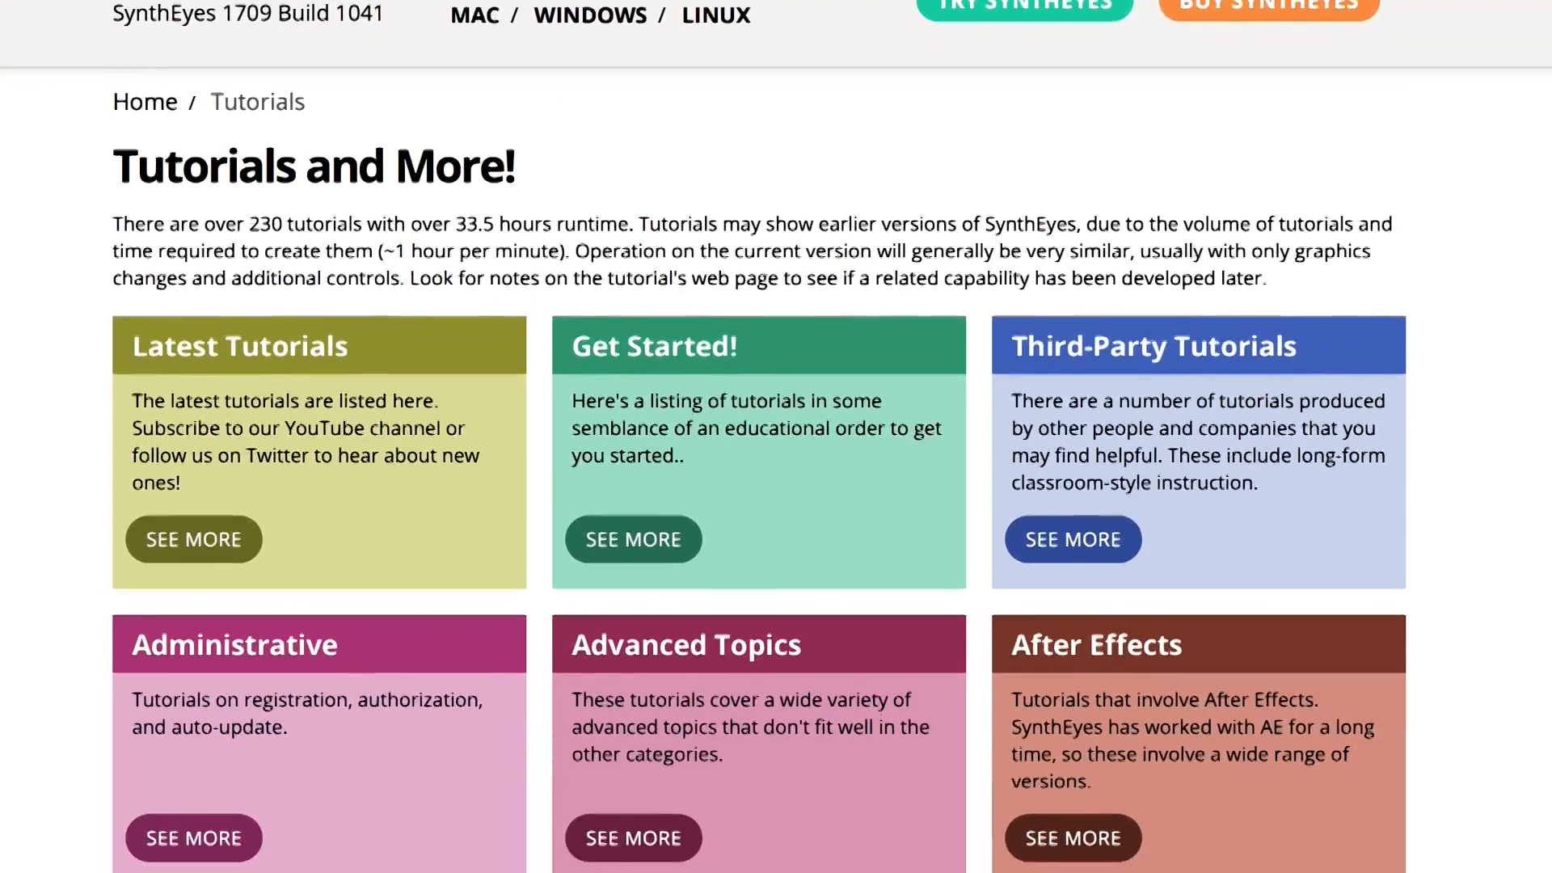
scroll(down, 3)
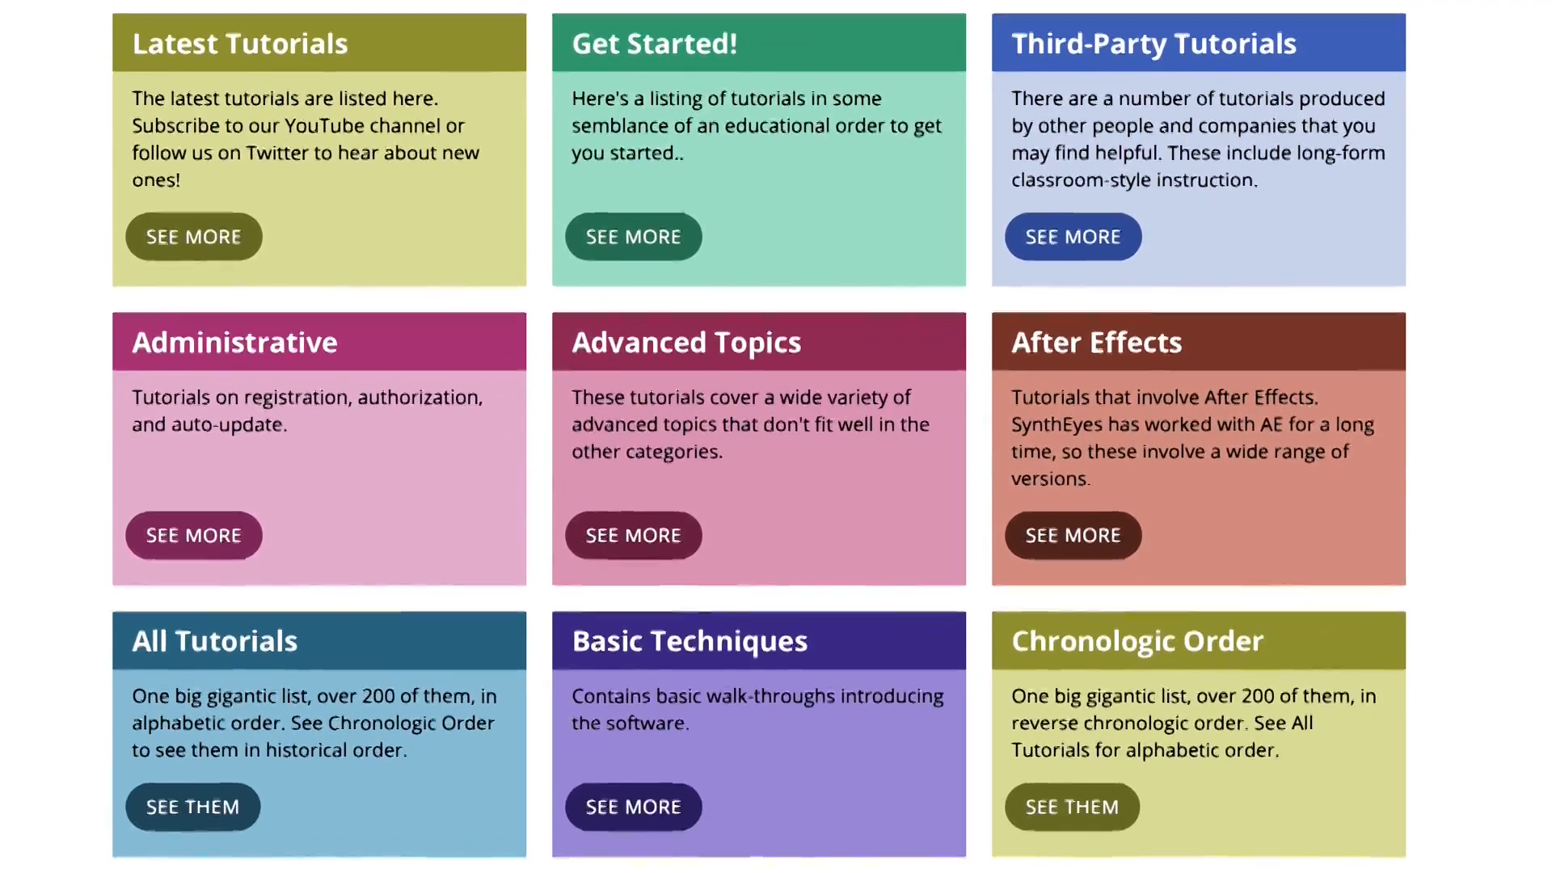
scroll(down, 3)
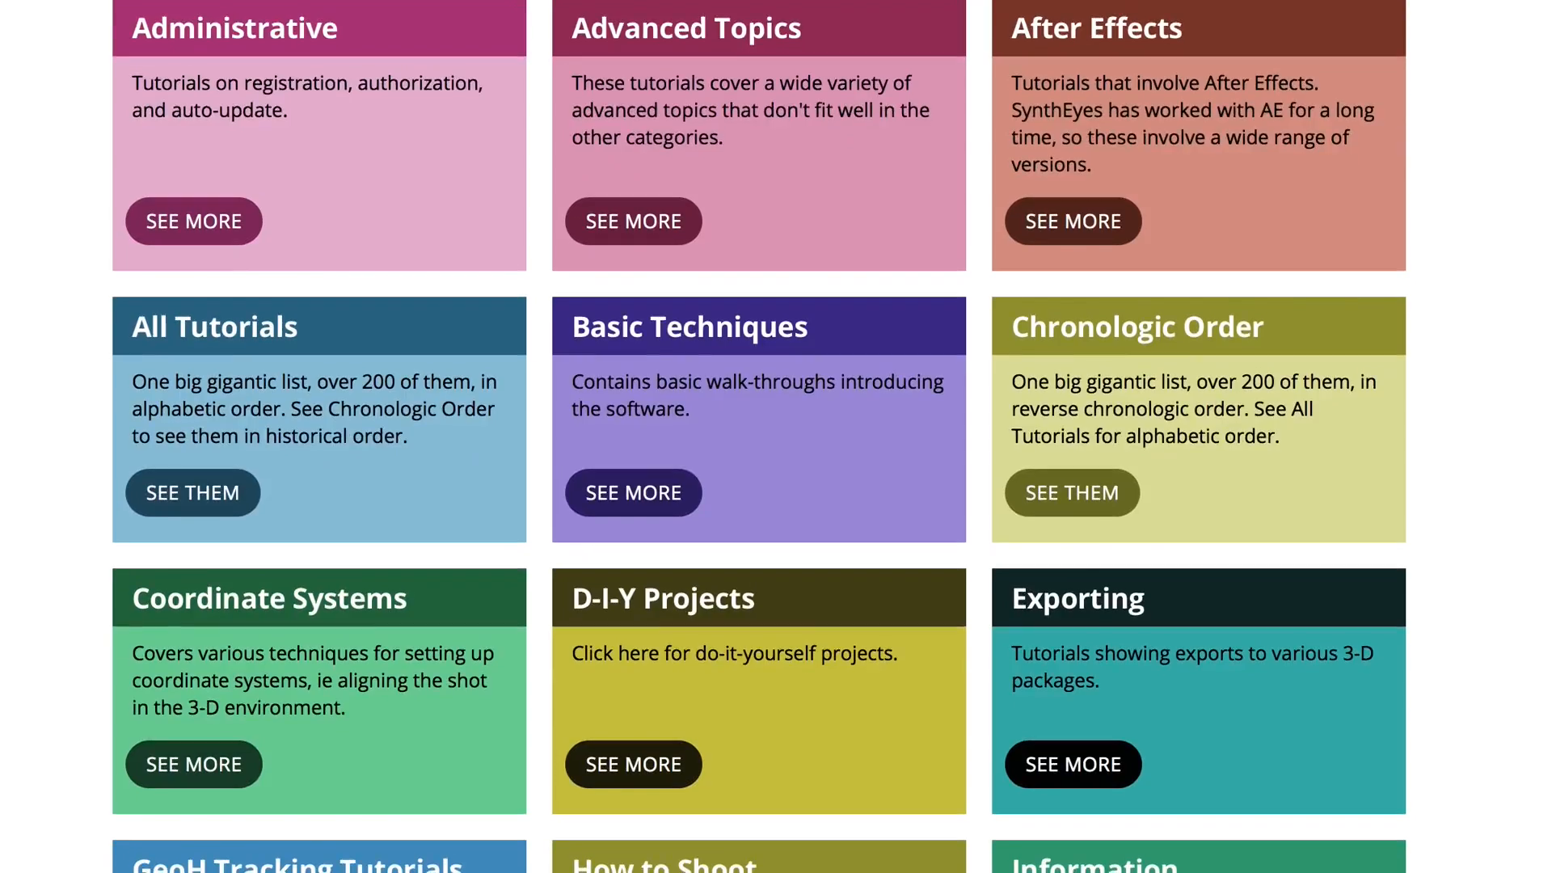
scroll(down, 3)
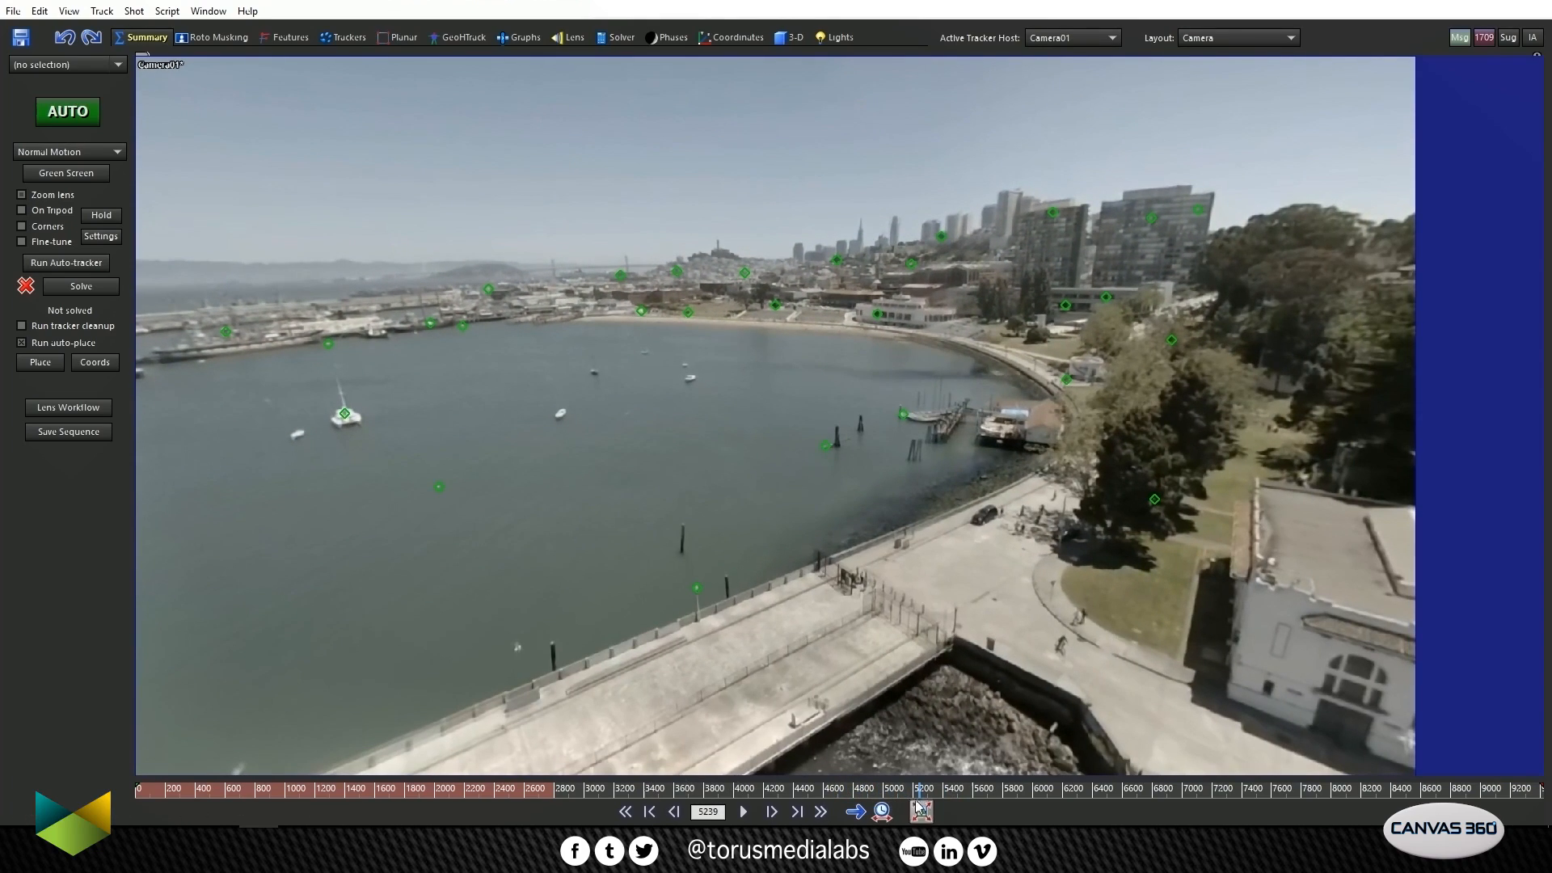
Step: Move to another frame to review the green auto-tracked feature points
click(741, 811)
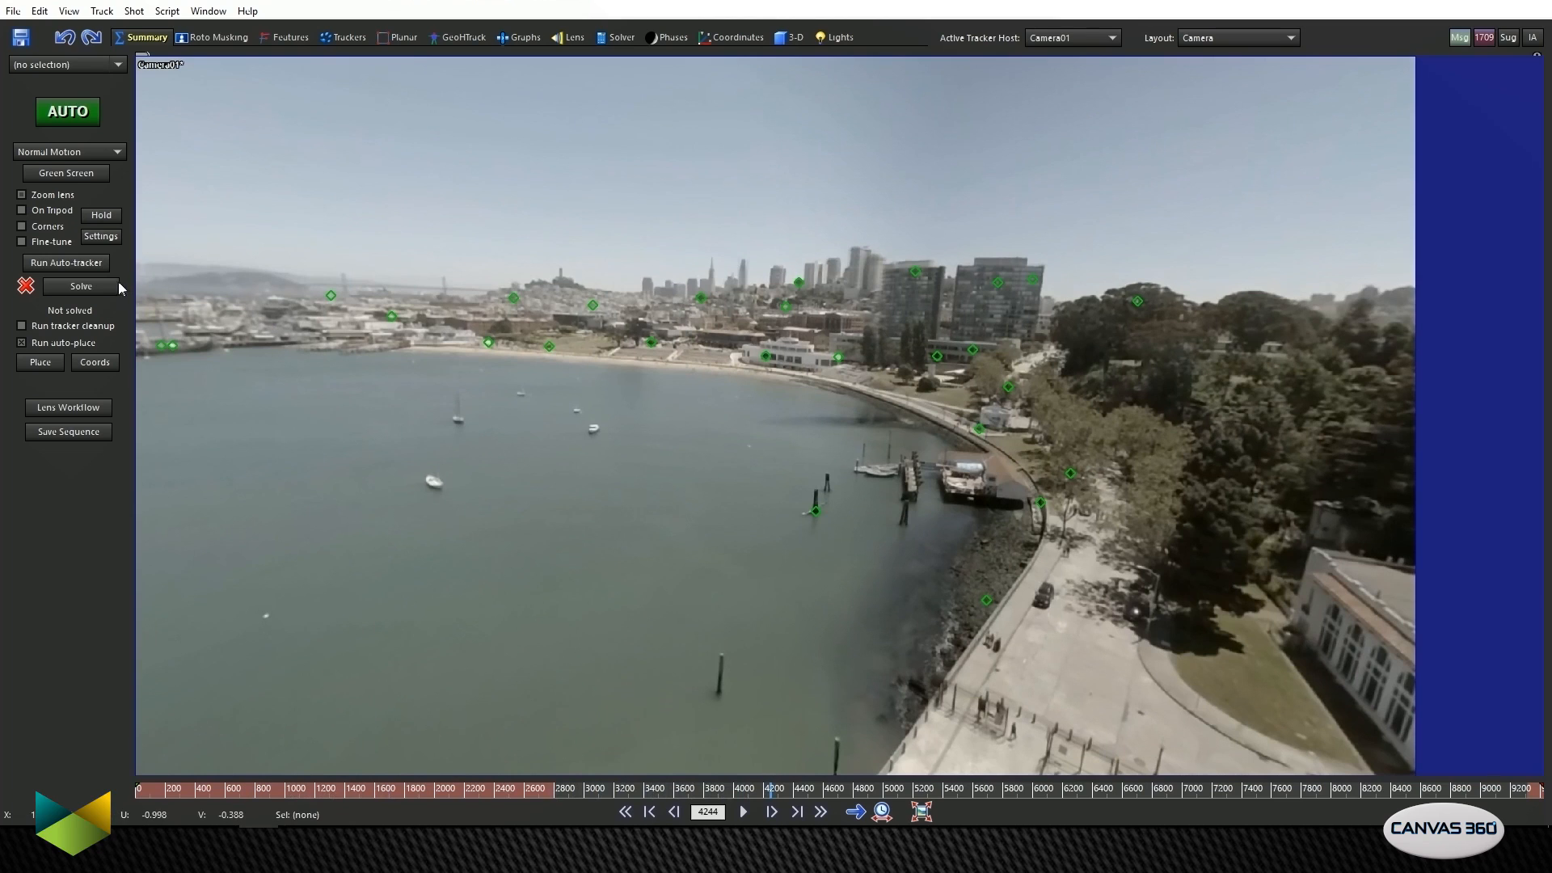
mouse_move(80, 286)
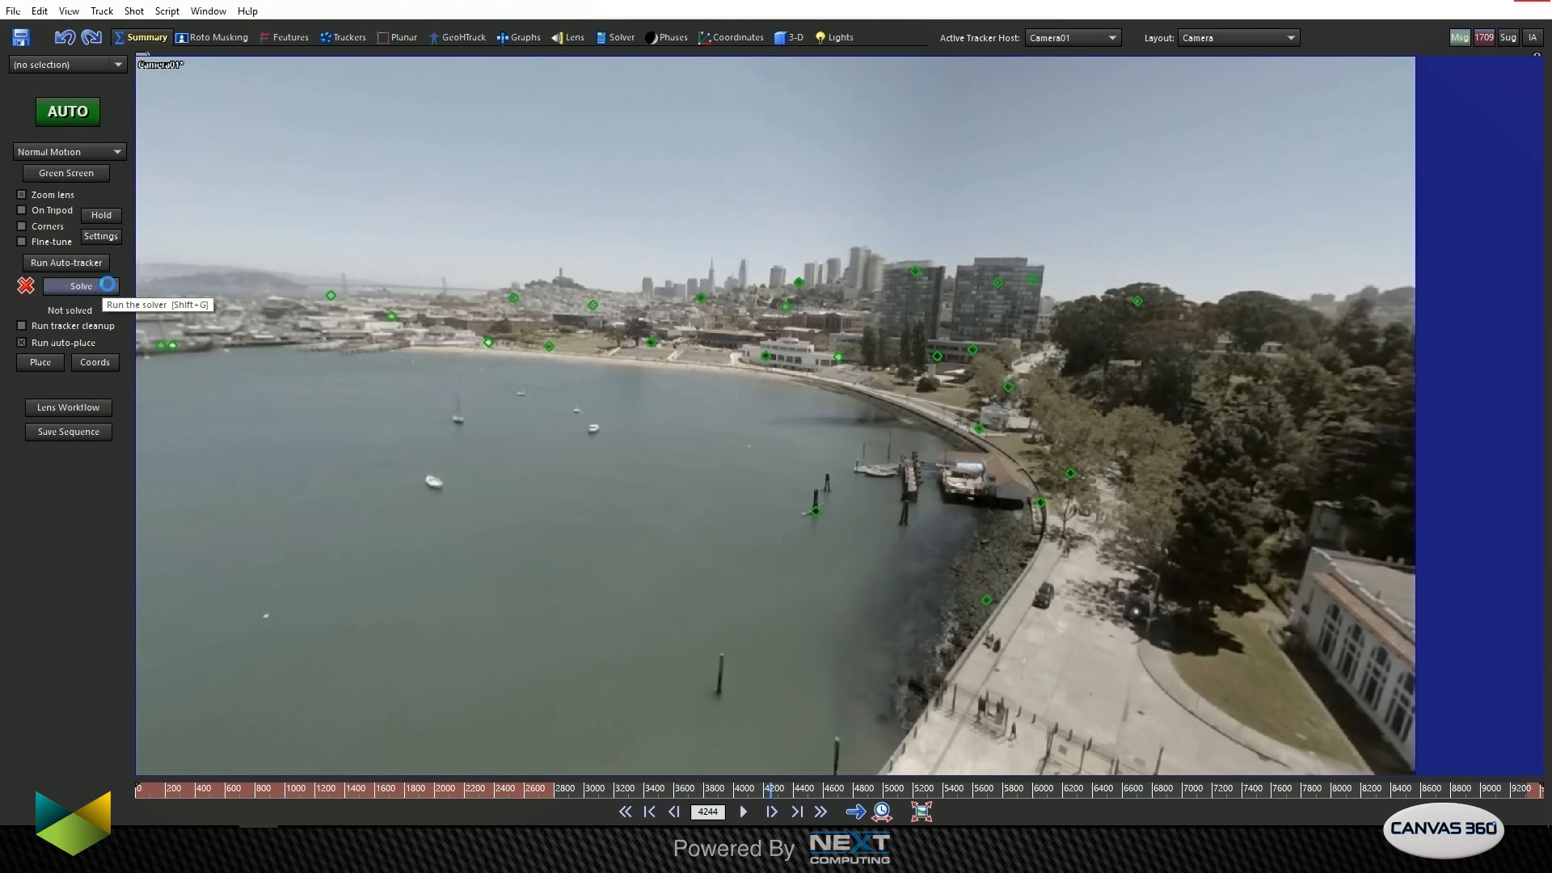
Step: Solve the camera at about 4.12 pixel error and step through the shot to review it
click(81, 286)
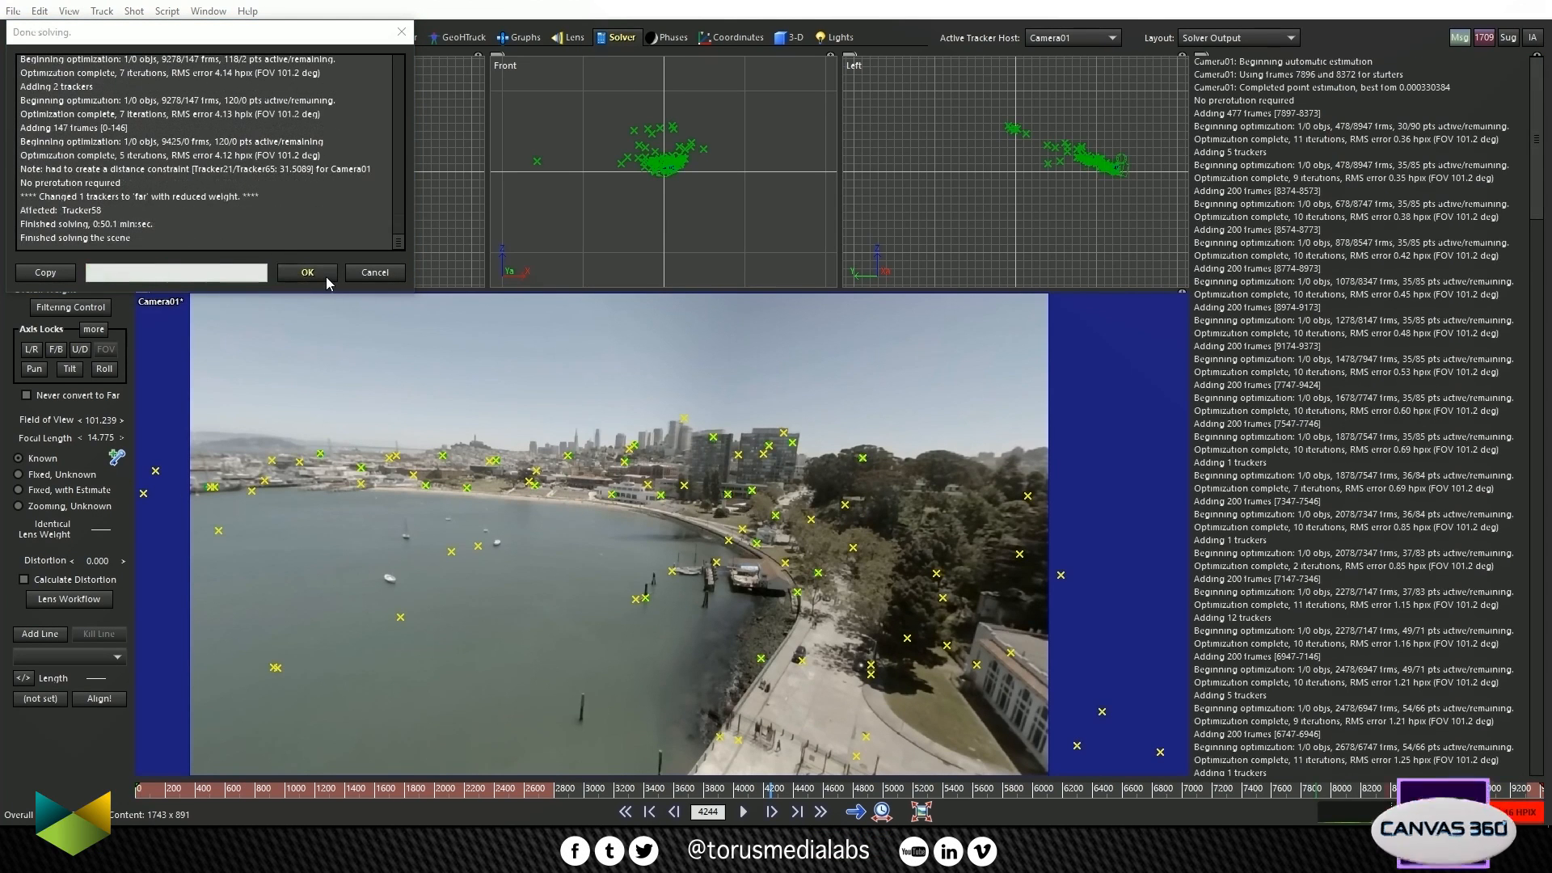
click(306, 272)
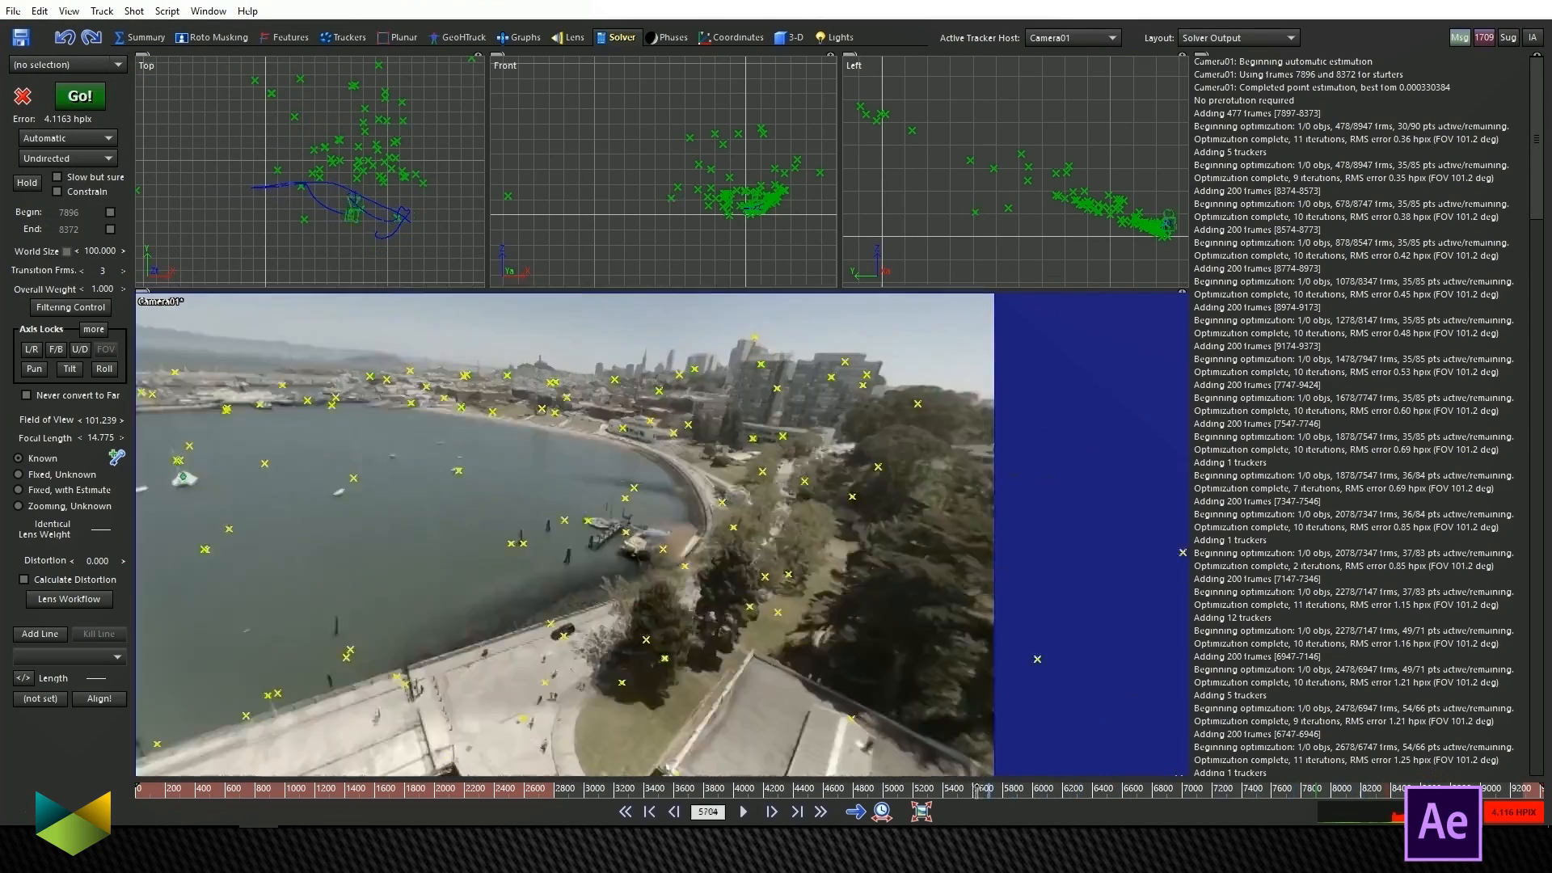
click(742, 811)
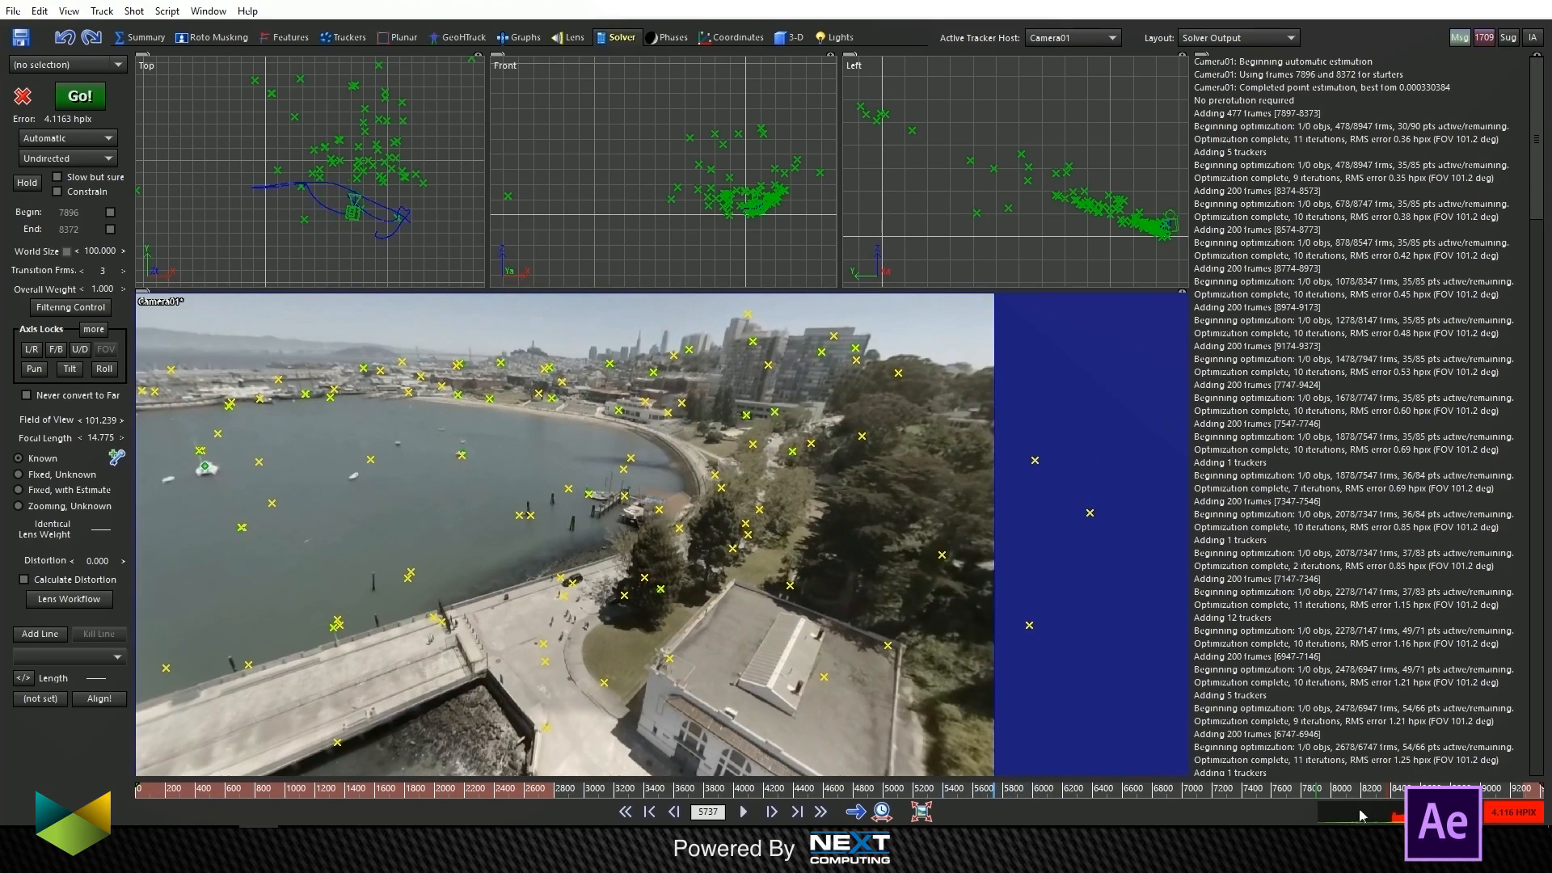
click(742, 811)
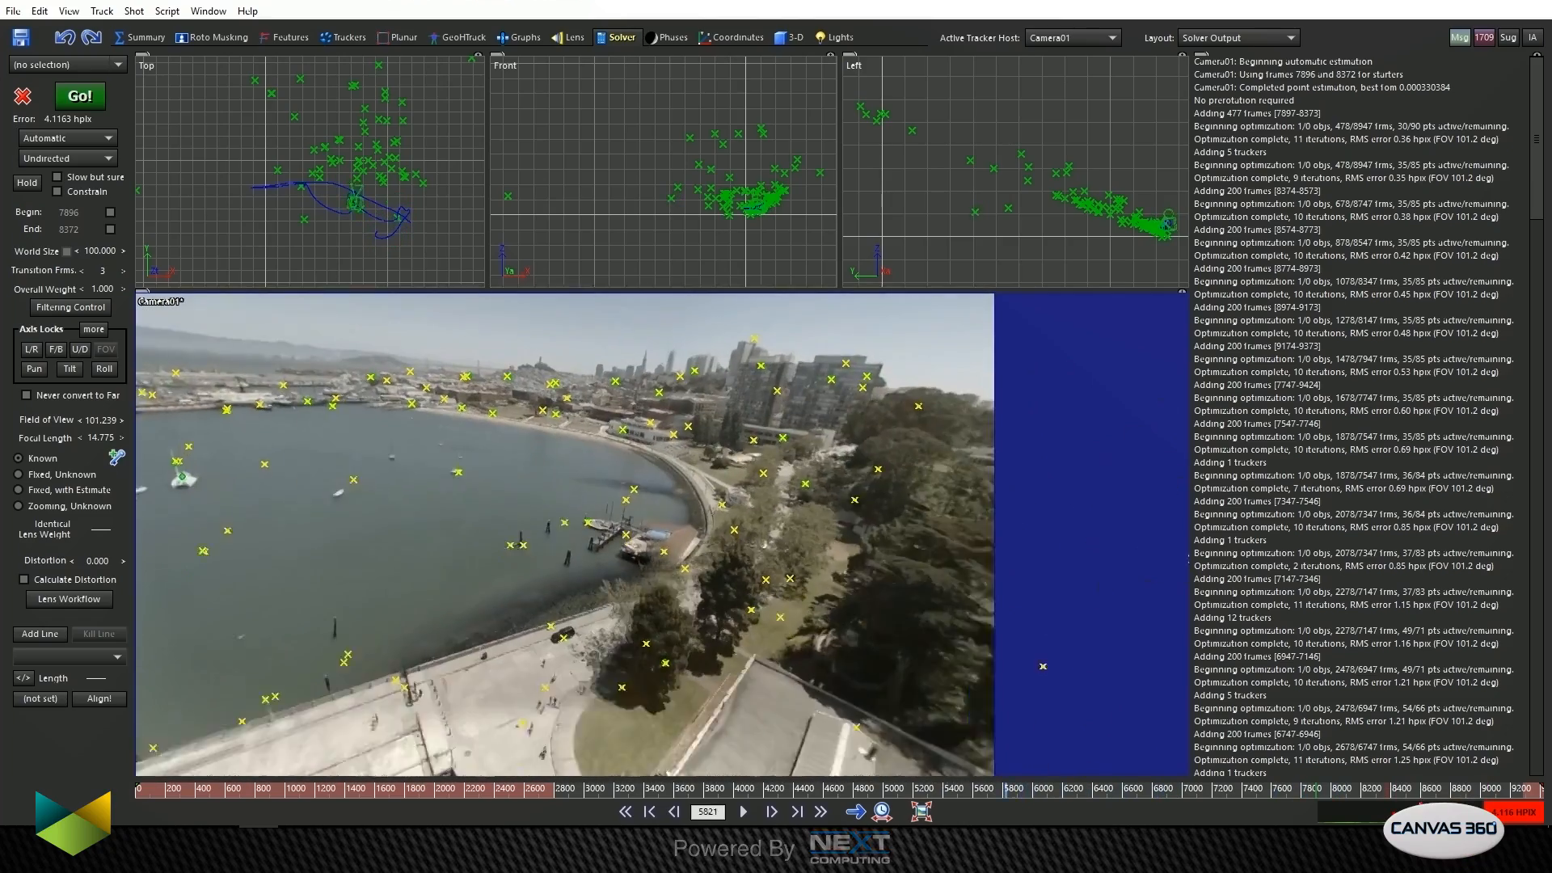
click(741, 810)
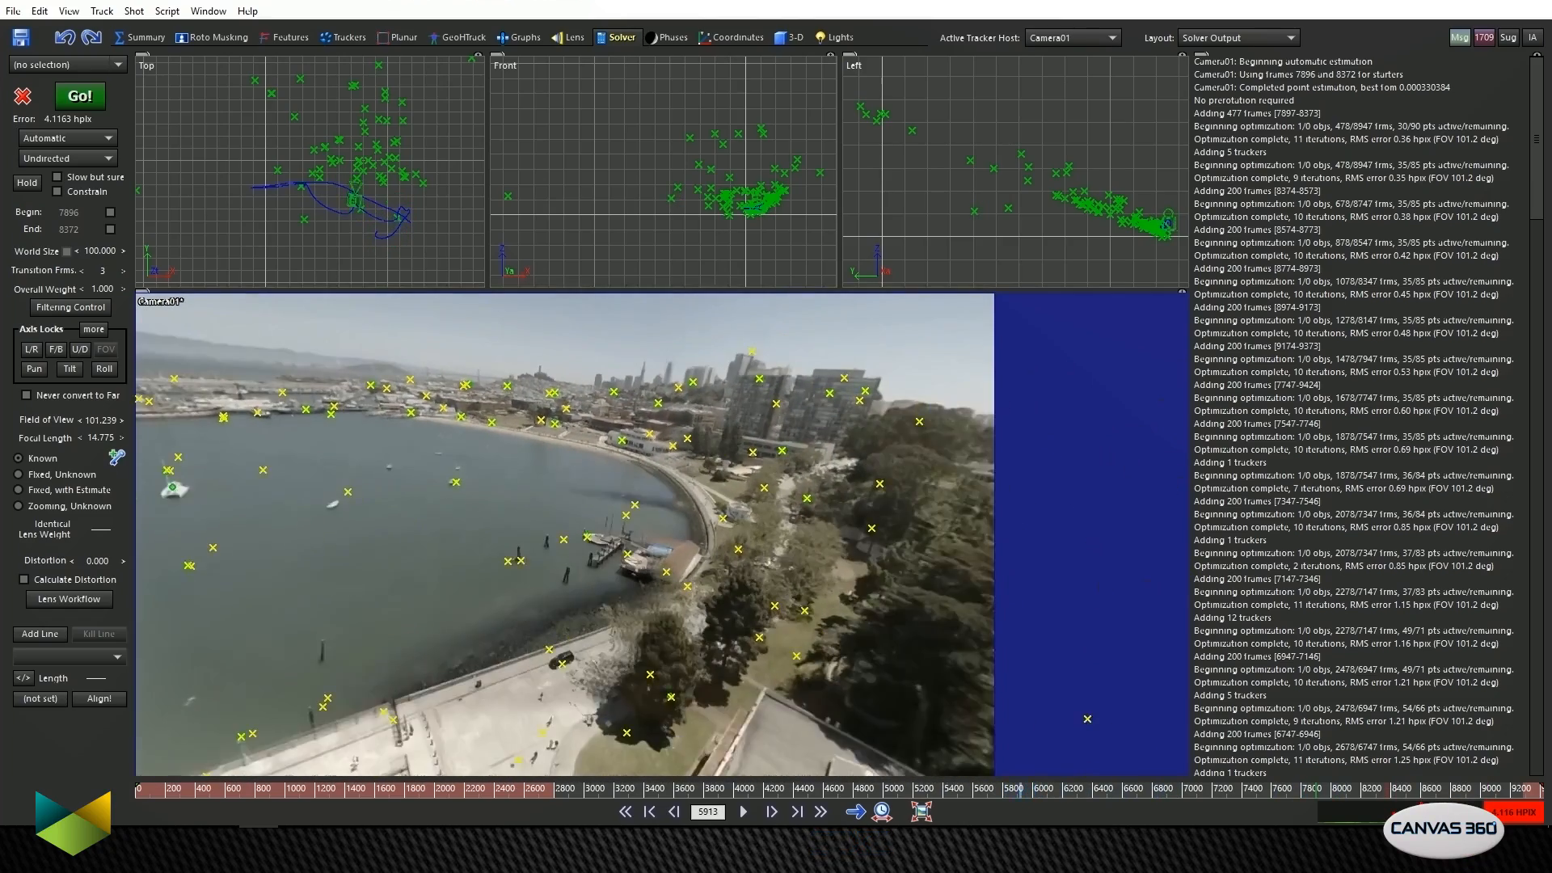
click(741, 812)
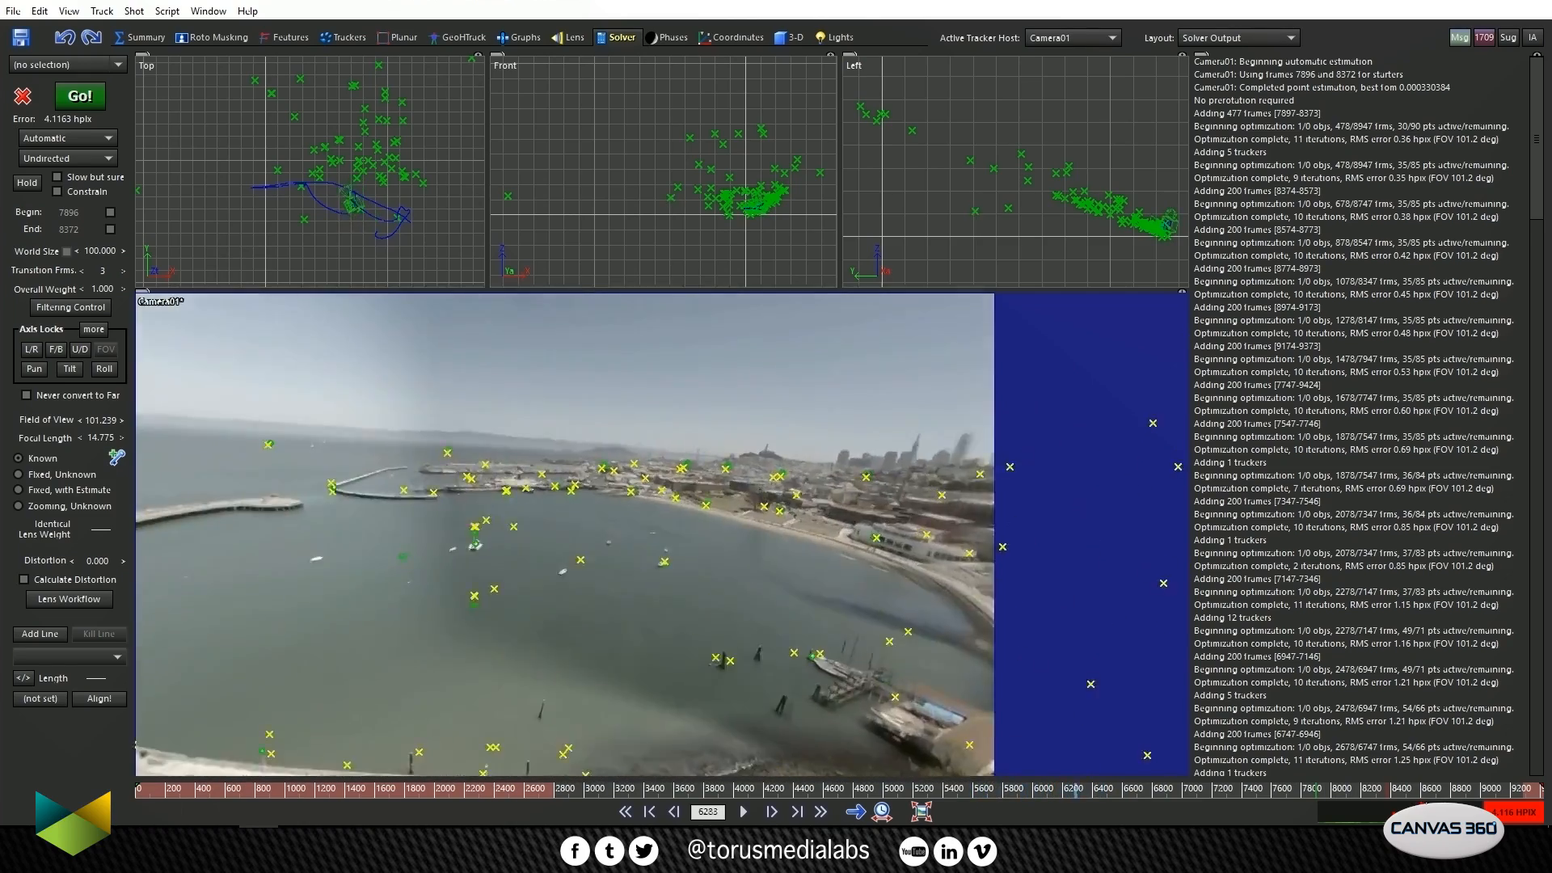
click(13, 11)
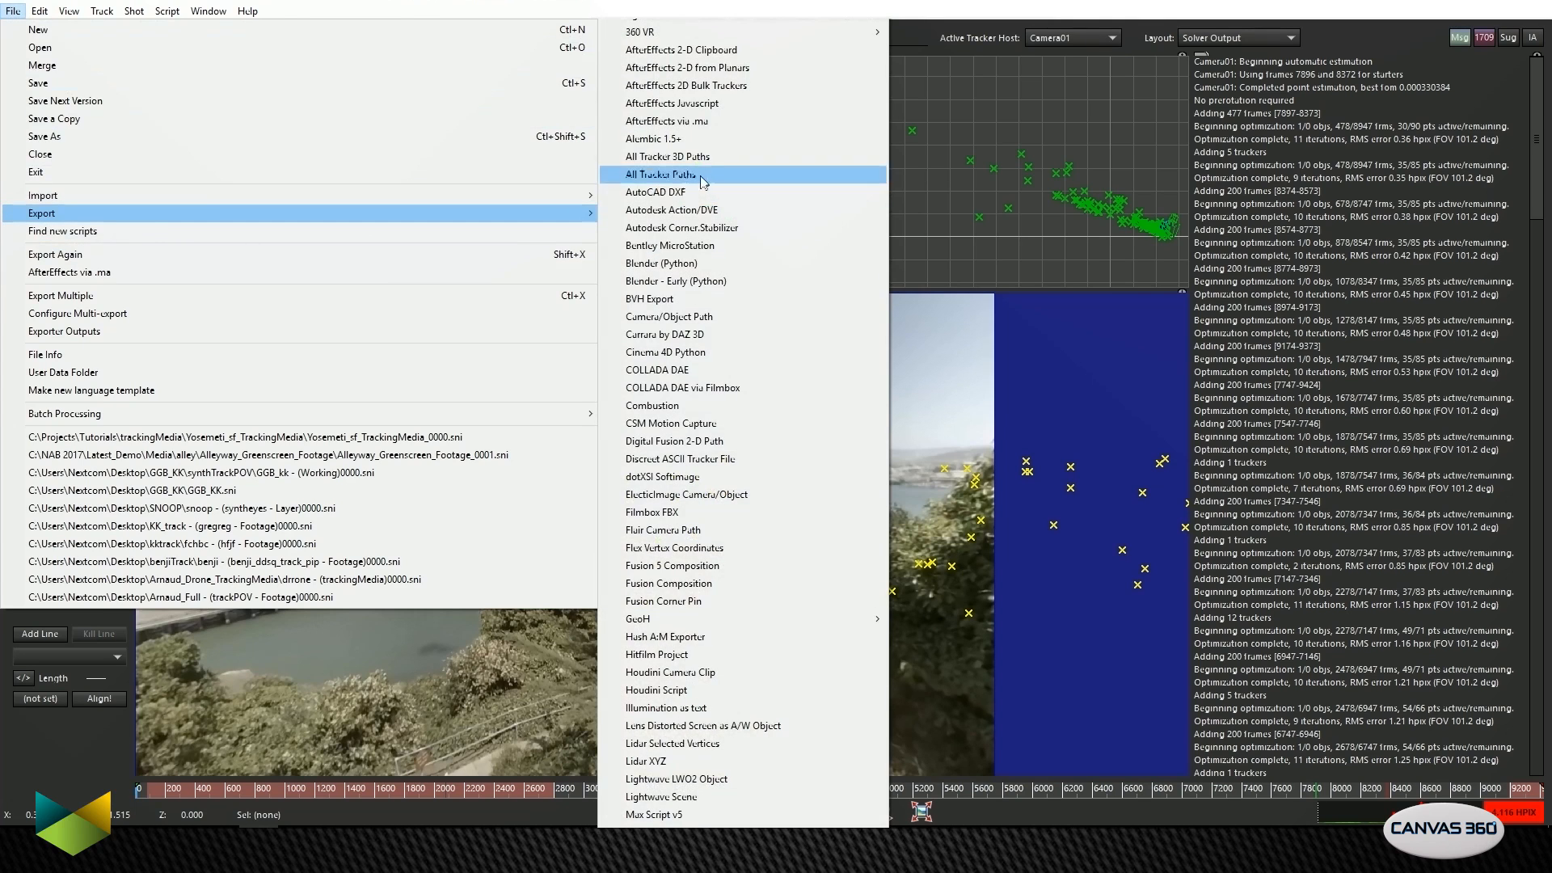
mouse_move(666, 120)
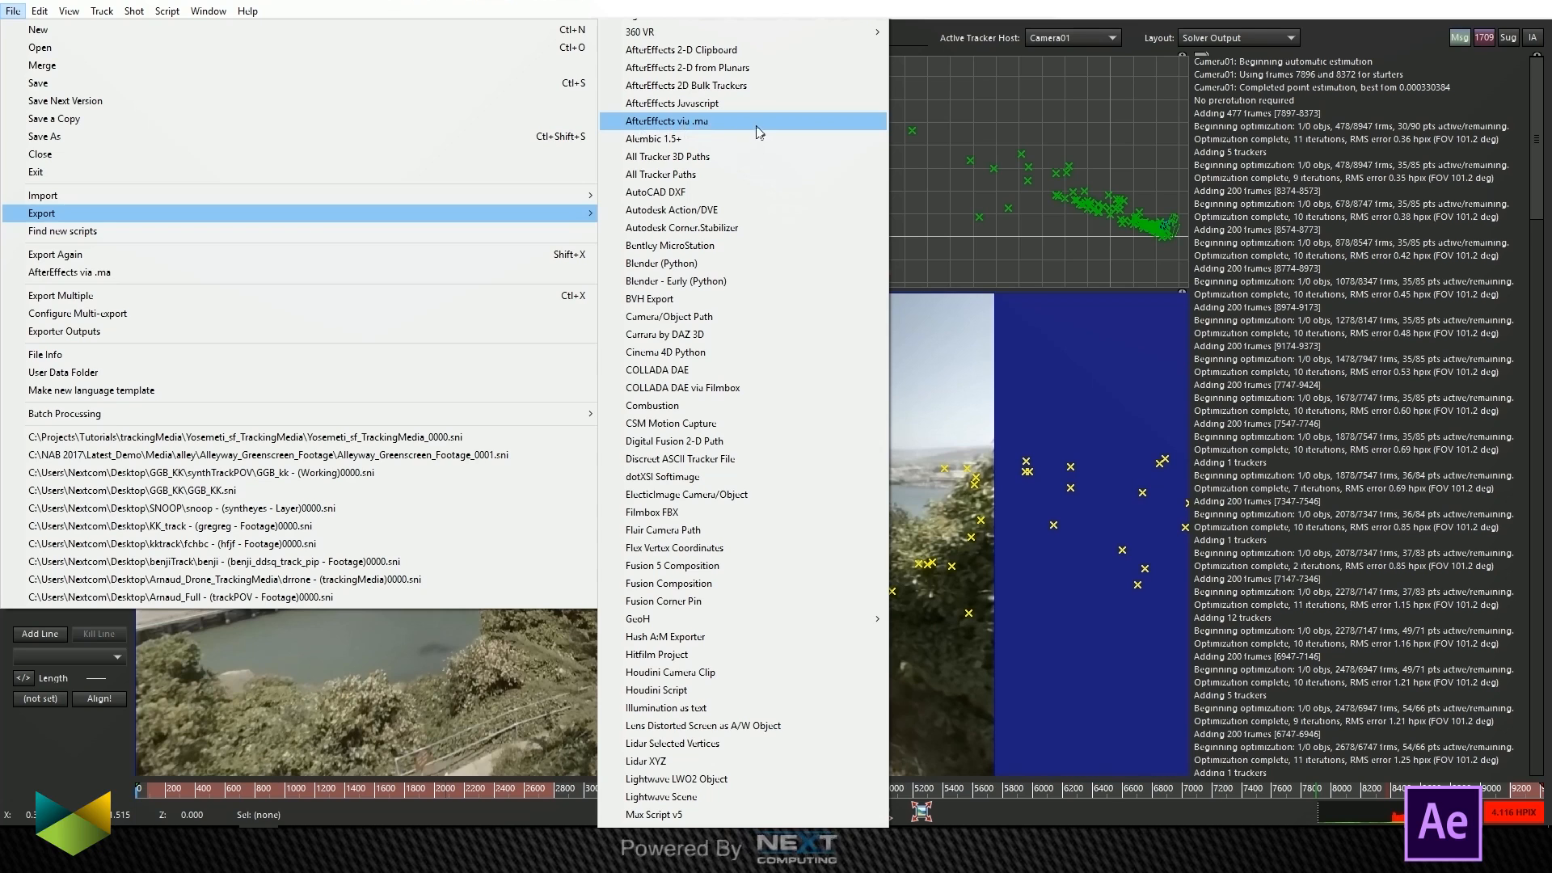
mouse_move(718, 127)
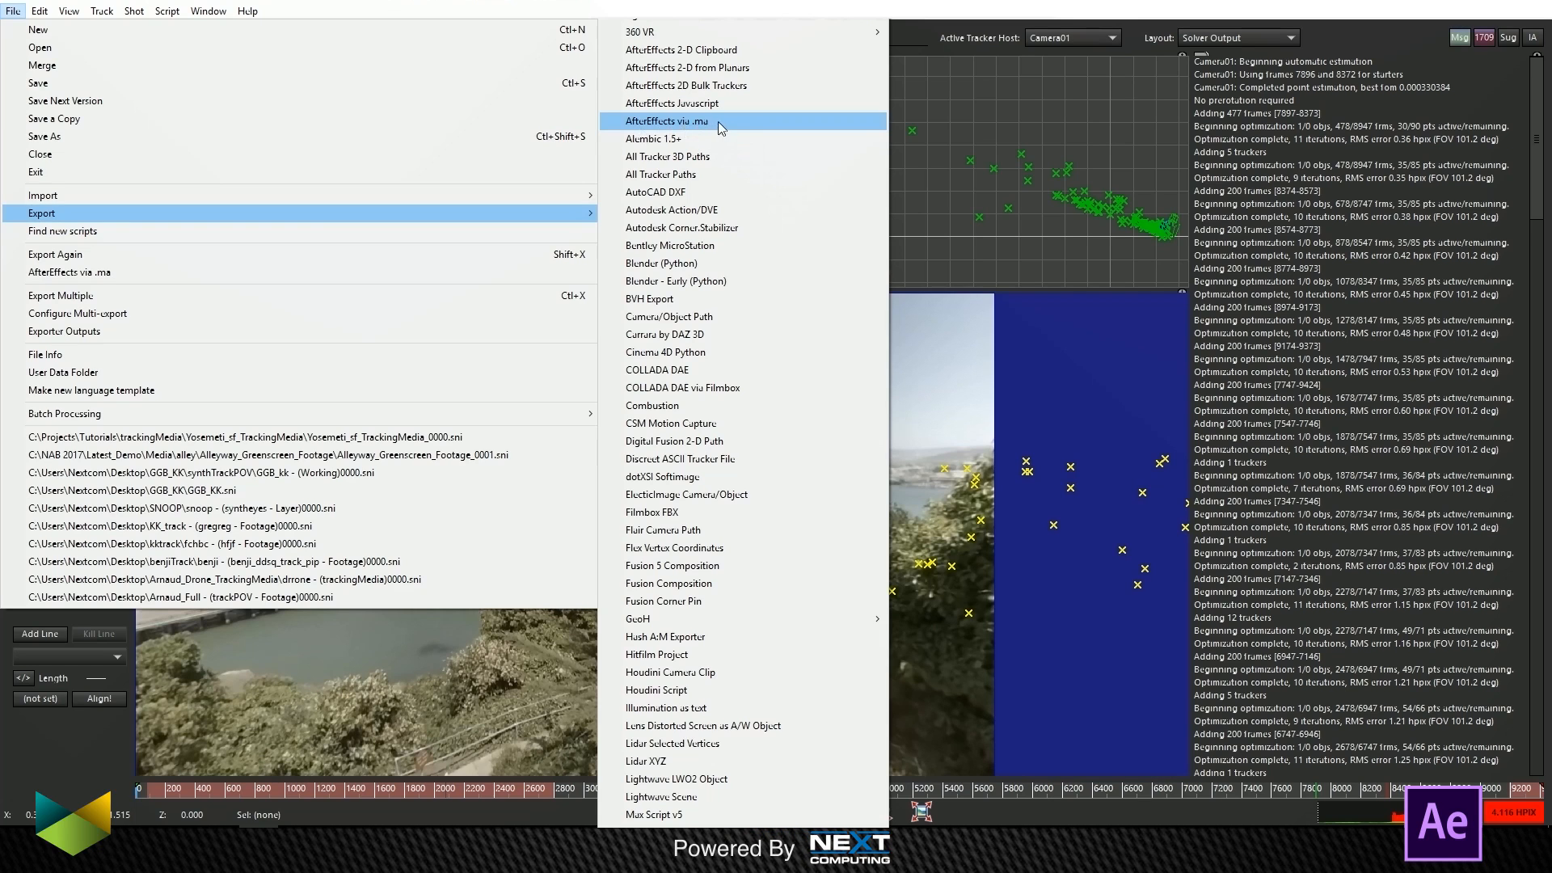
Step: Export the solve as AfterEffects via .ma into a new tracks folder under Tutorials
click(665, 120)
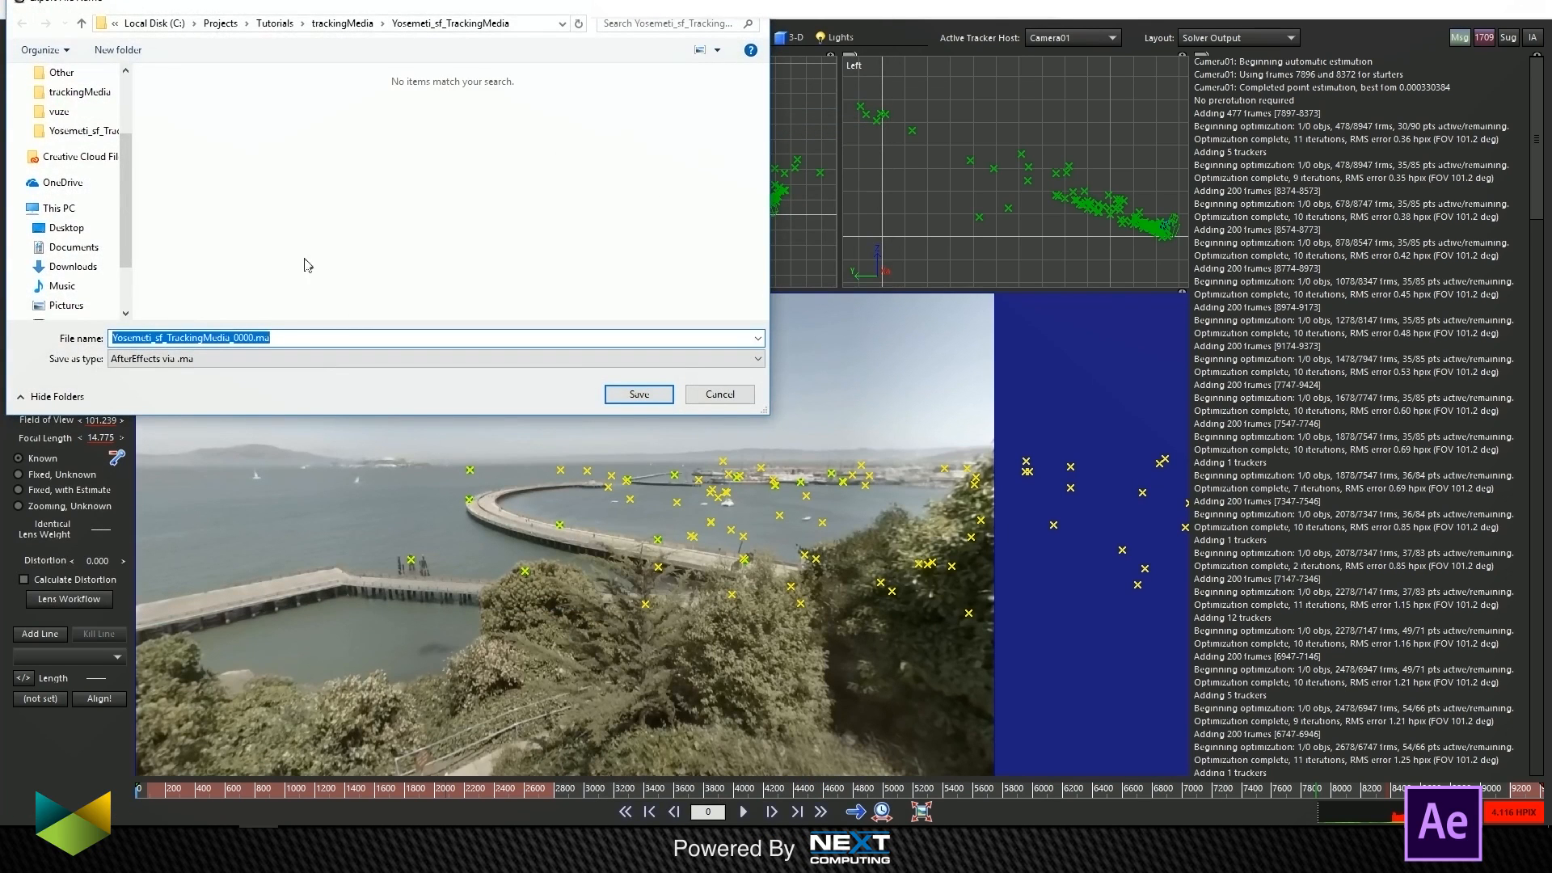
click(392, 23)
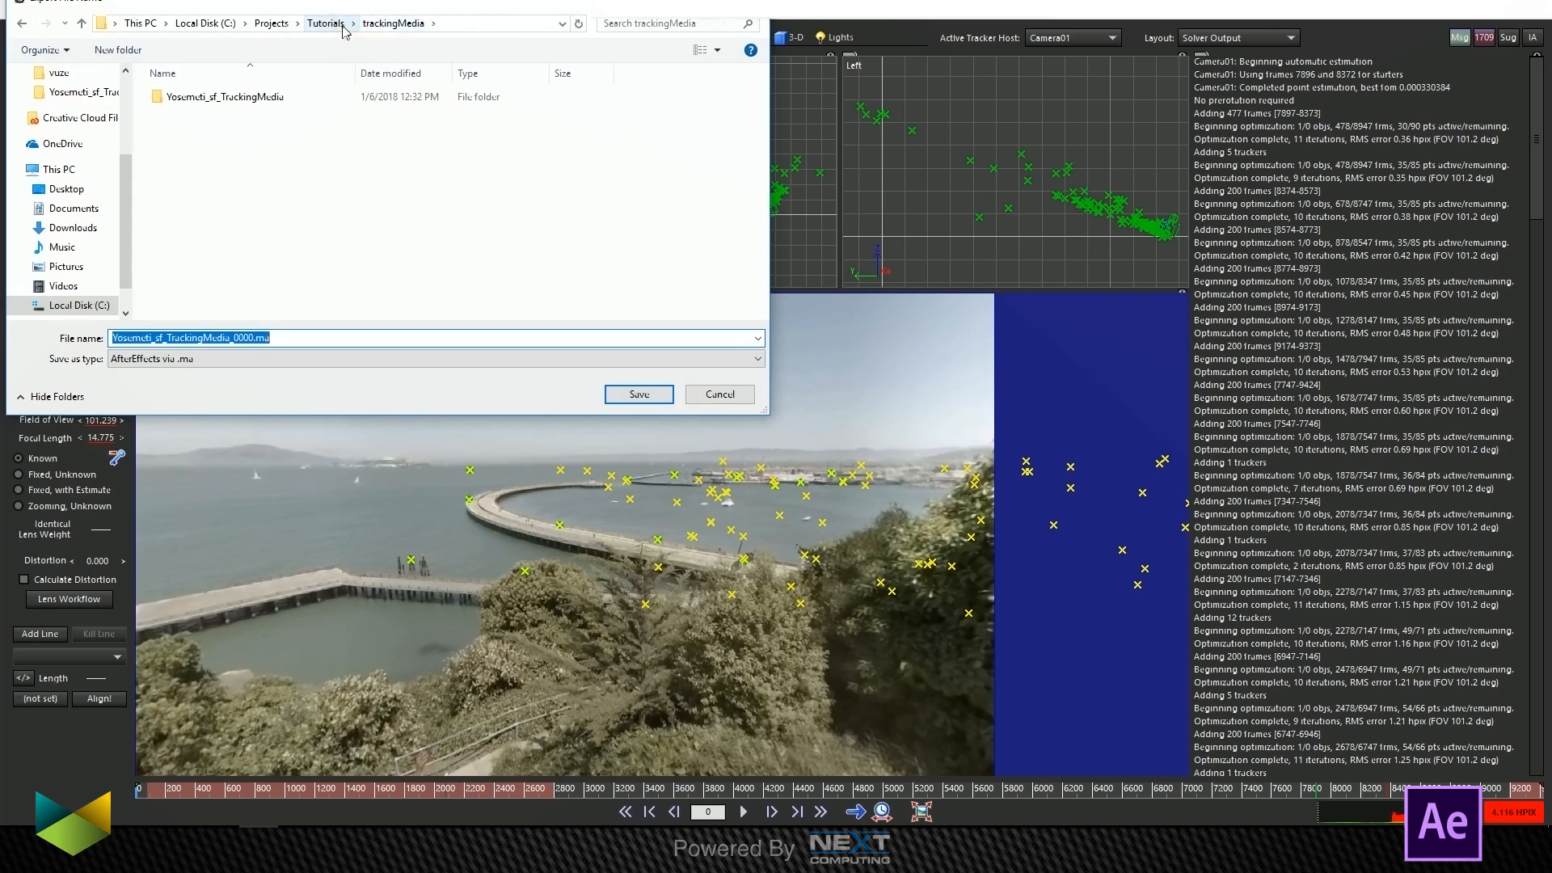
click(325, 23)
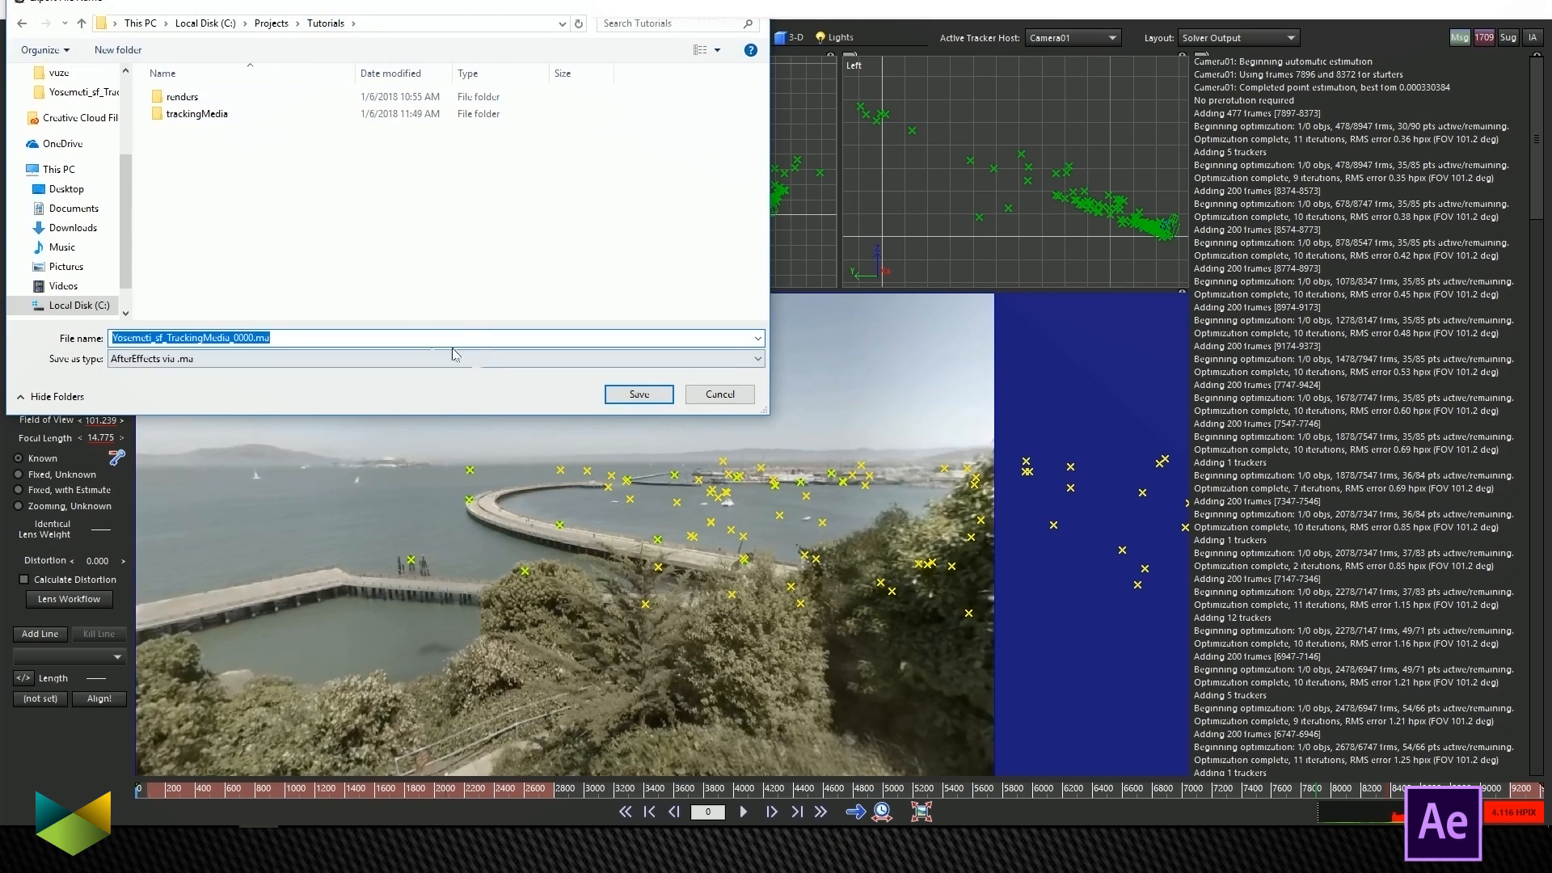
right_click(380, 247)
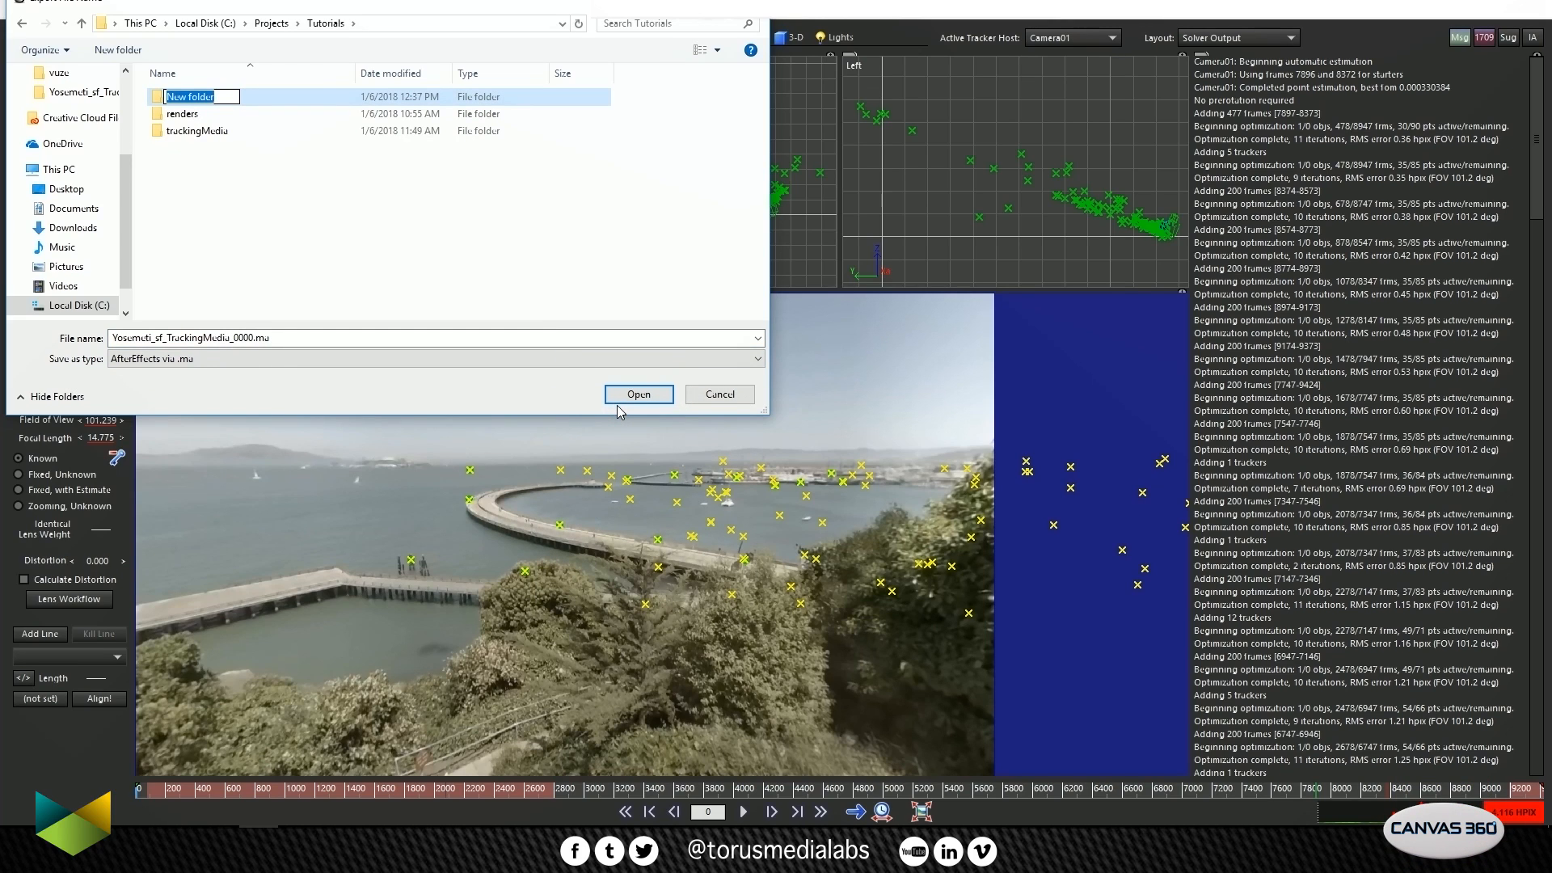
text(trucks)
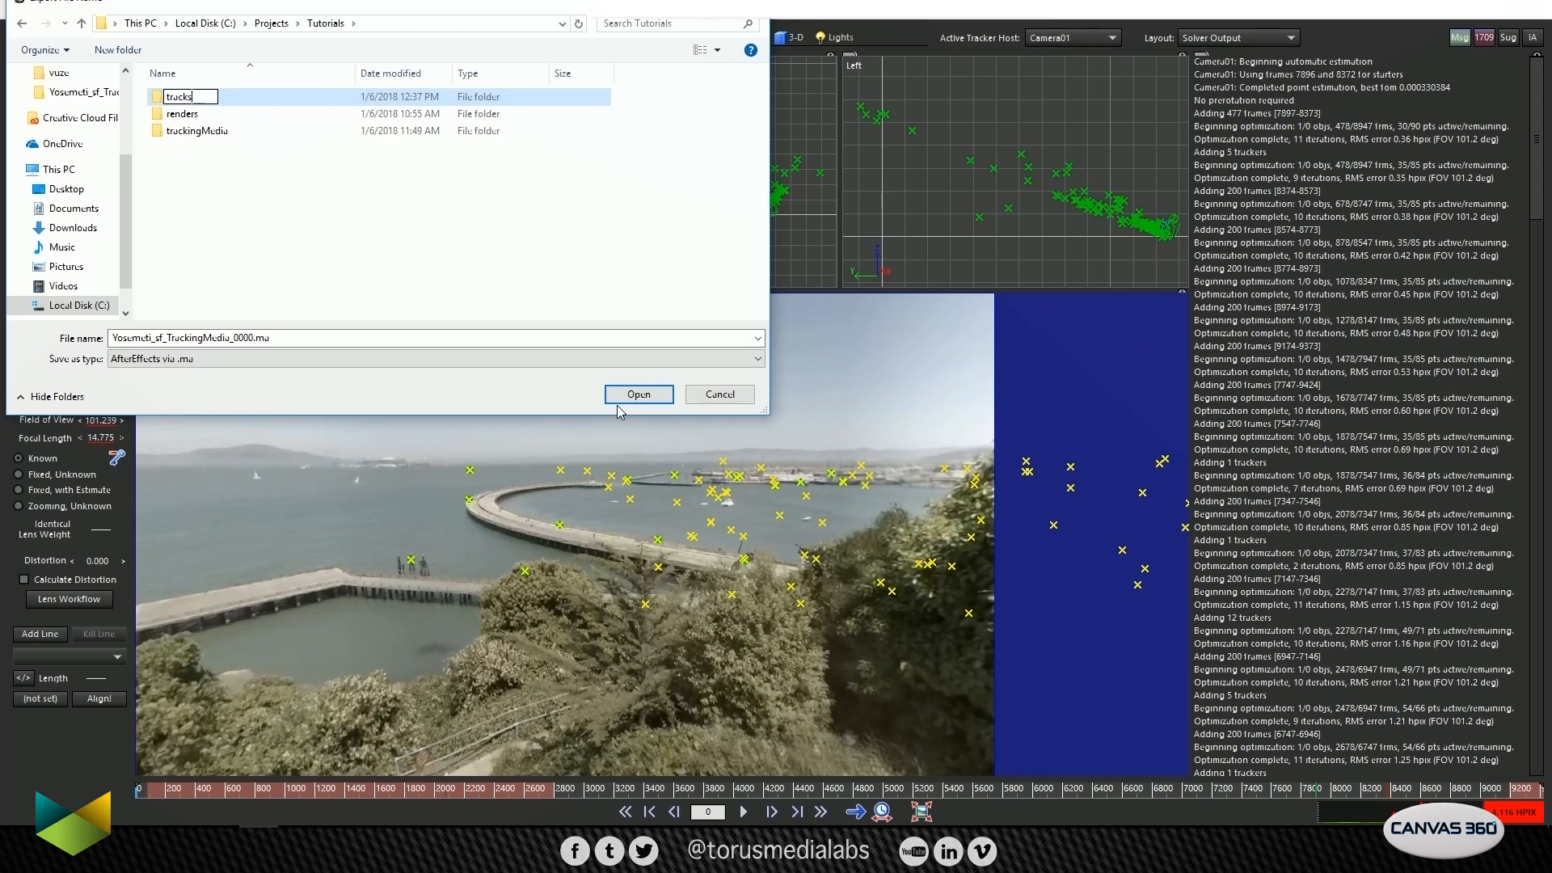
double_click(180, 96)
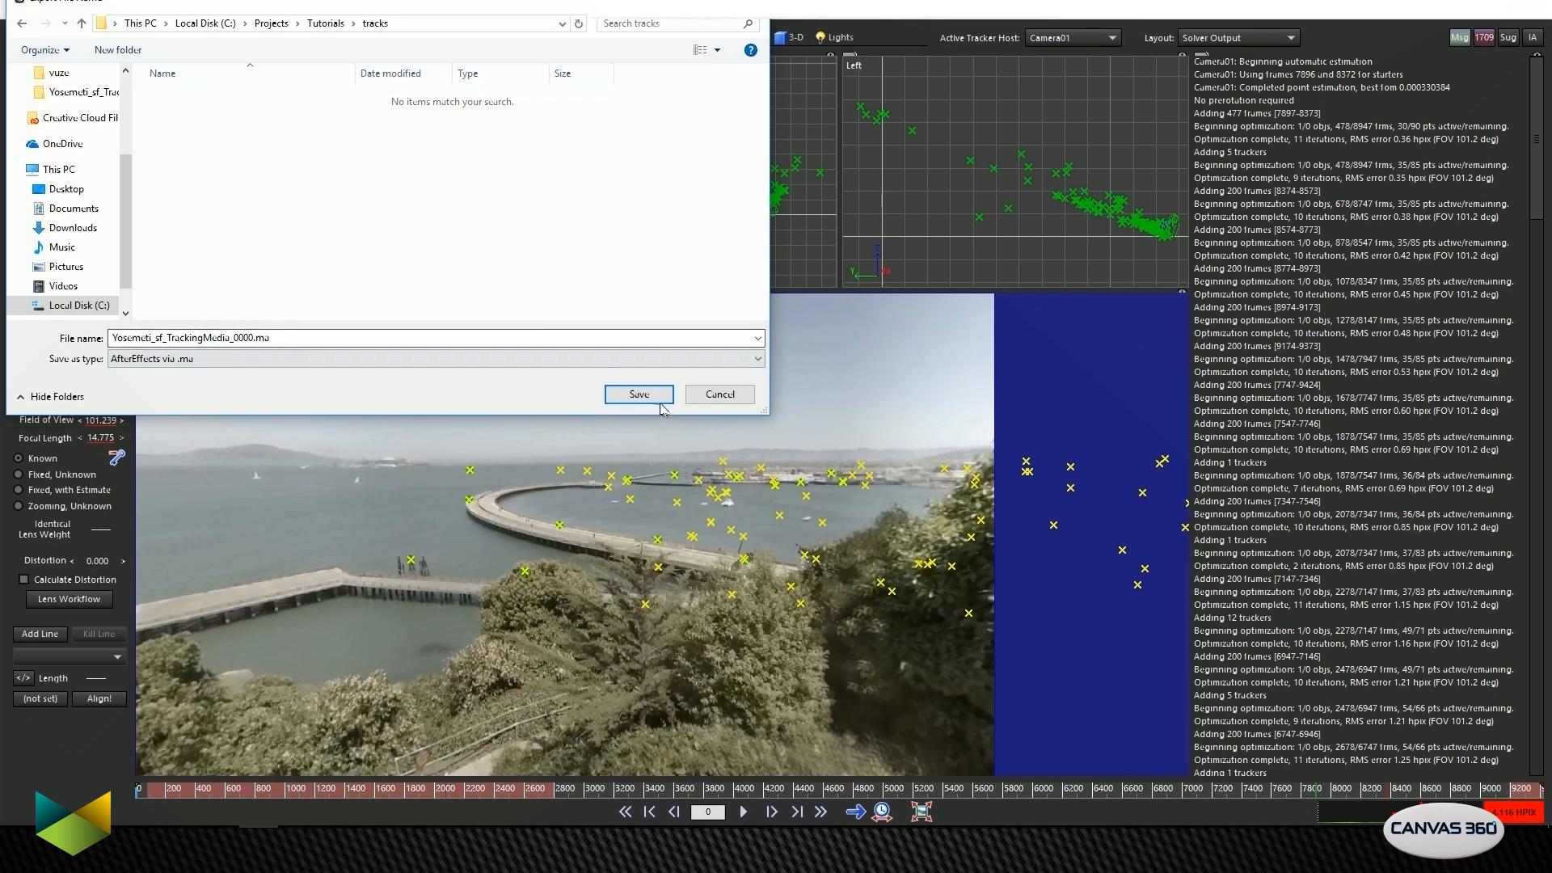
click(638, 393)
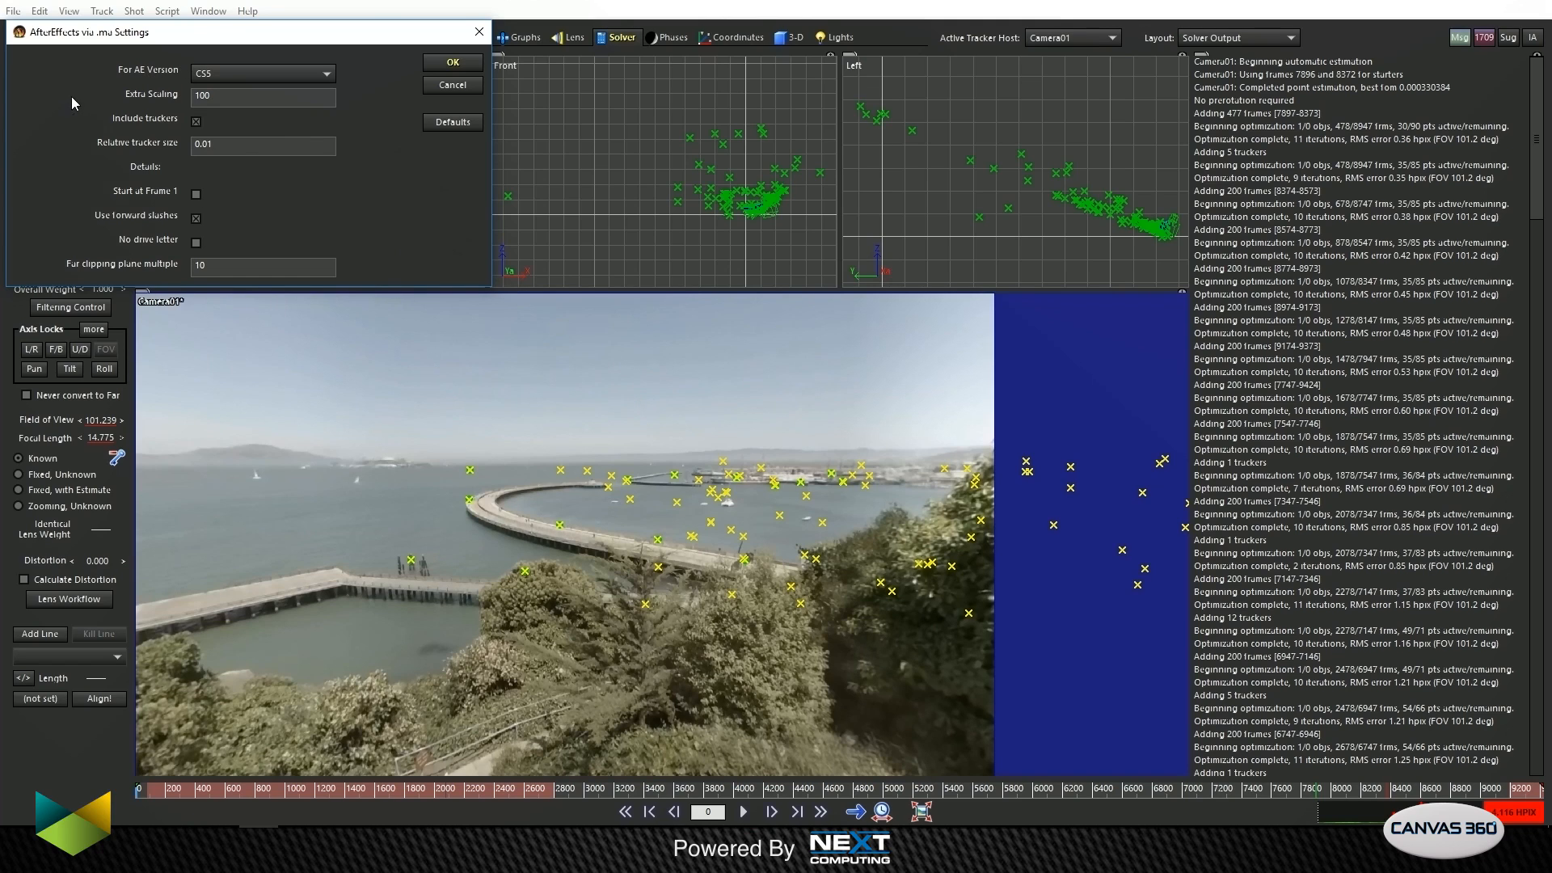
mouse_move(112, 70)
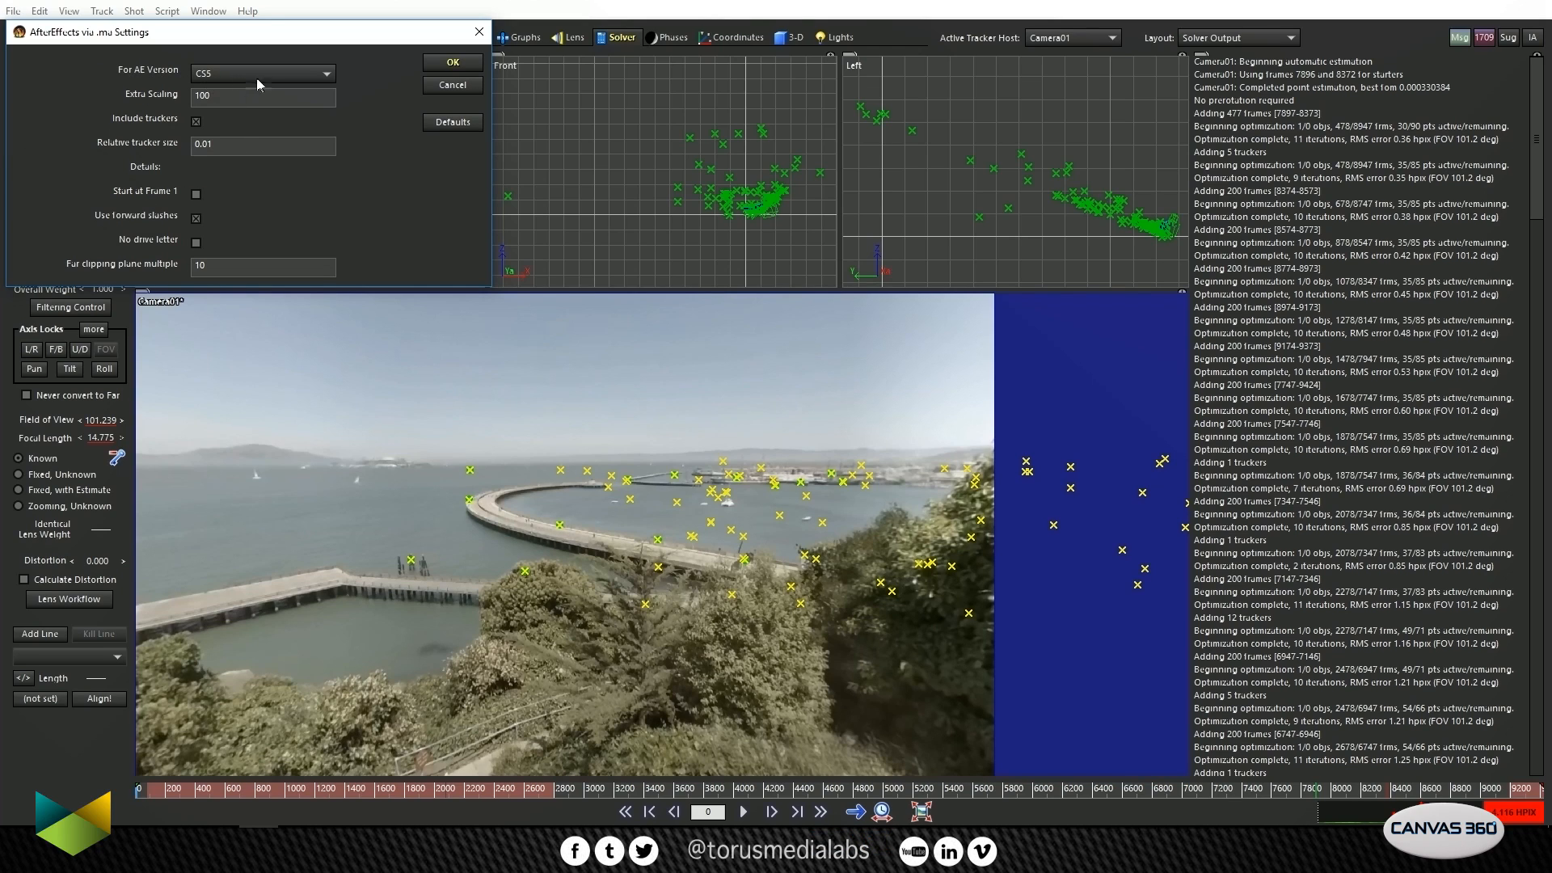
mouse_move(754, 600)
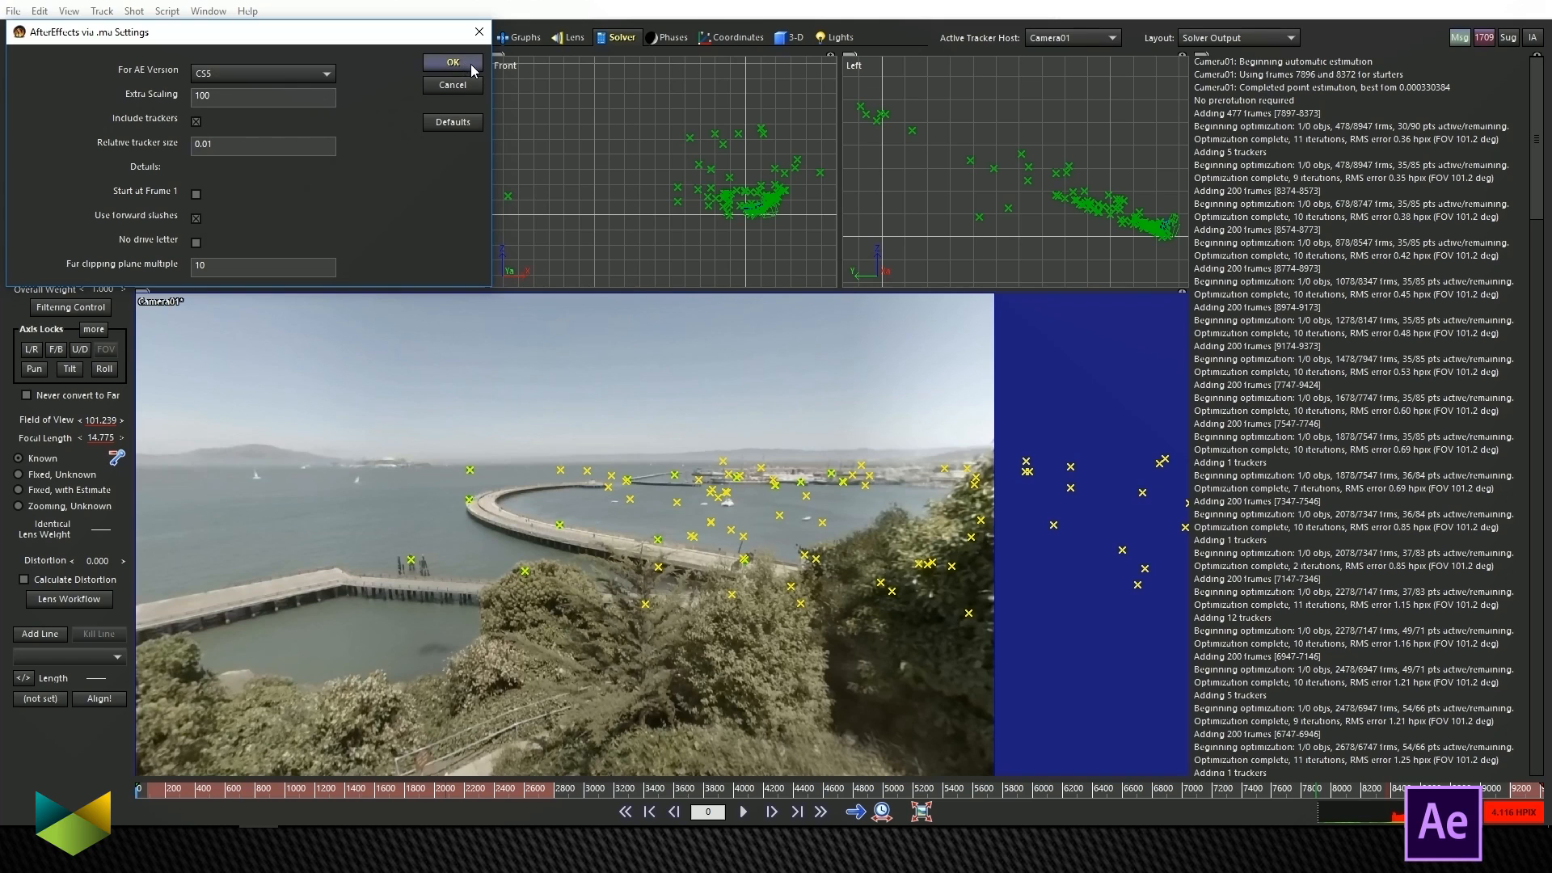
Step: Confirm the .ma export with AE Version CS5, Extra Scaling 100 and trackers included
click(451, 63)
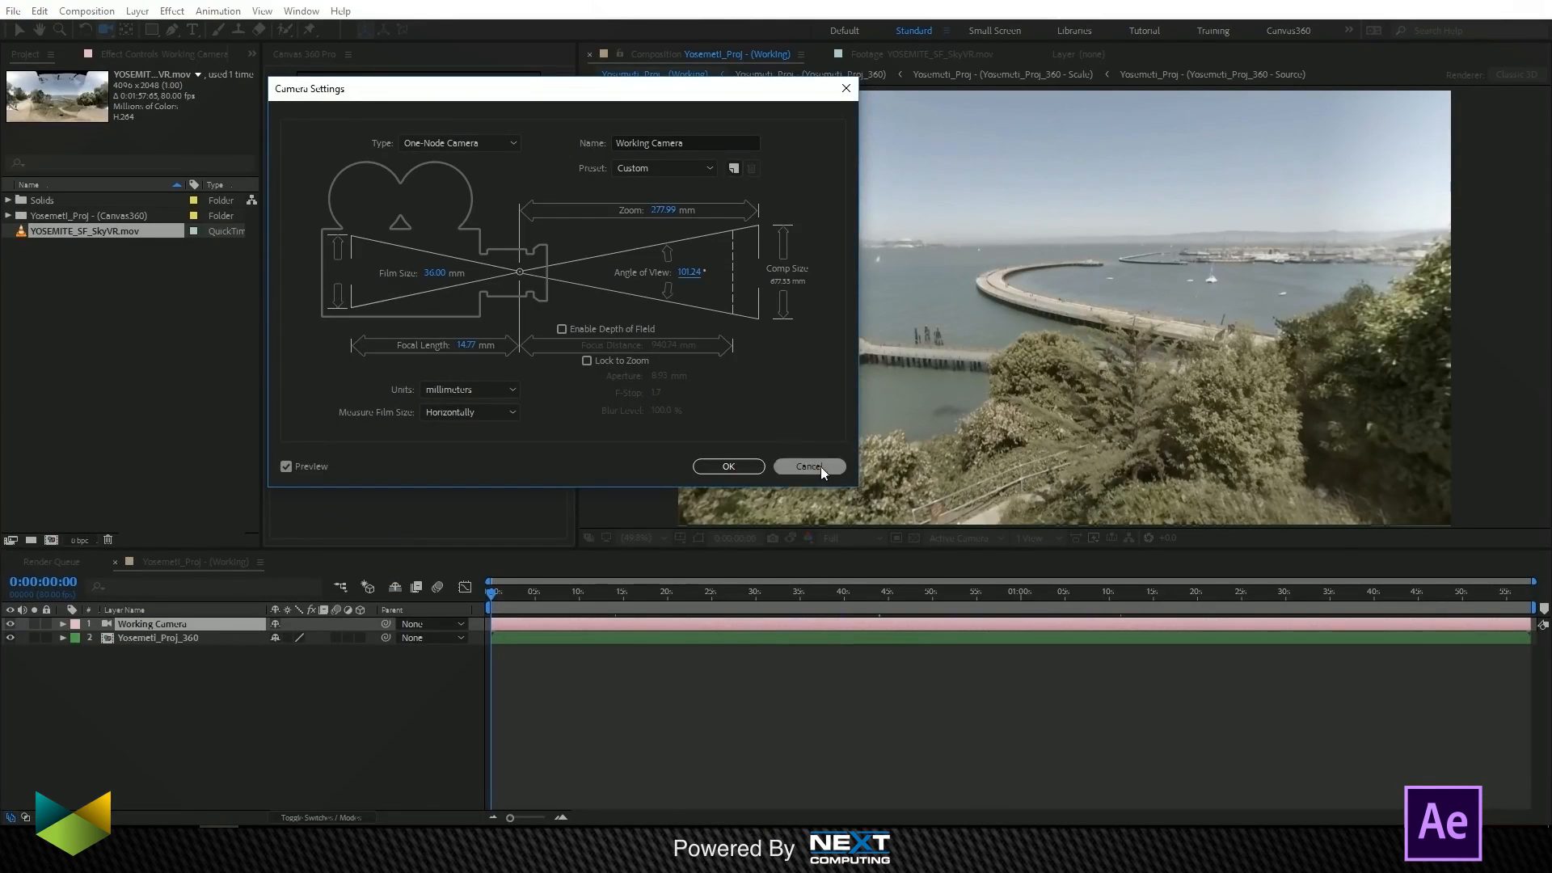
Step: Dismiss Camera Settings and import Yosemeti_sf_TrackingMedia_0000.ma from the tracks folder
click(808, 466)
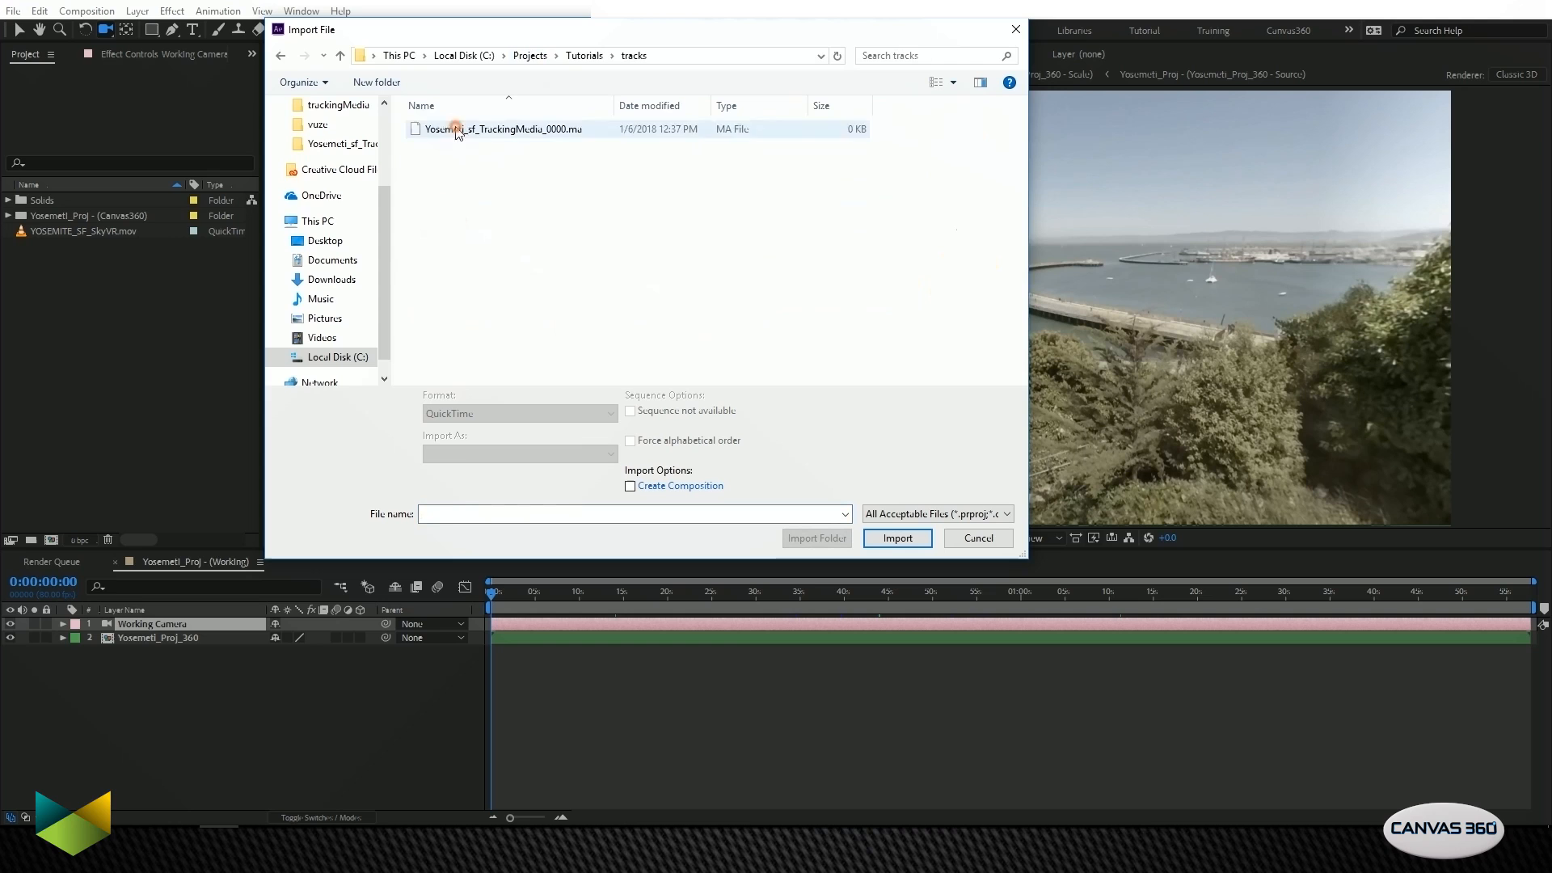
click(504, 129)
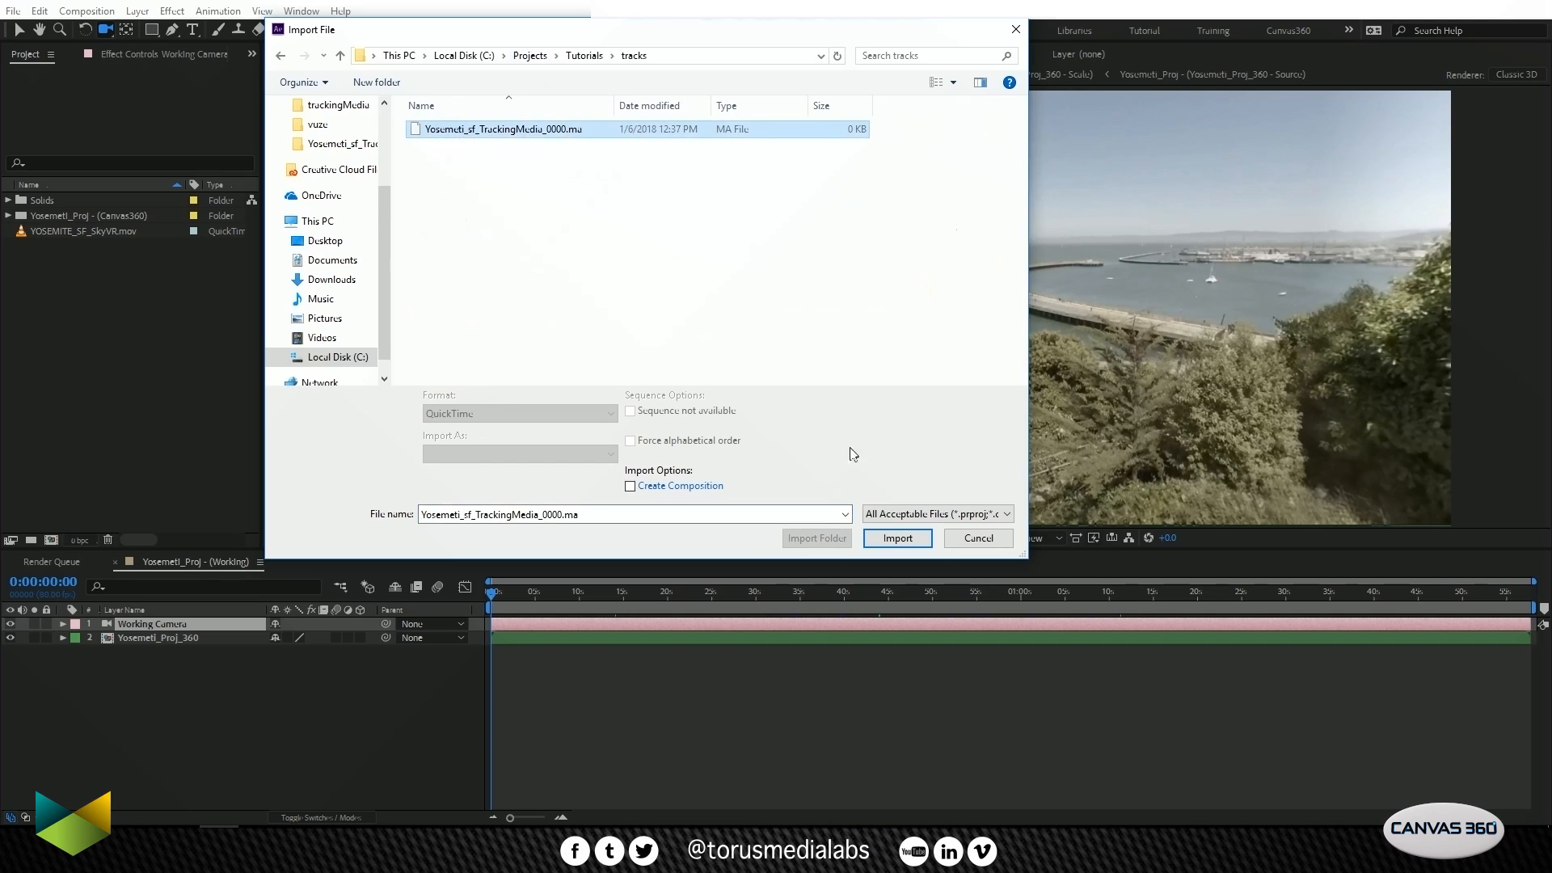
click(895, 538)
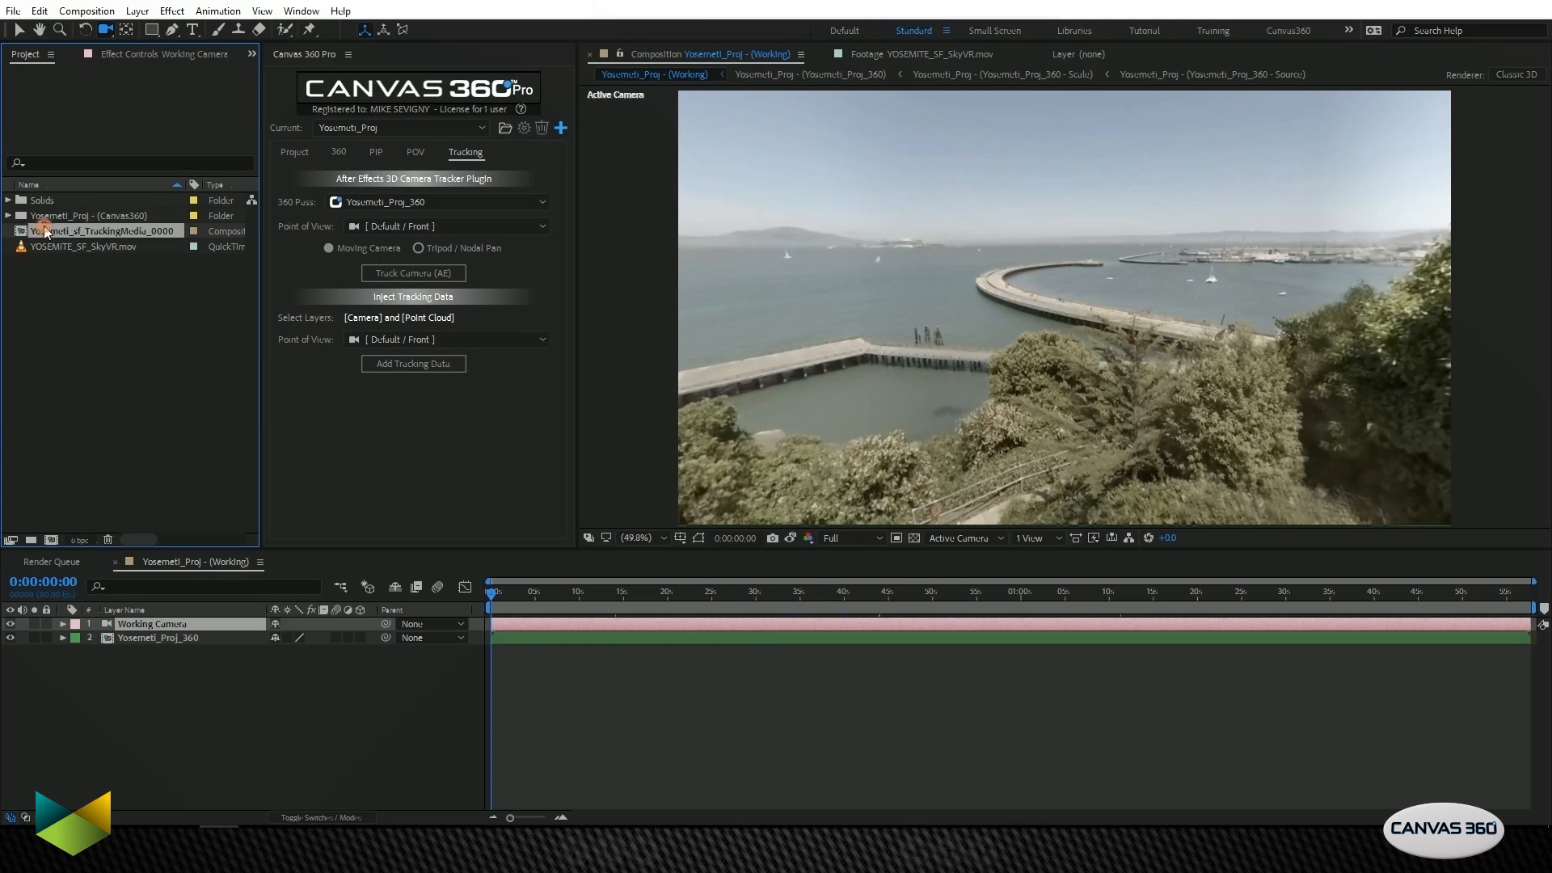
Step: Open the TrackingMedia composition, inspect a tracker null layer, and toggle between composition tabs
double_click(103, 230)
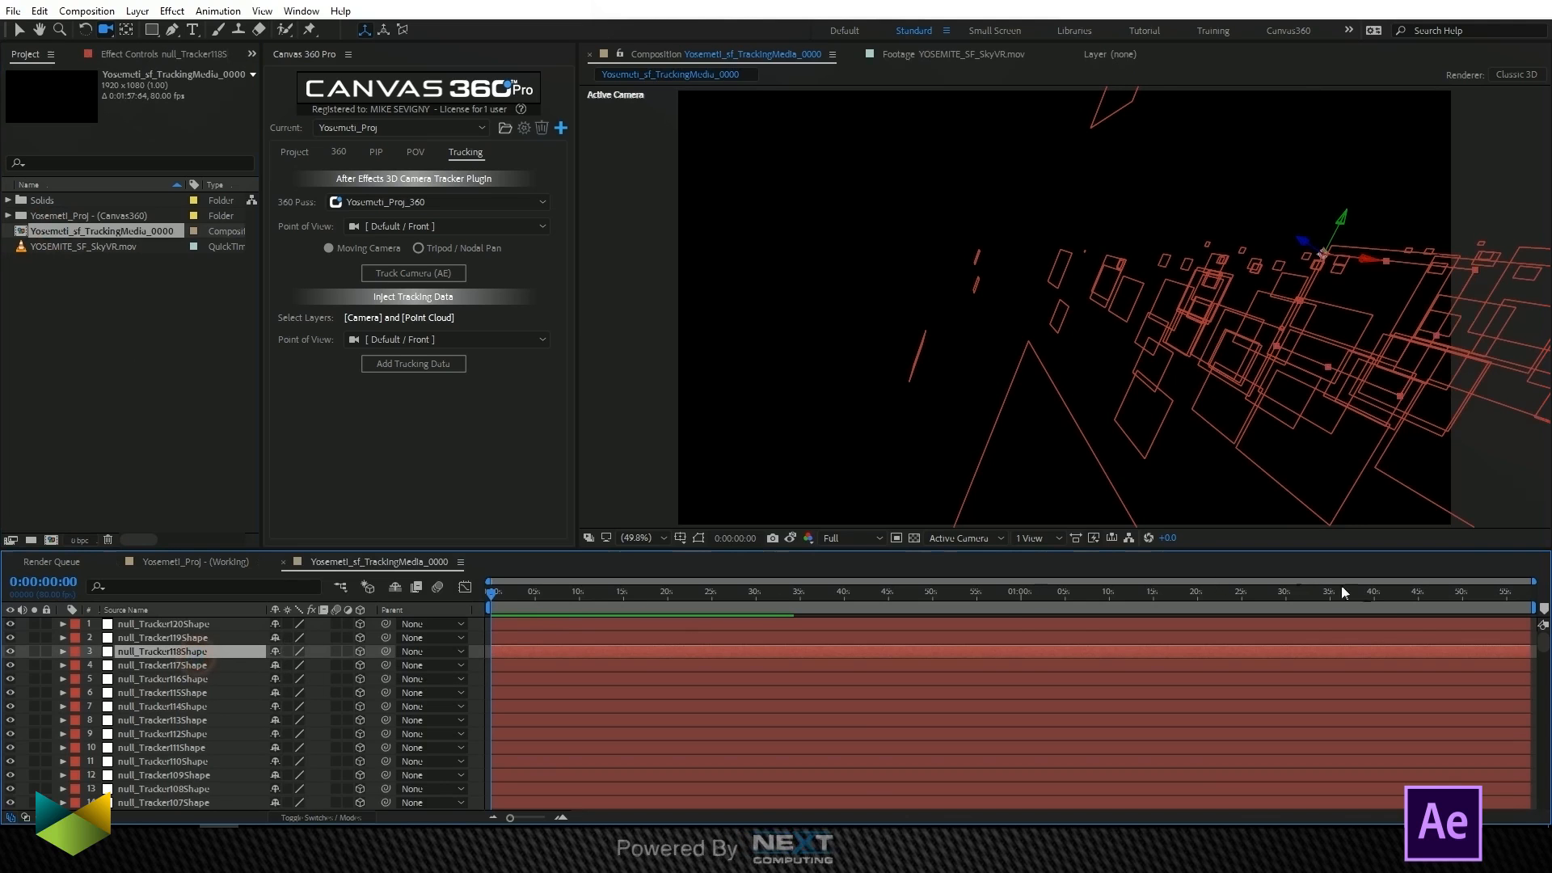
scroll(down, 3)
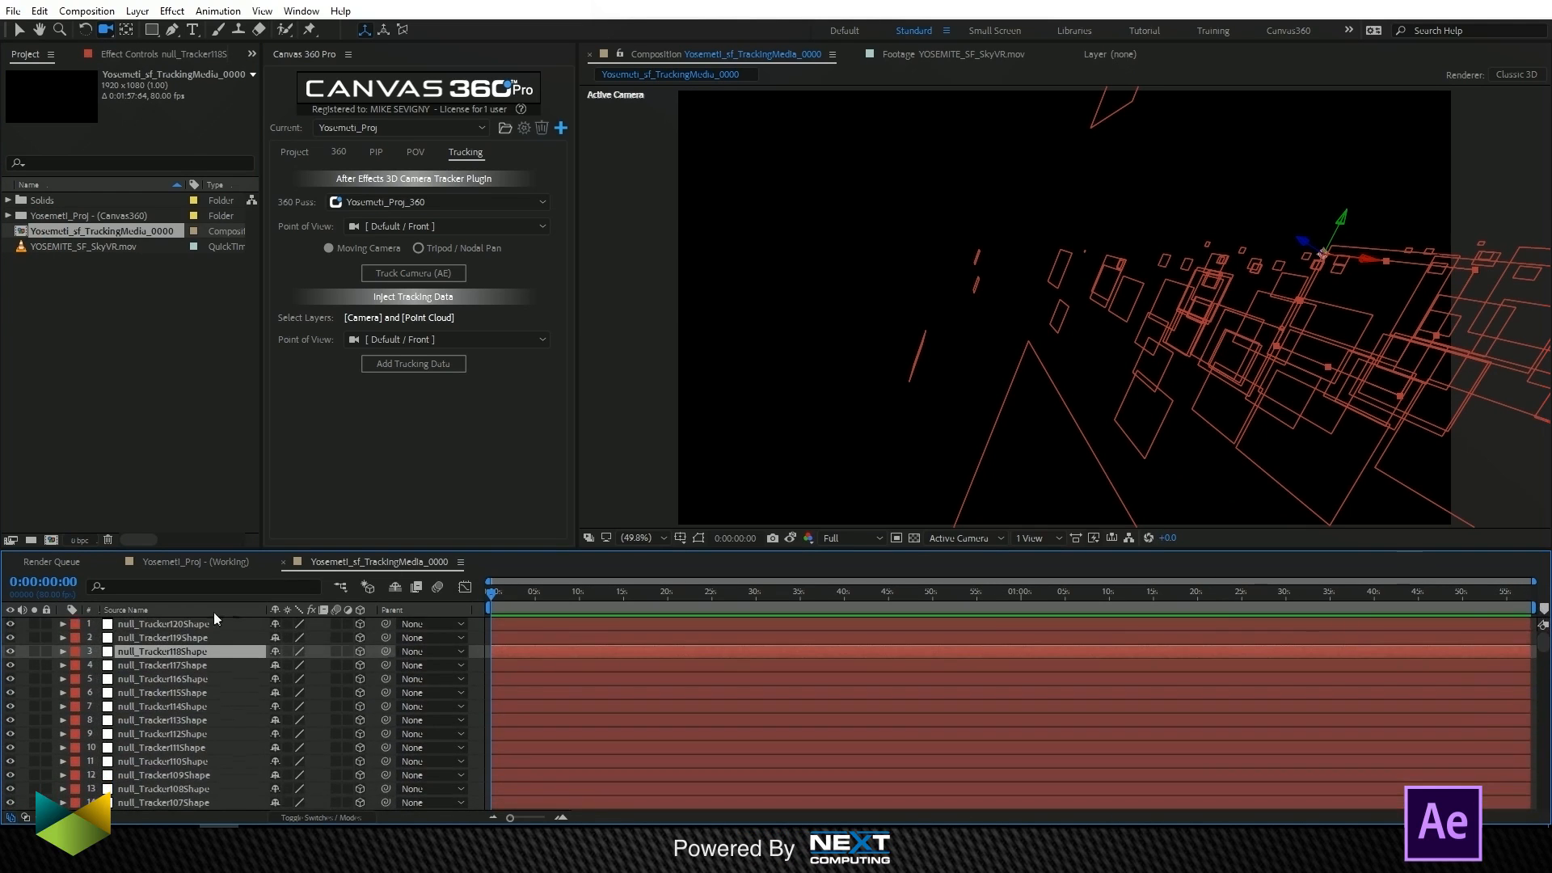
click(158, 623)
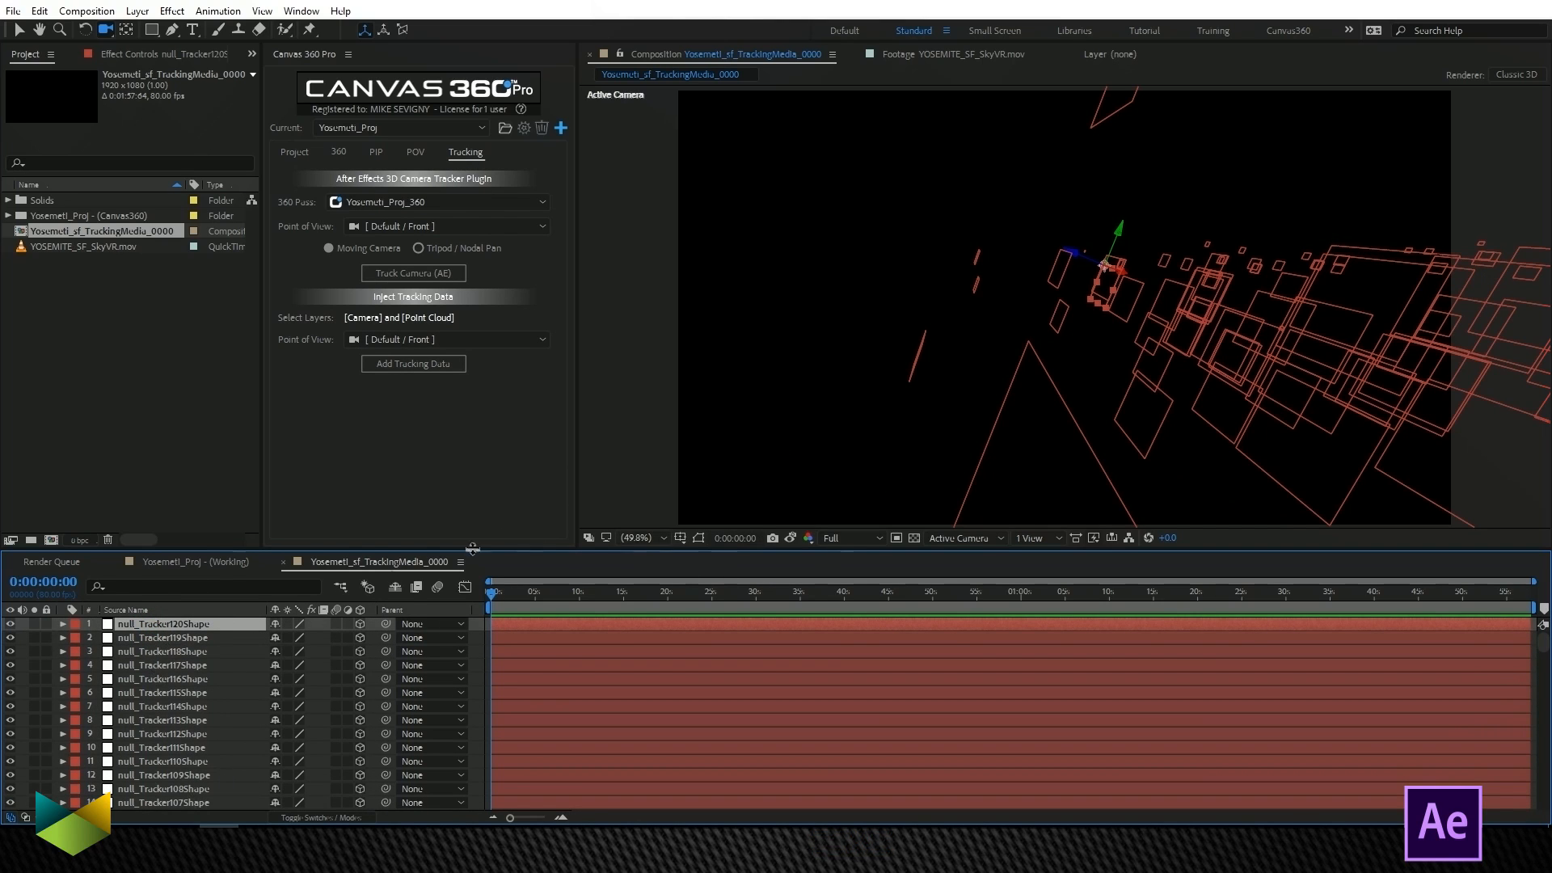
click(195, 561)
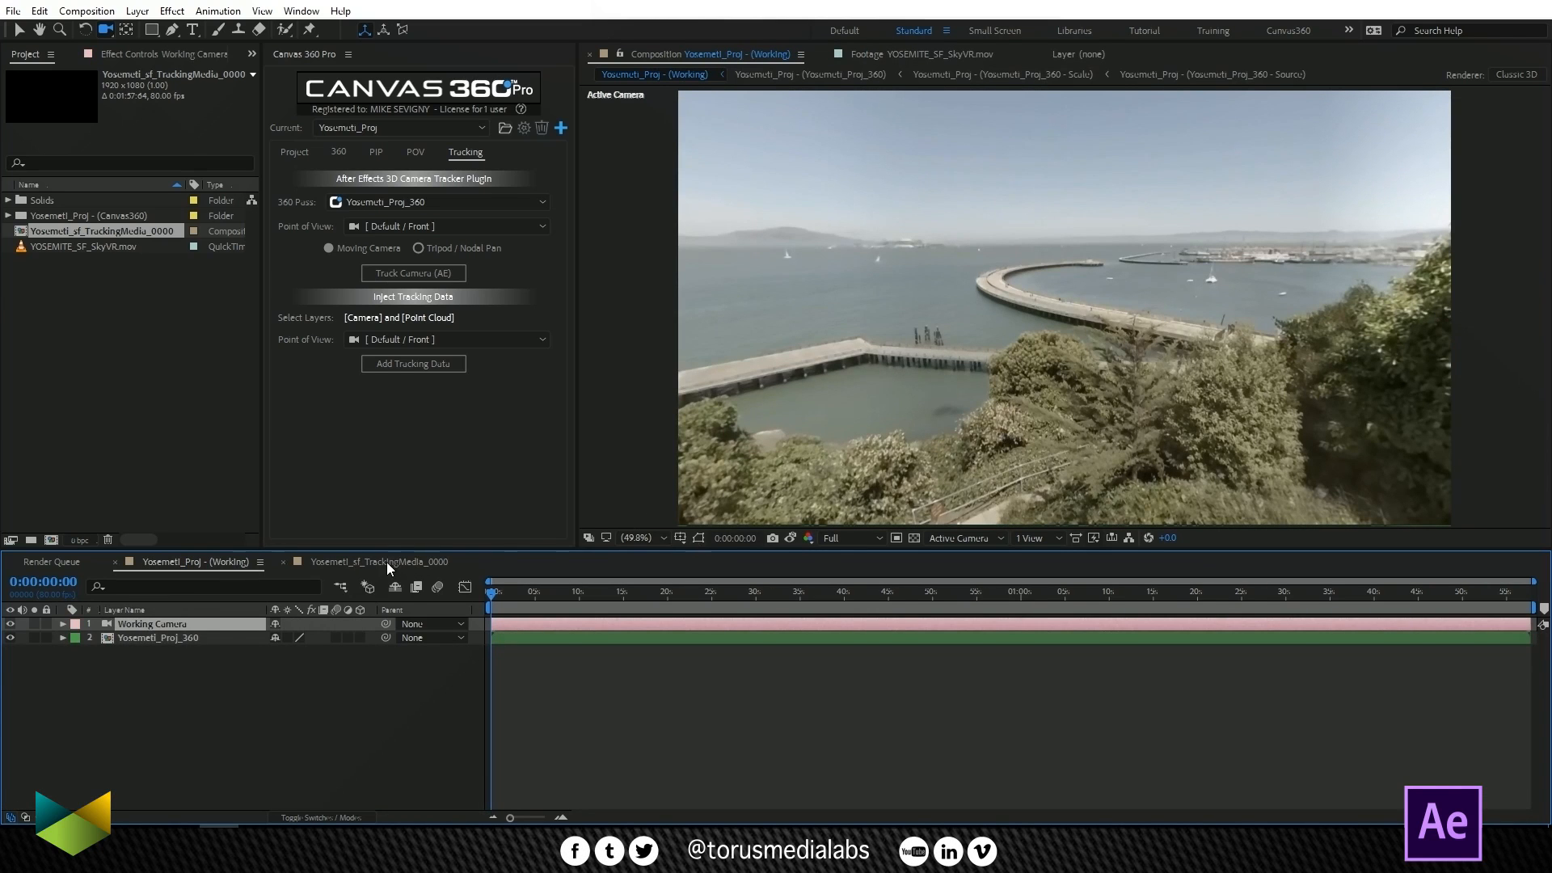
click(377, 561)
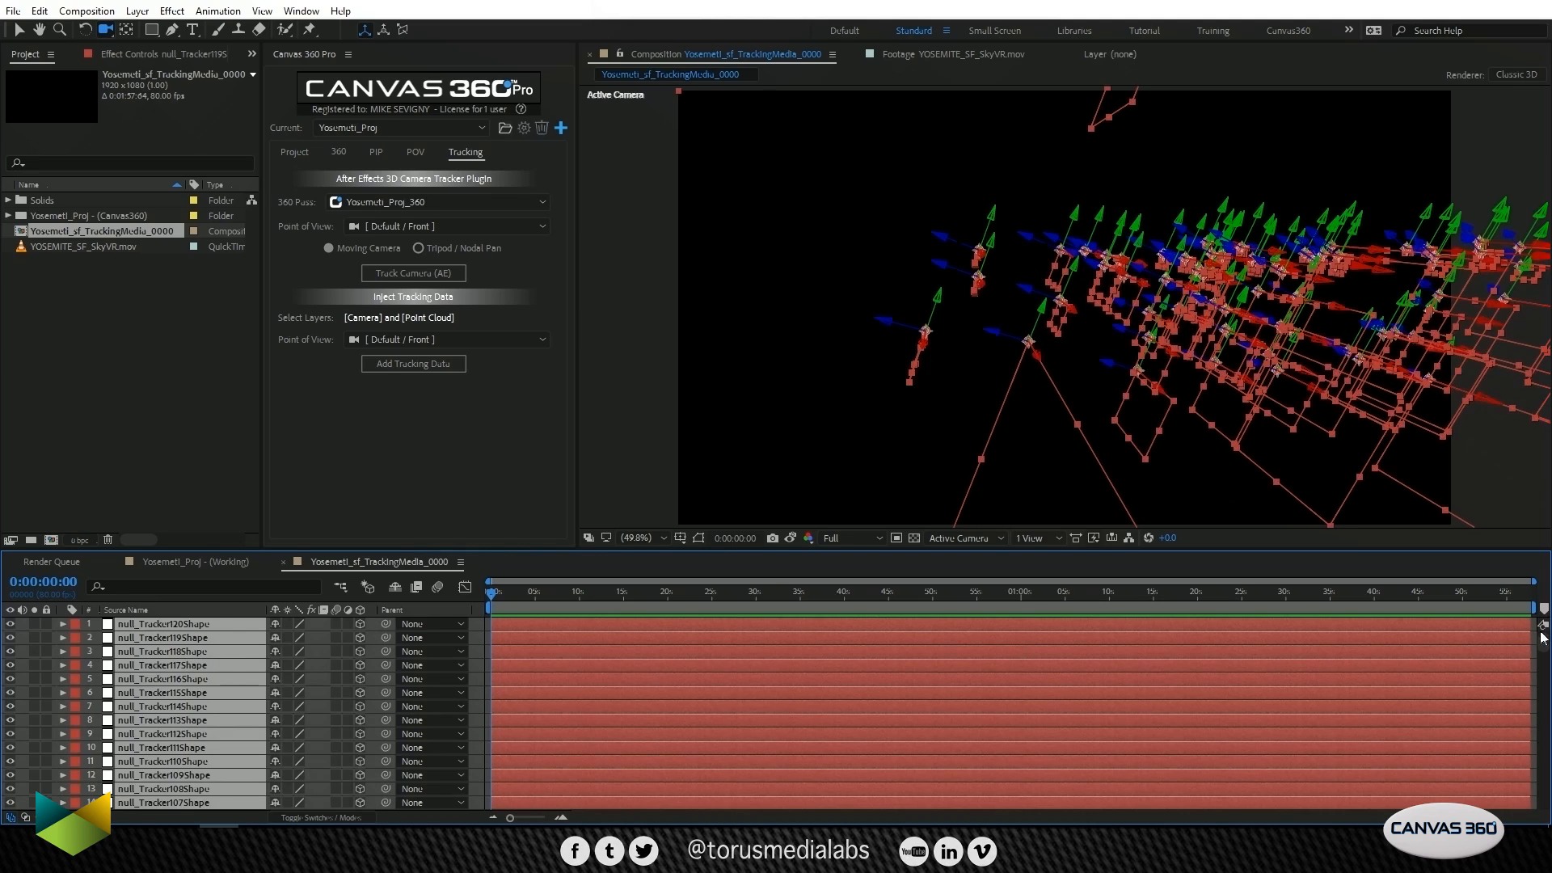
Step: Inject the tracking camera and nulls into the Working comp with trackPOV as point of view
scroll(down, 3)
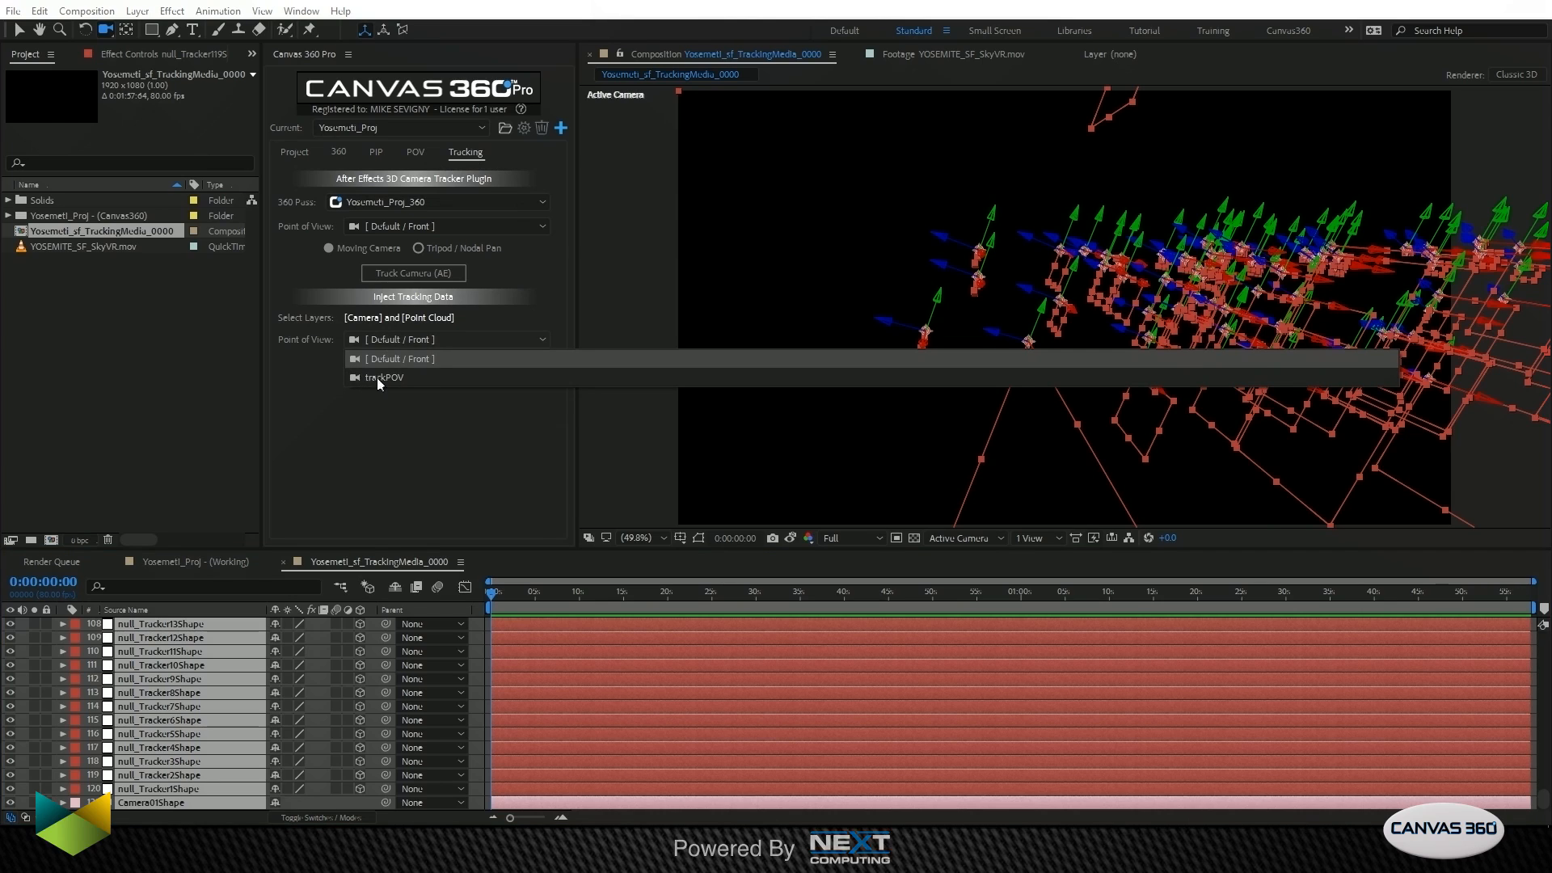
click(383, 378)
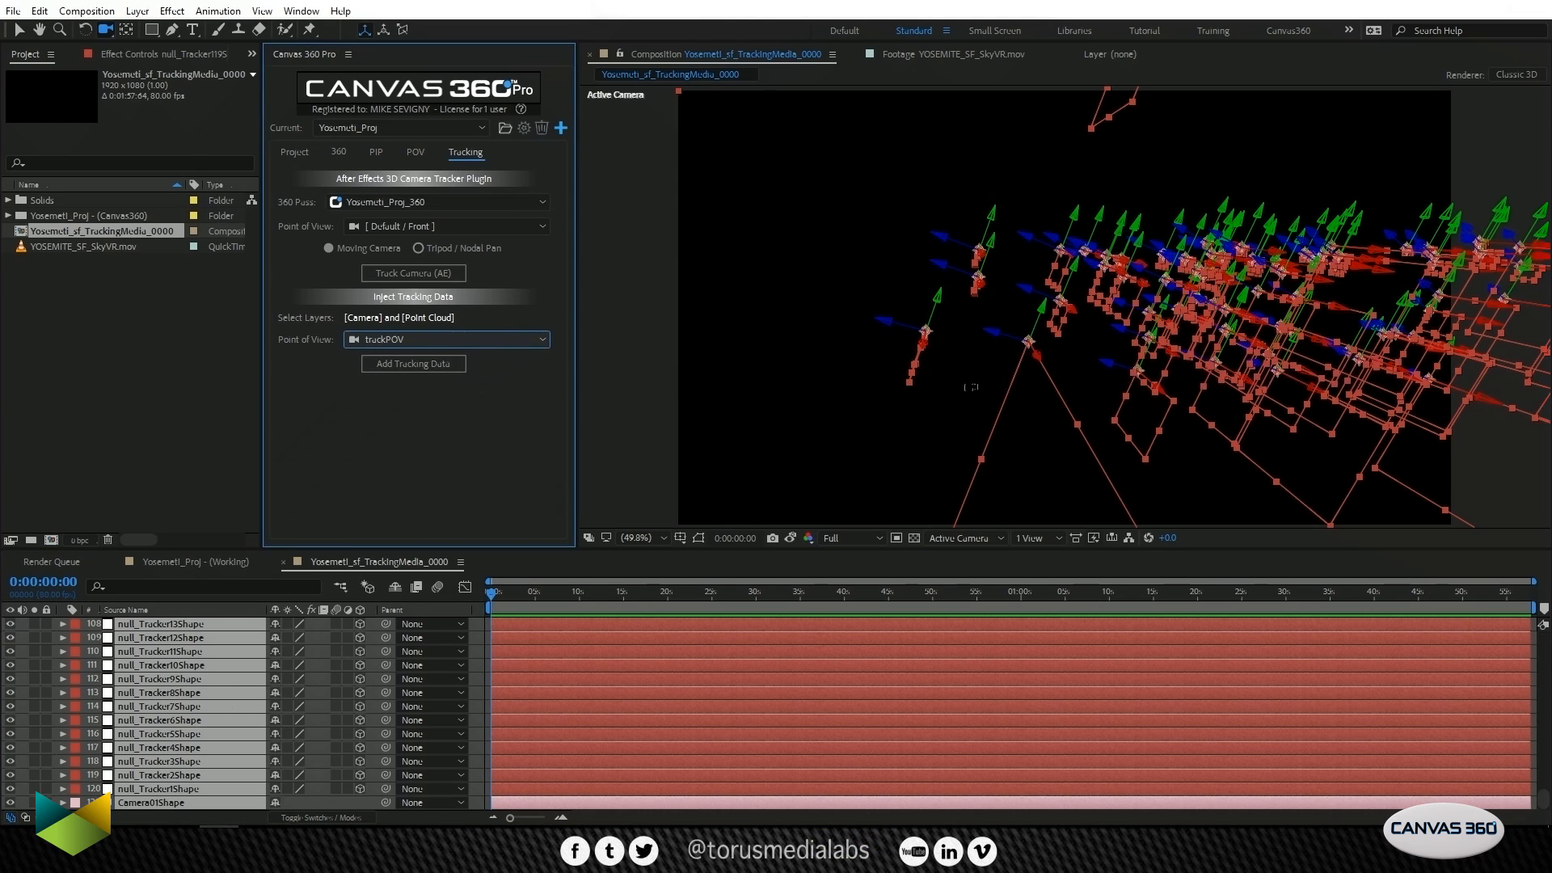
mouse_move(413, 363)
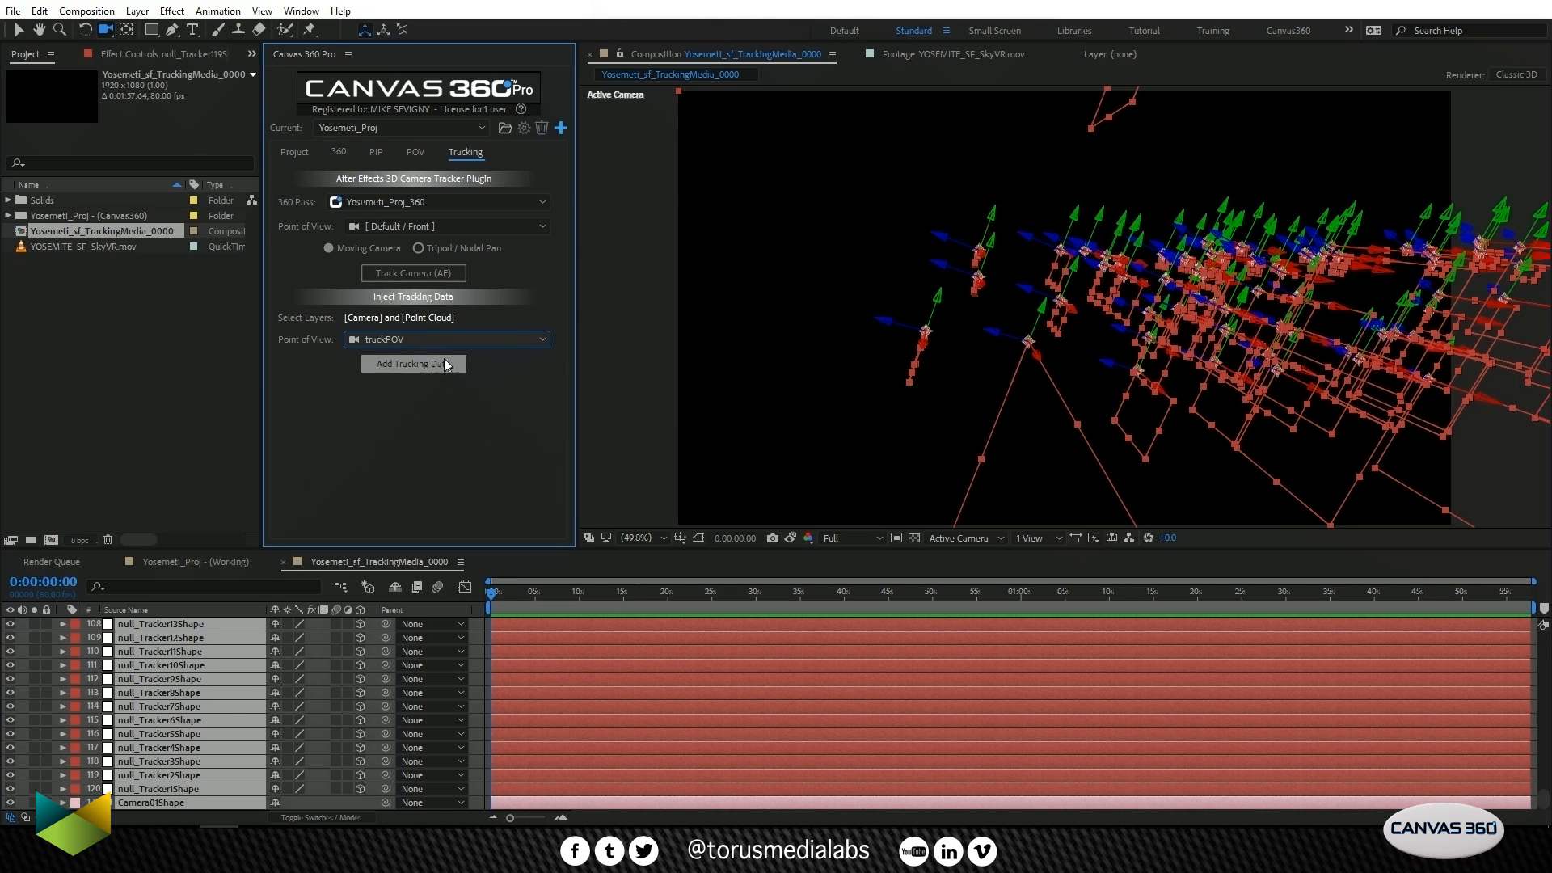
click(410, 363)
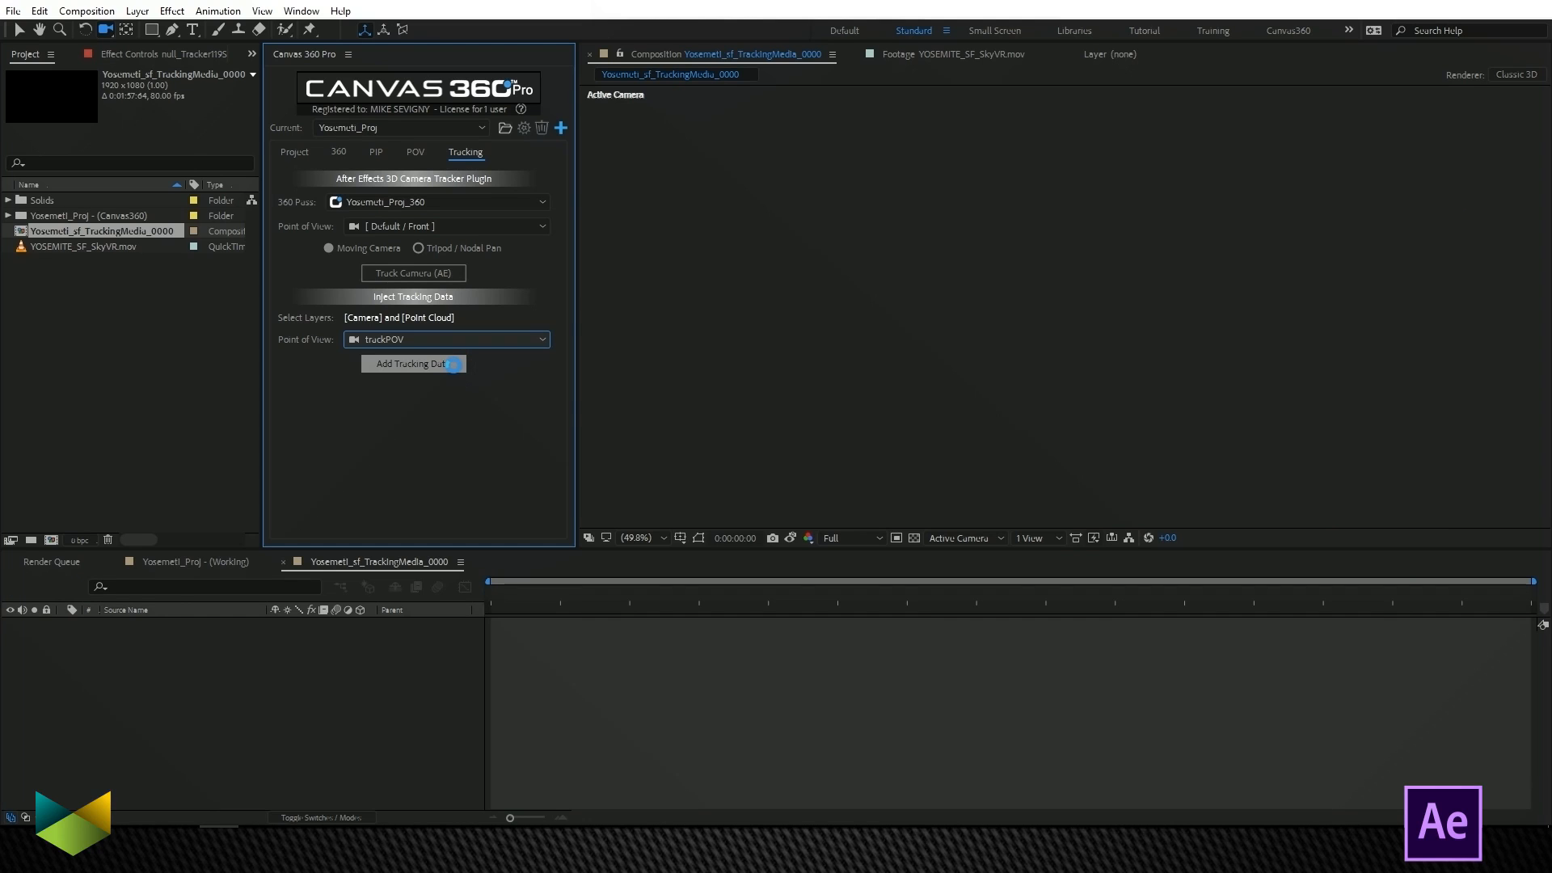
click(413, 363)
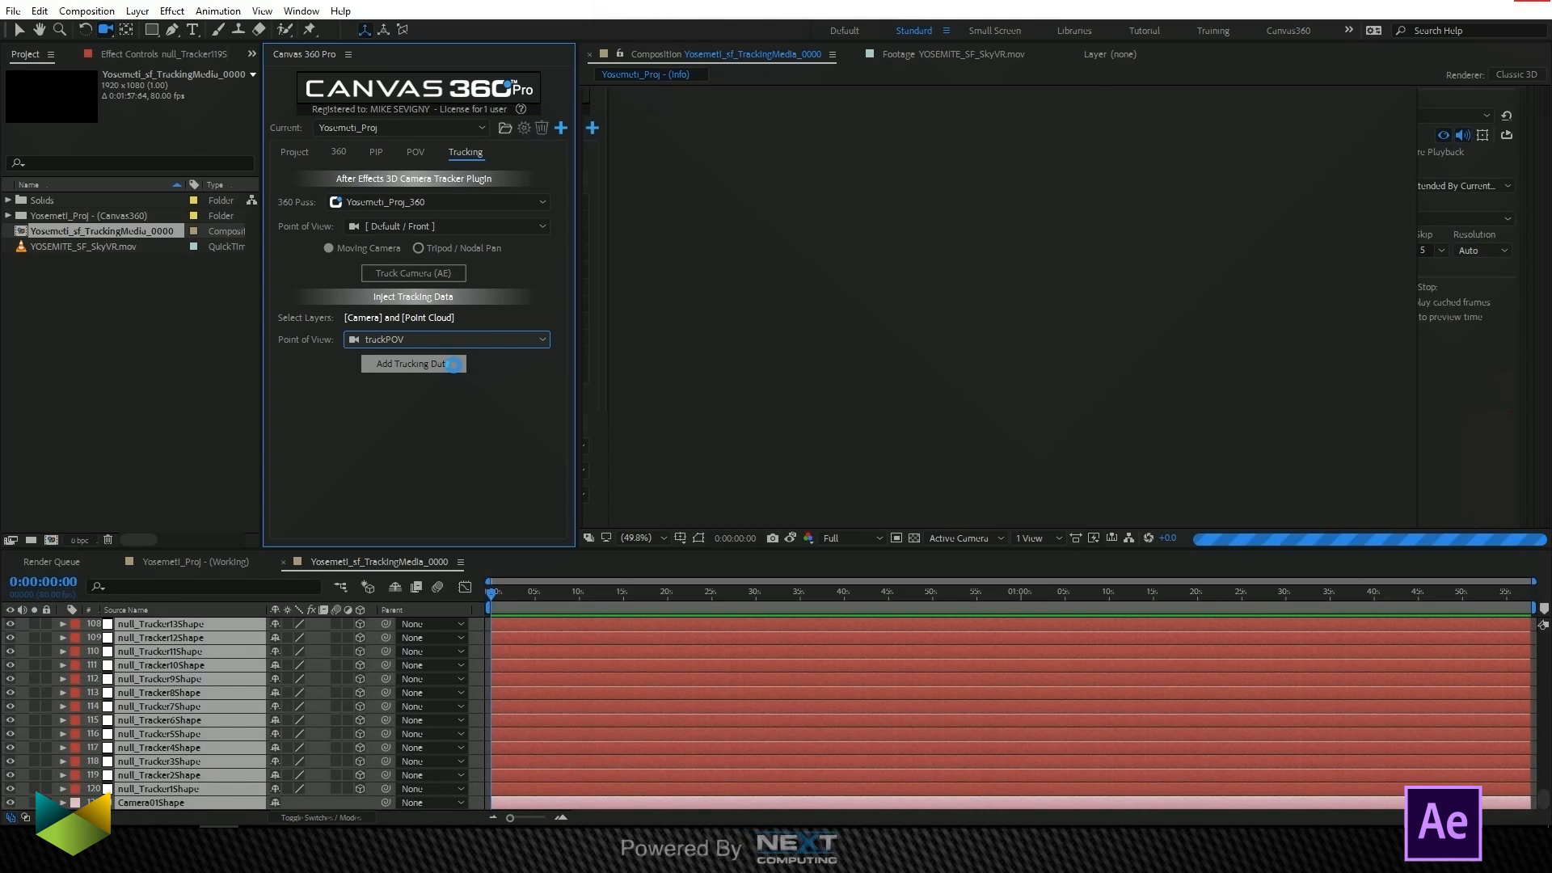
click(413, 363)
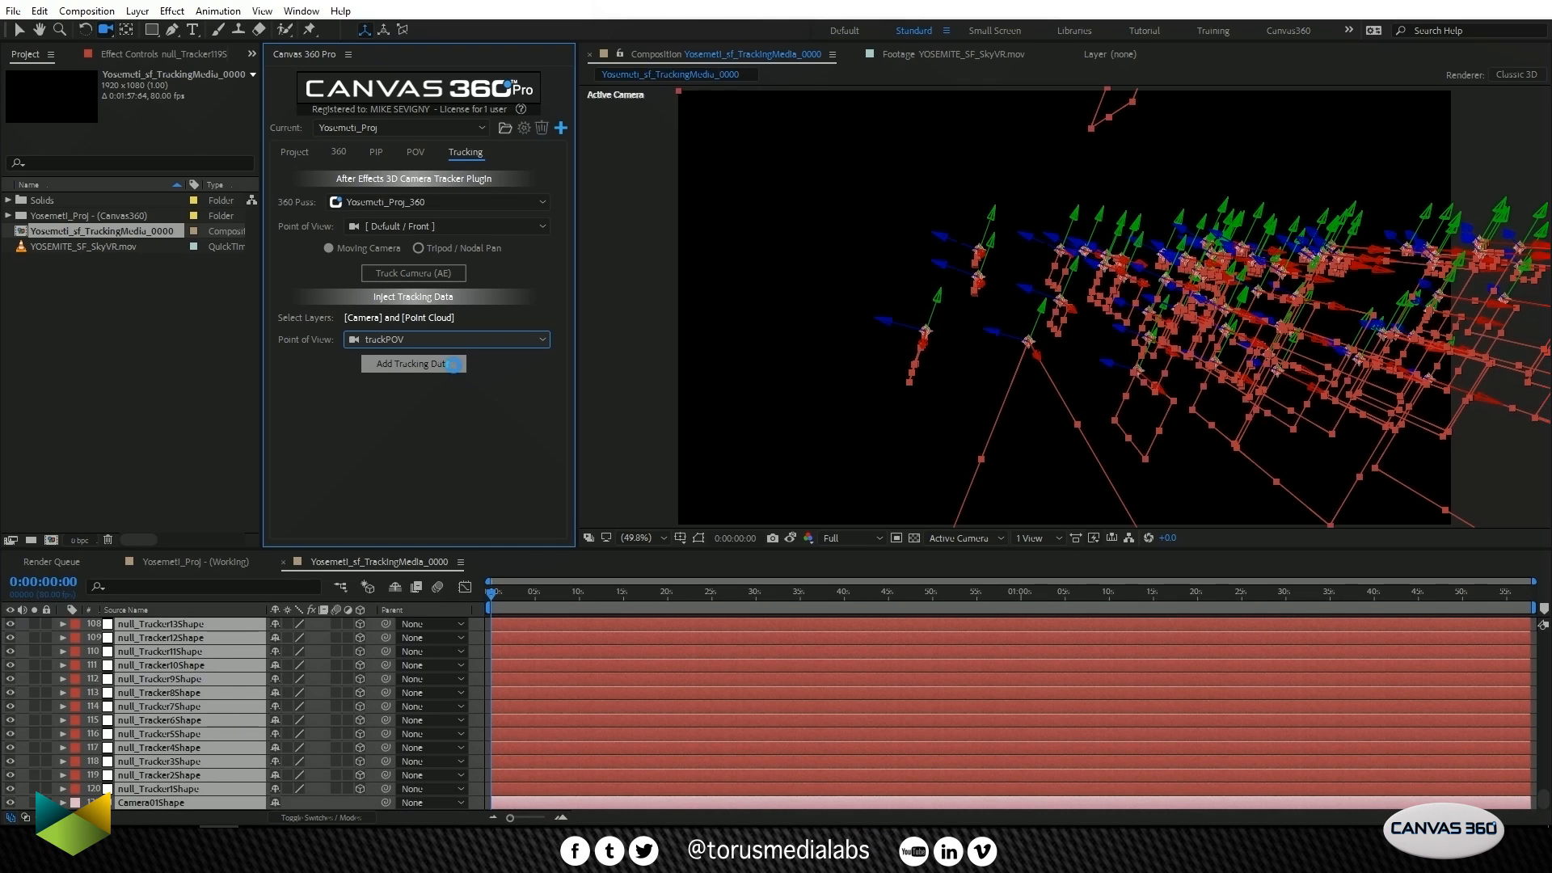
click(408, 363)
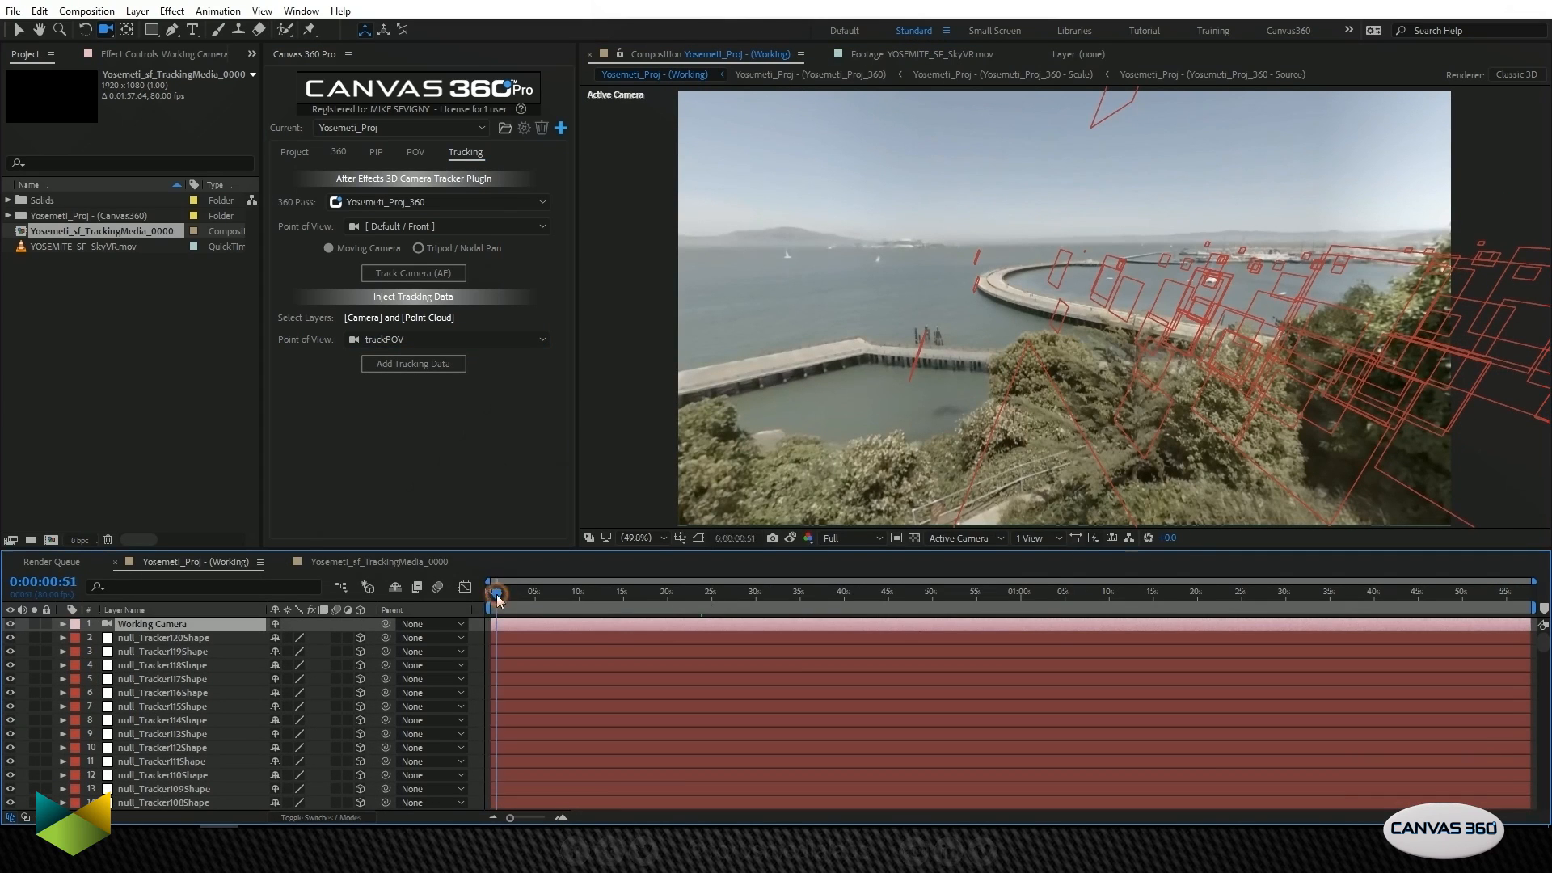
Step: Choose the [Stabilized] point of view and scrub from the shot's start to a later moment
click(414, 151)
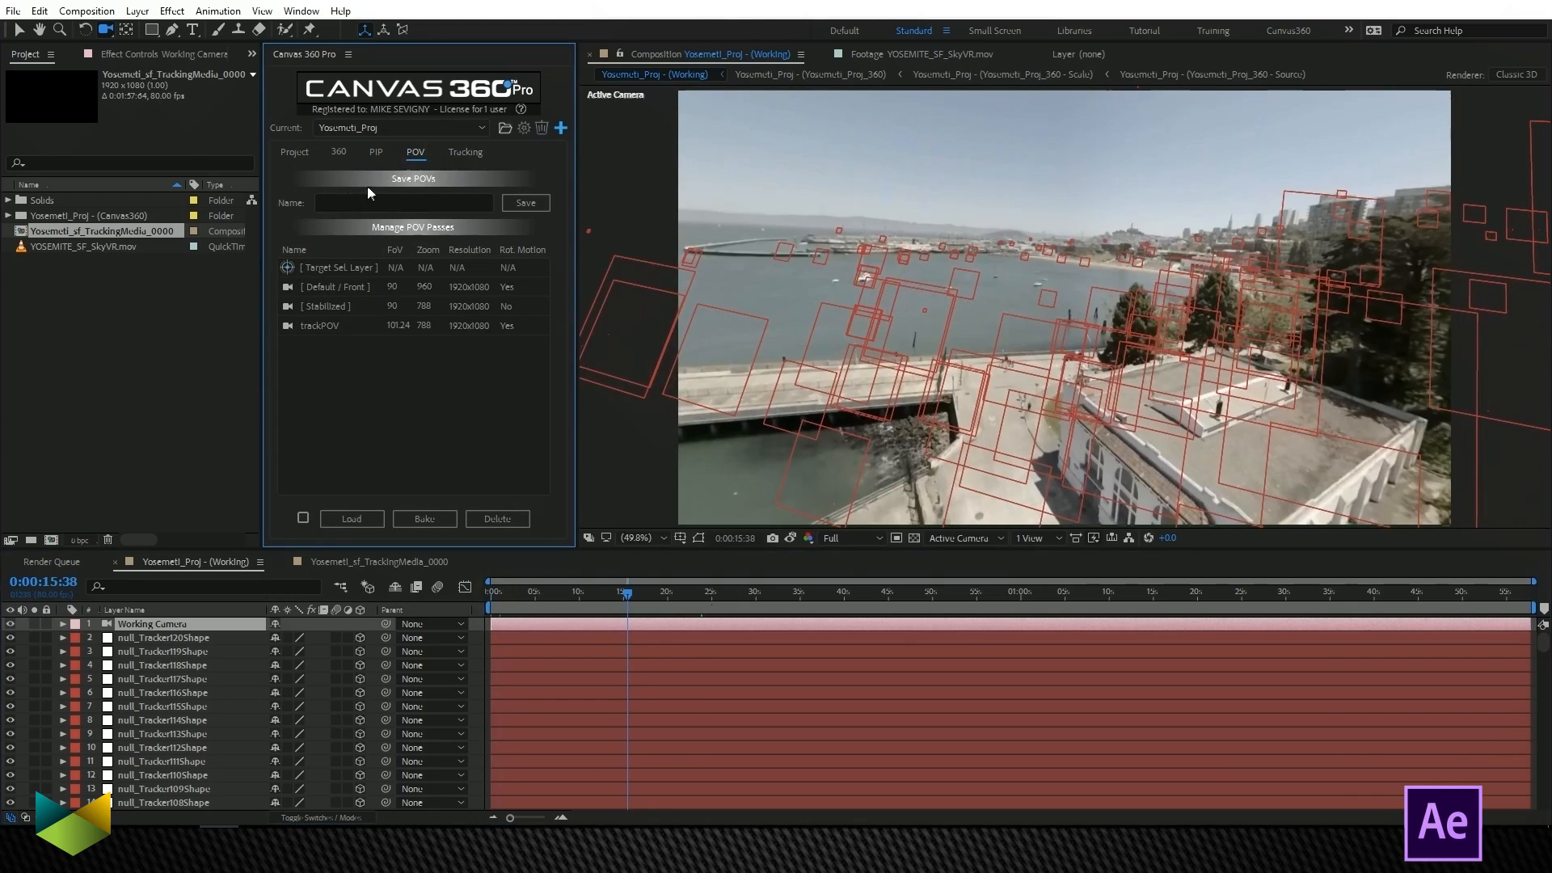
mouse_move(327, 314)
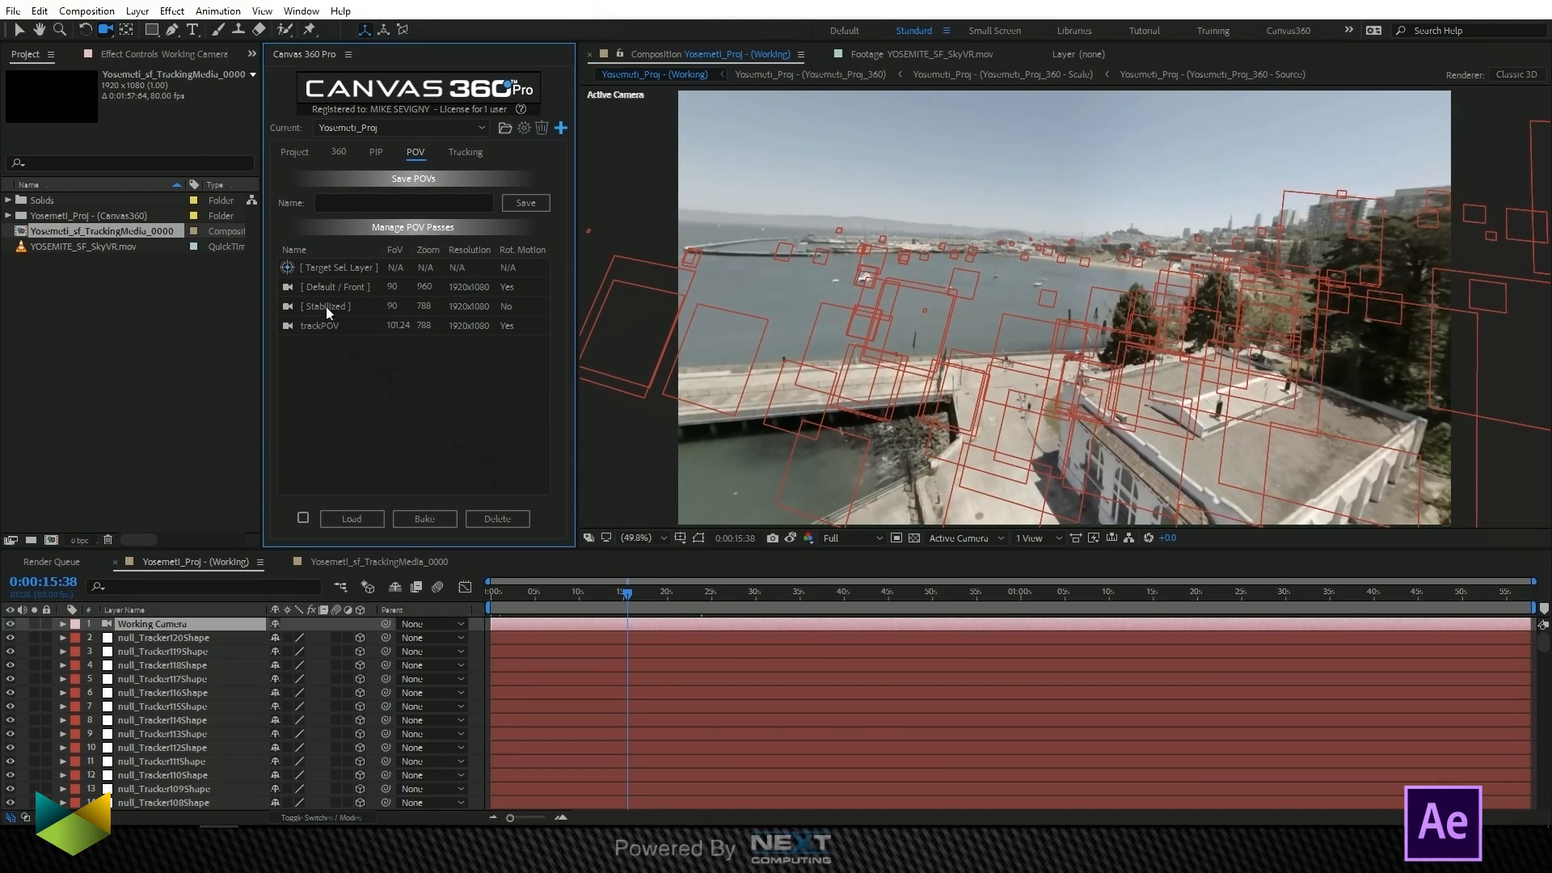
click(786, 591)
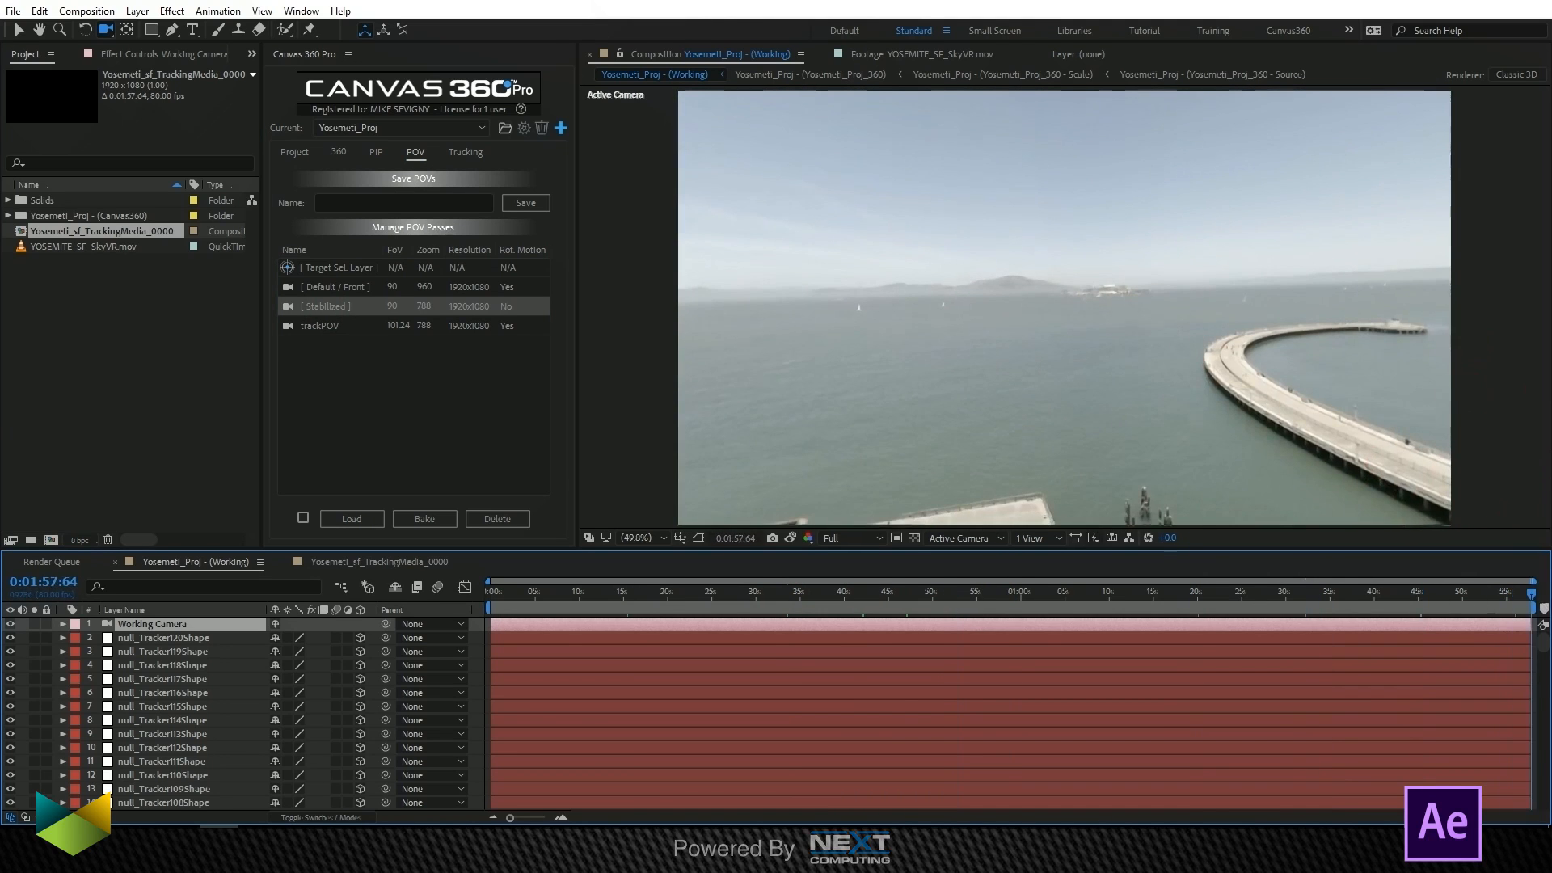
click(598, 591)
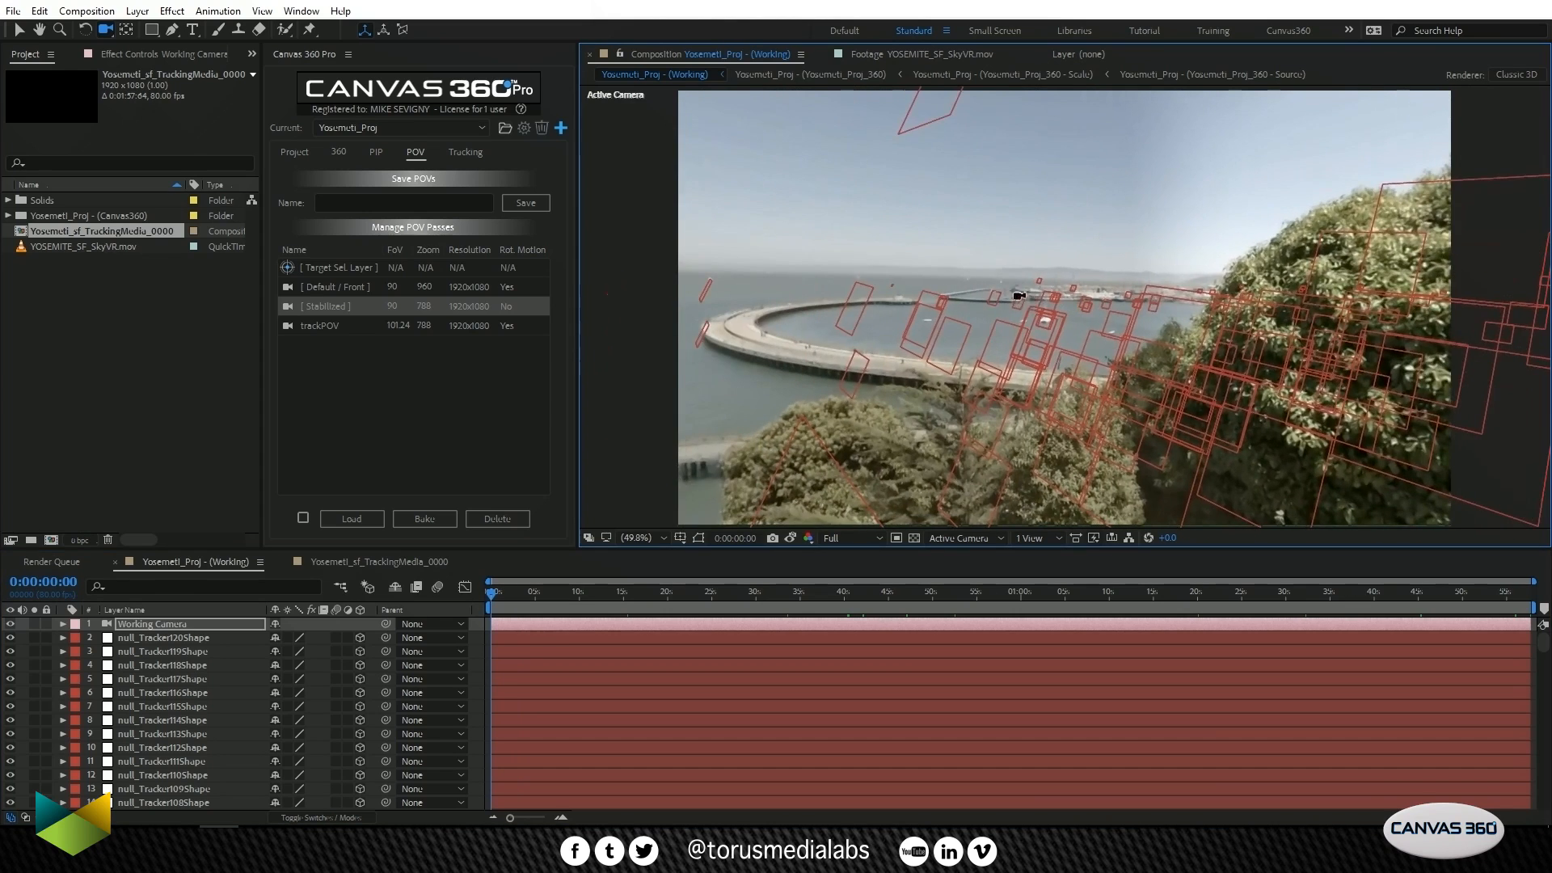
click(1110, 590)
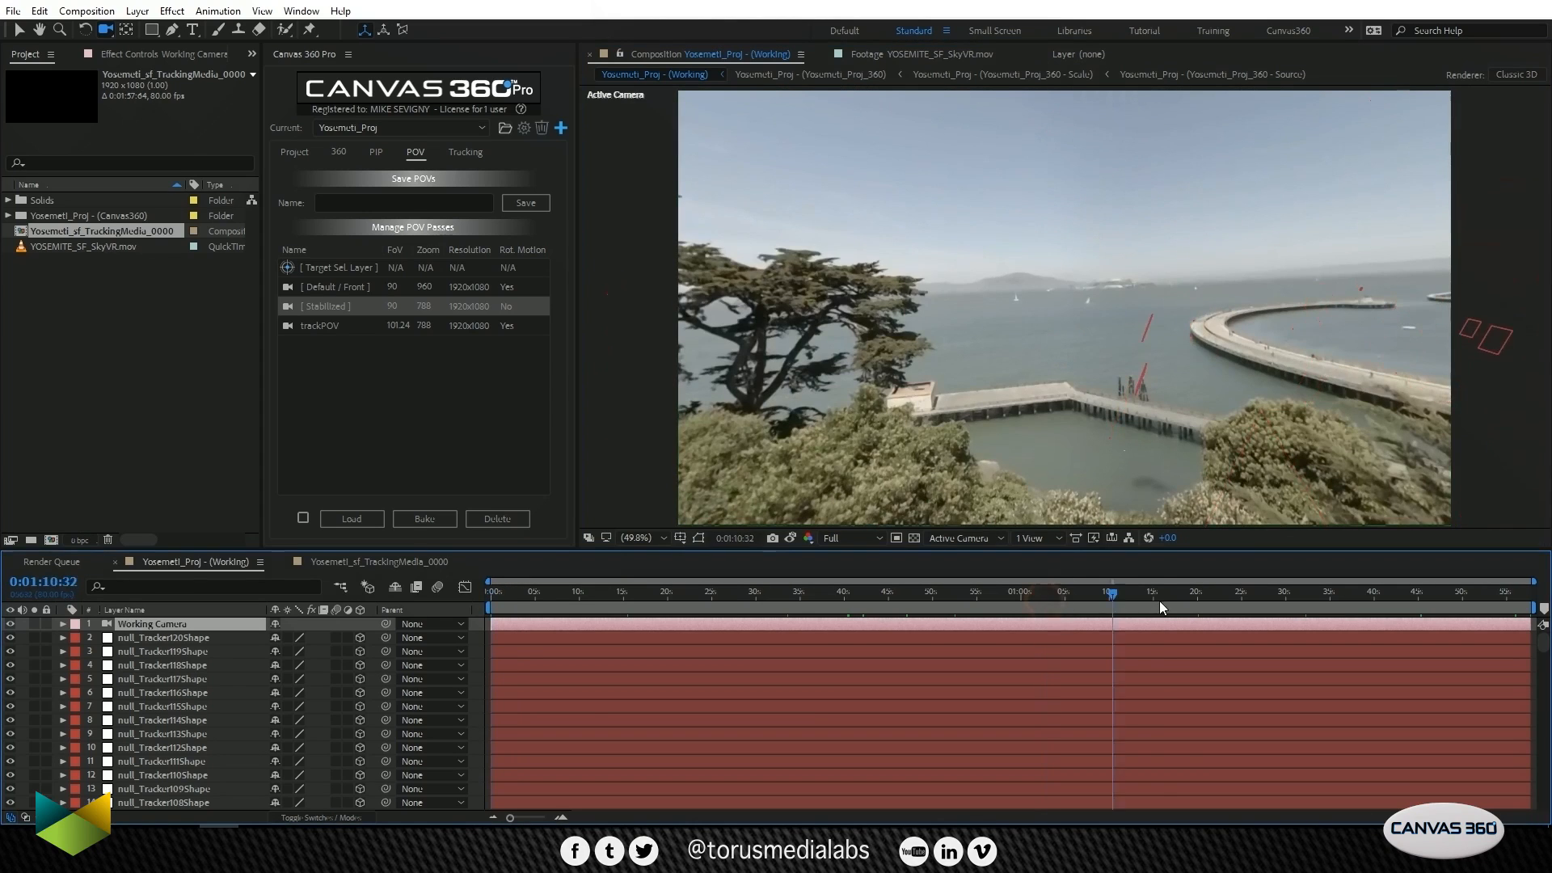
Step: Split the viewer into 2 Views and scrub through the start, middle and later shot
click(1033, 537)
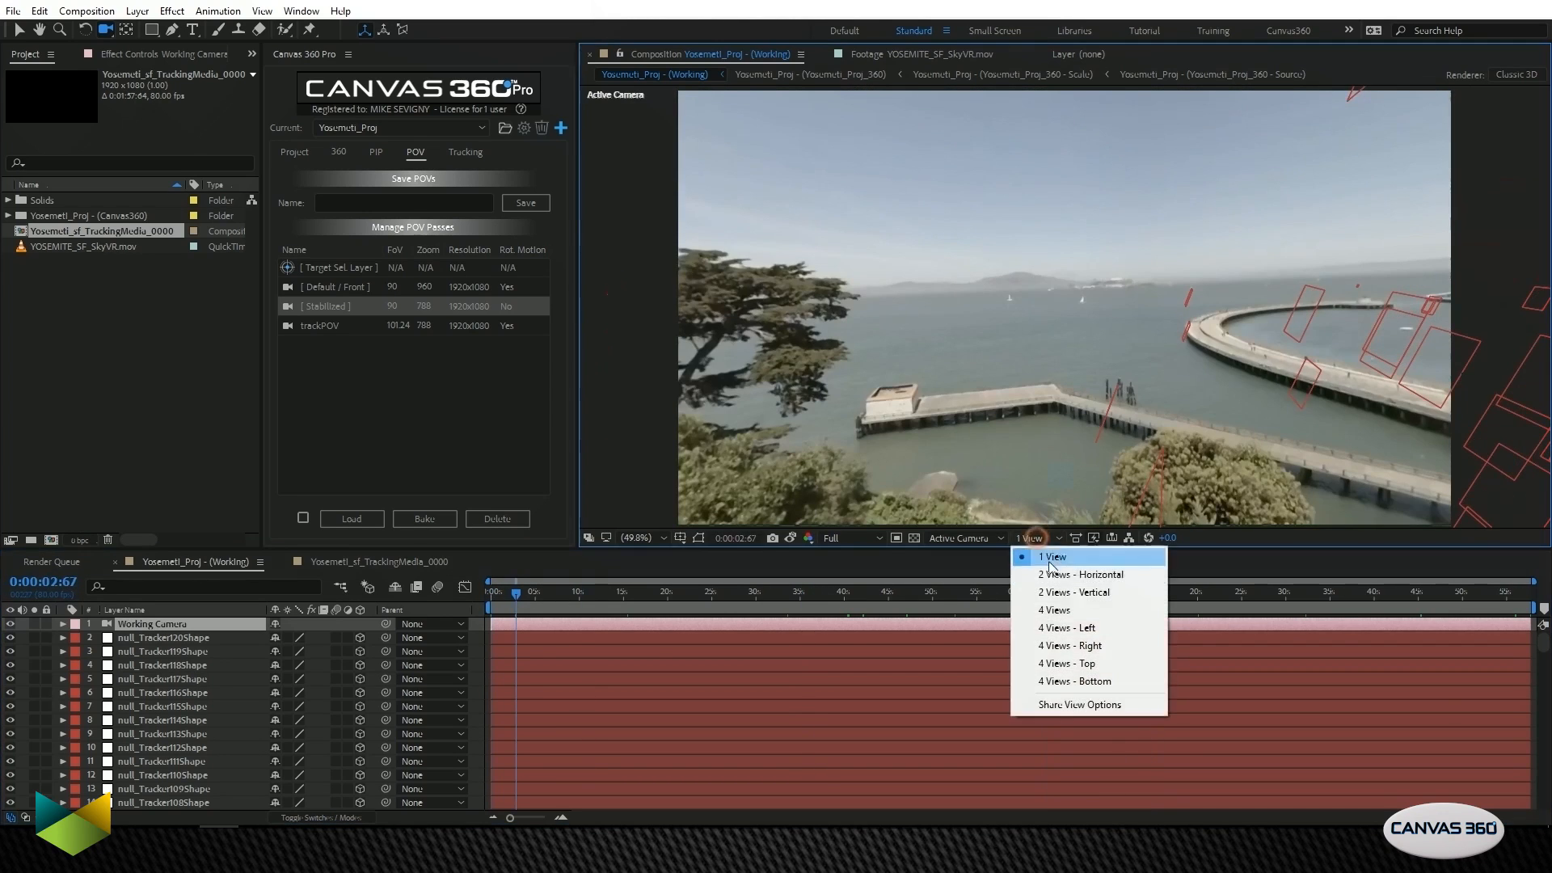
click(1073, 592)
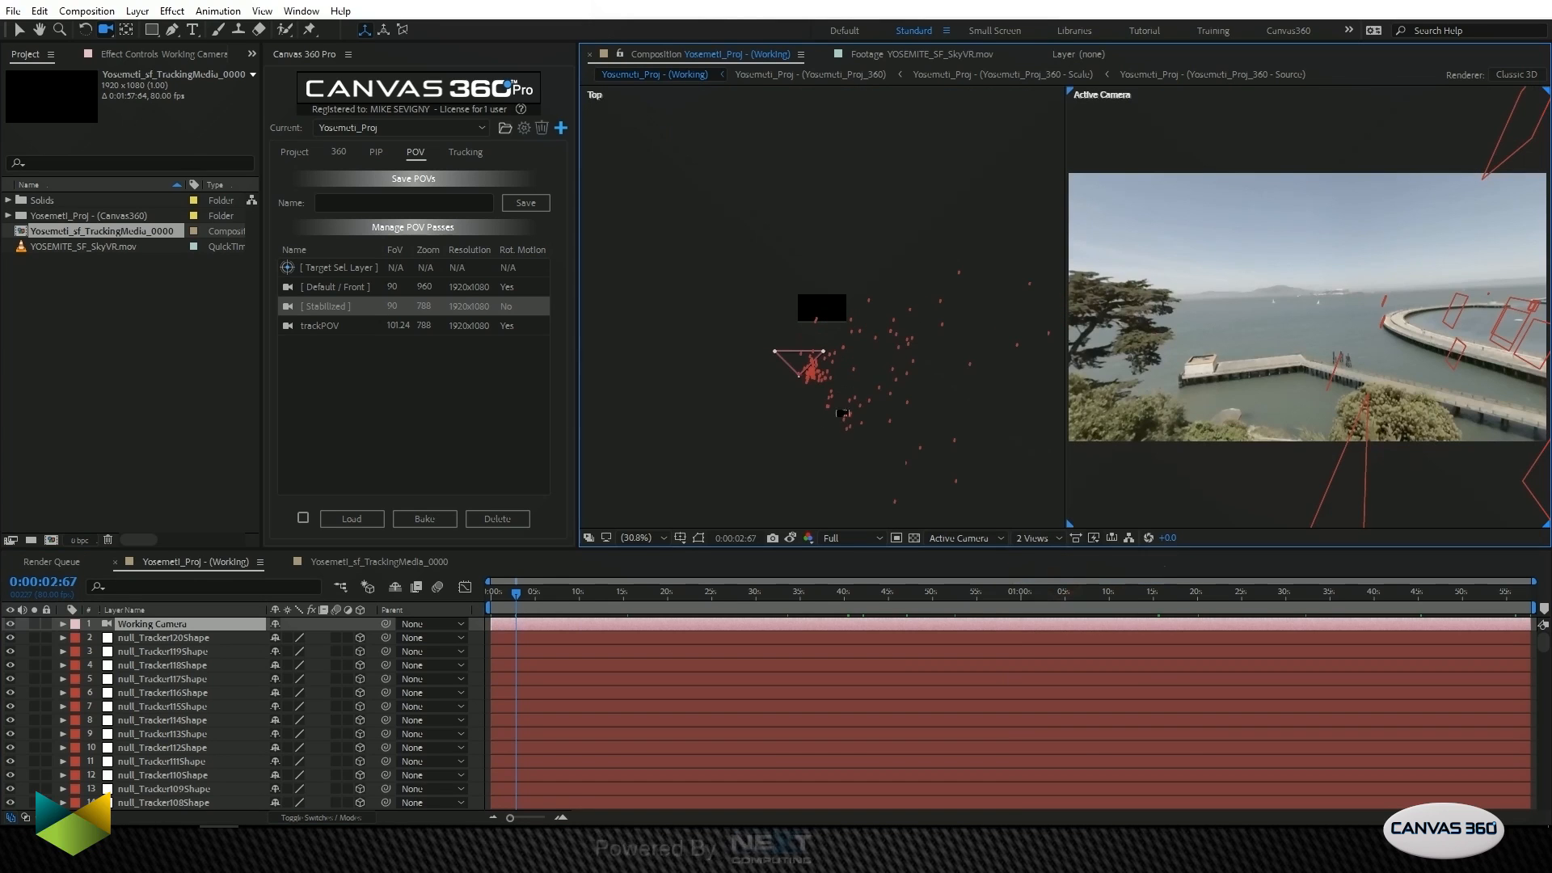
click(1209, 591)
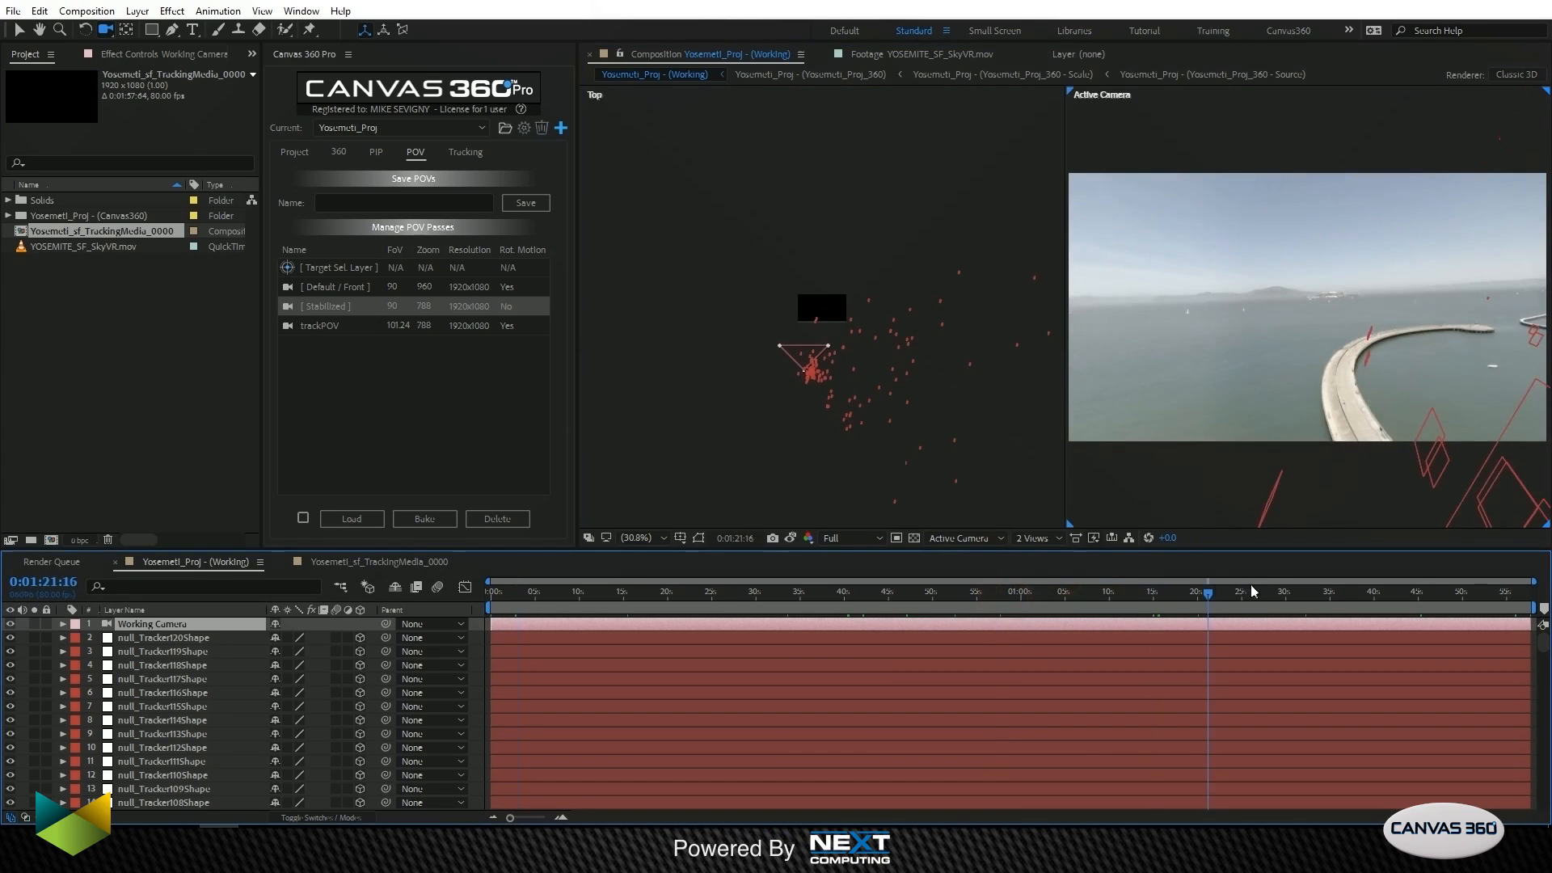
click(781, 591)
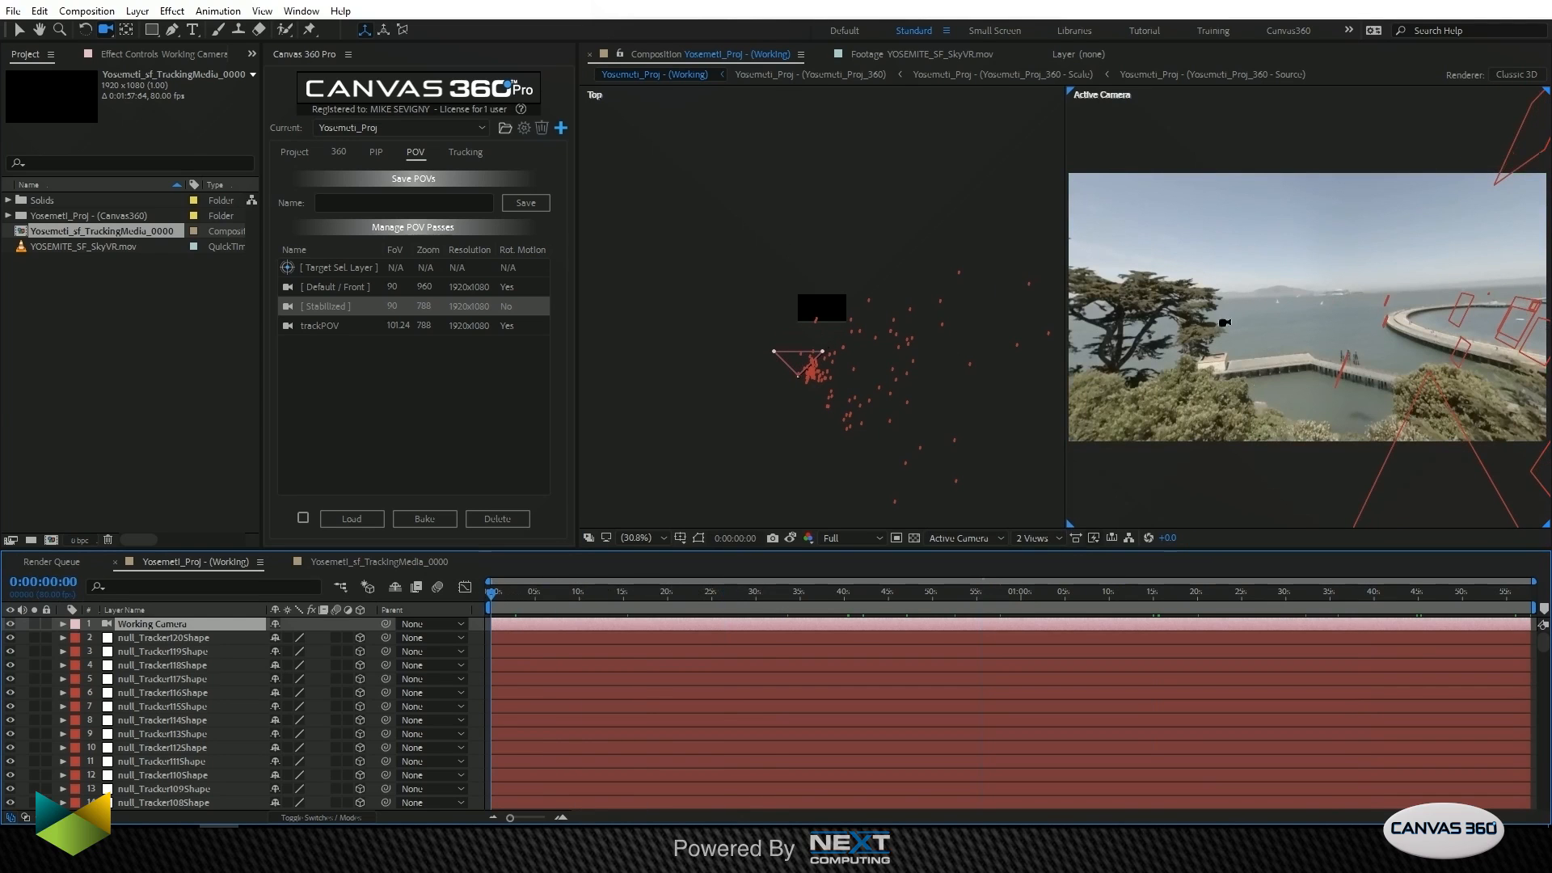
click(999, 592)
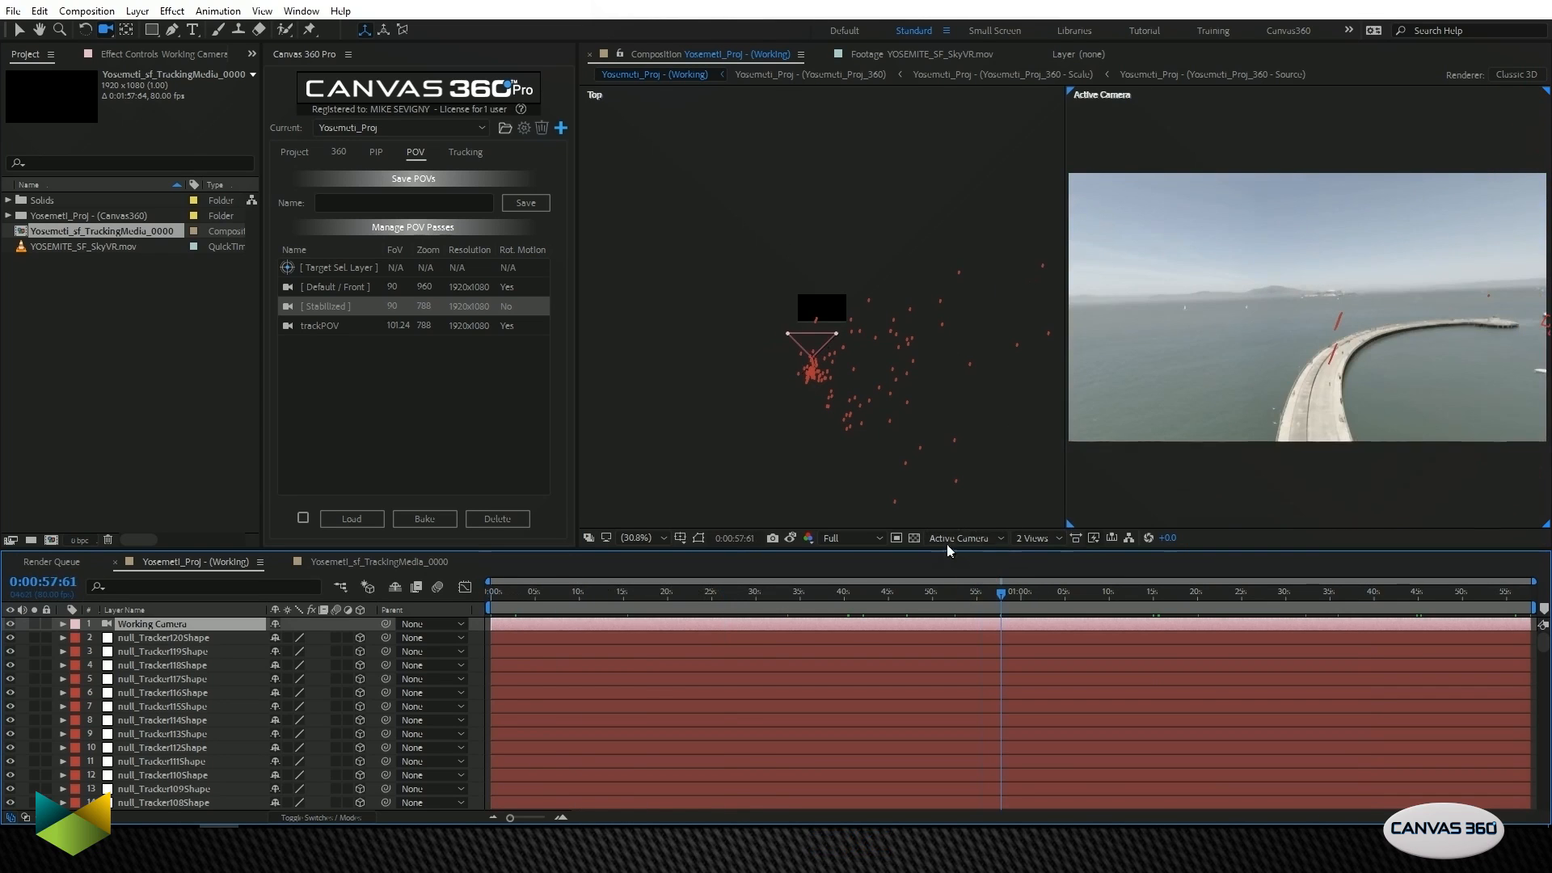
Step: Change the viewer layout to a single 1 View of the active camera
click(1035, 538)
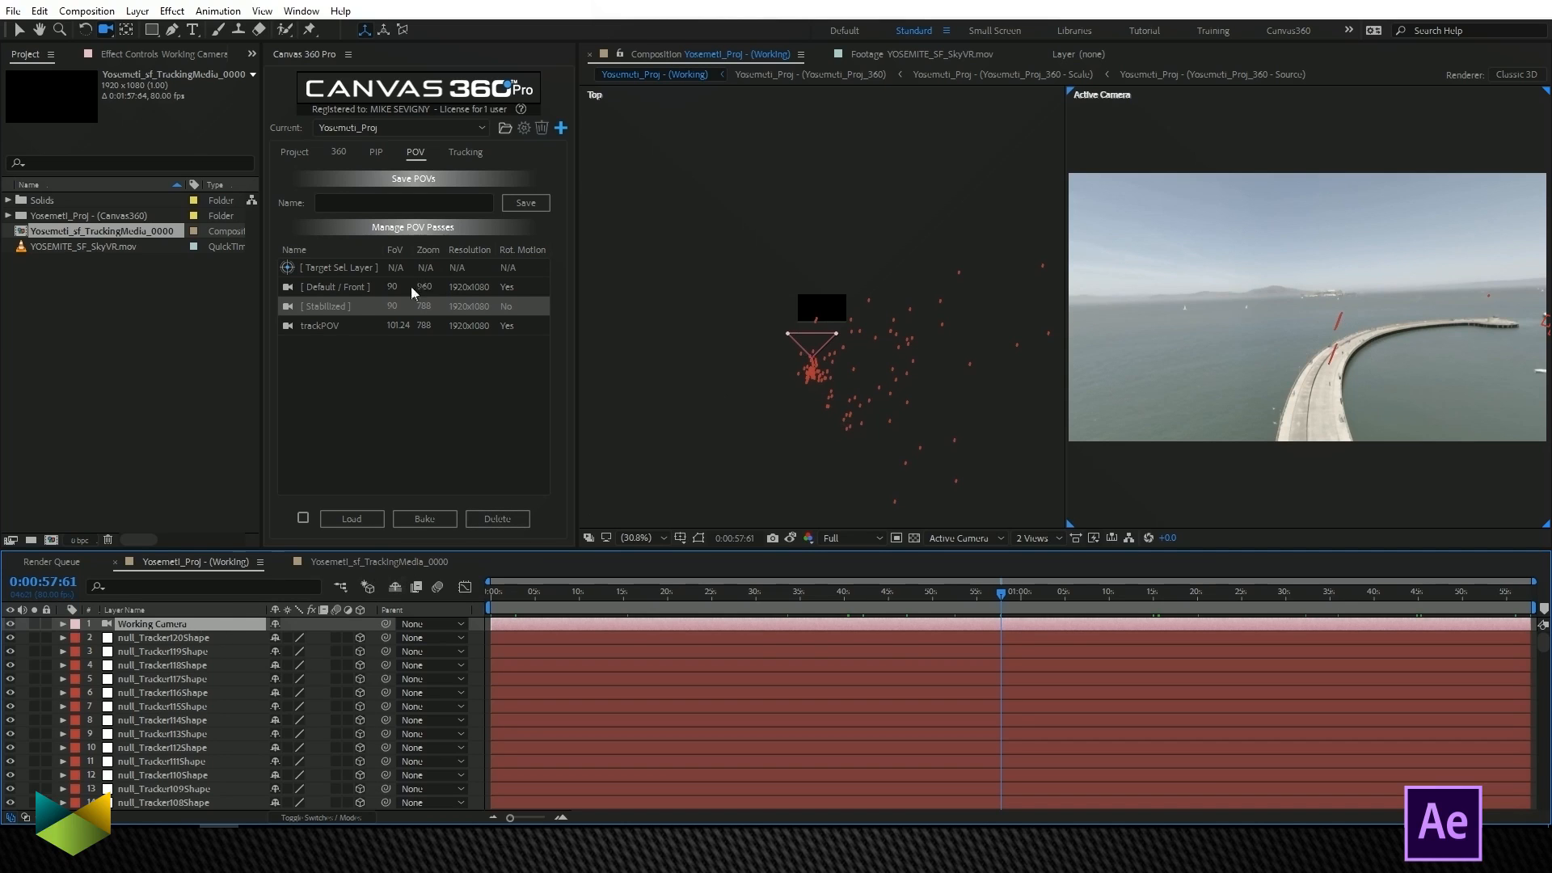
mouse_move(873, 601)
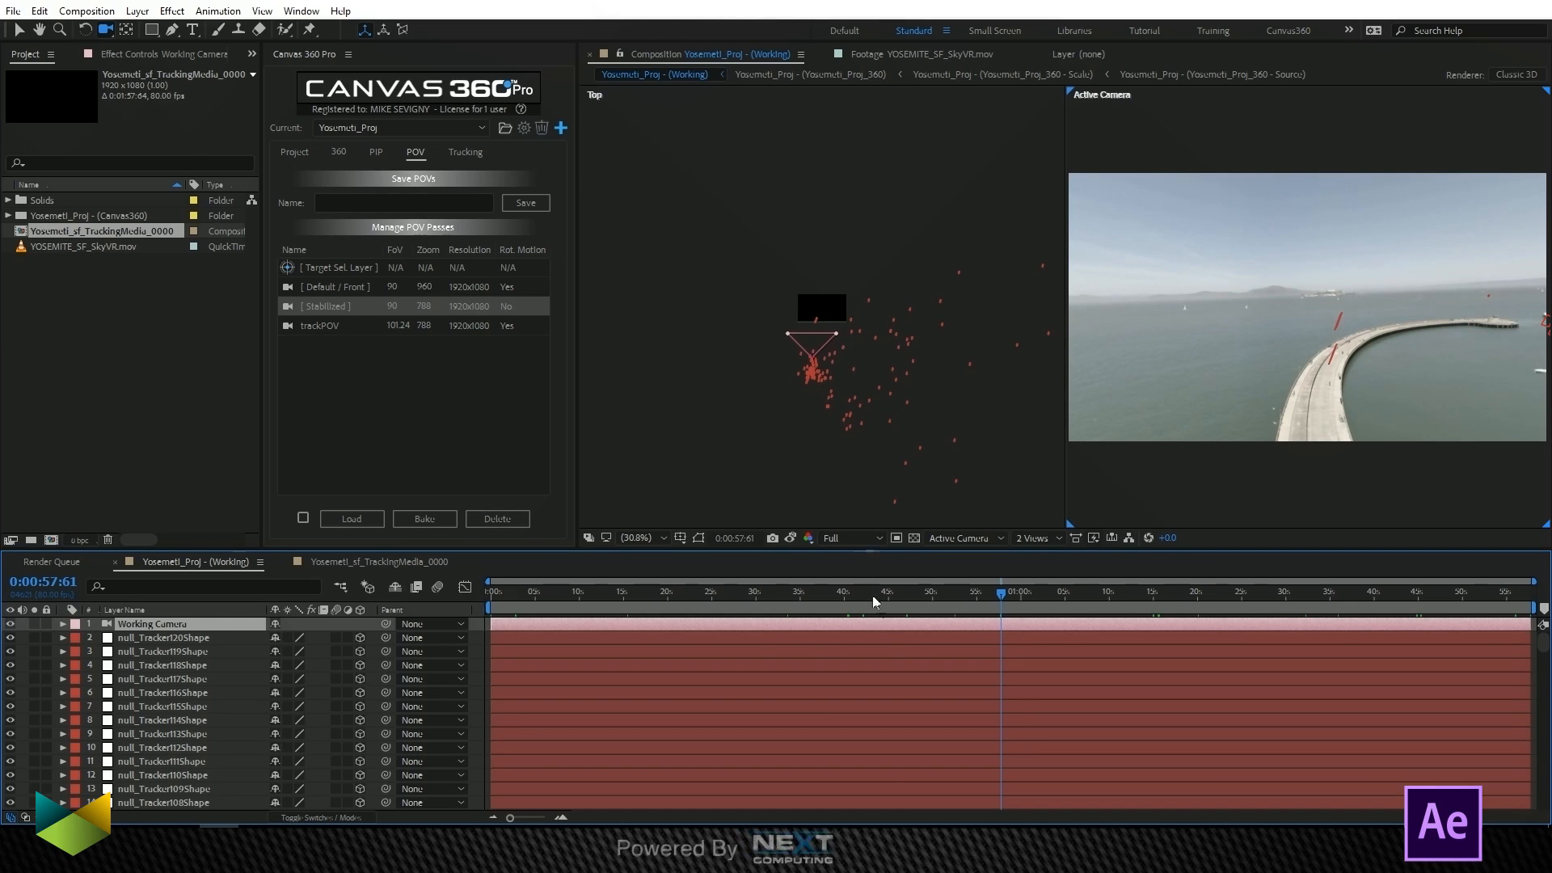
click(1034, 538)
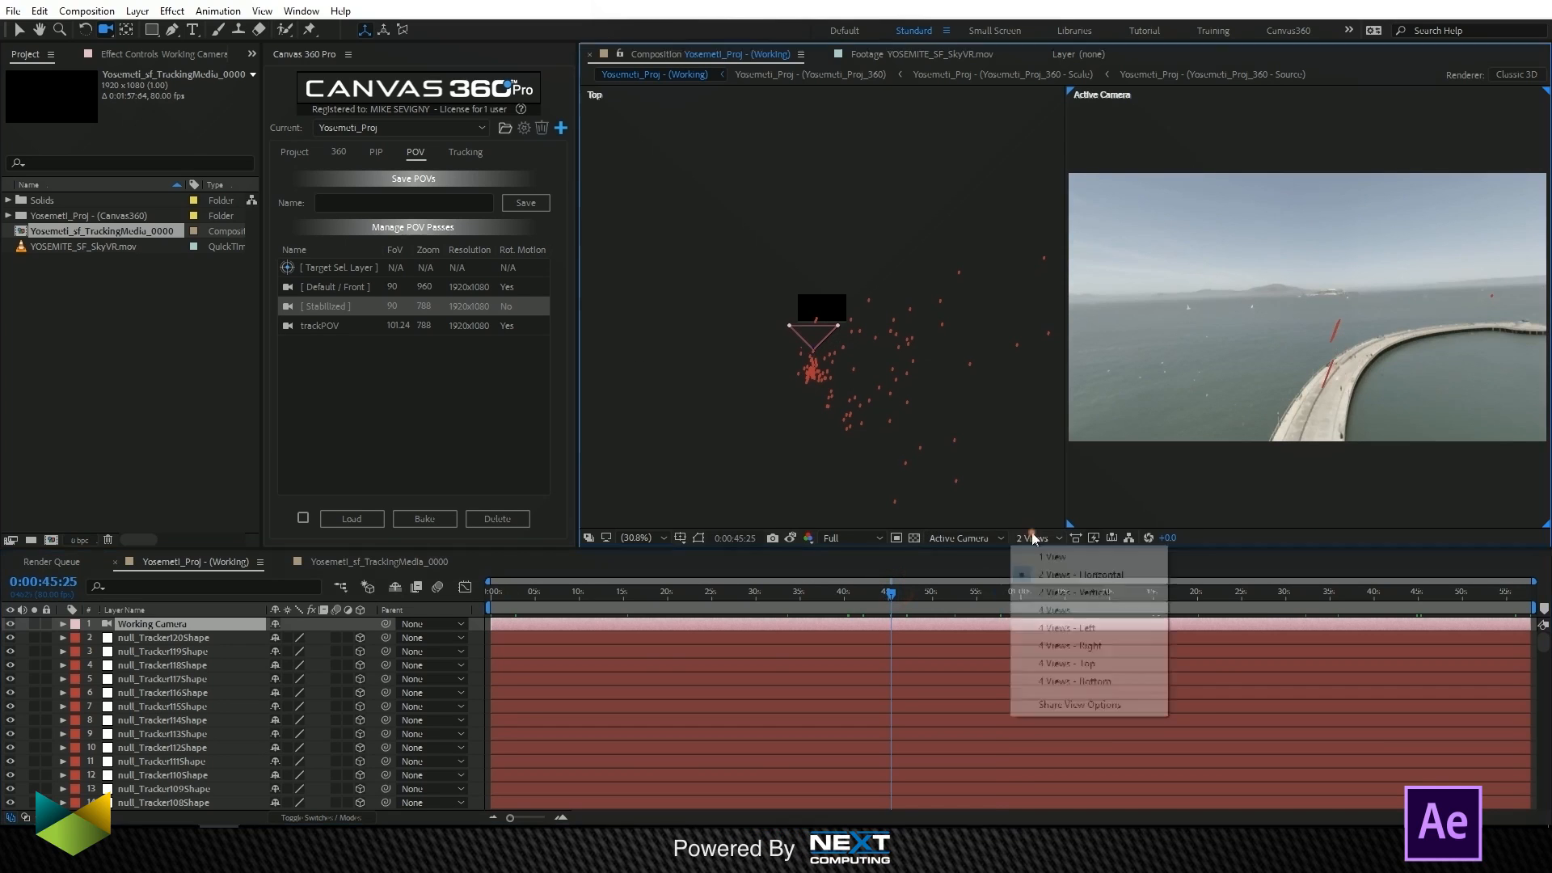
click(1051, 556)
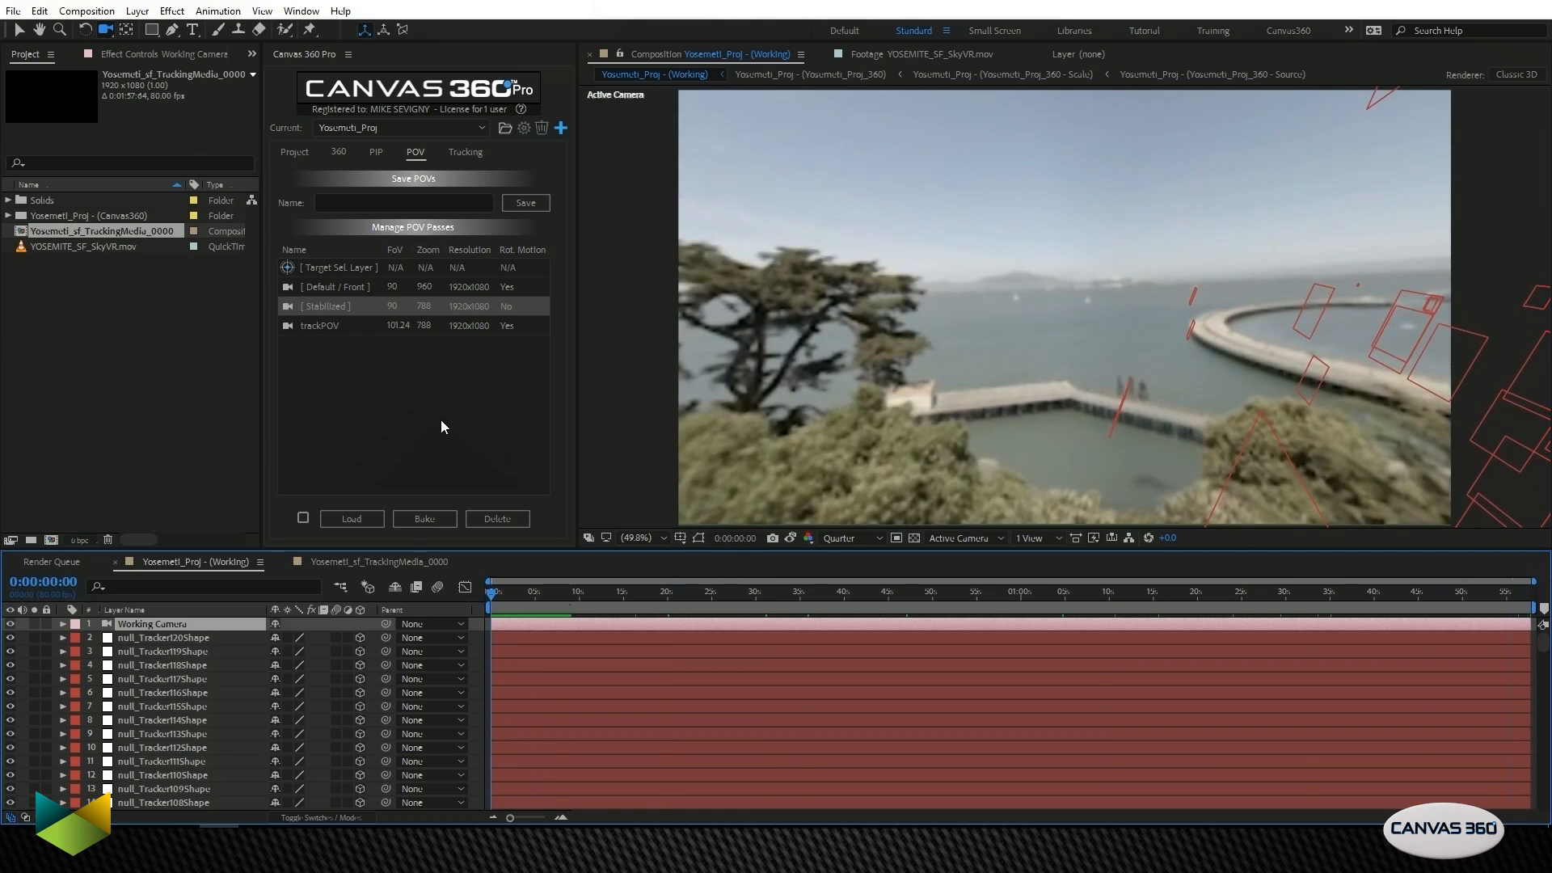
mouse_move(1014, 334)
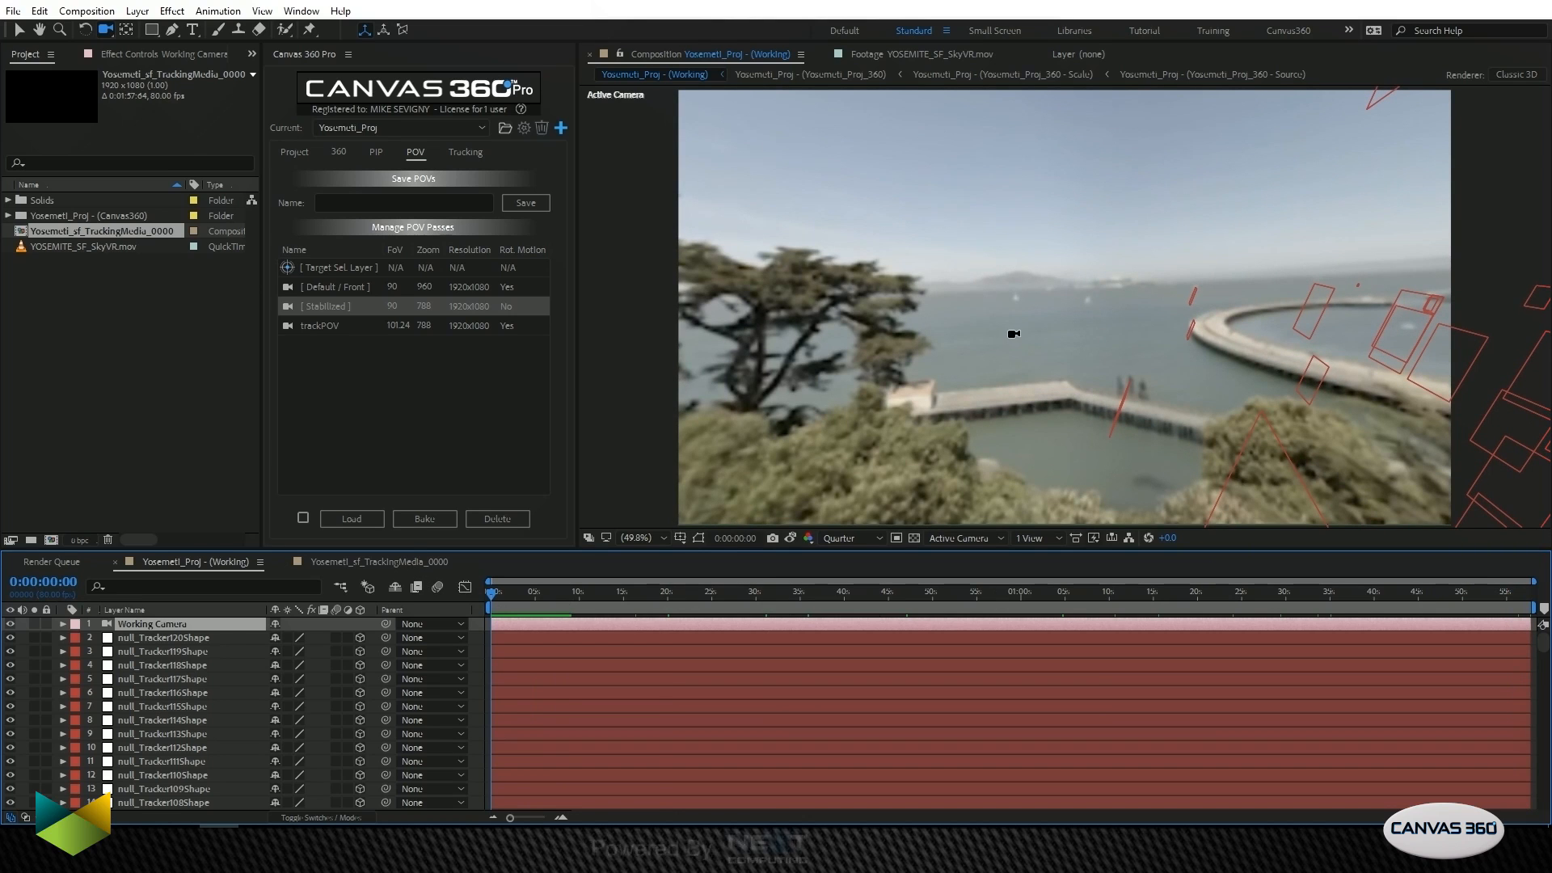
mouse_move(986, 301)
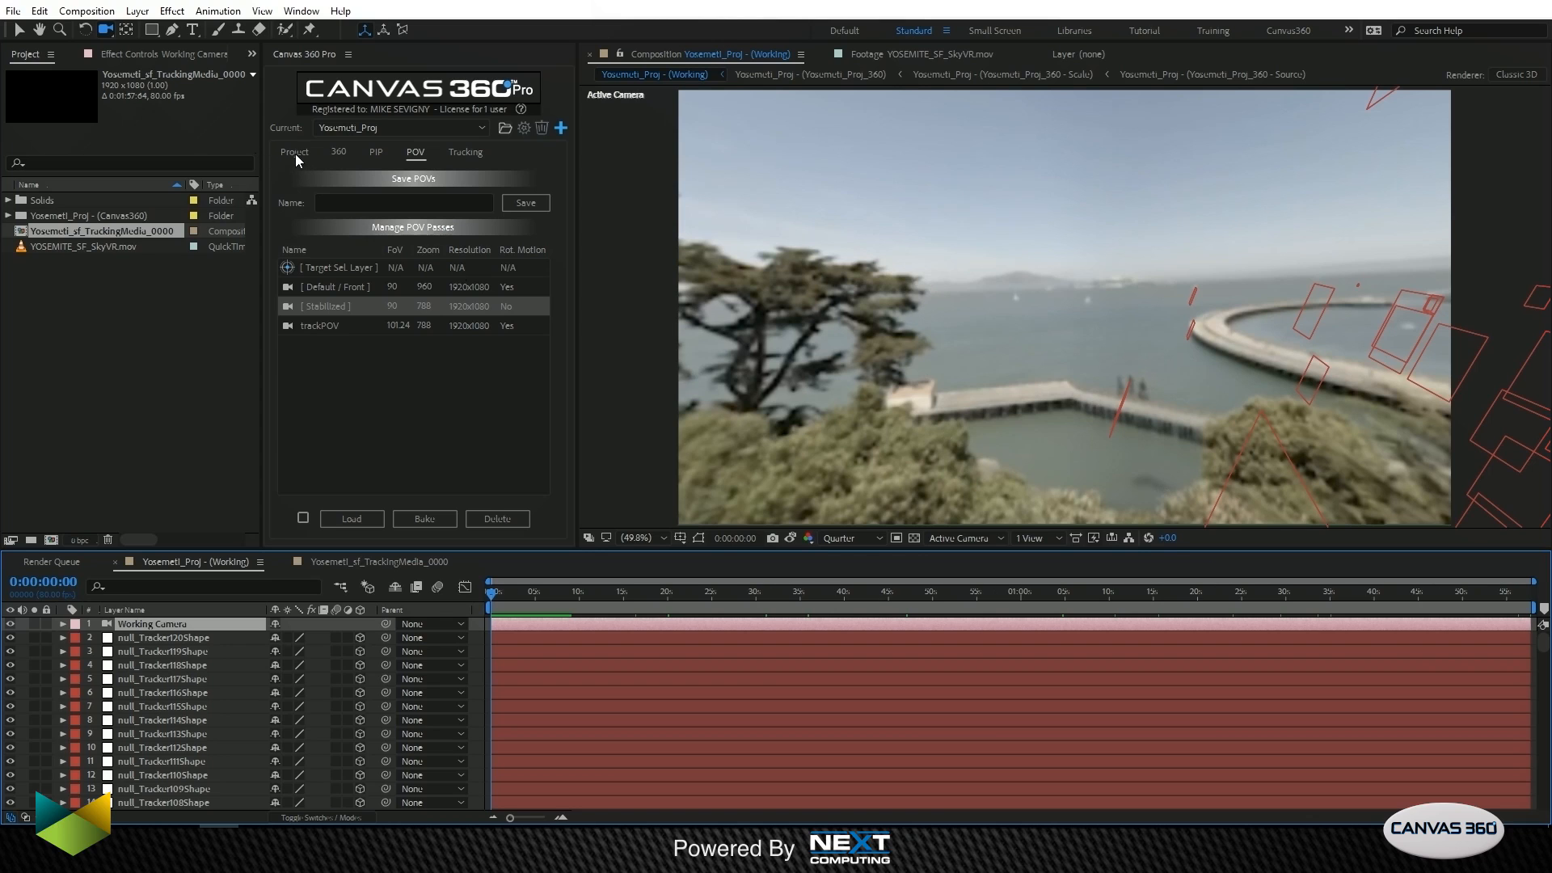
Step: Set Canvas 360 Pro output to the [Stabilized] view at 4096×2048, selecting YOSEMITE_SF_SkyVR.mov
click(292, 151)
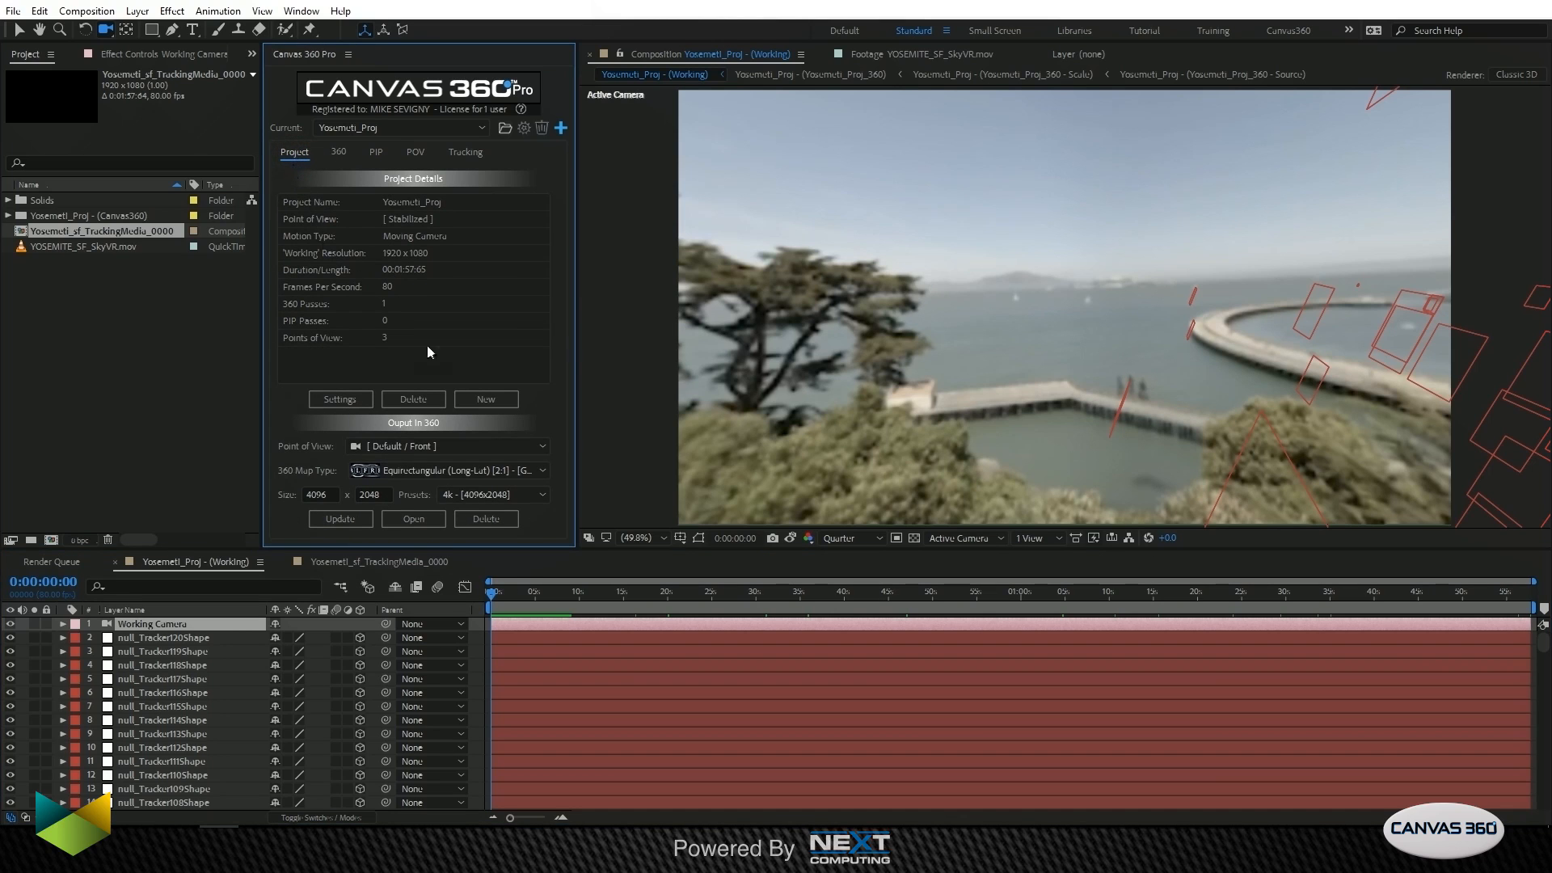
mouse_move(354, 456)
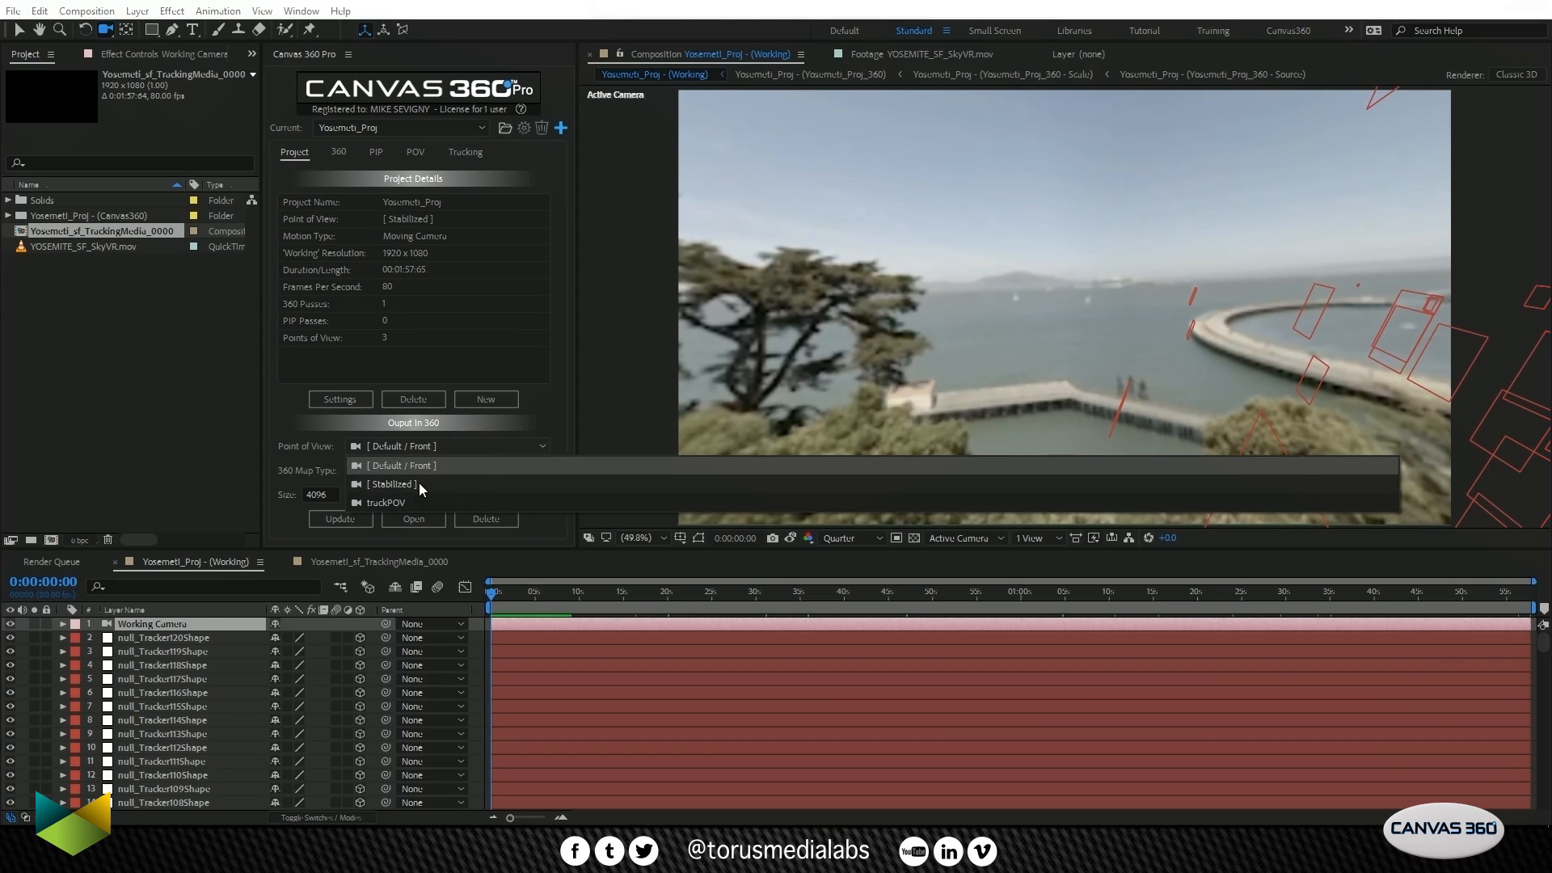
click(391, 484)
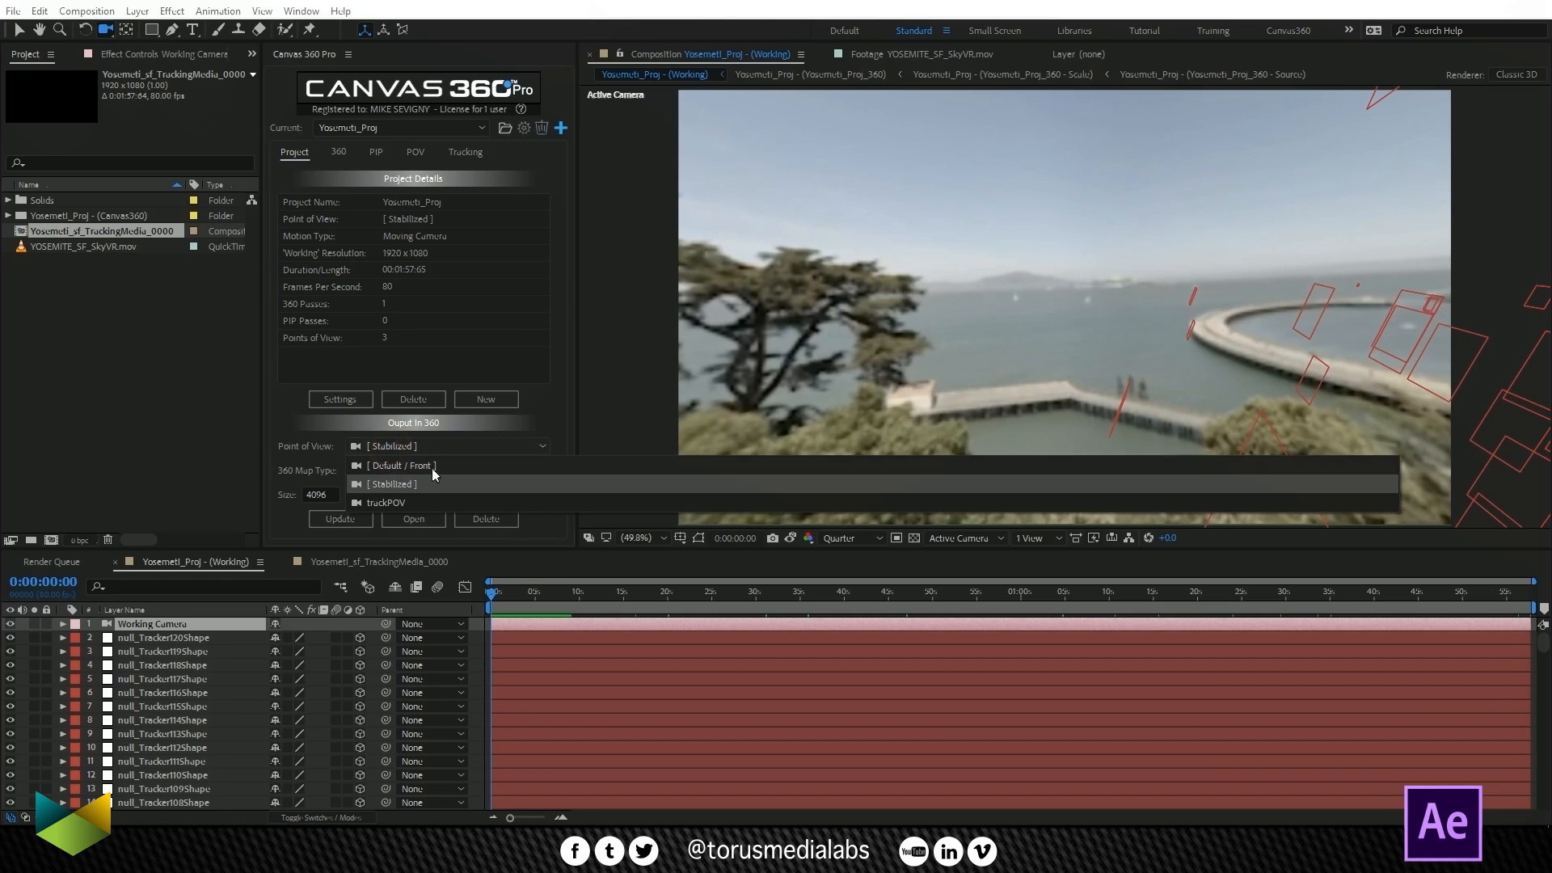
mouse_move(386, 485)
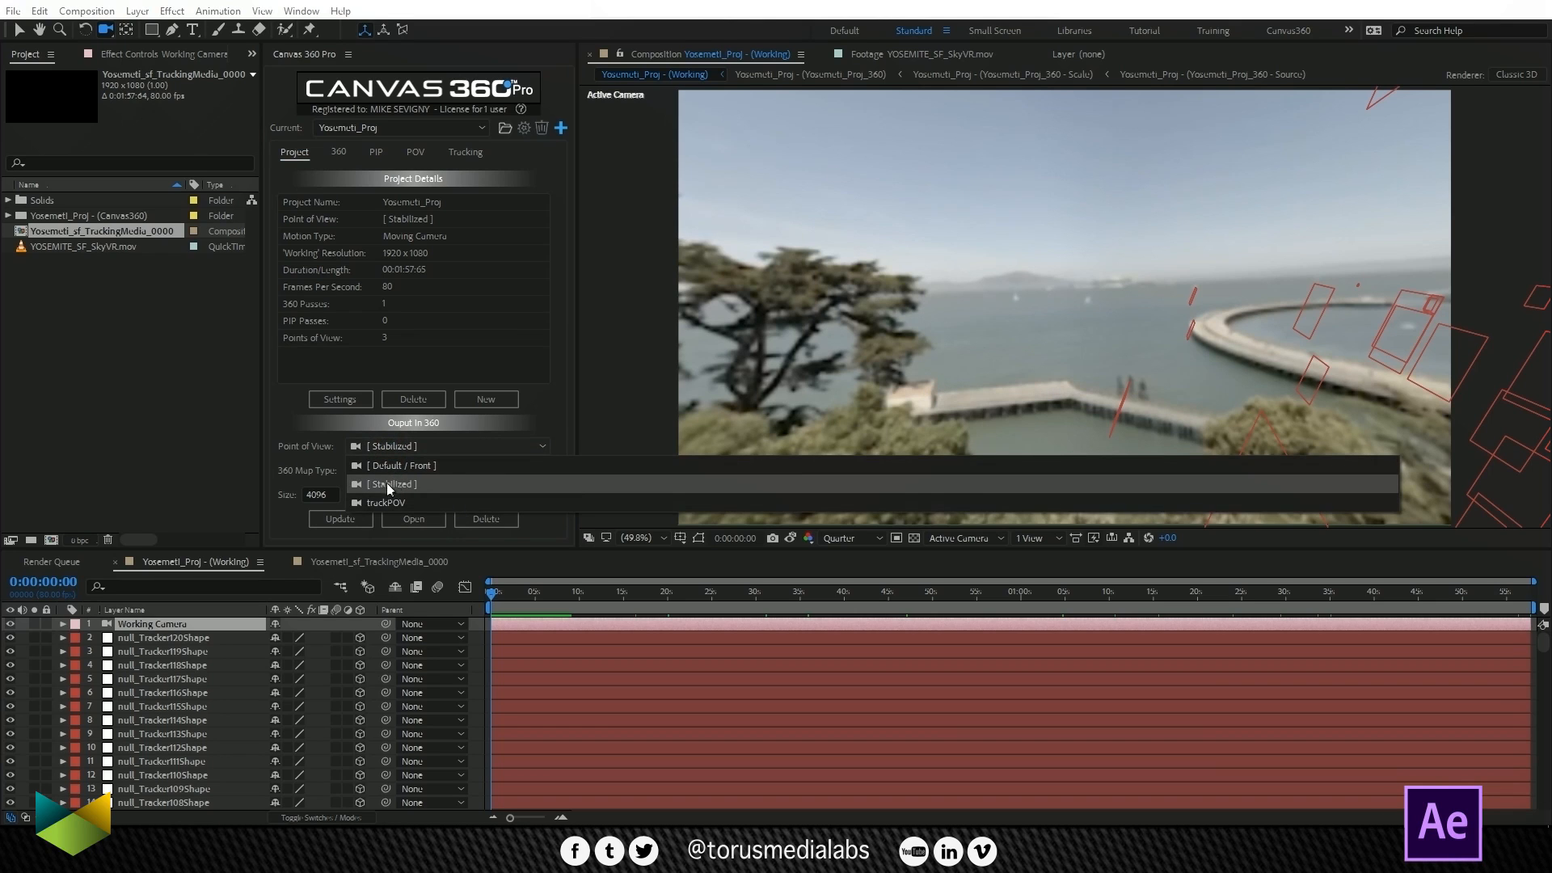
mouse_move(398, 468)
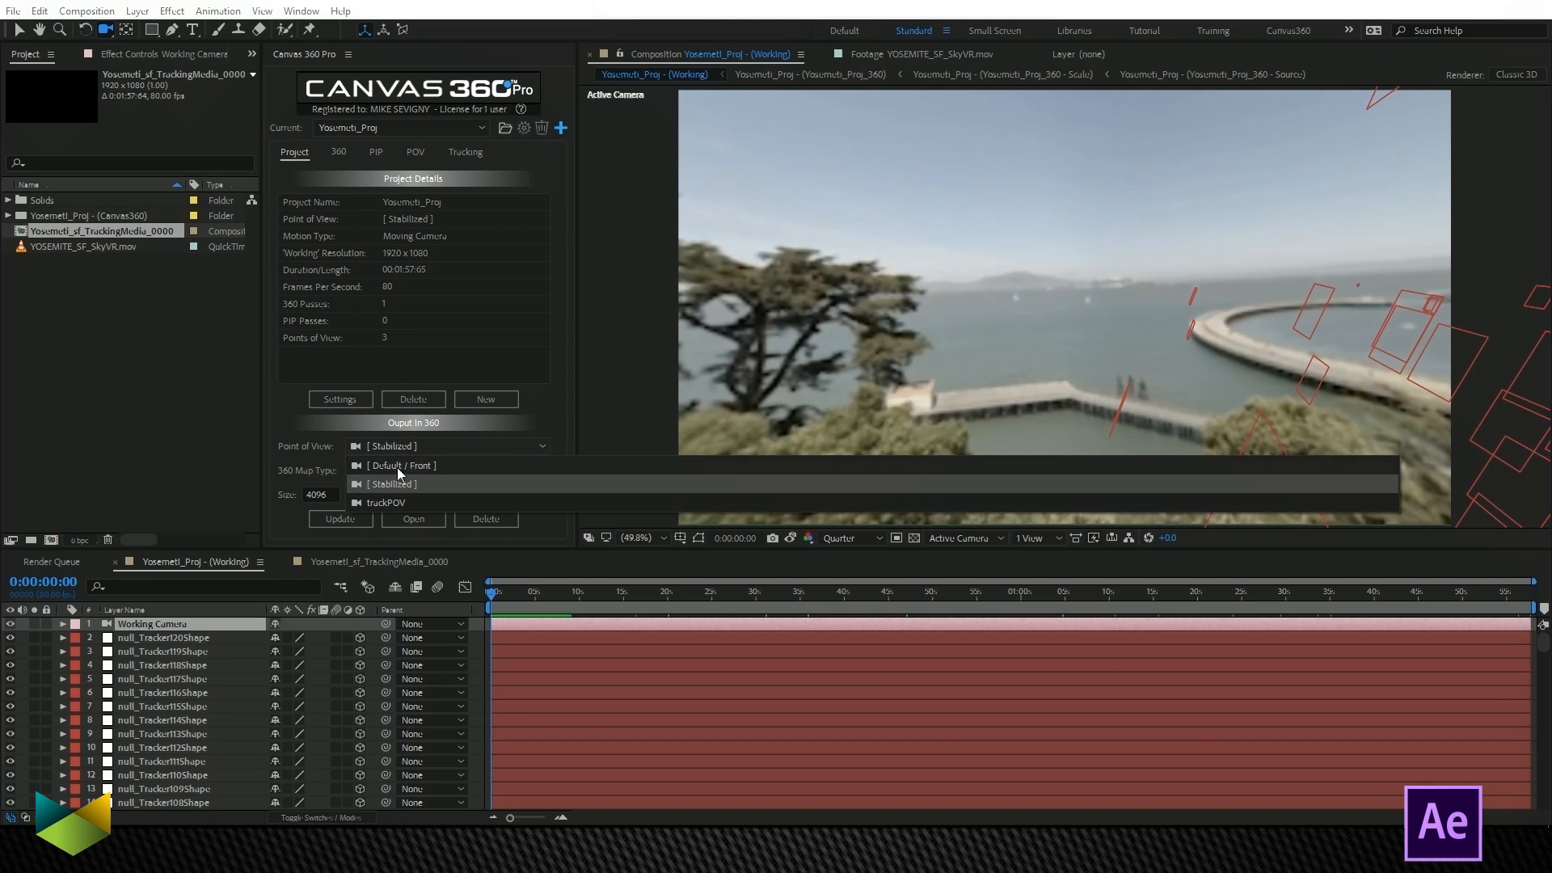
mouse_move(373, 493)
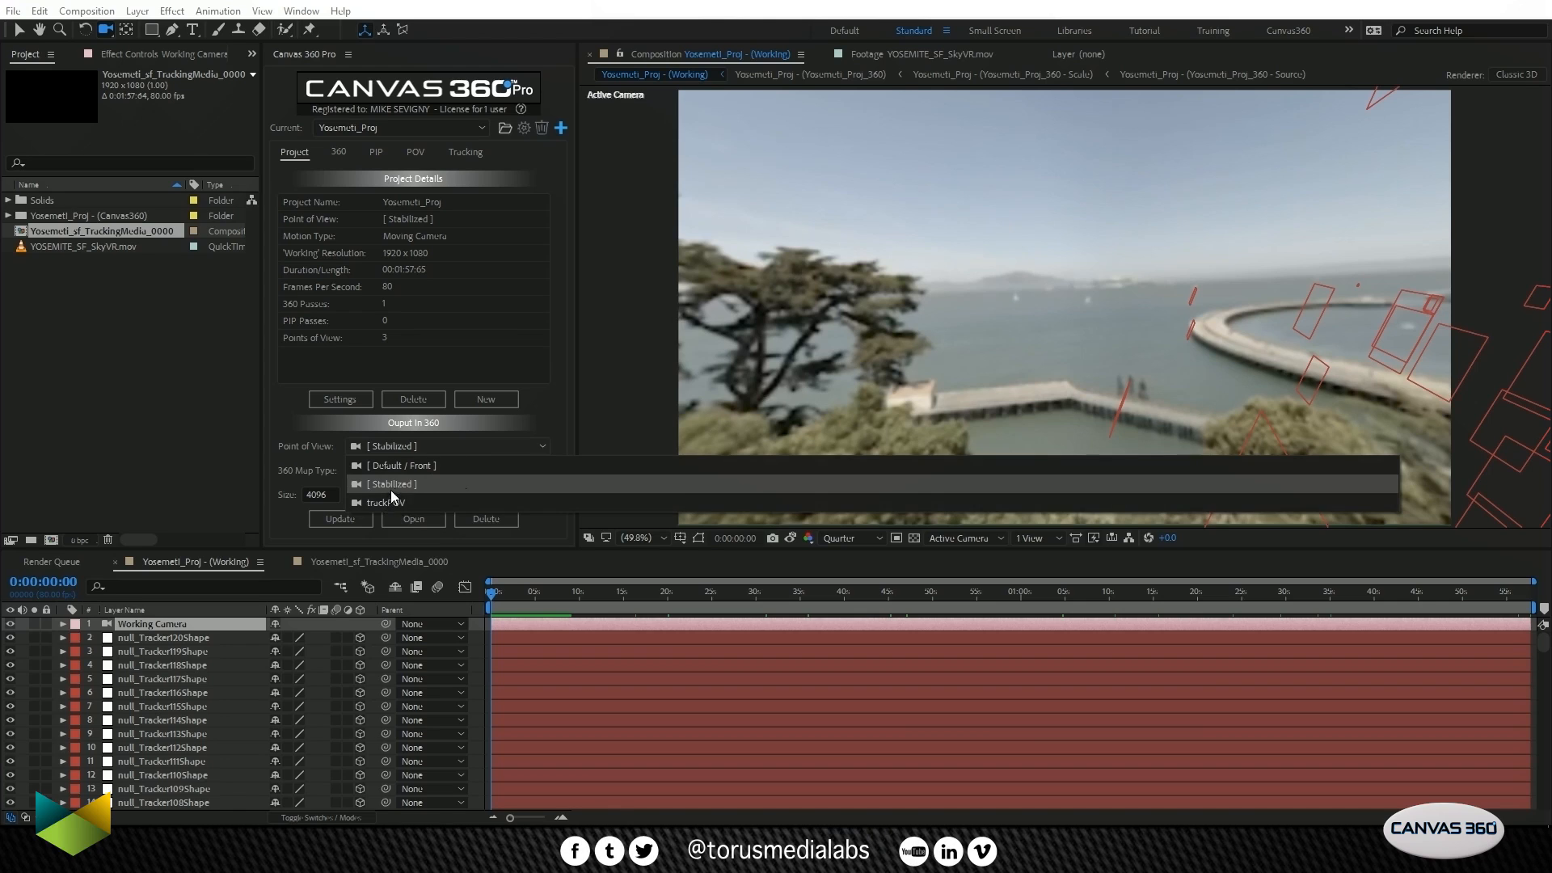
click(391, 484)
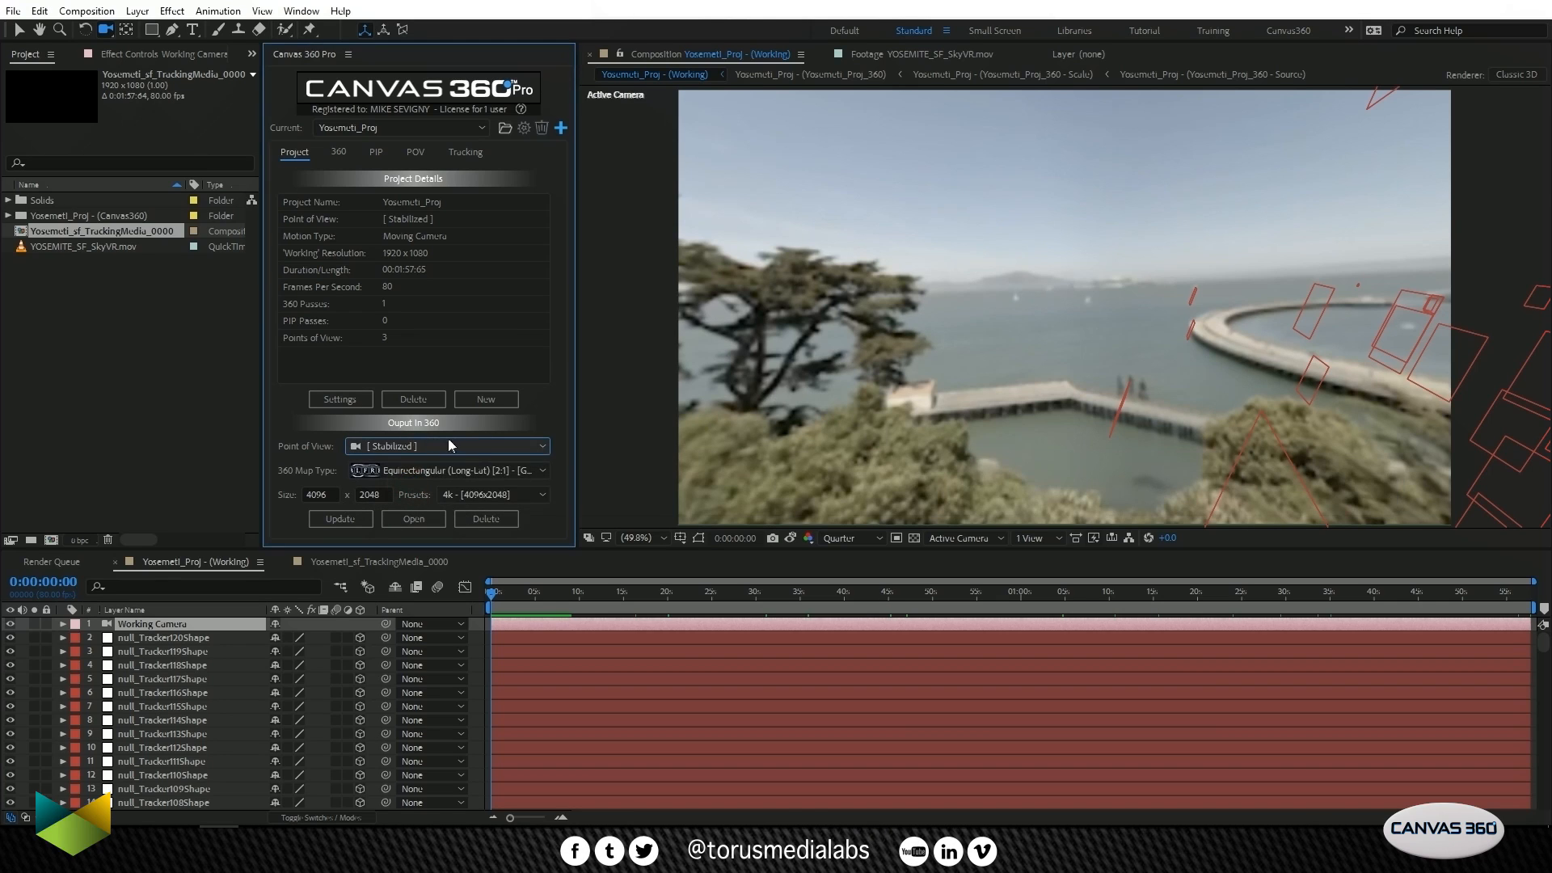
mouse_move(441, 470)
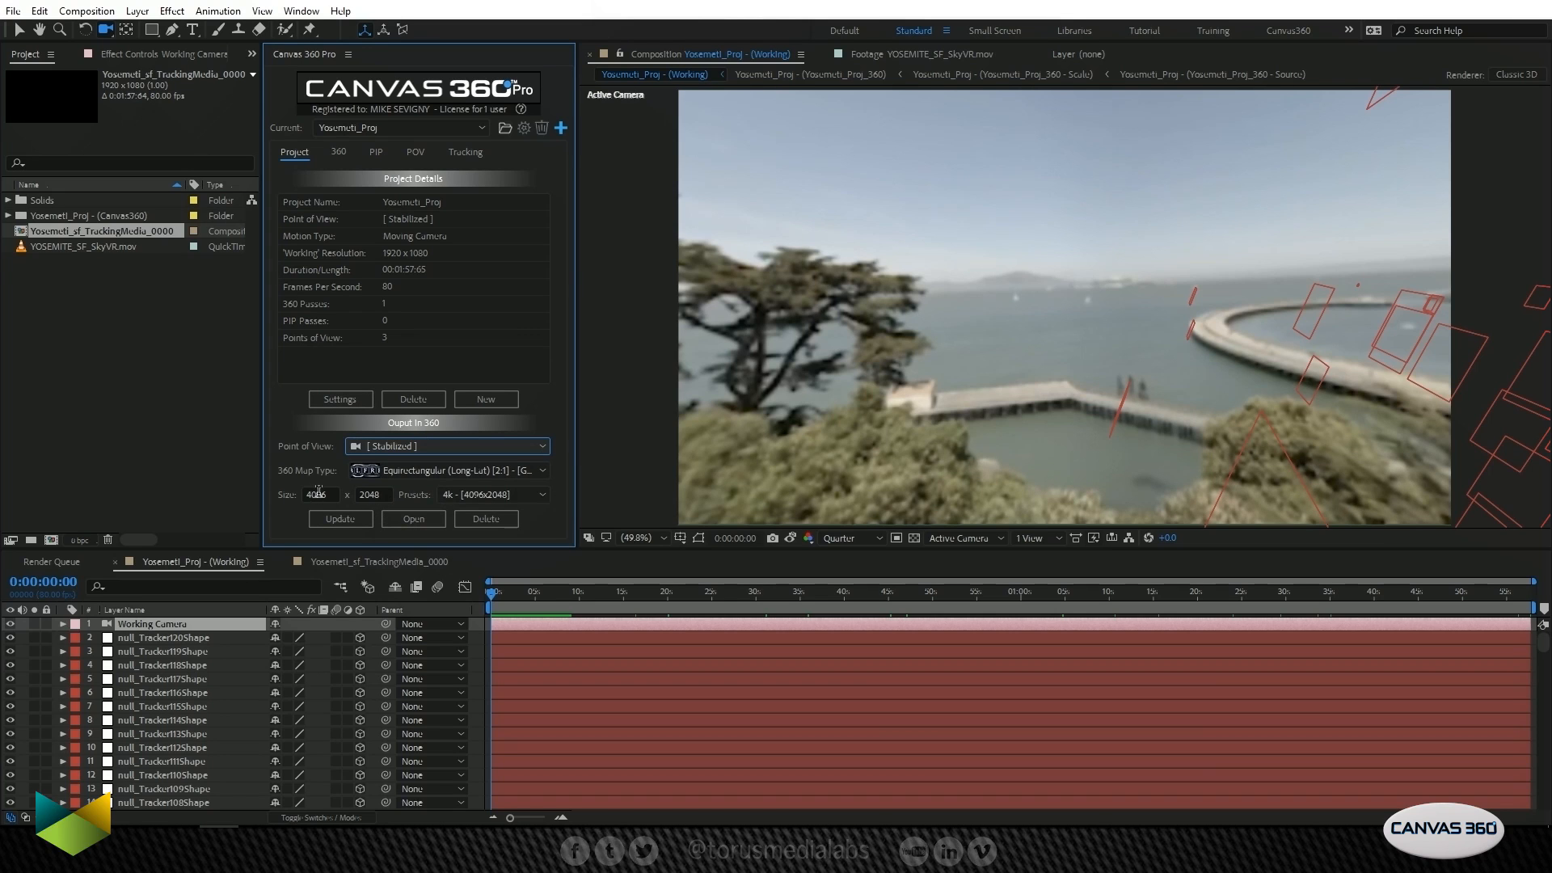
click(94, 246)
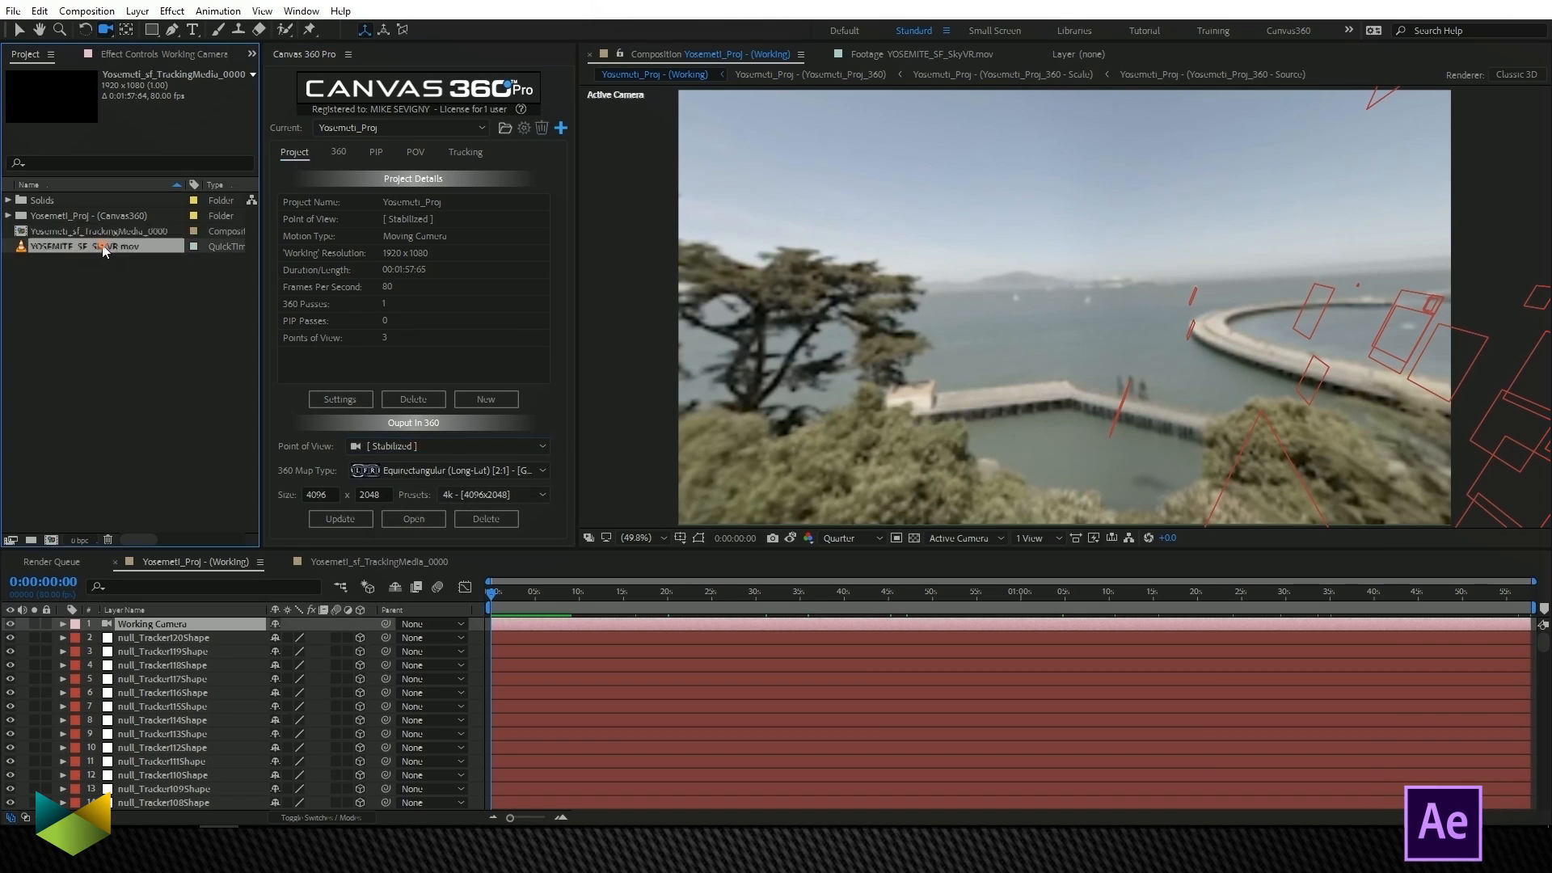
click(88, 246)
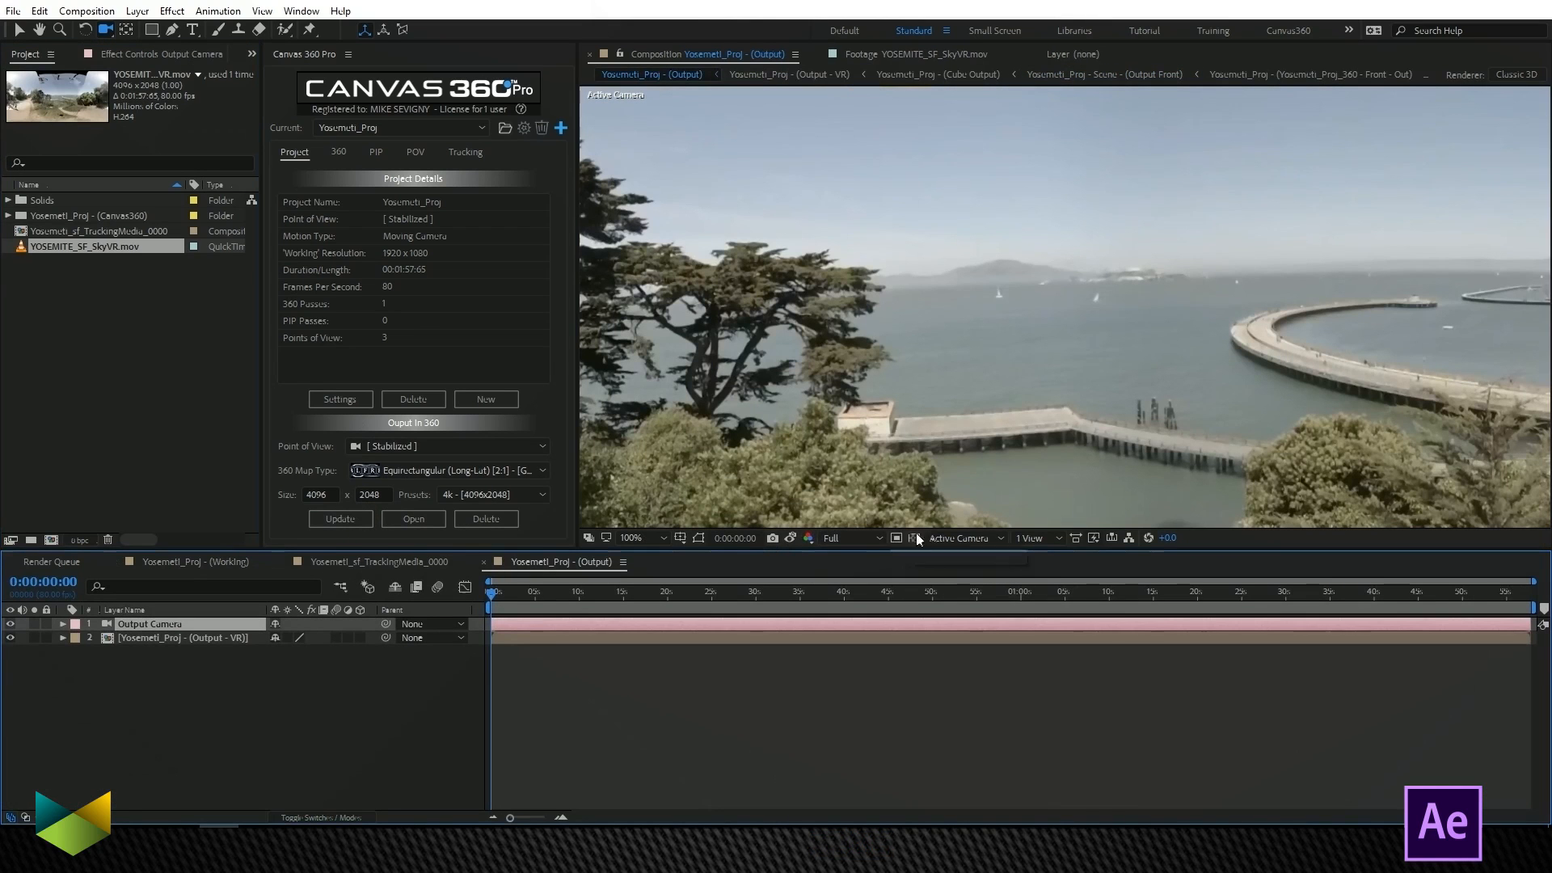
Step: Toggle the Output comp viewer to 2 Views and back to 1 View, then scrub to about 40 seconds
click(1033, 538)
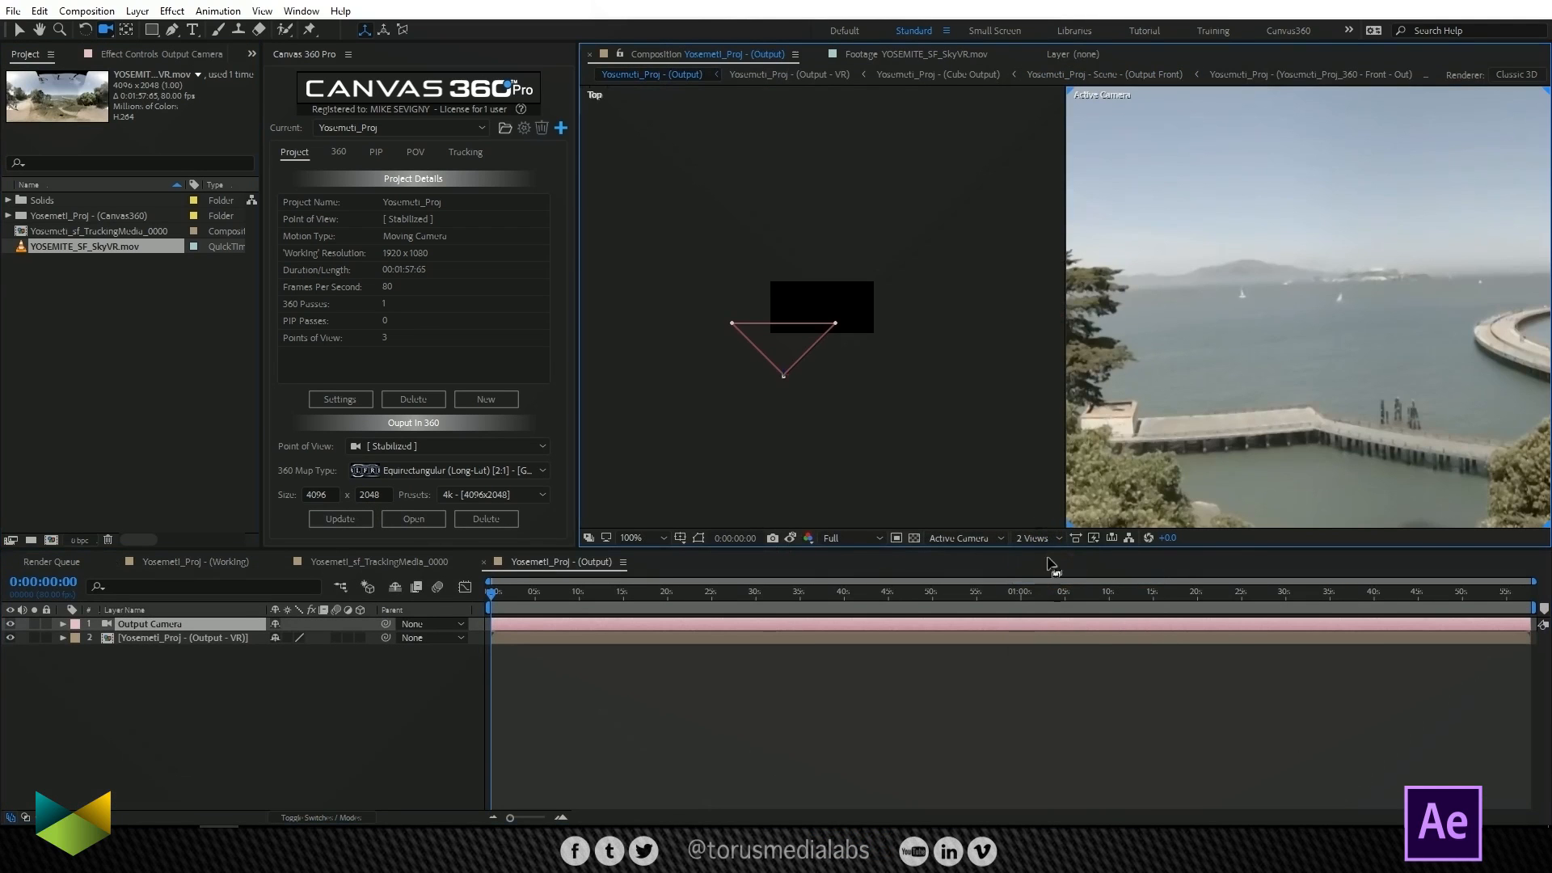
click(1036, 538)
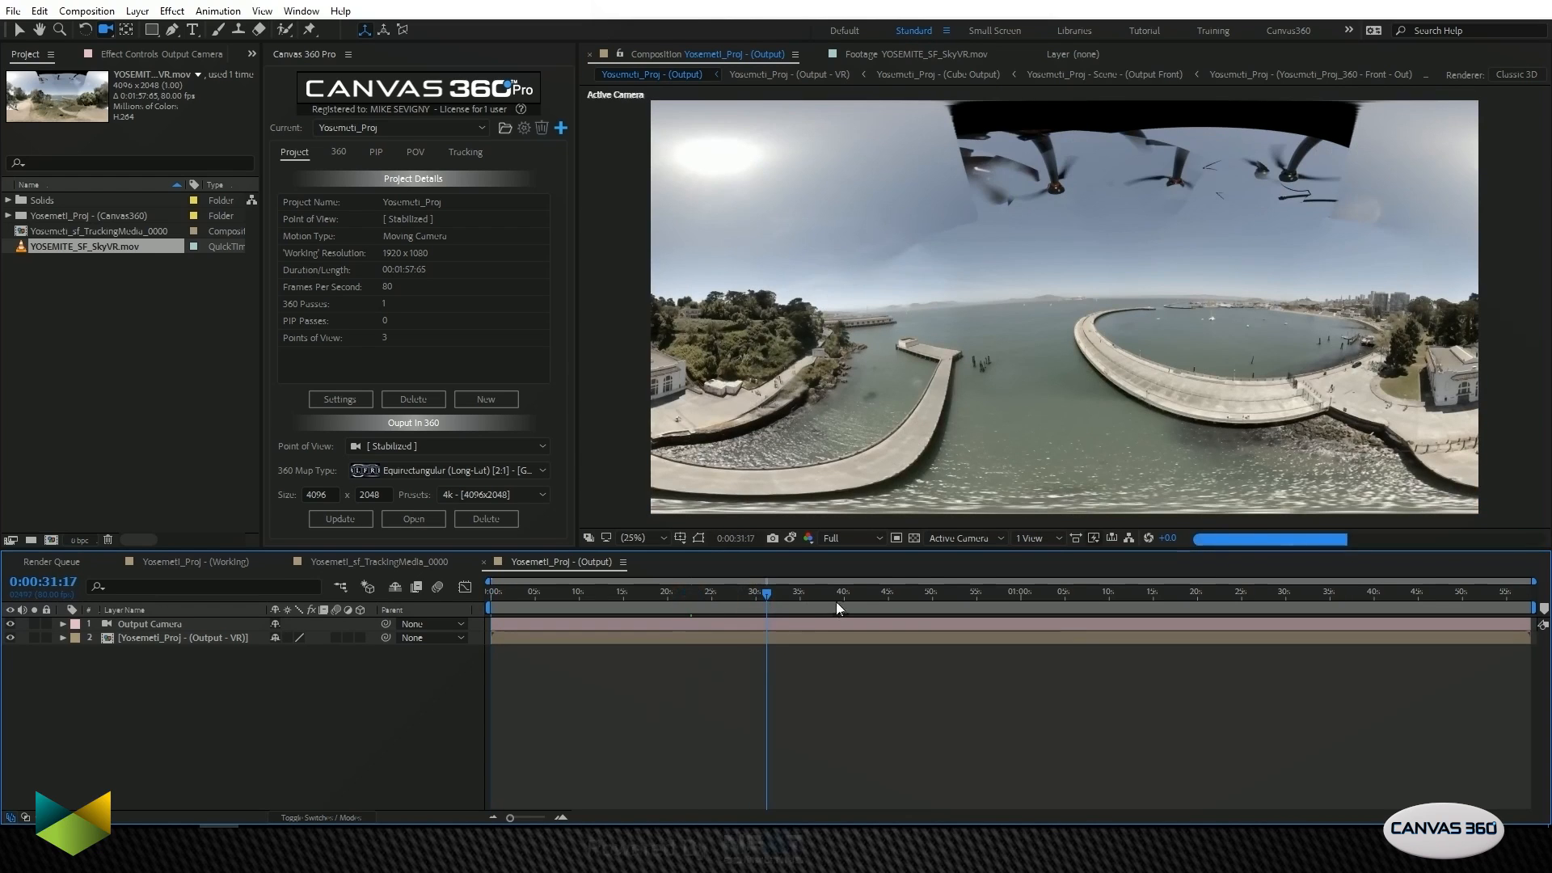
click(190, 561)
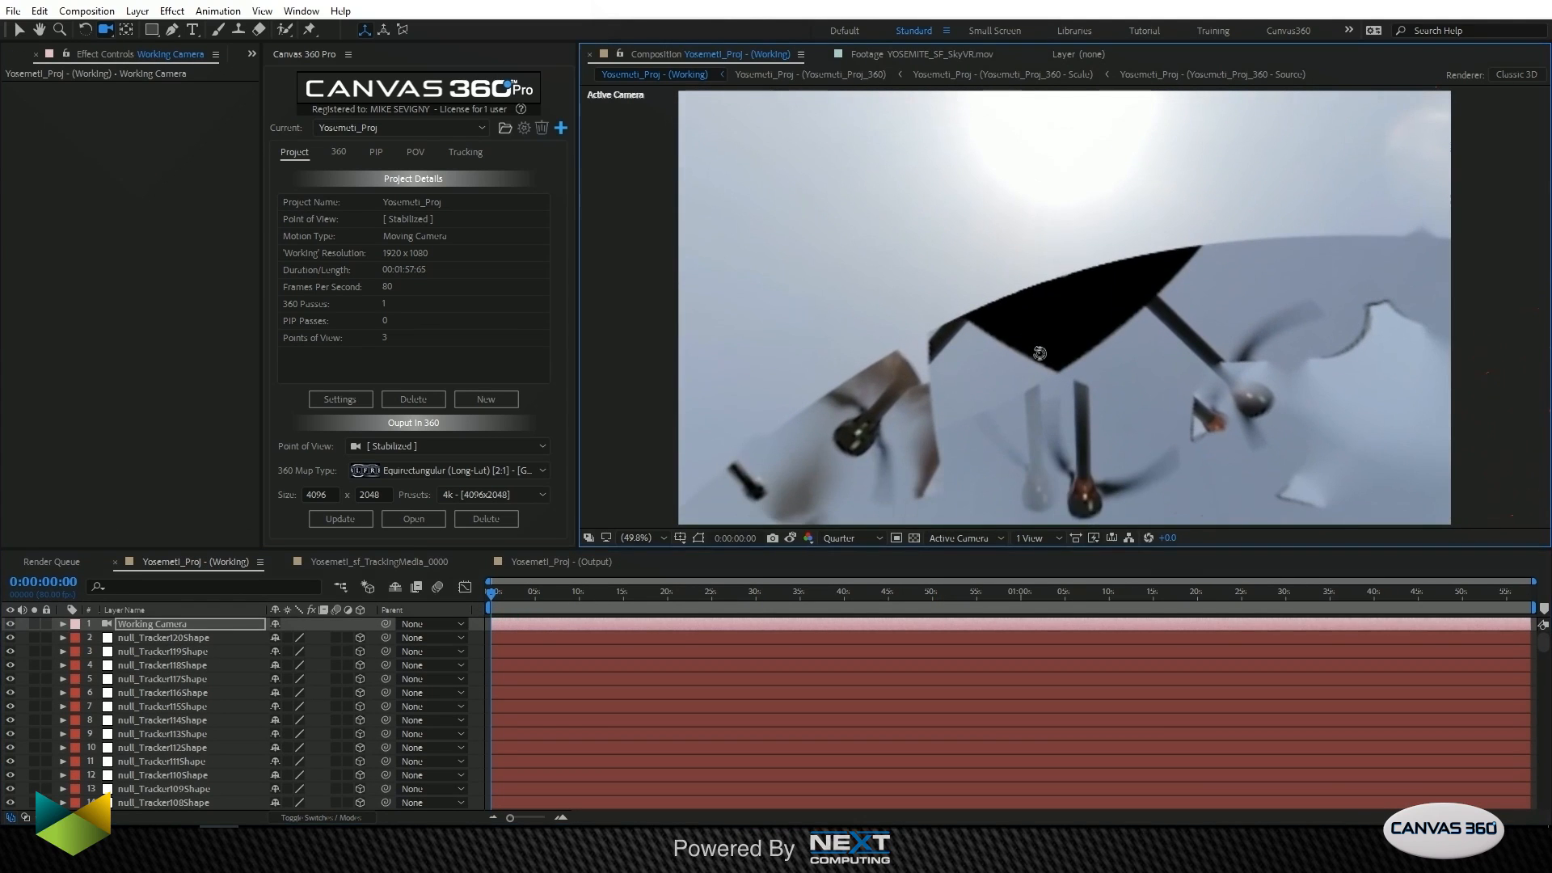
Step: Set the Working Camera zoom to 300 pixels and check it at 34 s, one minute and near the end
click(62, 624)
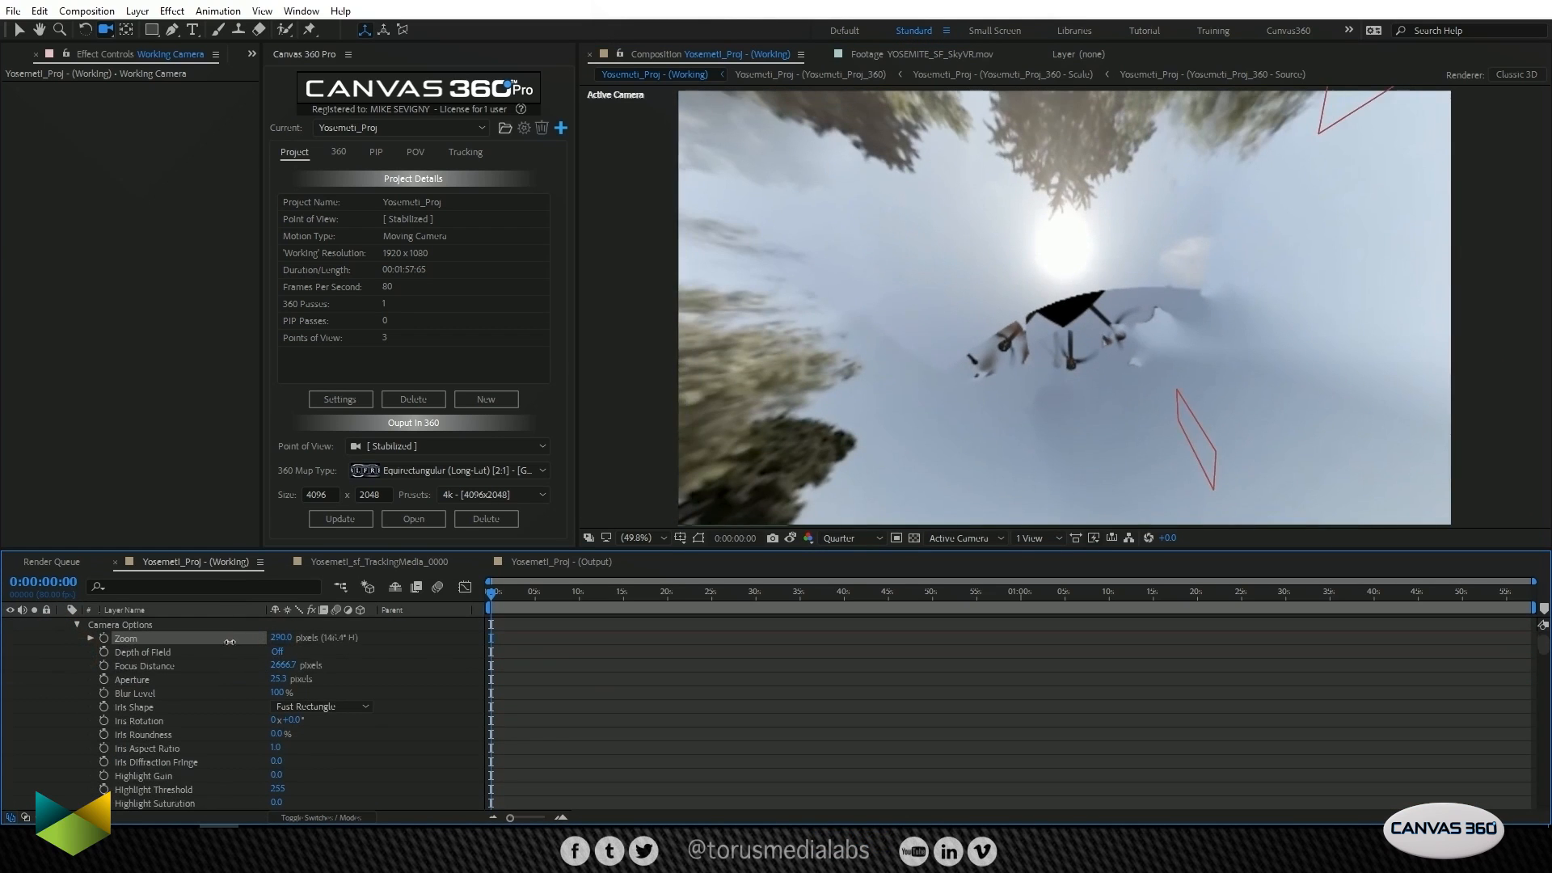
click(899, 590)
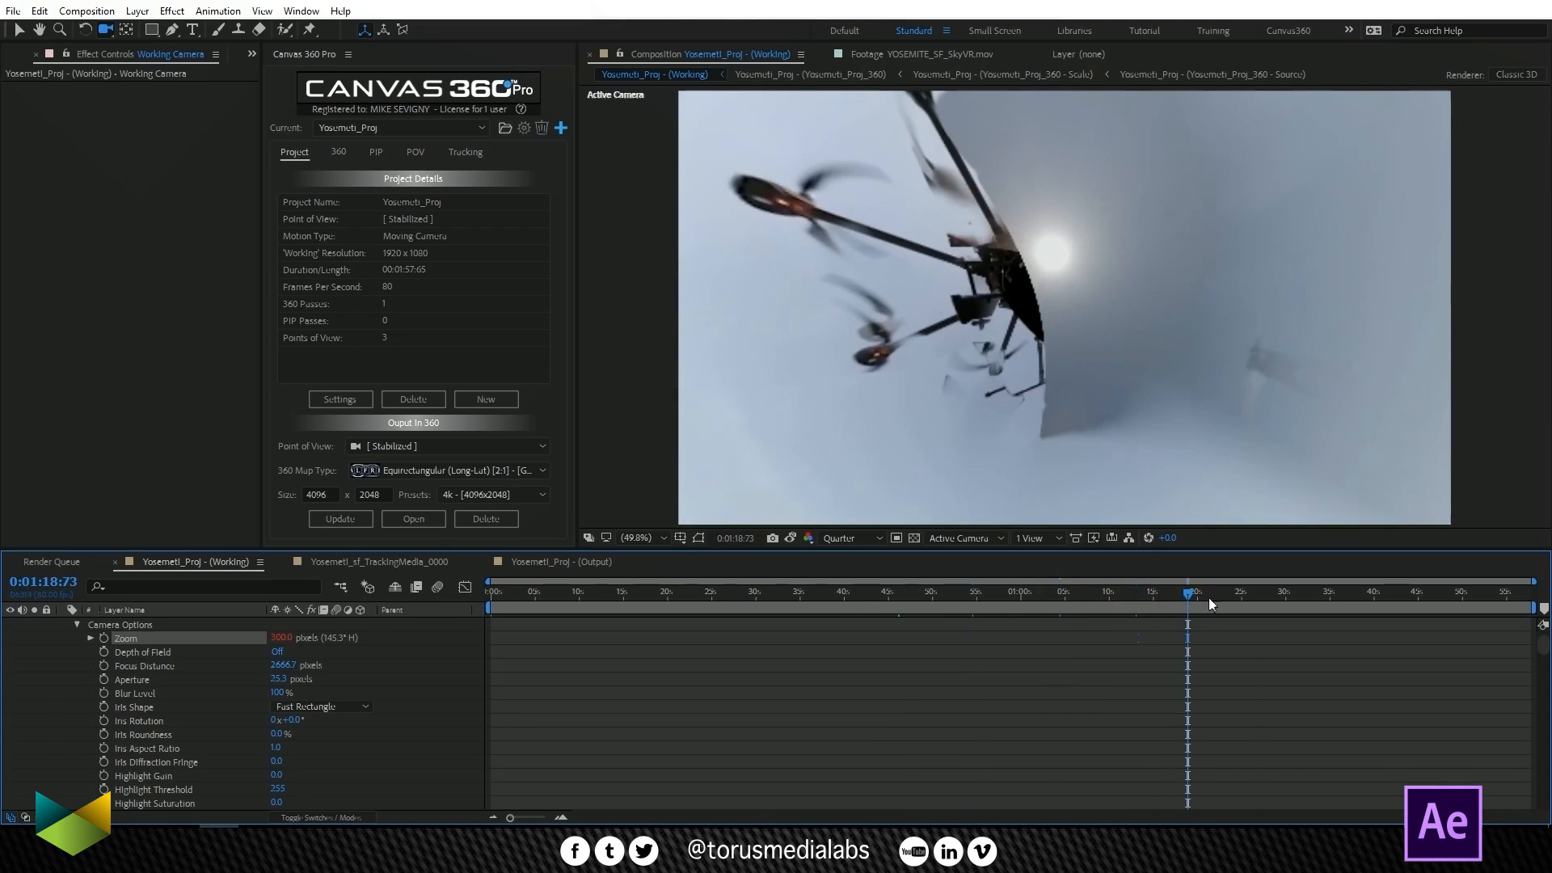
click(1024, 591)
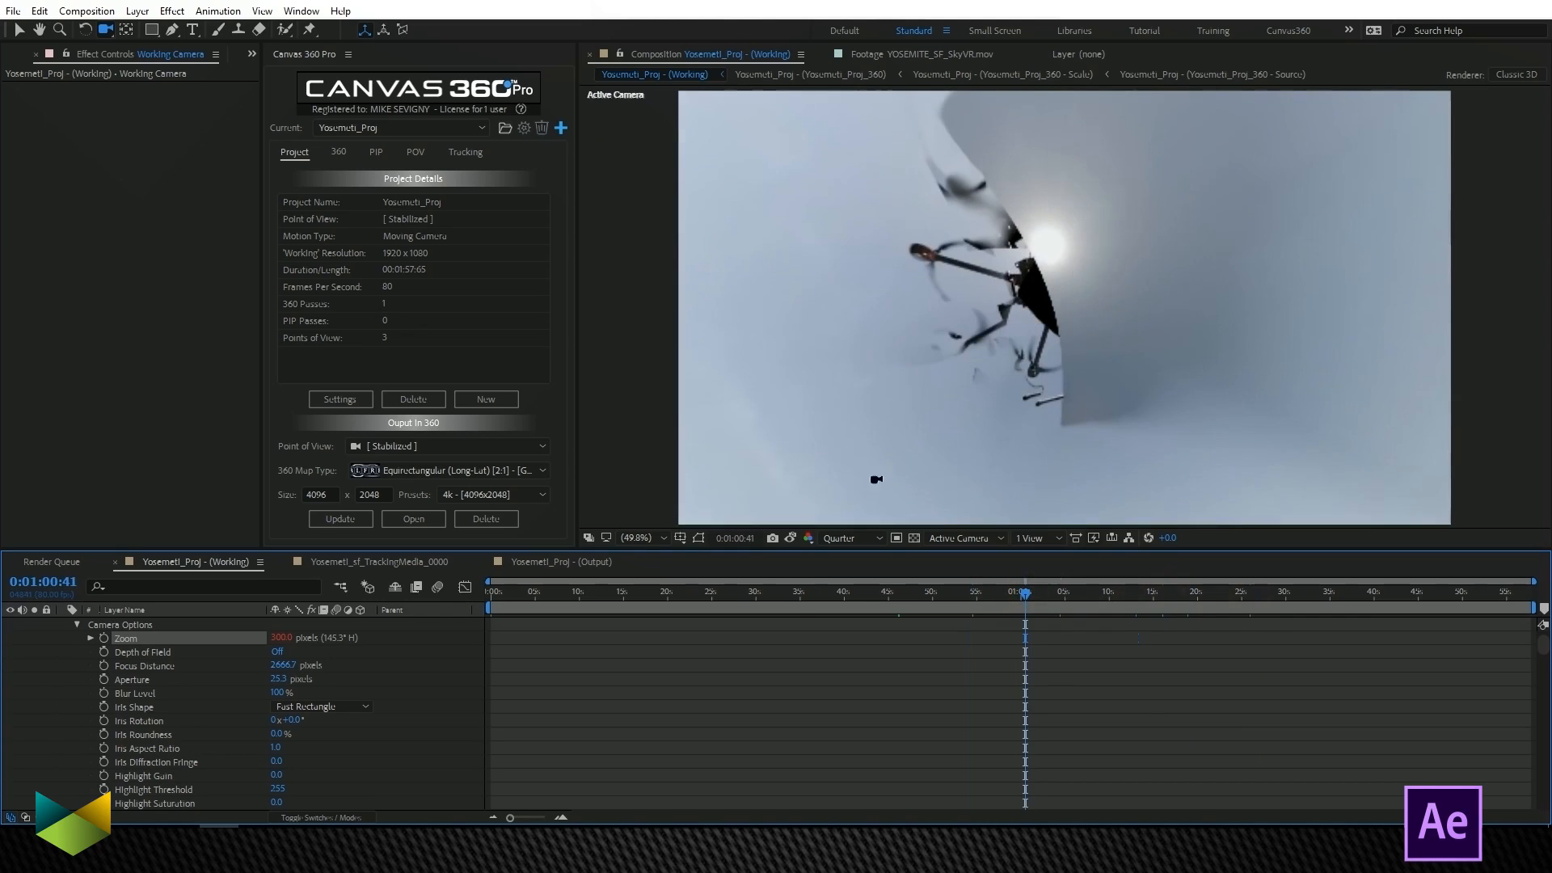
click(792, 591)
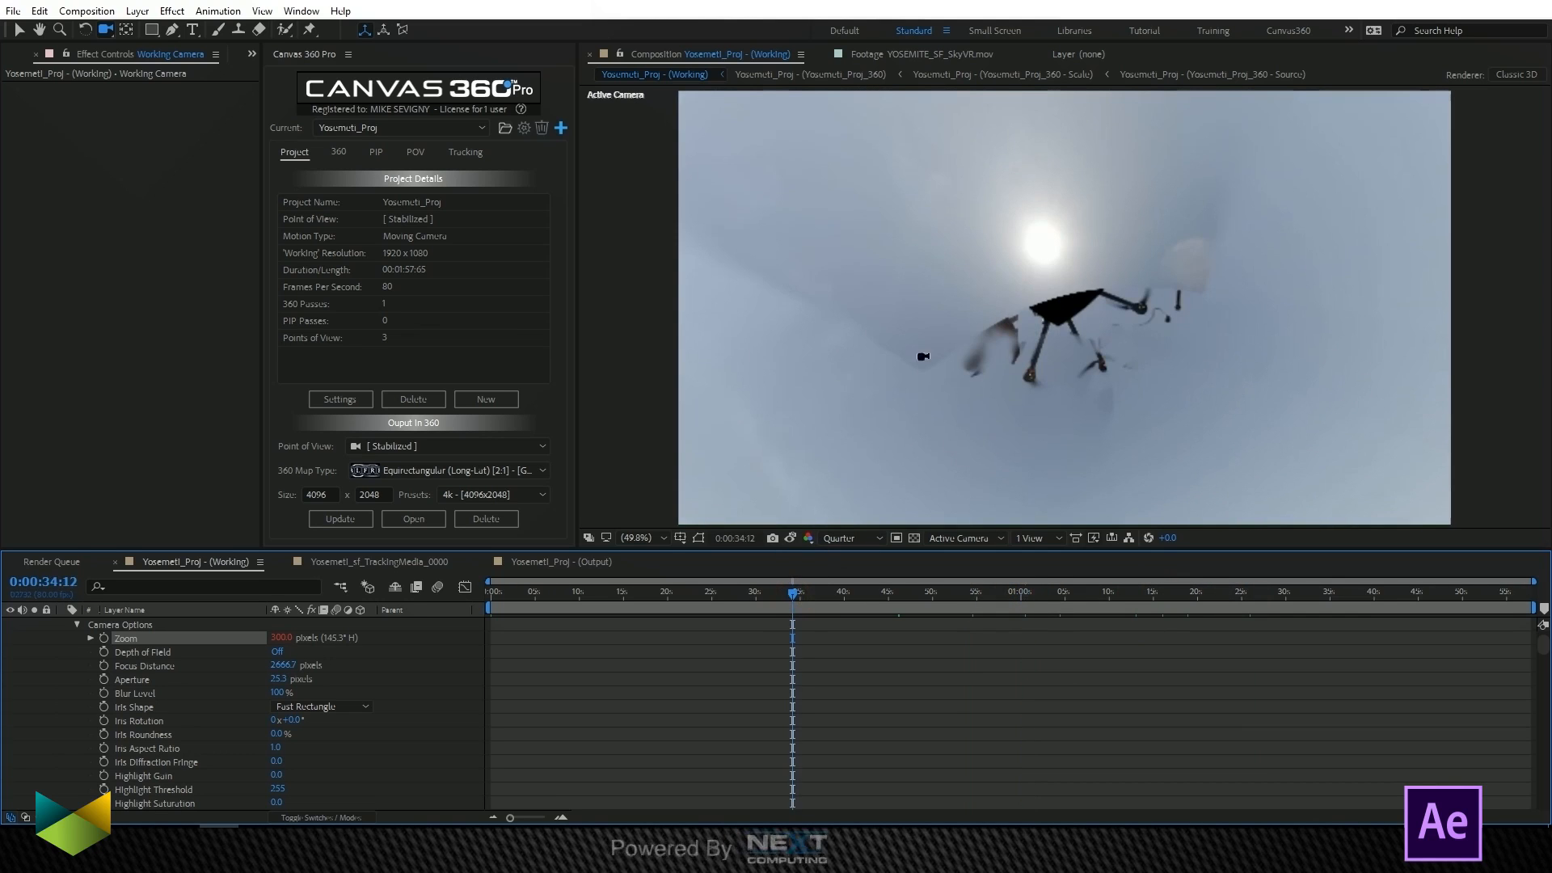
mouse_move(1115, 367)
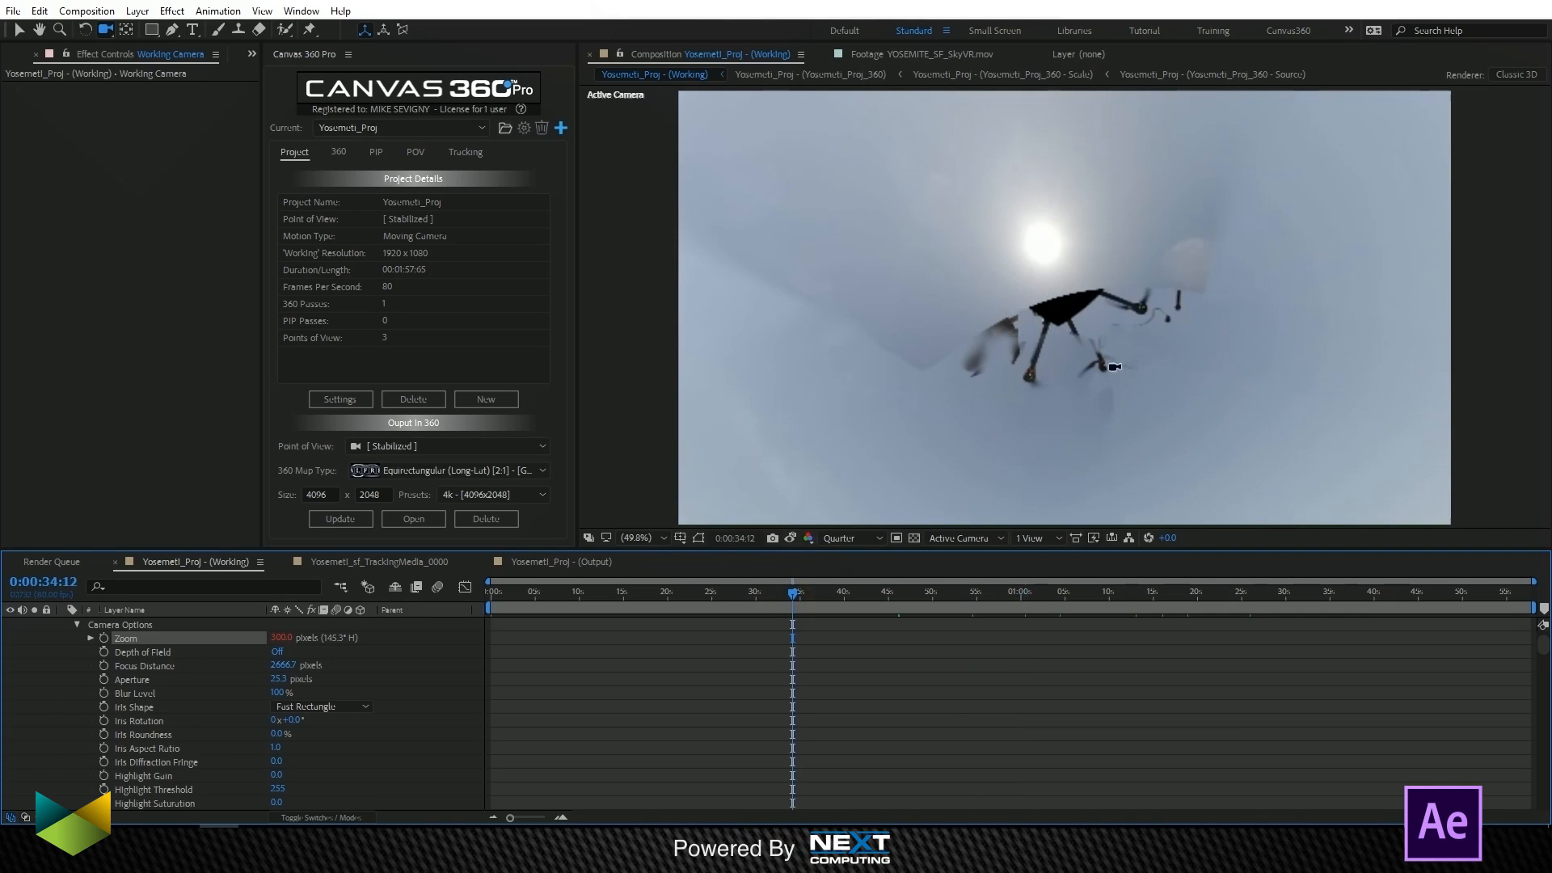
click(1319, 591)
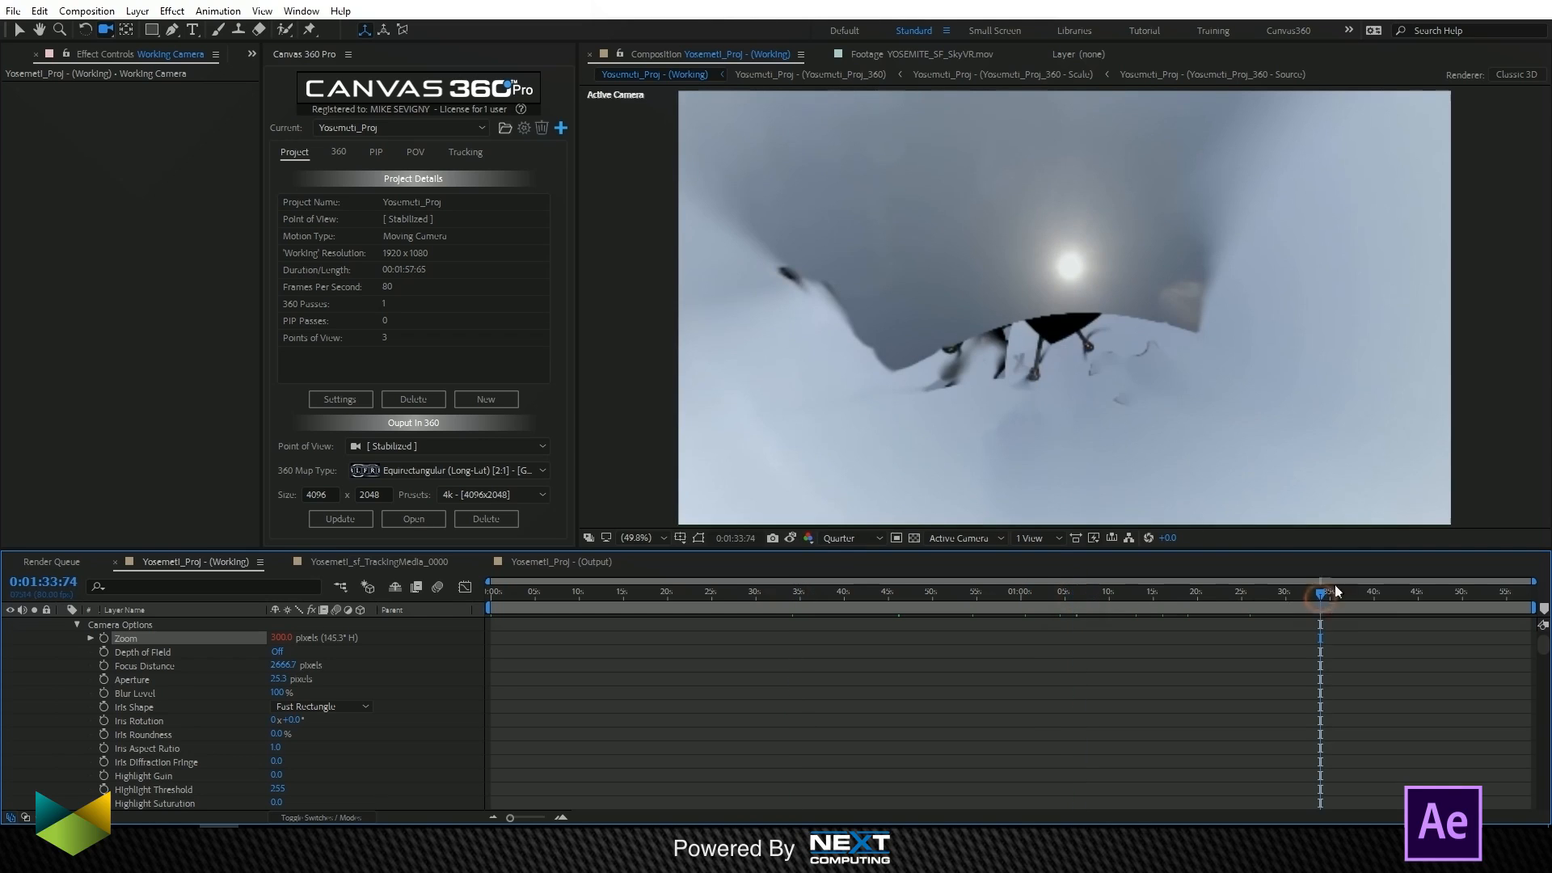